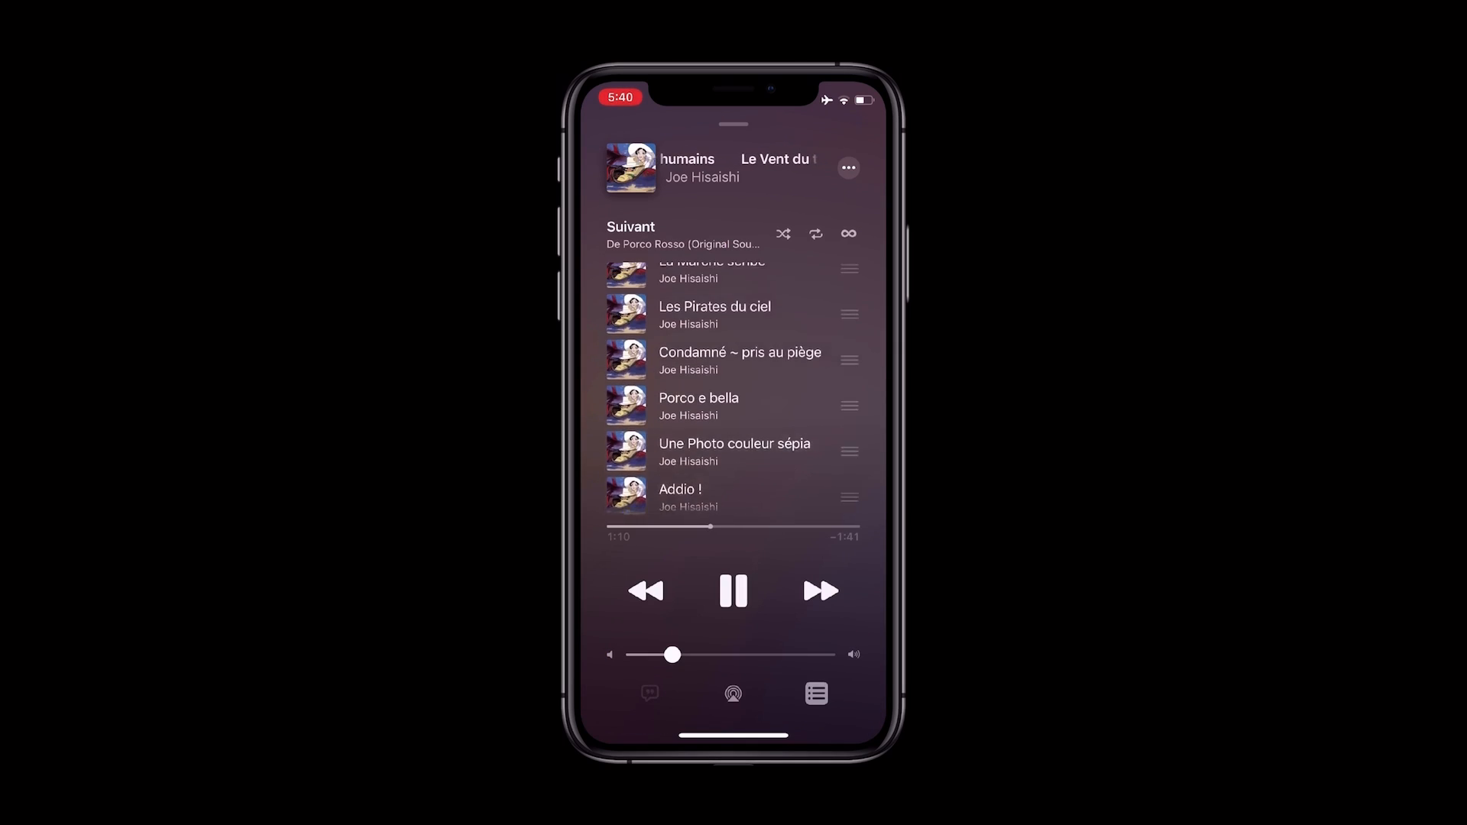
Drag Les Jours passés down the Up Next queue below Condamné ~ pris au piège.
scroll(down, 3)
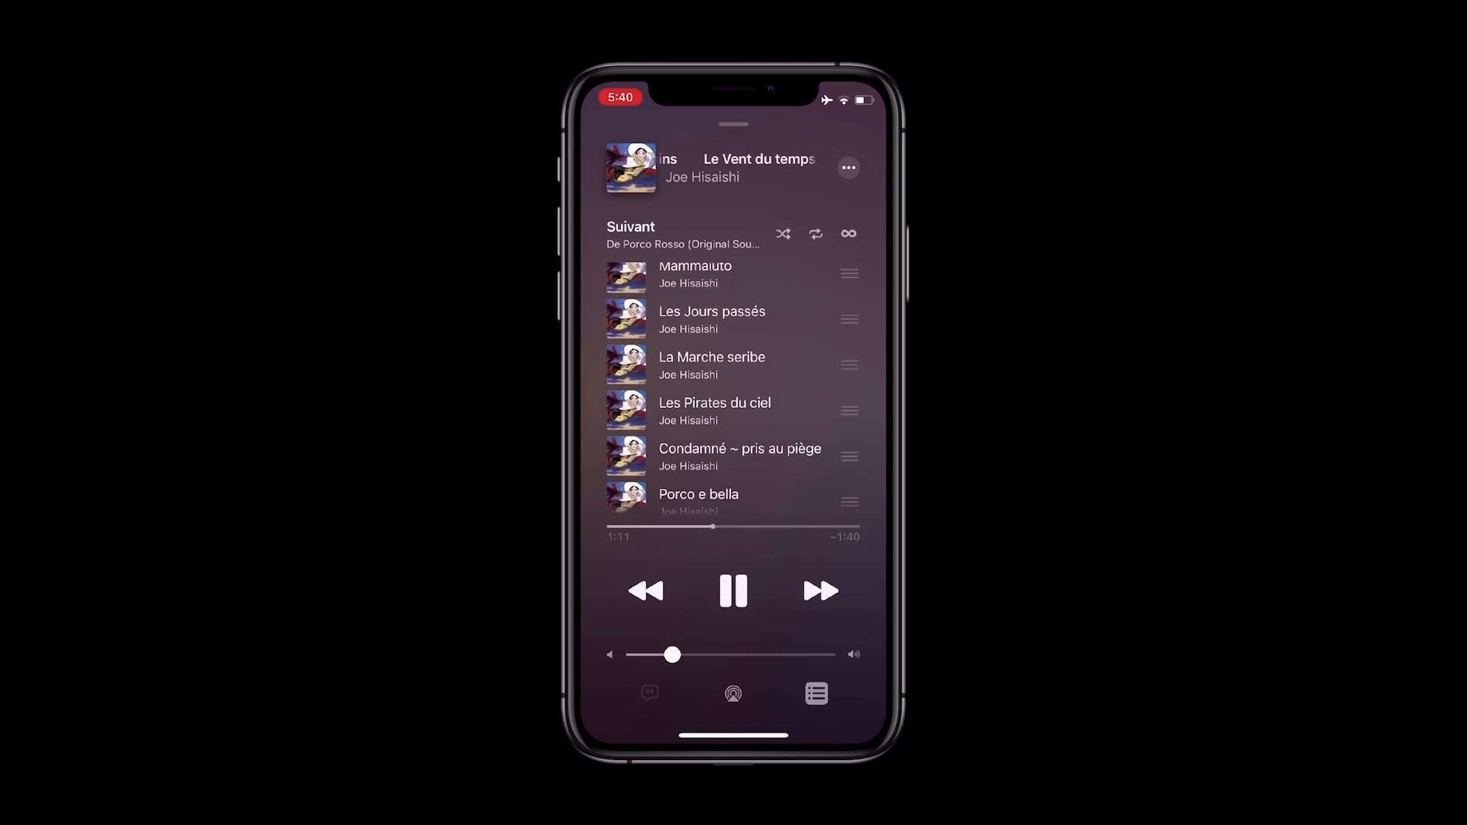
scroll(down, 3)
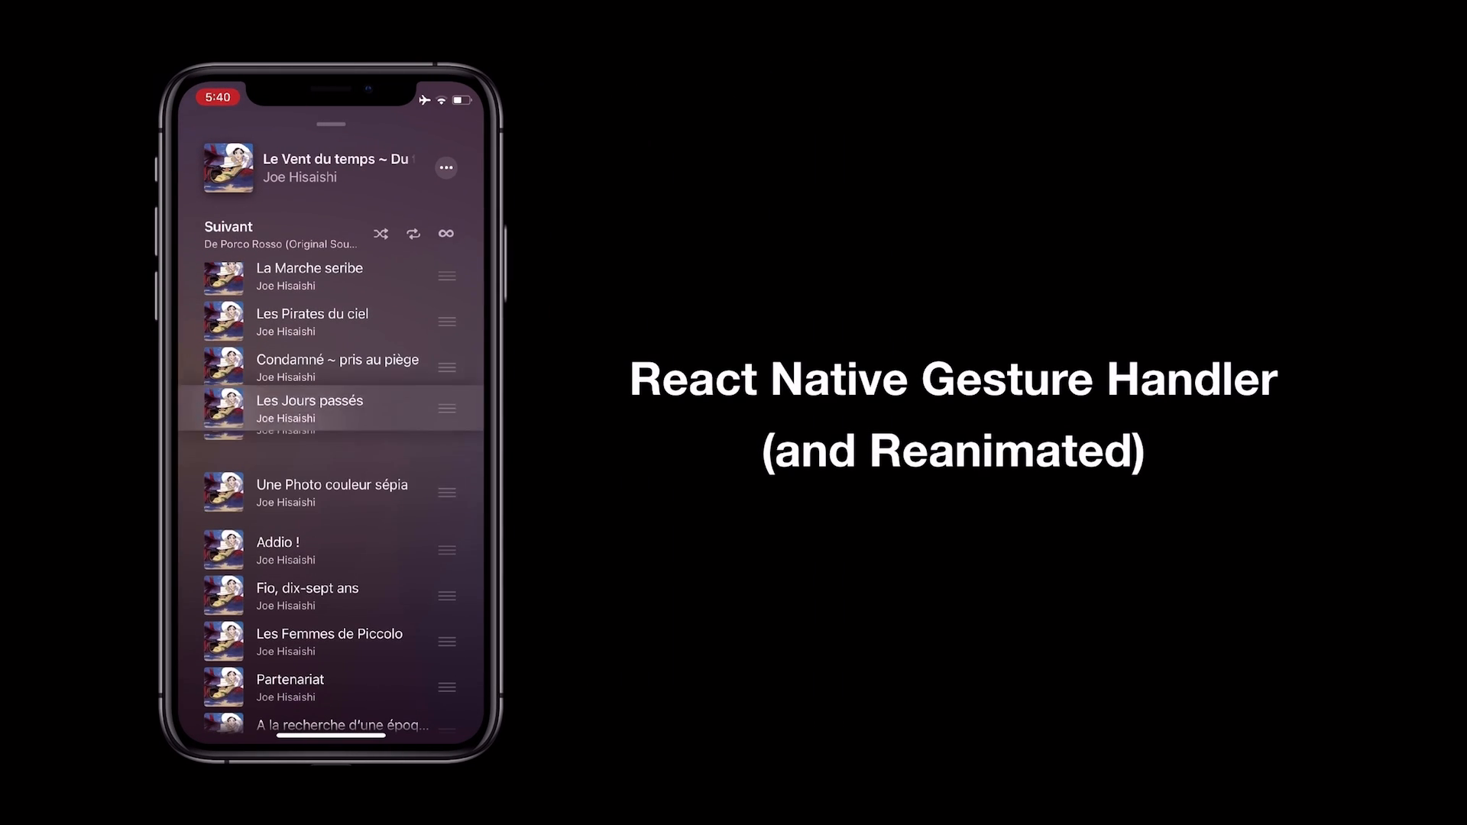
scroll(down, 3)
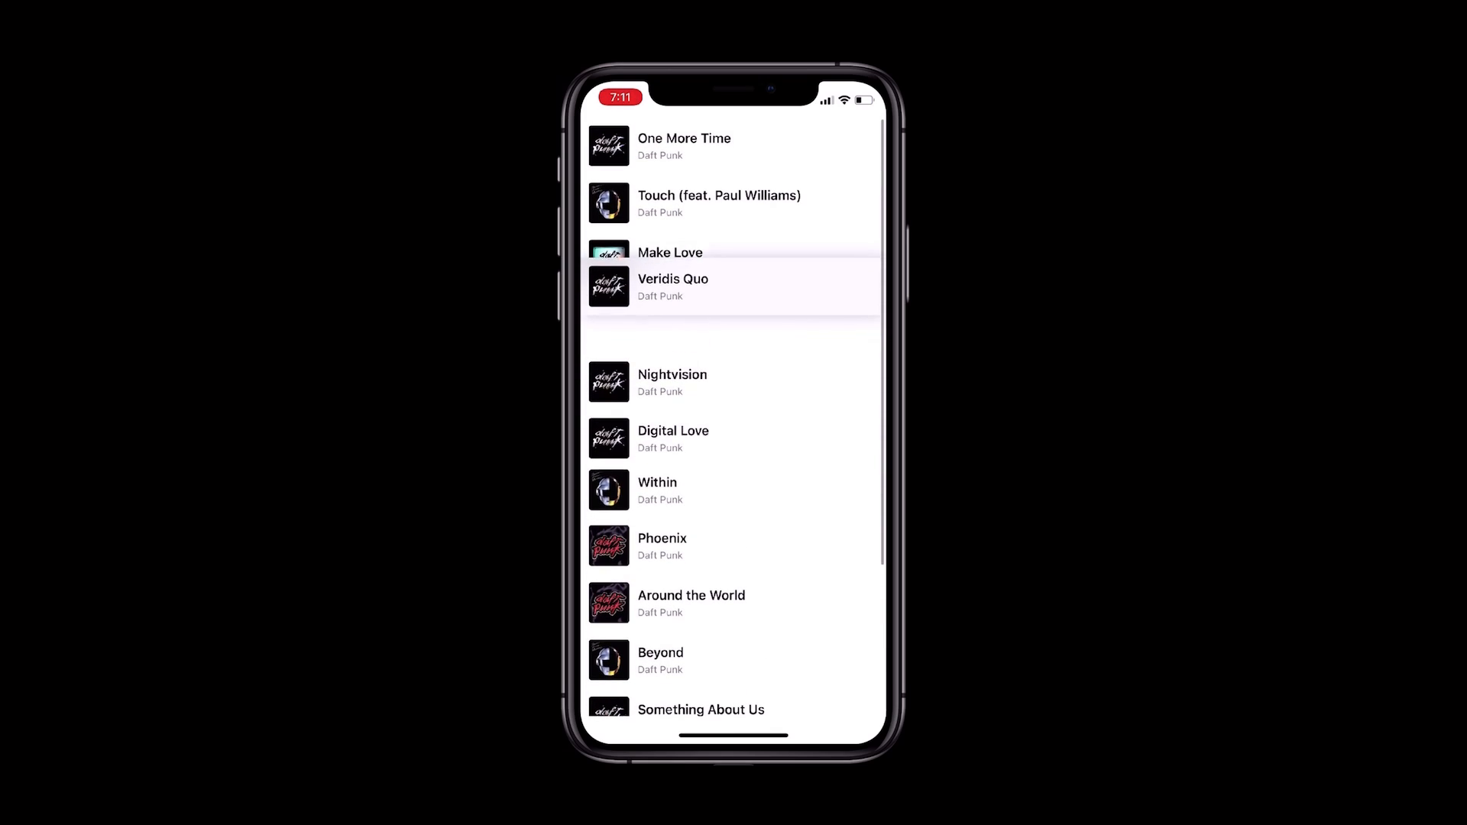
Drag Veridis Quo to a new position near the top of the Daft Punk song list.
drag(670, 253, 670, 468)
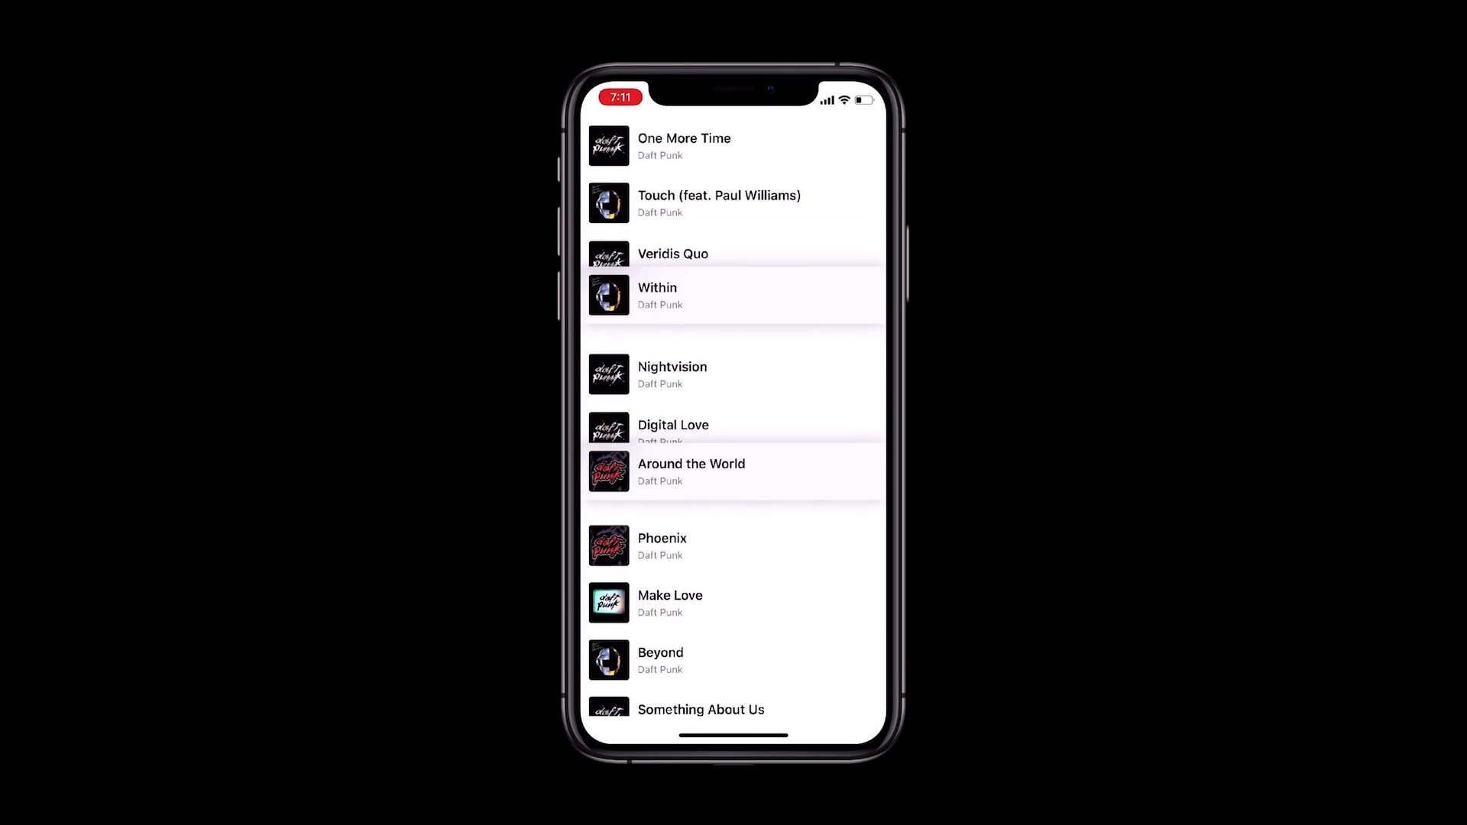
scroll(down, 3)
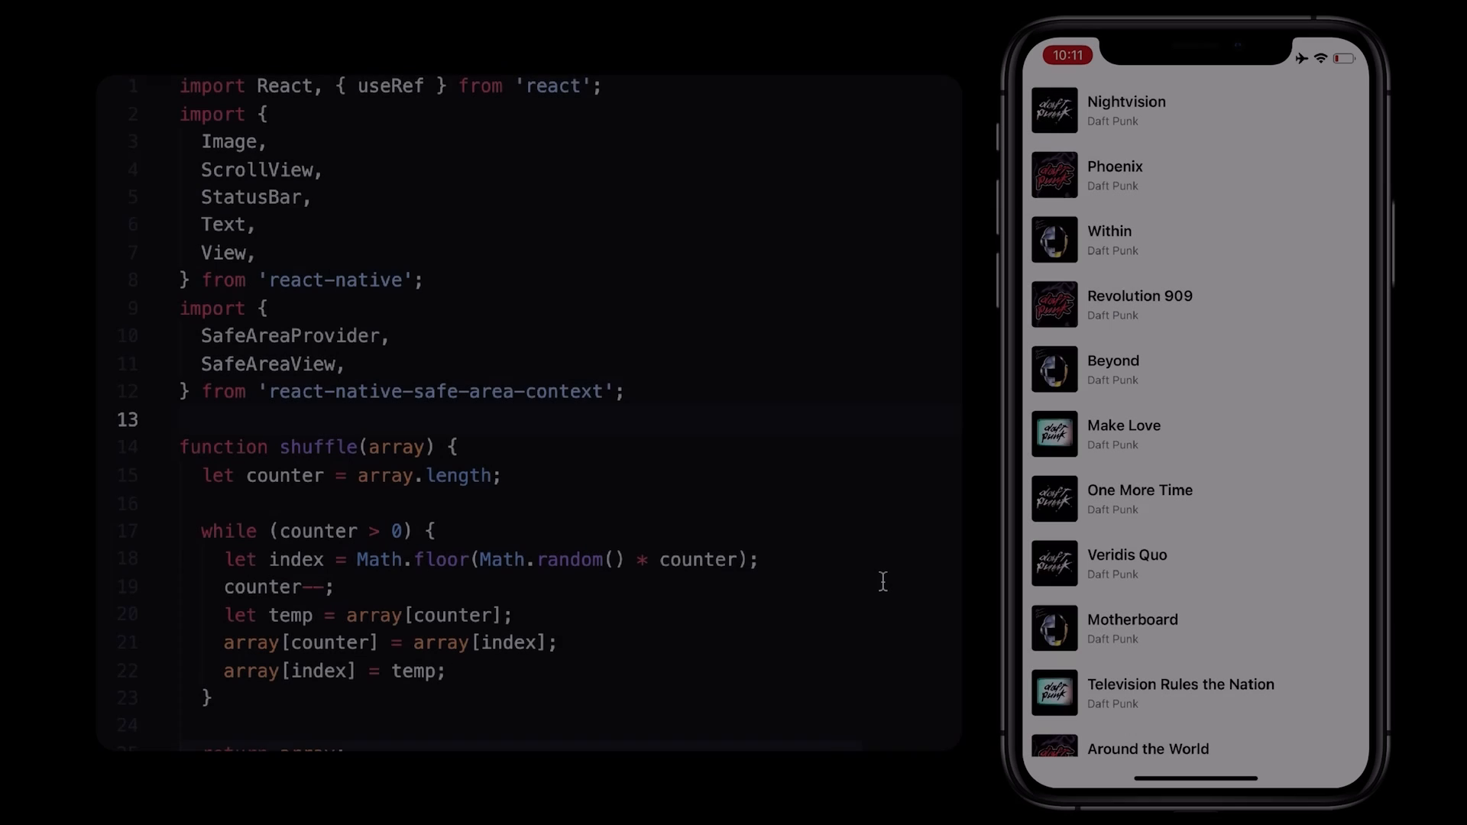
scroll(down, 3)
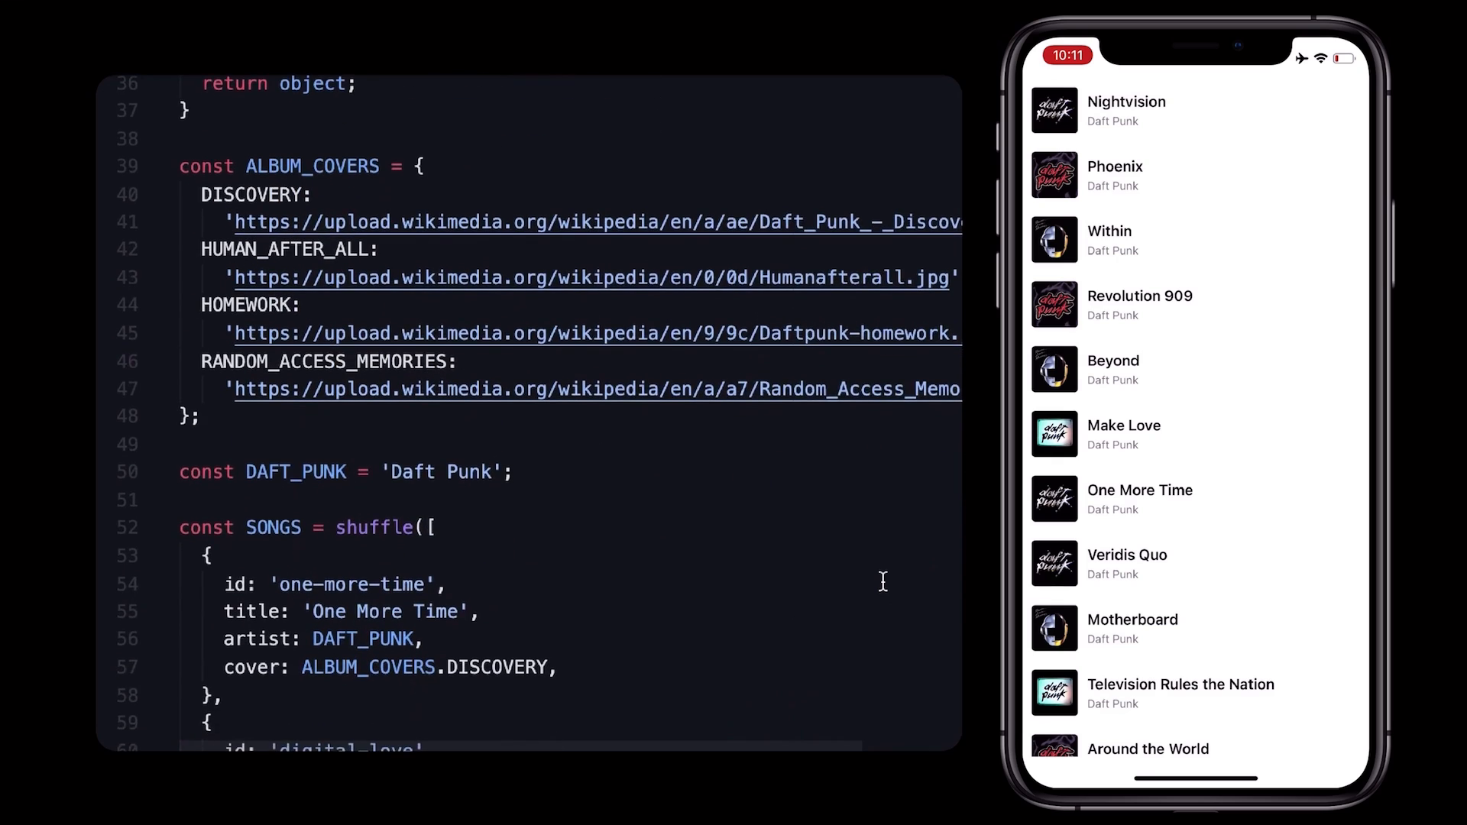
scroll(down, 3)
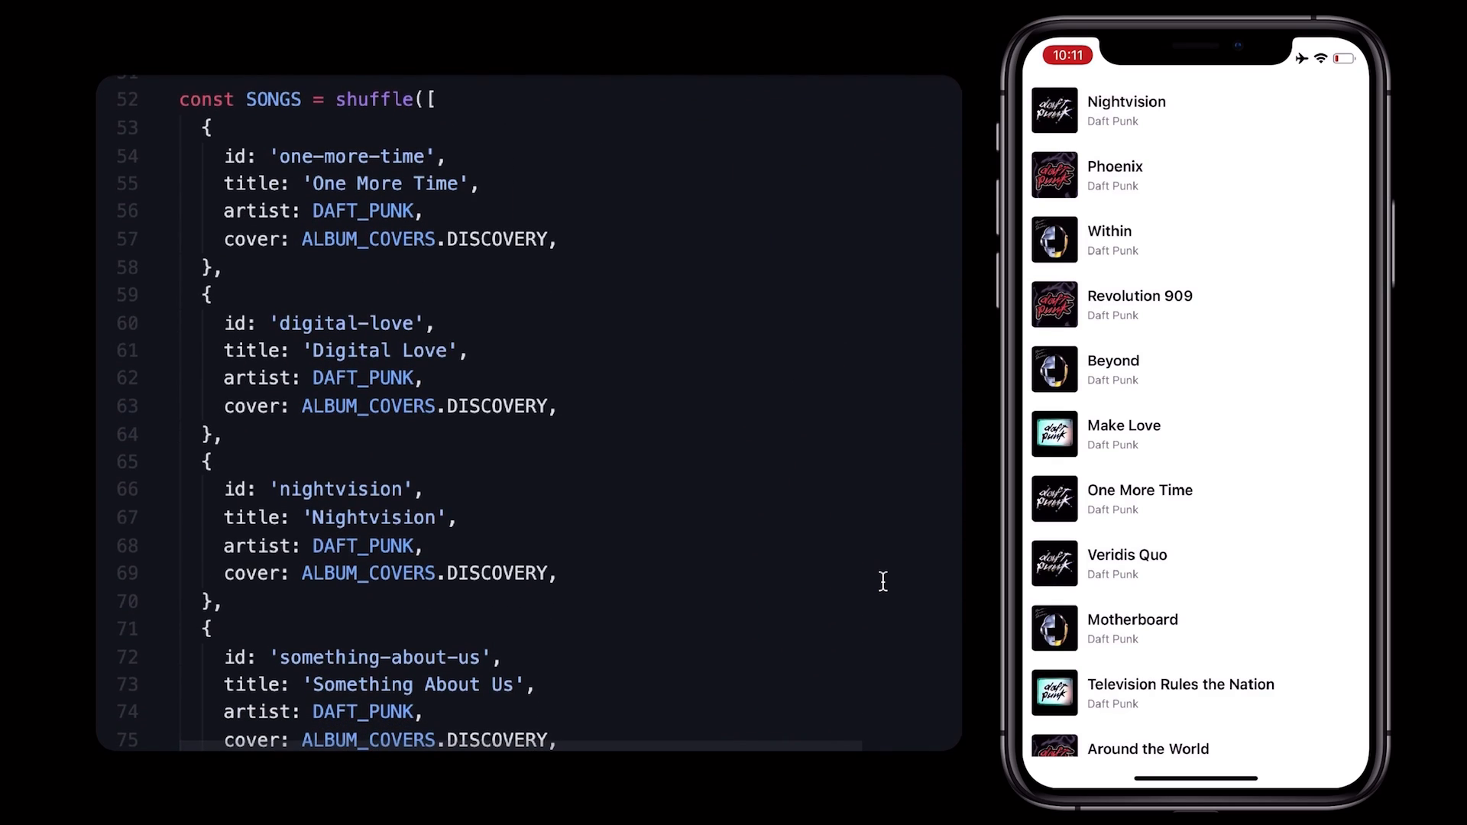
scroll(down, 3)
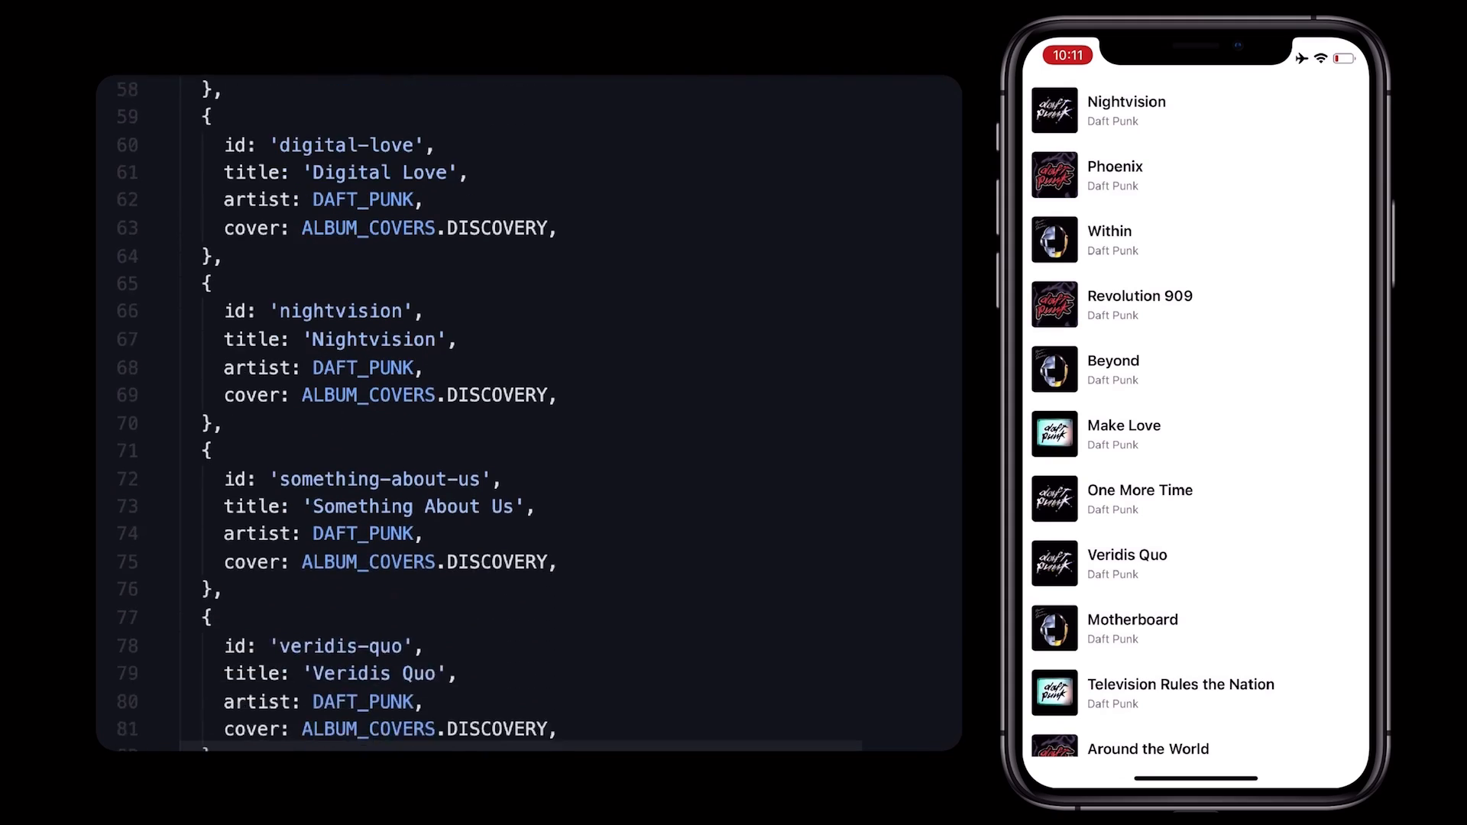
scroll(down, 3)
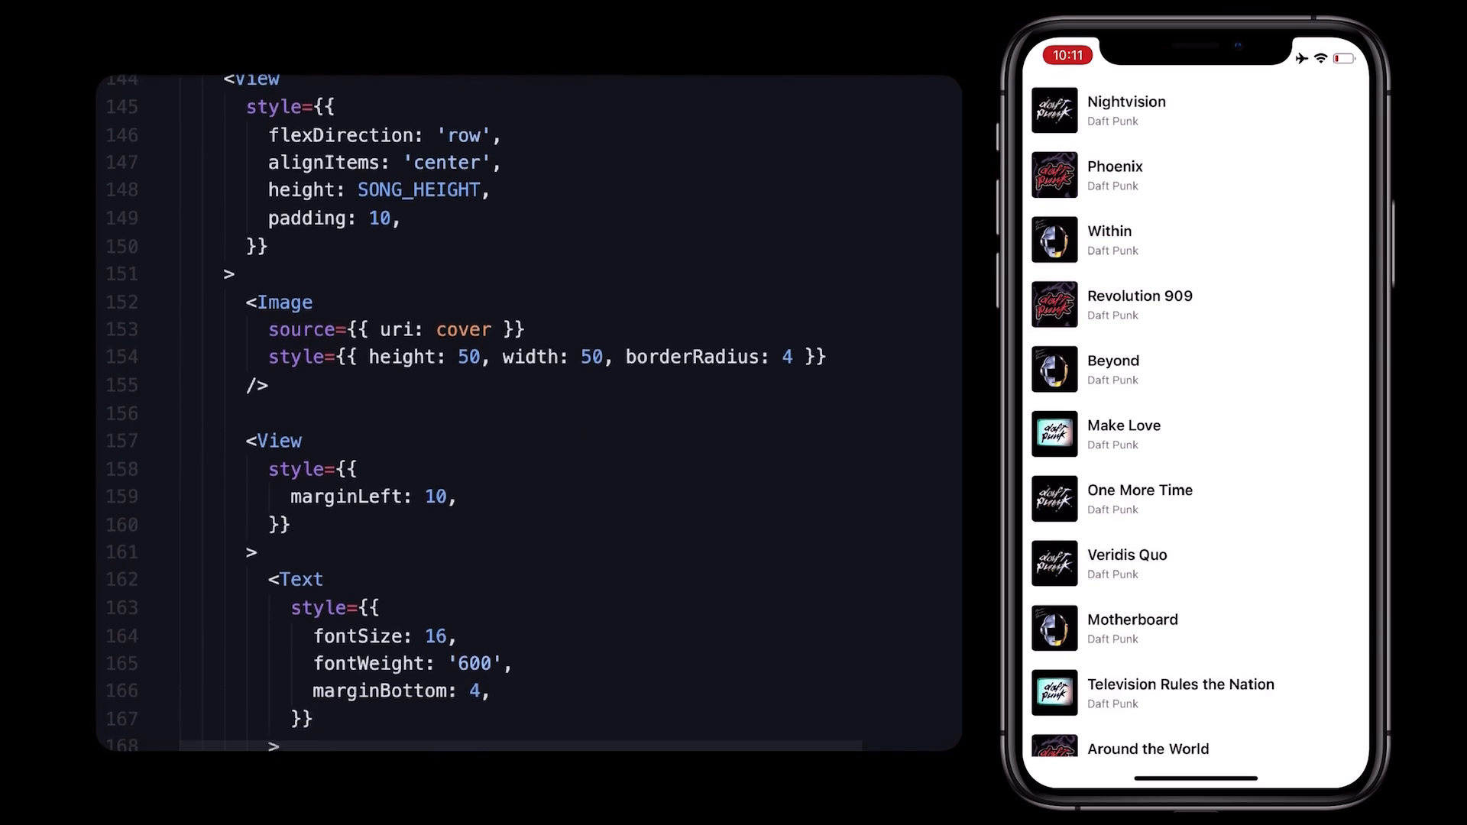
scroll(down, 3)
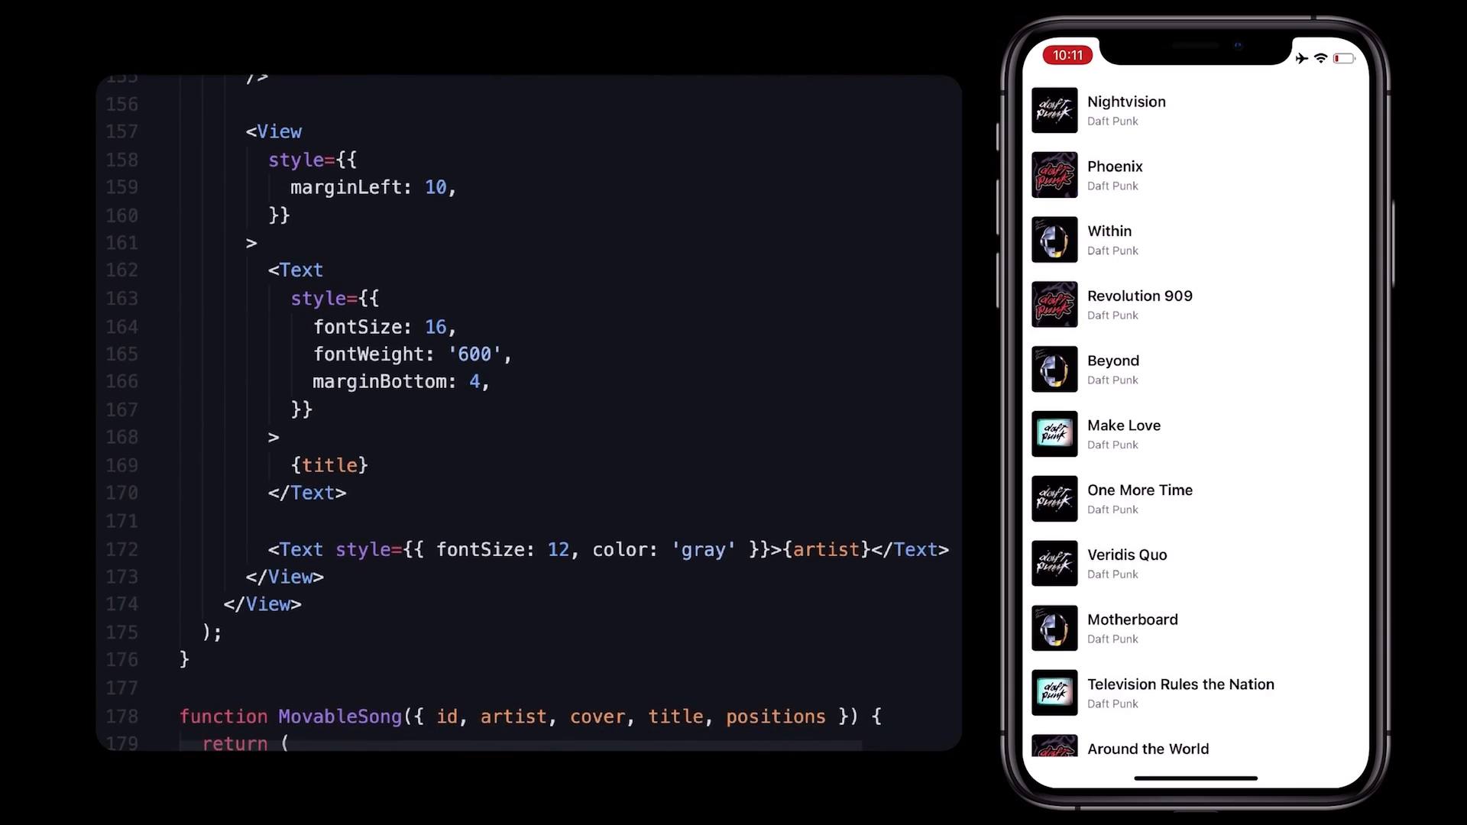
scroll(down, 3)
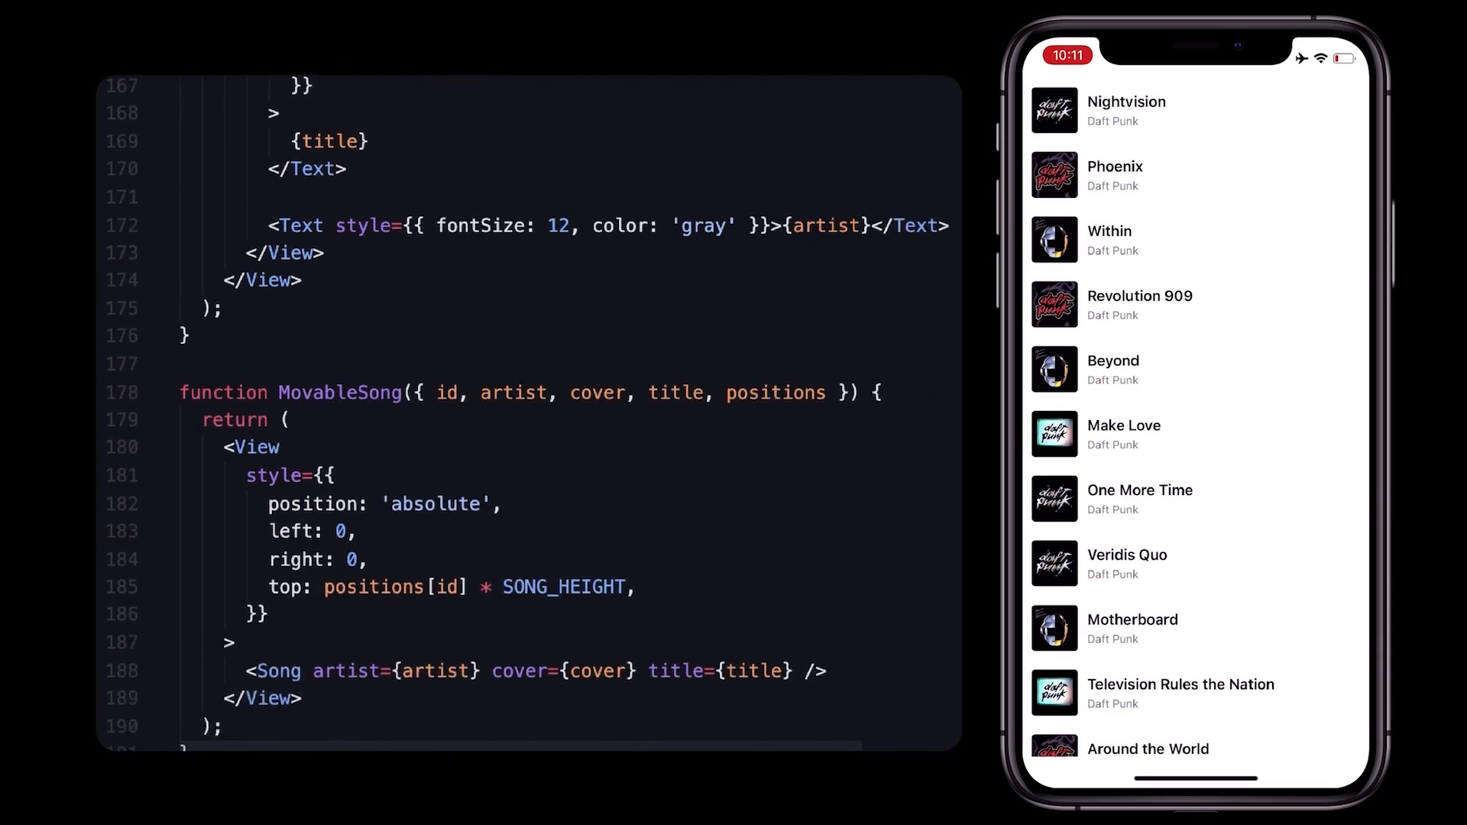
scroll(down, 3)
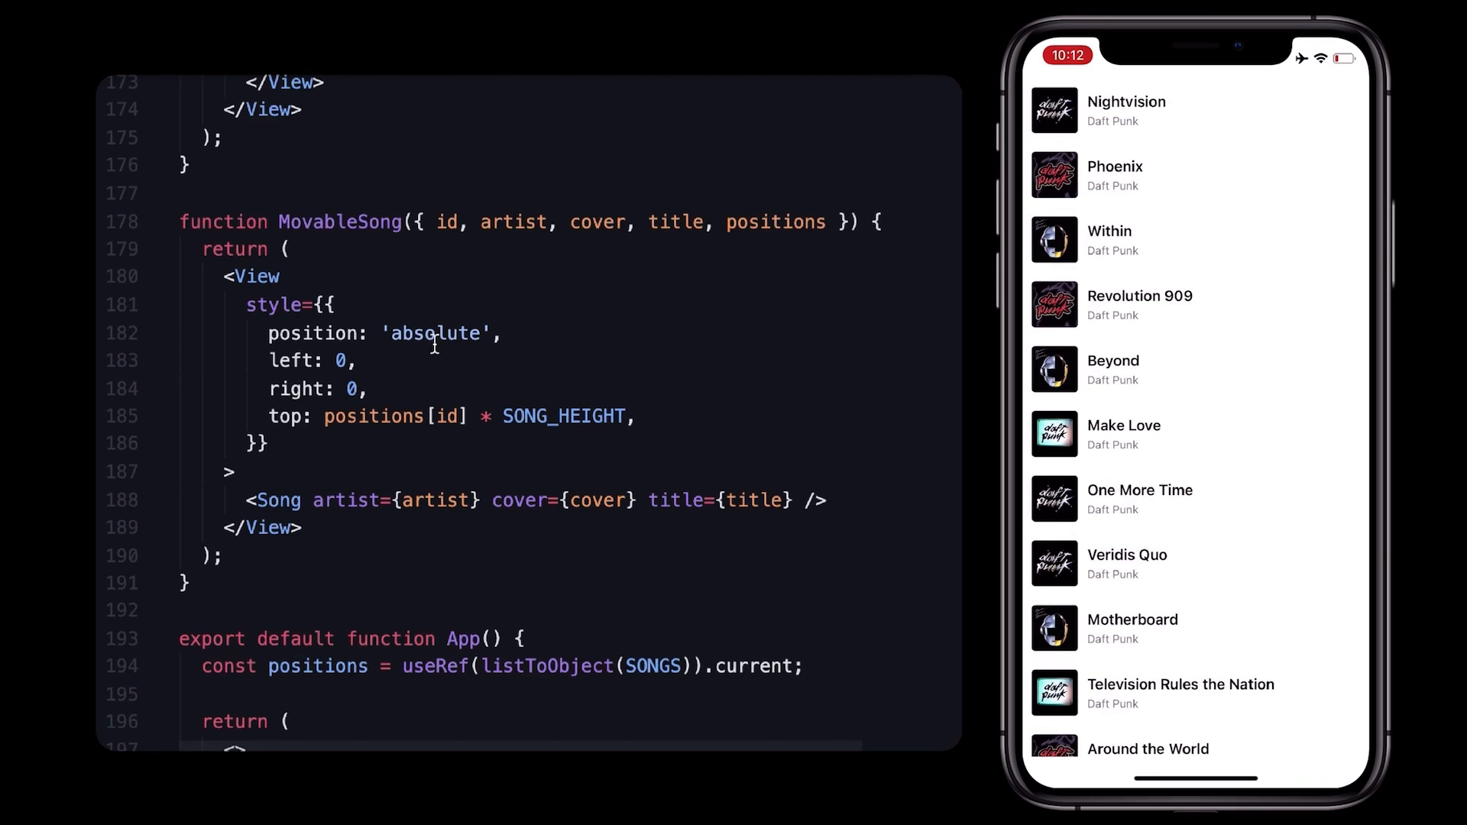
double_click(435, 333)
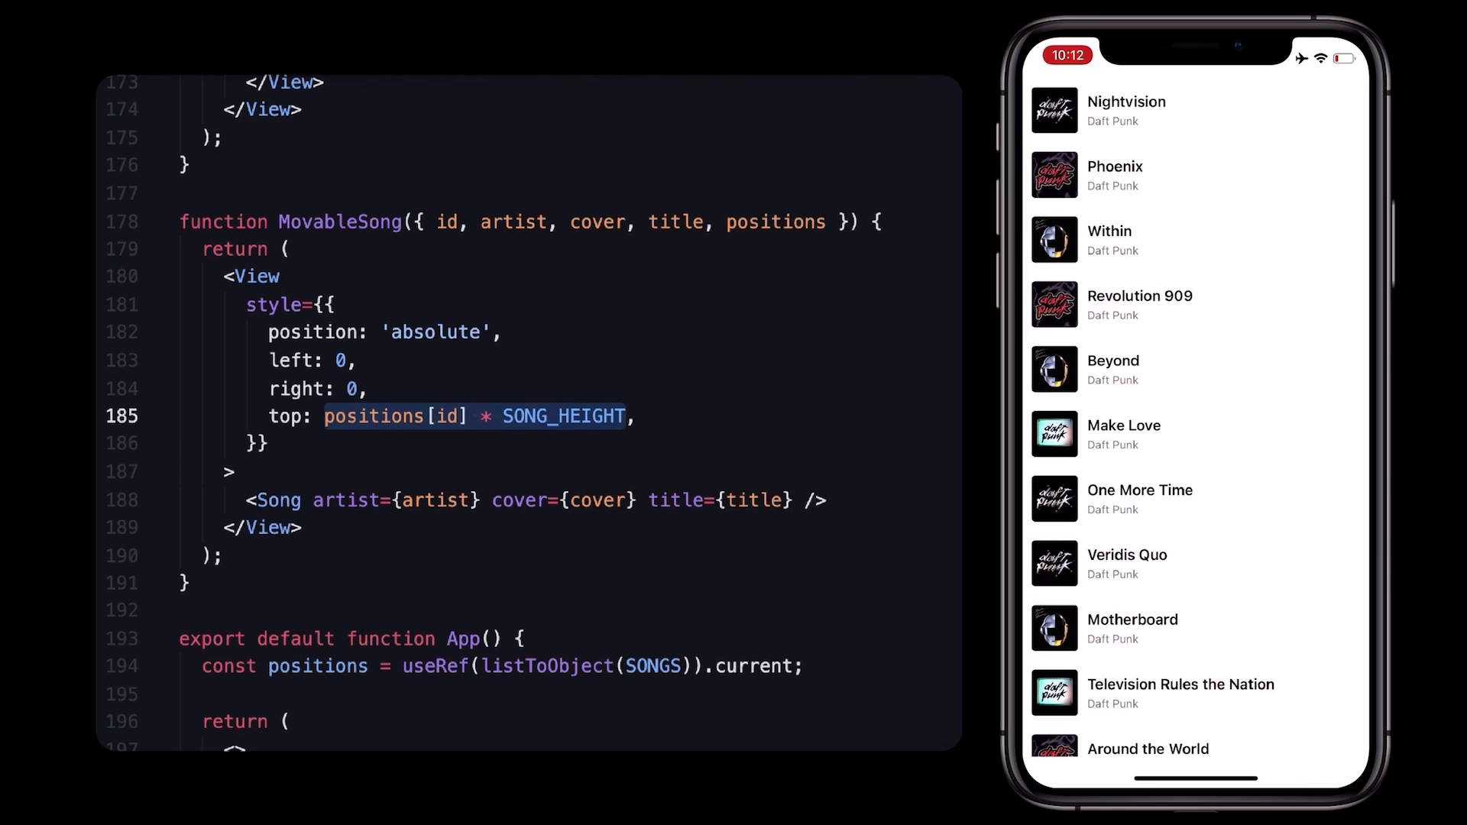
scroll(down, 3)
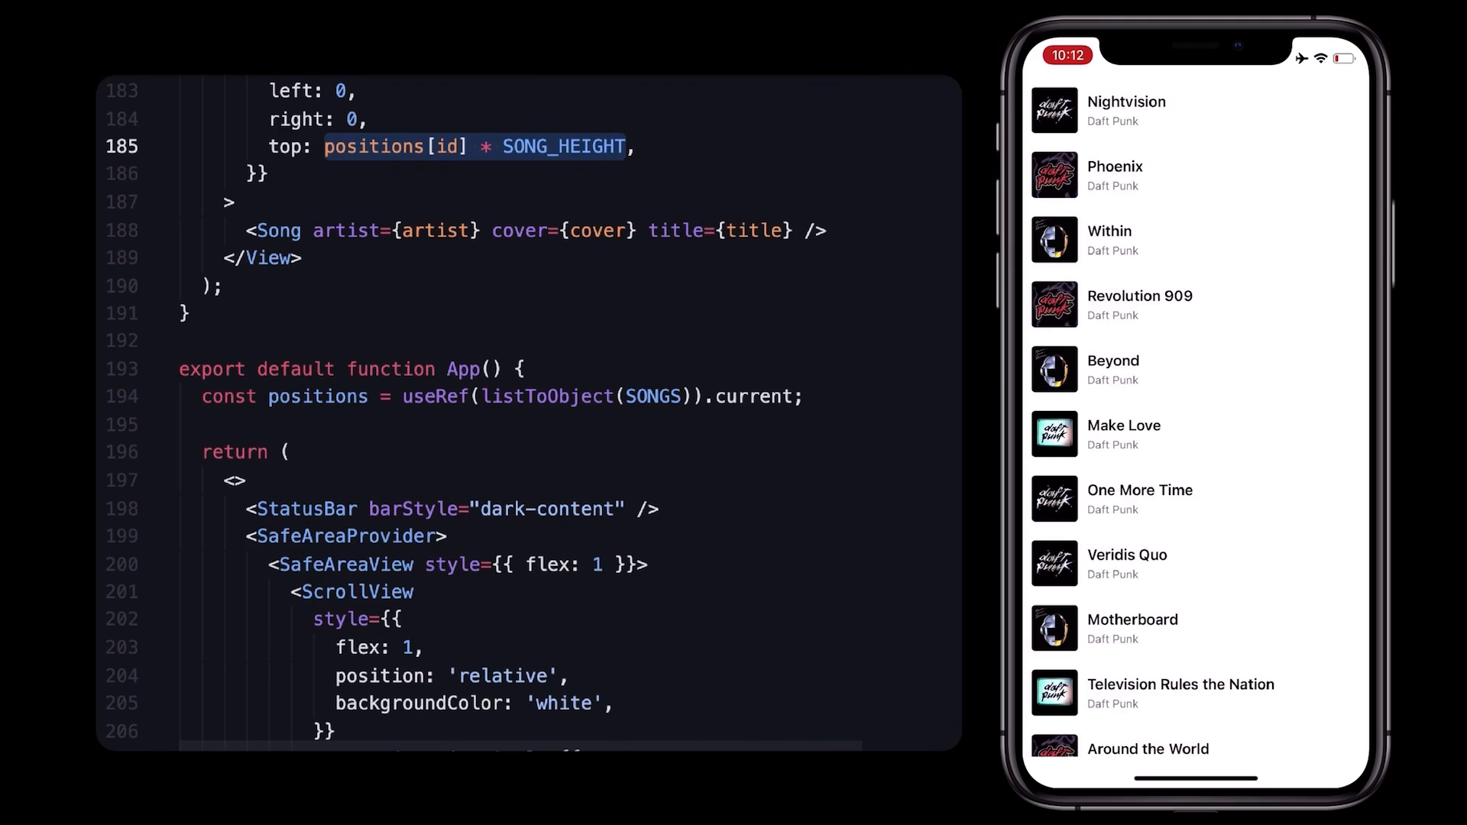
scroll(down, 3)
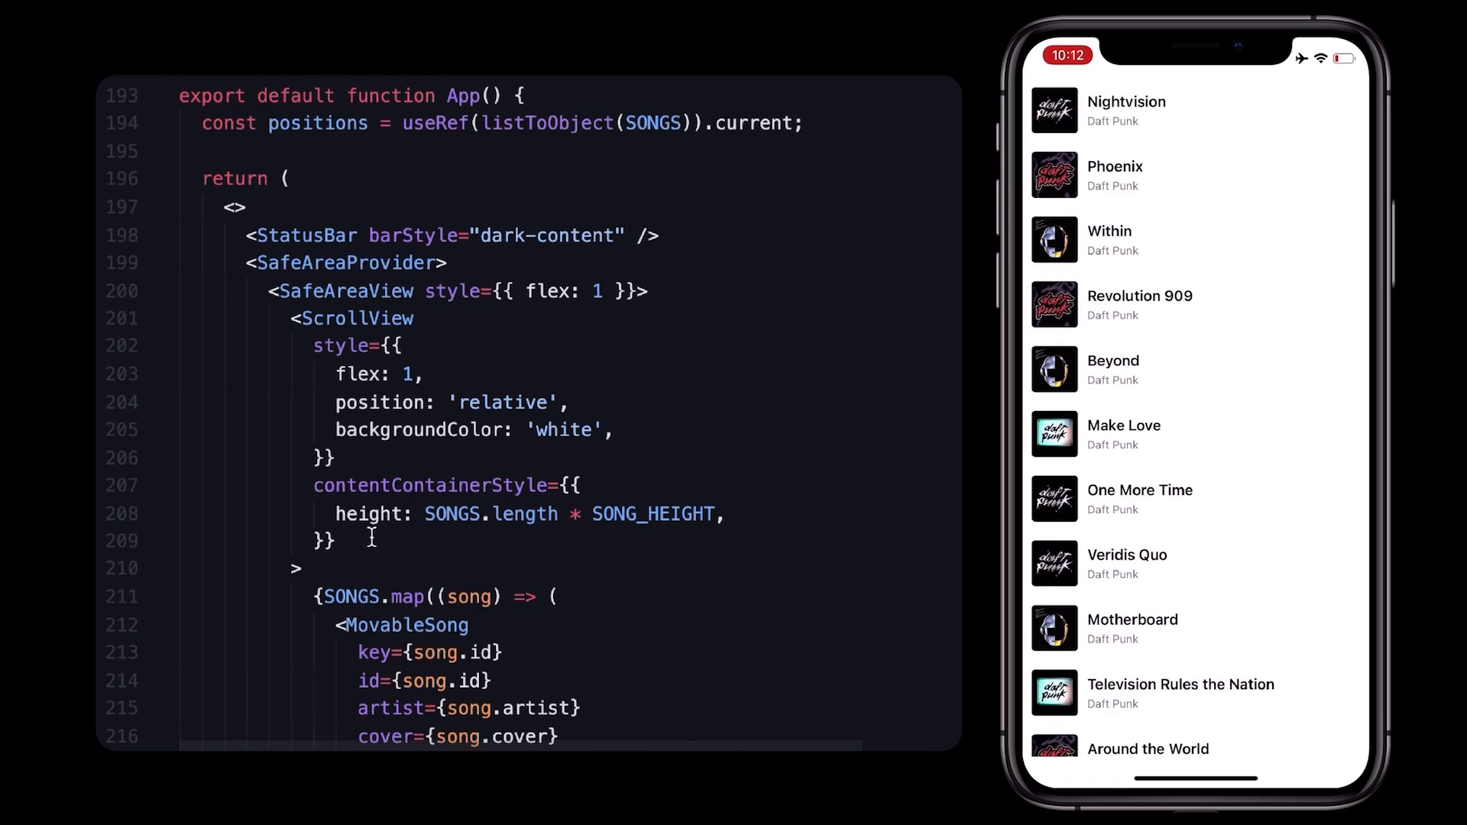
drag(313, 484, 337, 541)
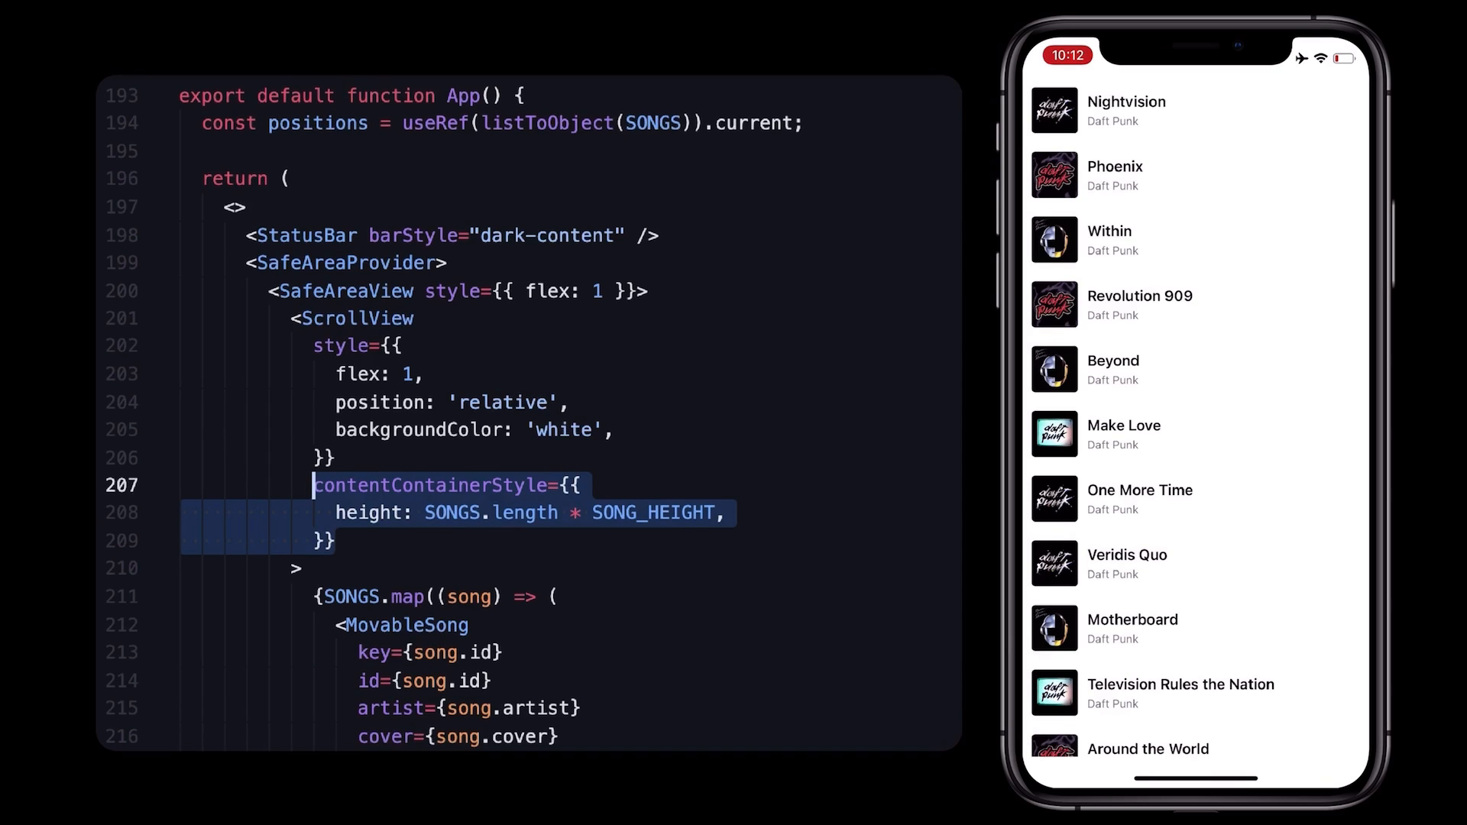
scroll(down, 3)
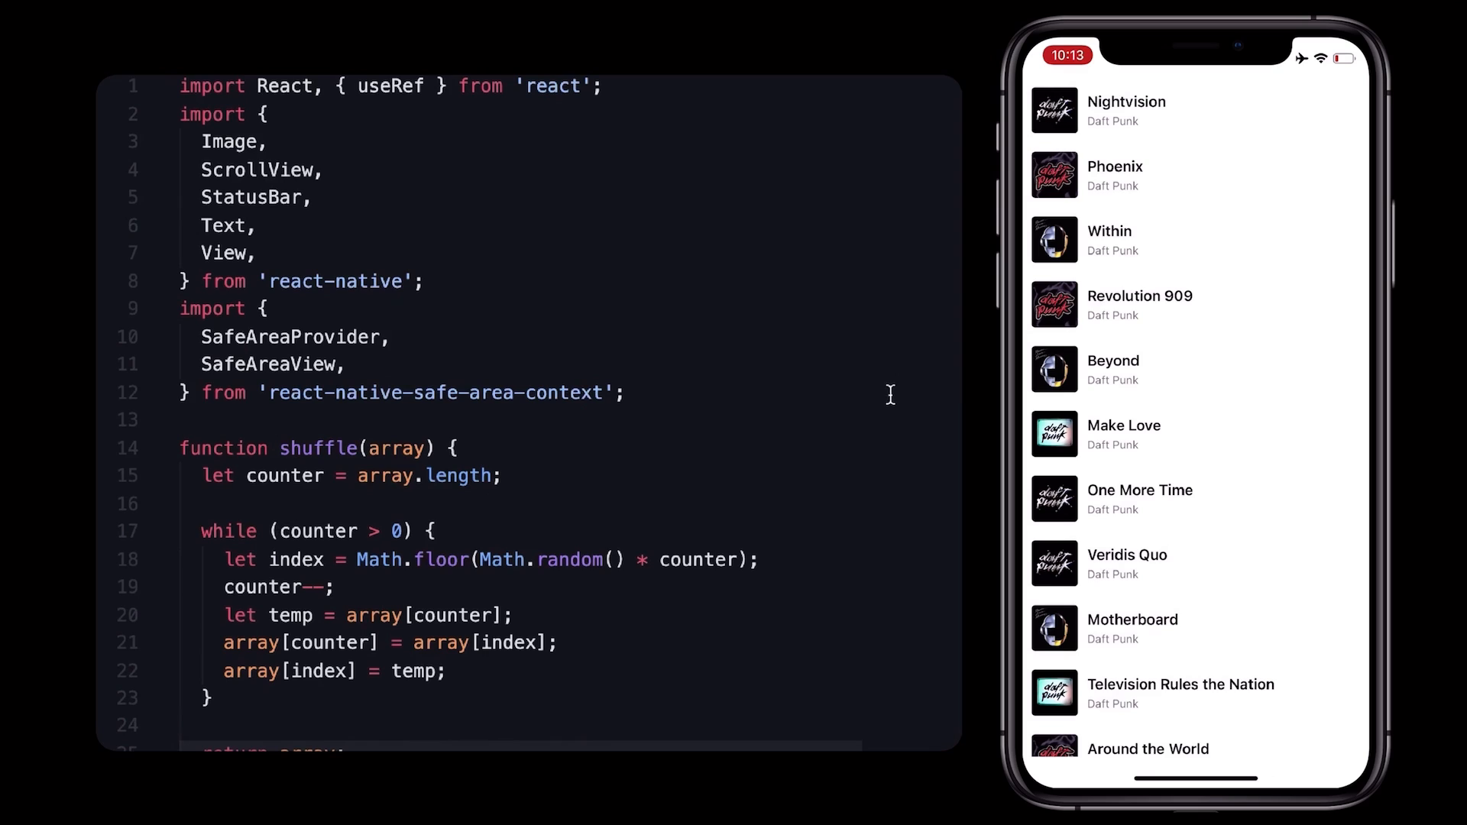
Add an import of useAnimatedGestureHandler from 'react-native-reanimated' at the top of the file.
text(import { use)
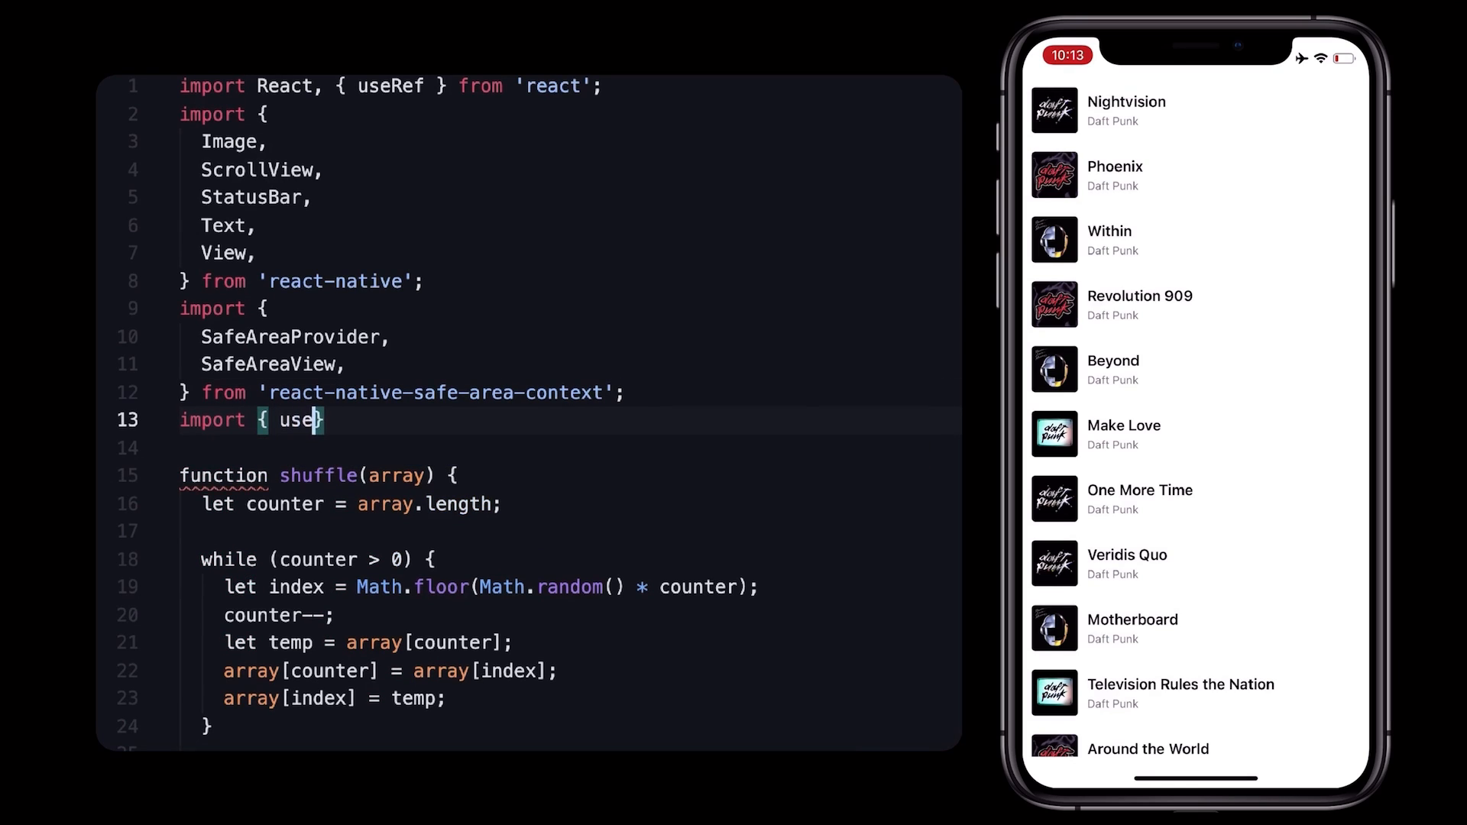
text(AnimatedGest)
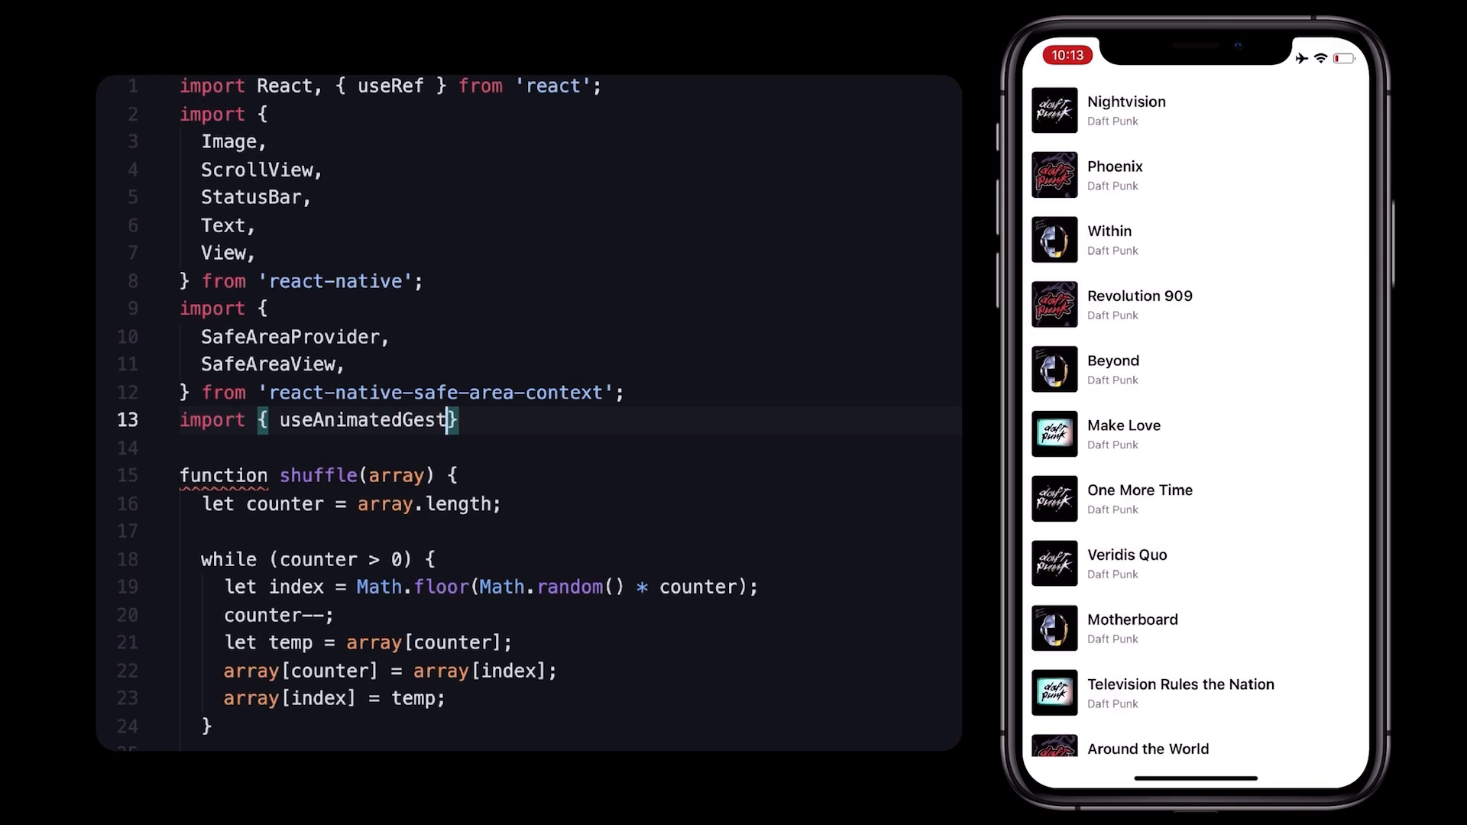
text(ureHandler } from)
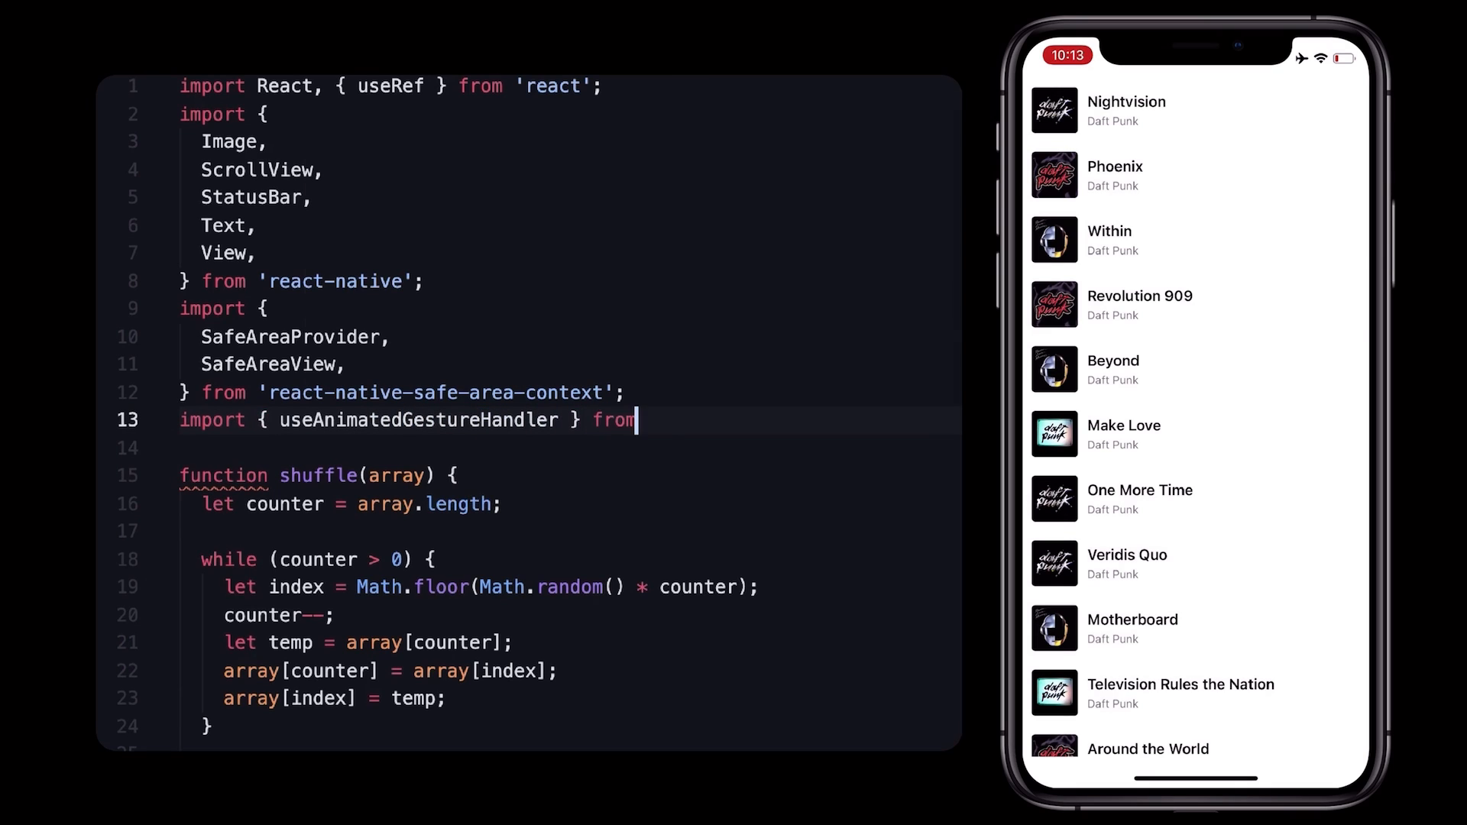
text('reanima')
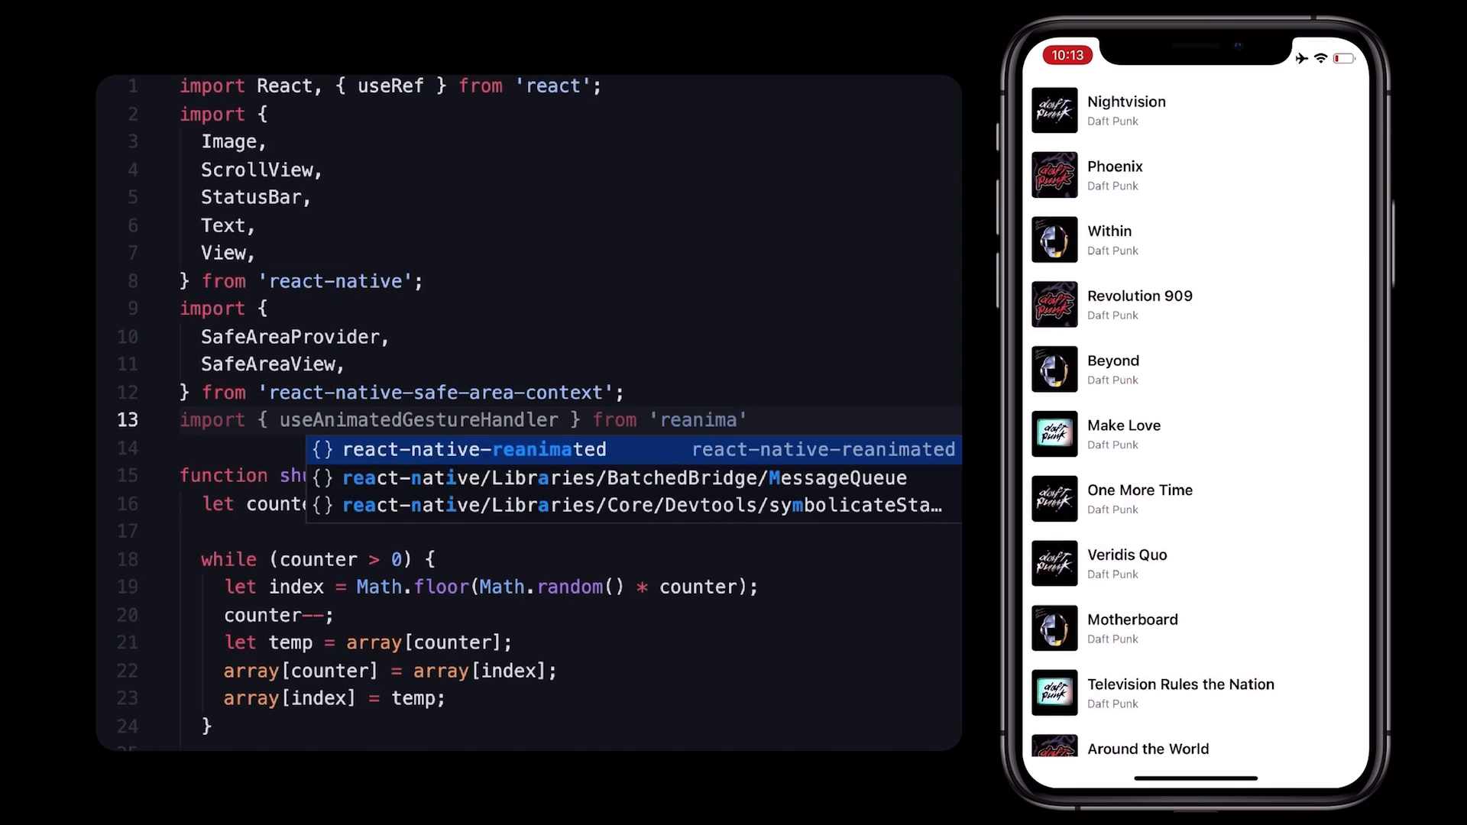
scroll(down, 3)
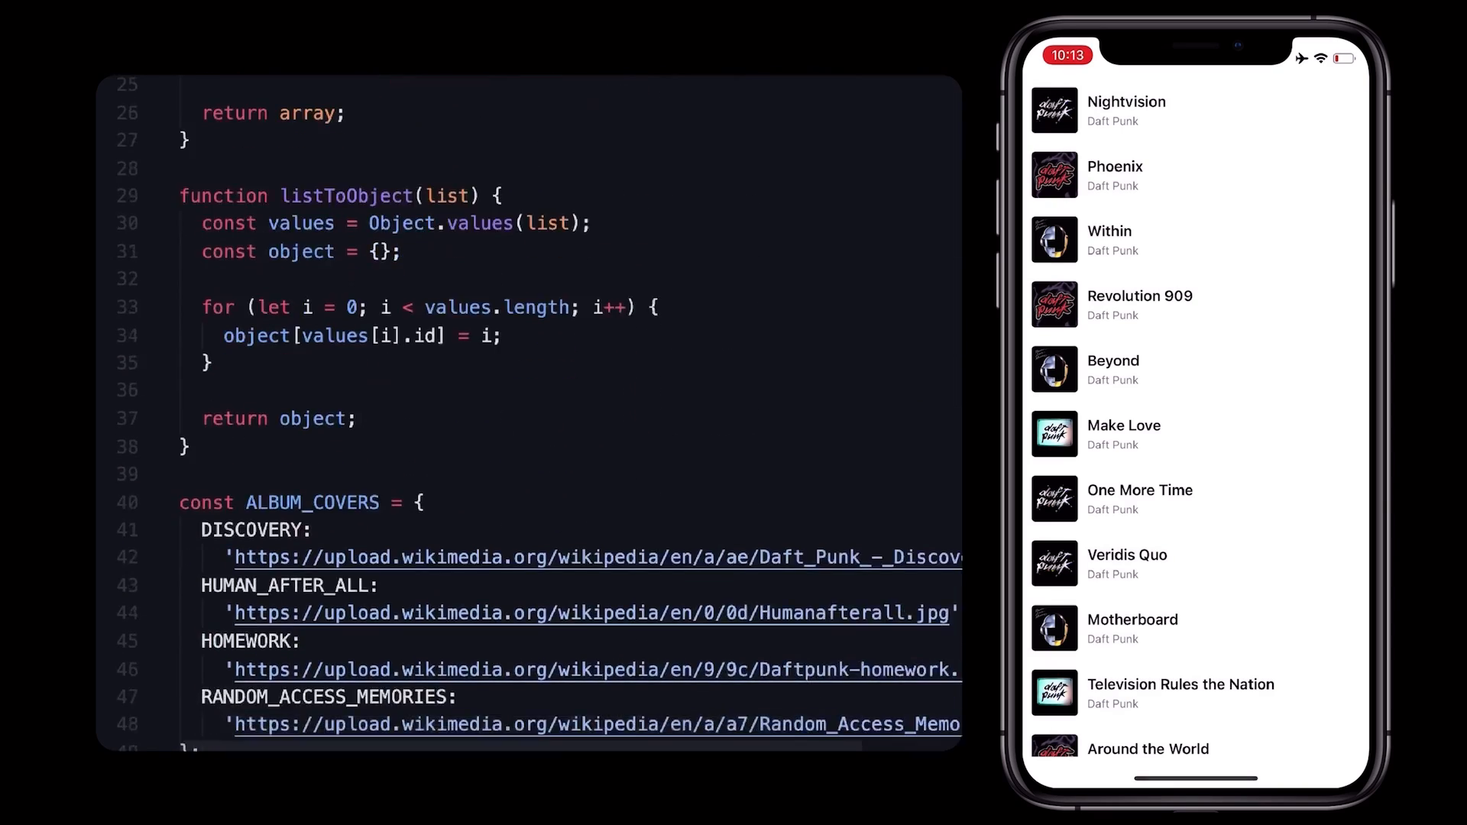
Declare const gestureHandler = useAnimatedGestureHandler with empty onStart, onActive and onFinish callbacks in MovableSong.
scroll(down, 3)
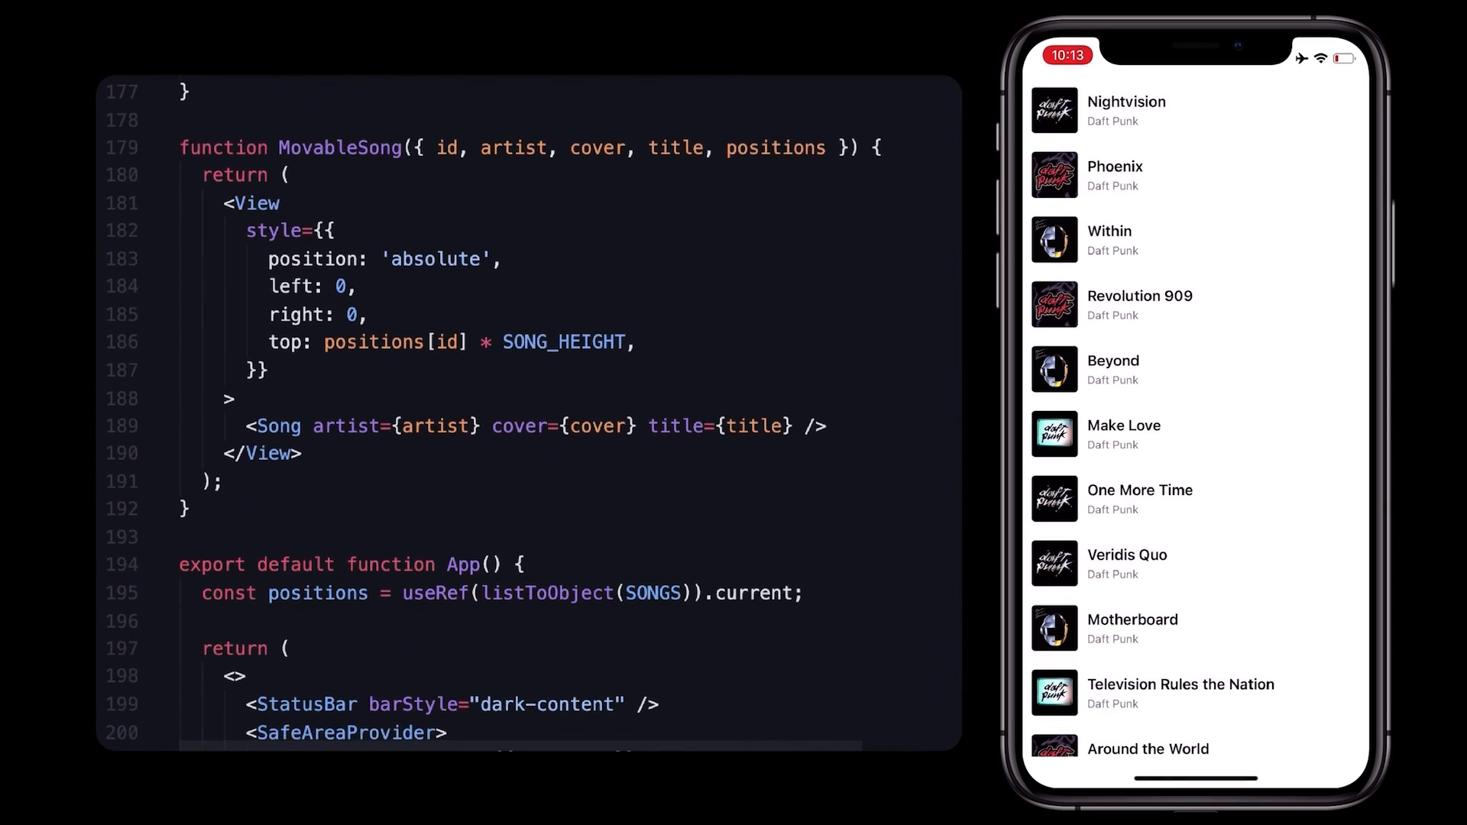
key(Enter)
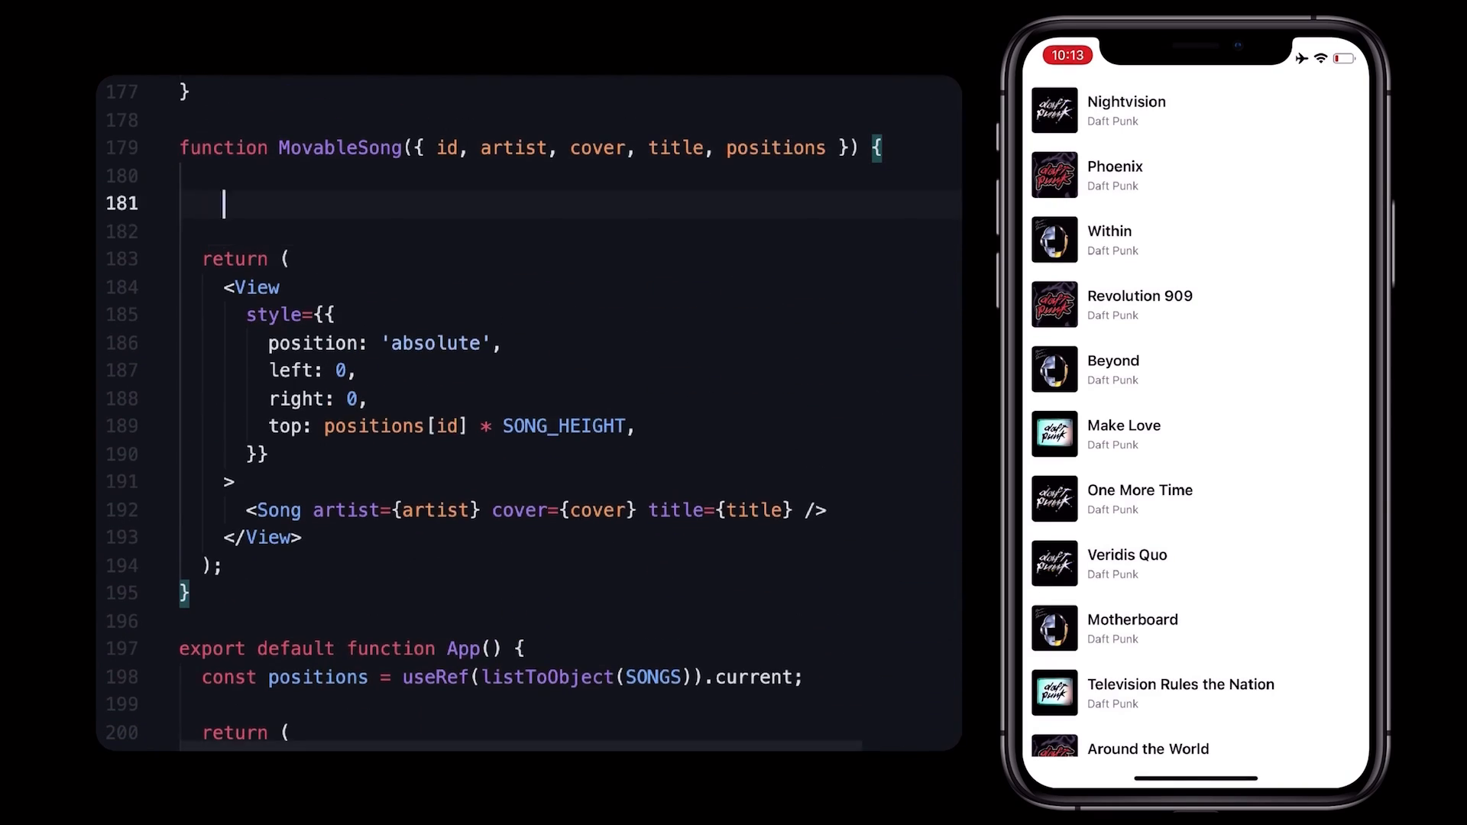
text(const gestureHandler = useAnimatedGestureHandler({)
text(onStart() {},)
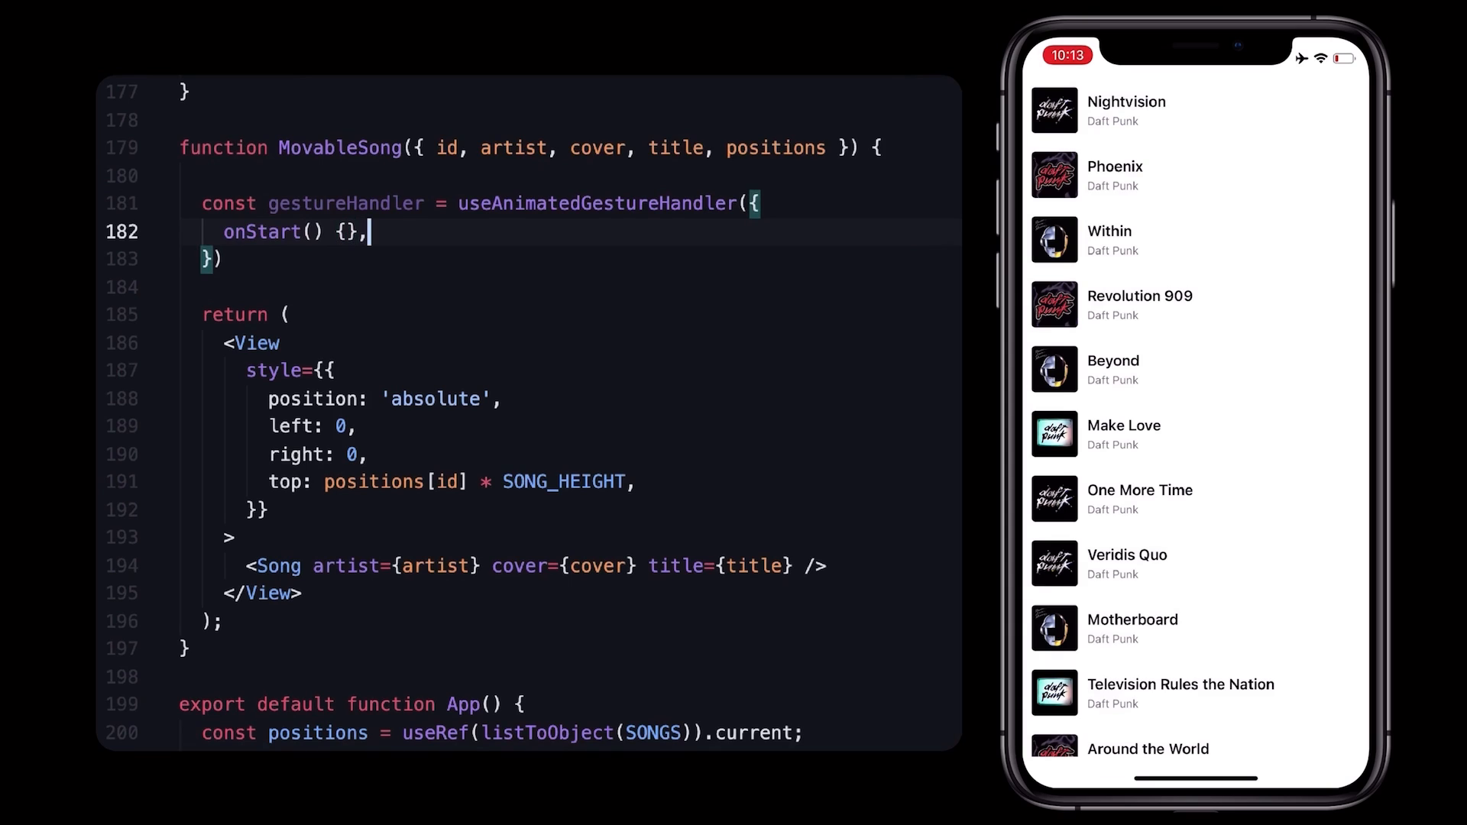
text(onActive() {},)
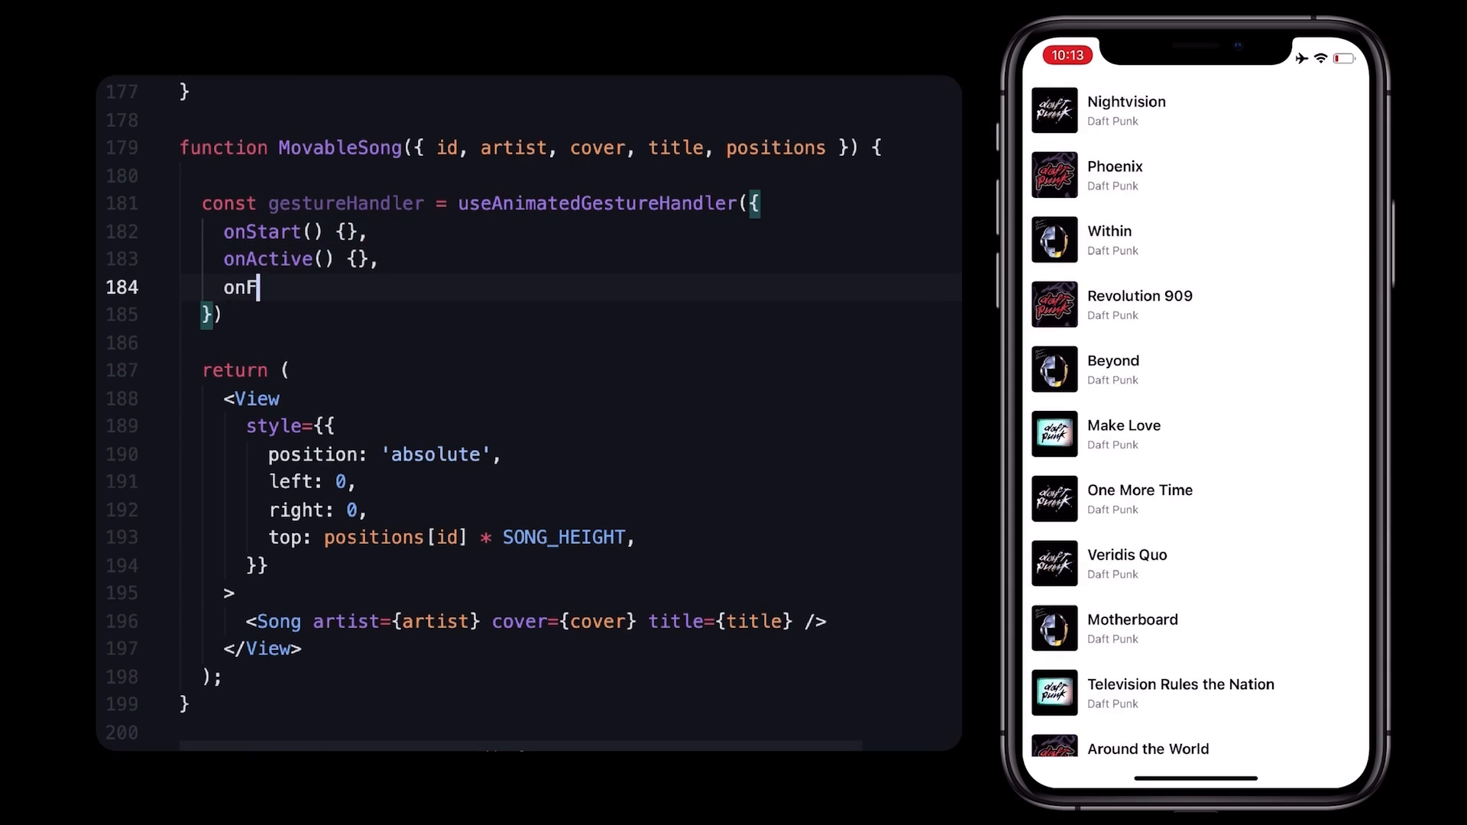
text(inish() {},)
text(import)
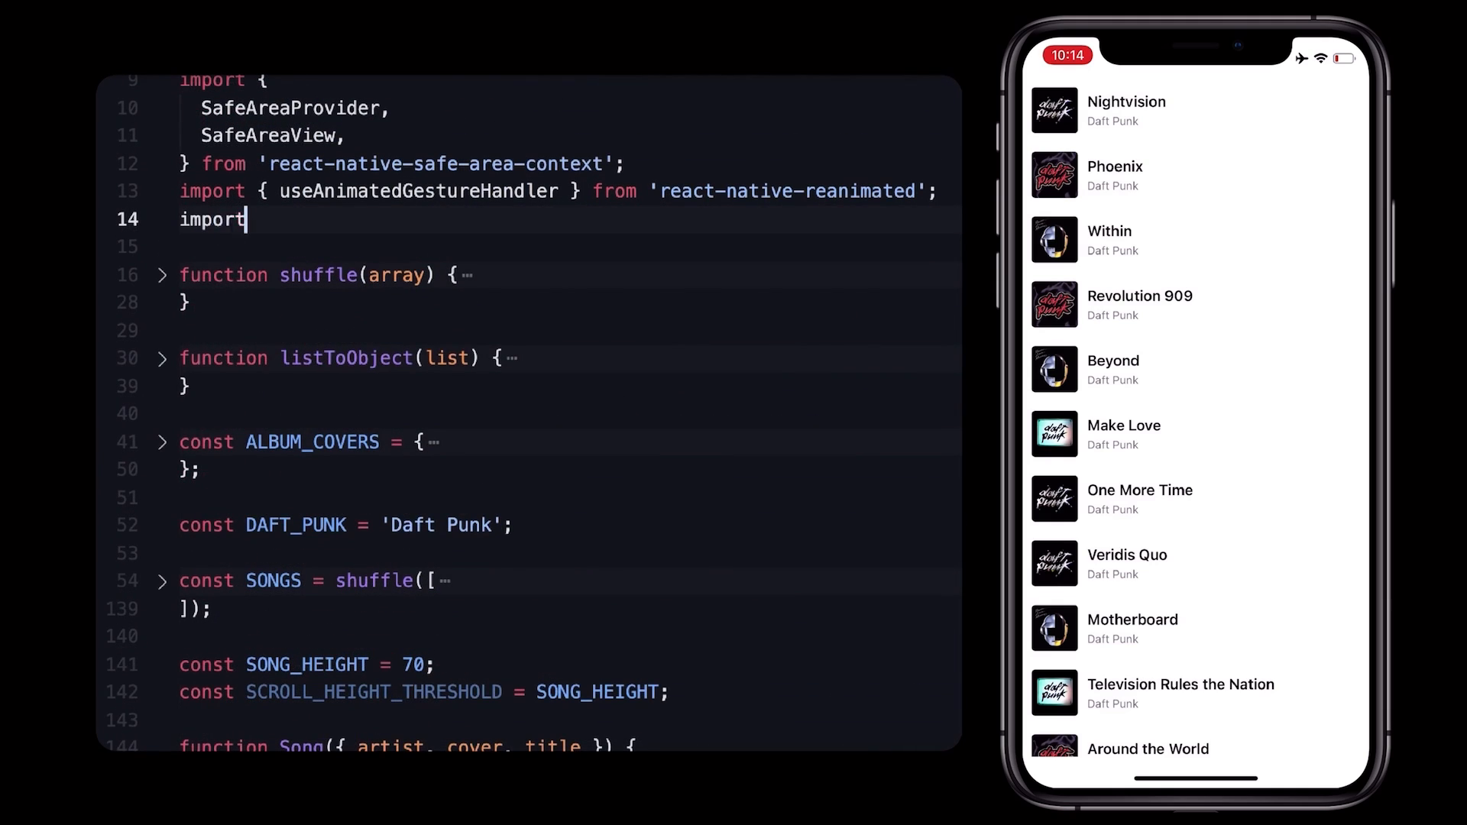
Import { PanGestureHandler } from 'react-native-gesture-handler'.
text({ PanGestureHandler })
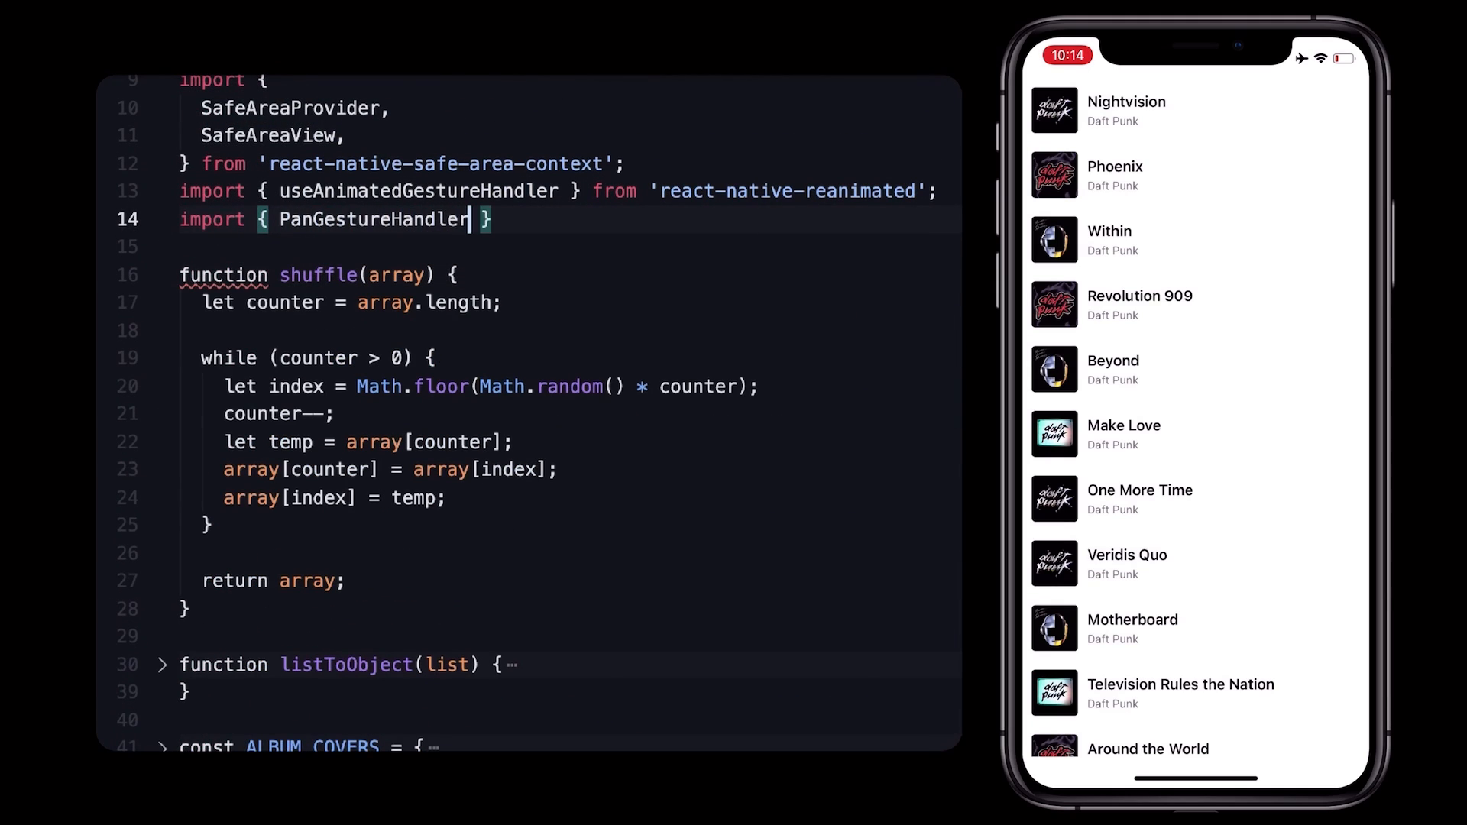
text(from 'react-native-gesture-handler';)
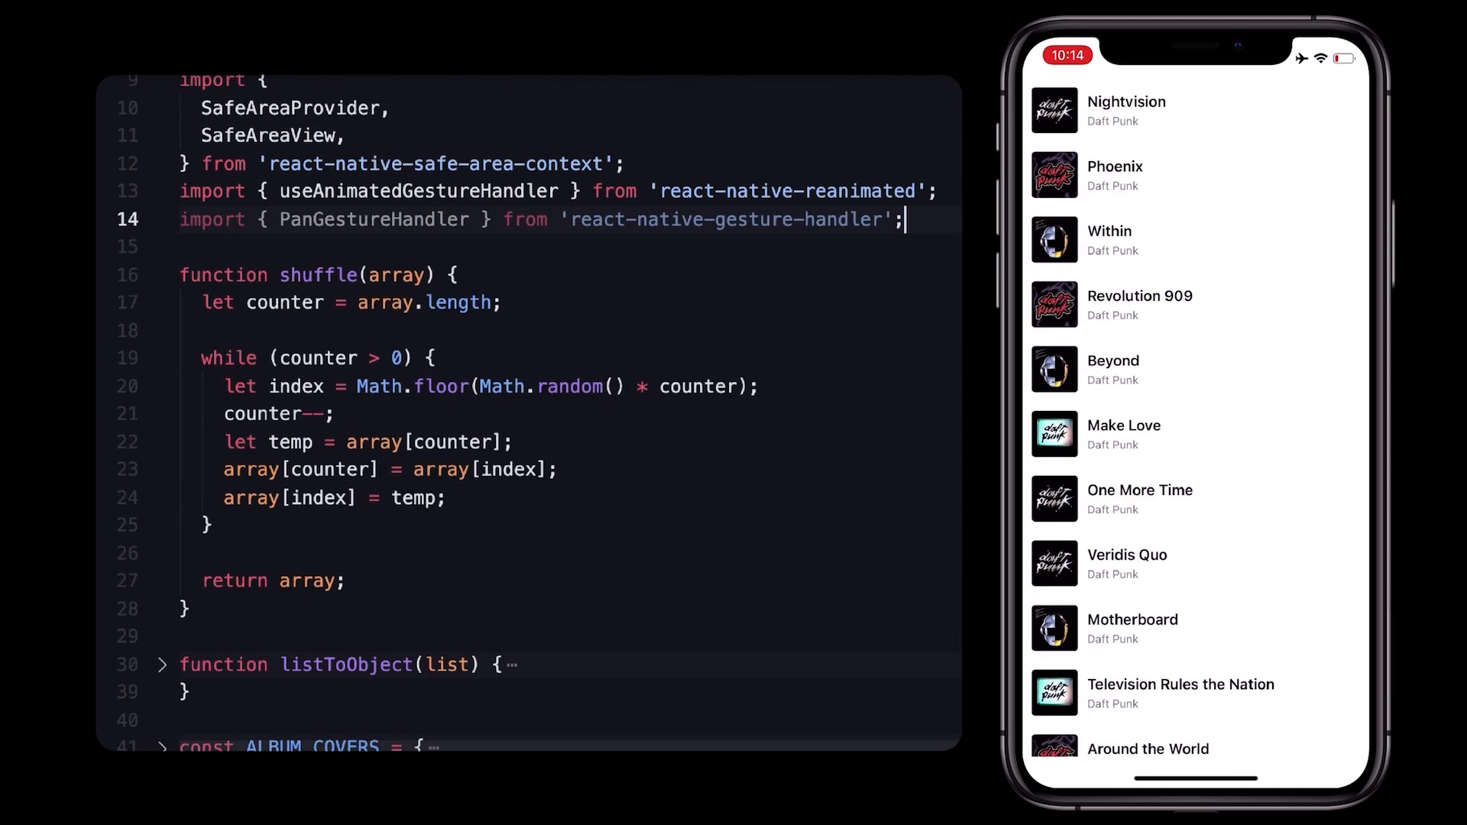
scroll(down, 3)
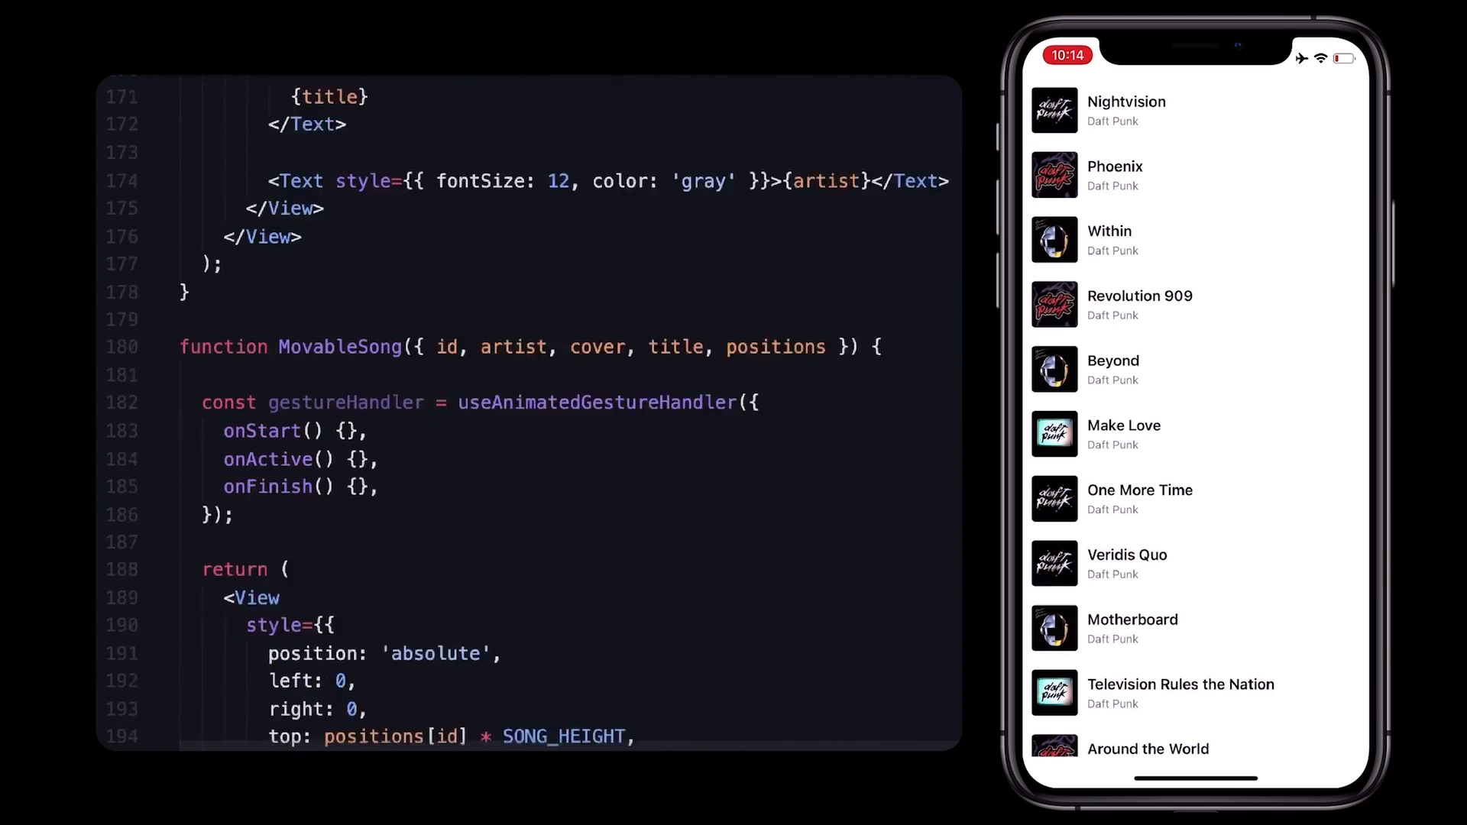
scroll(down, 3)
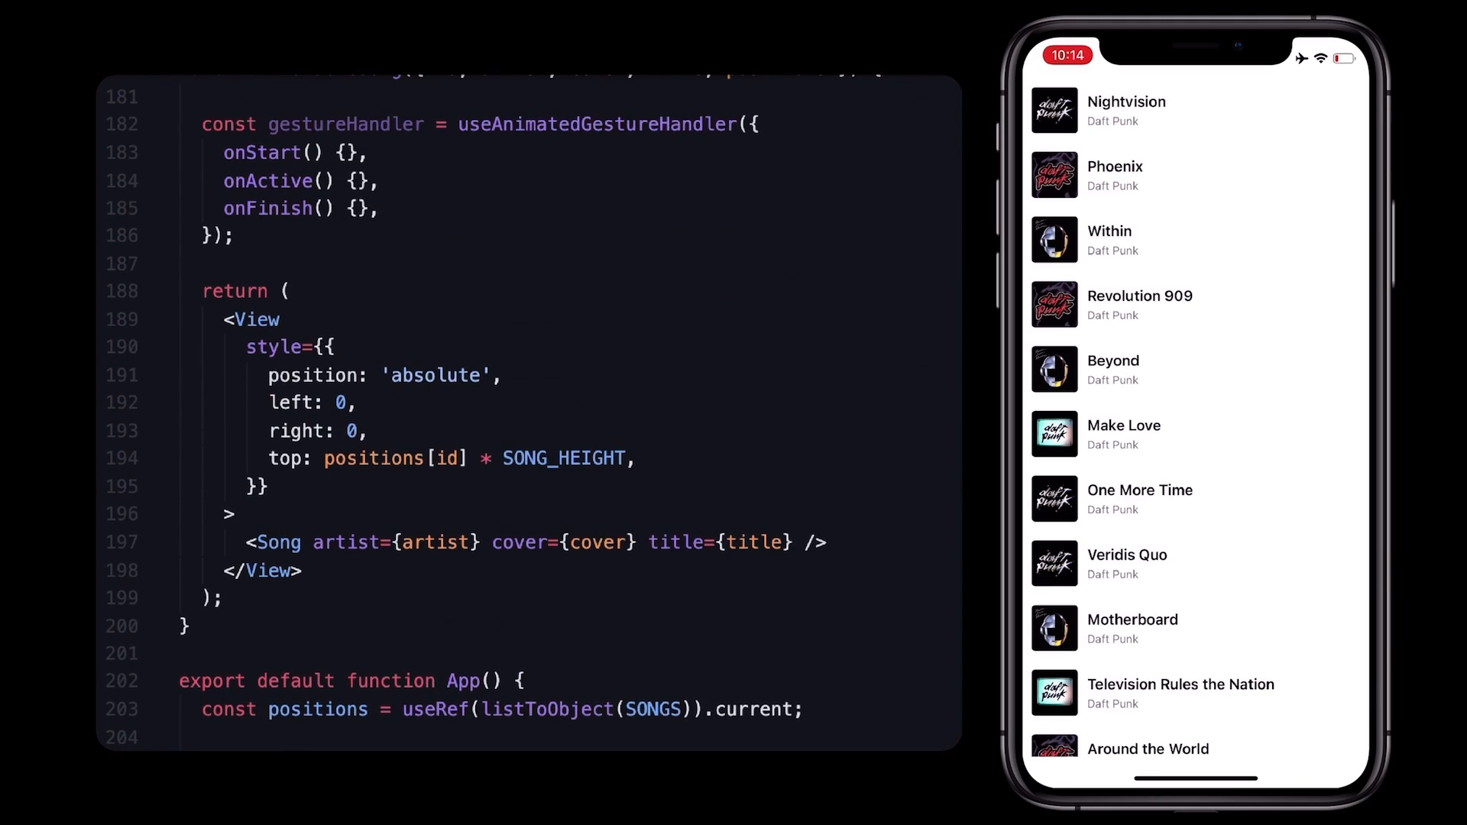
Wrap the Song element in <PanGestureHandler onGestureEvent={gestureHandler}>.
text(<PanGestureHandler)
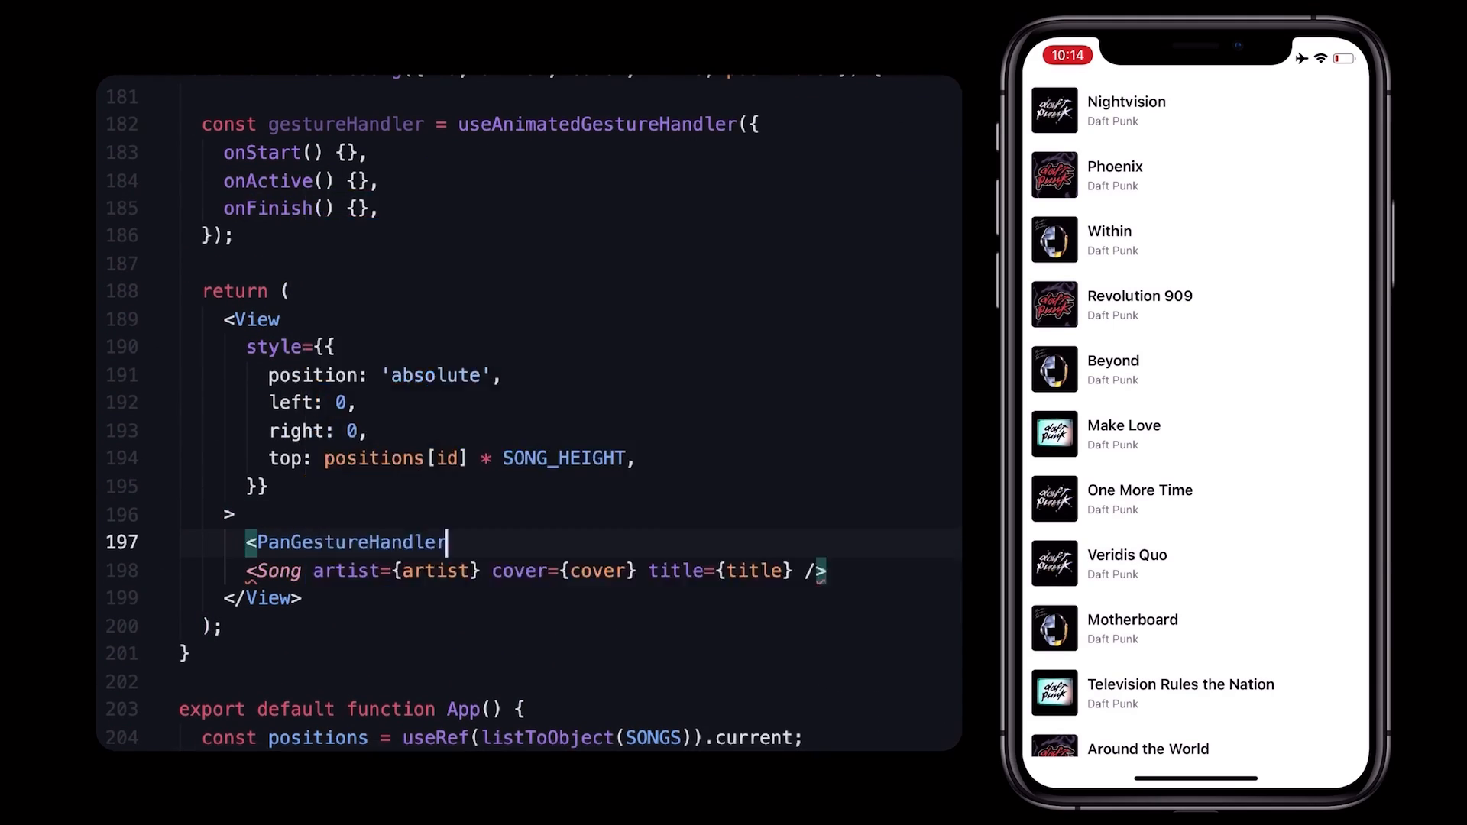
text(onGestureEvent={ges)
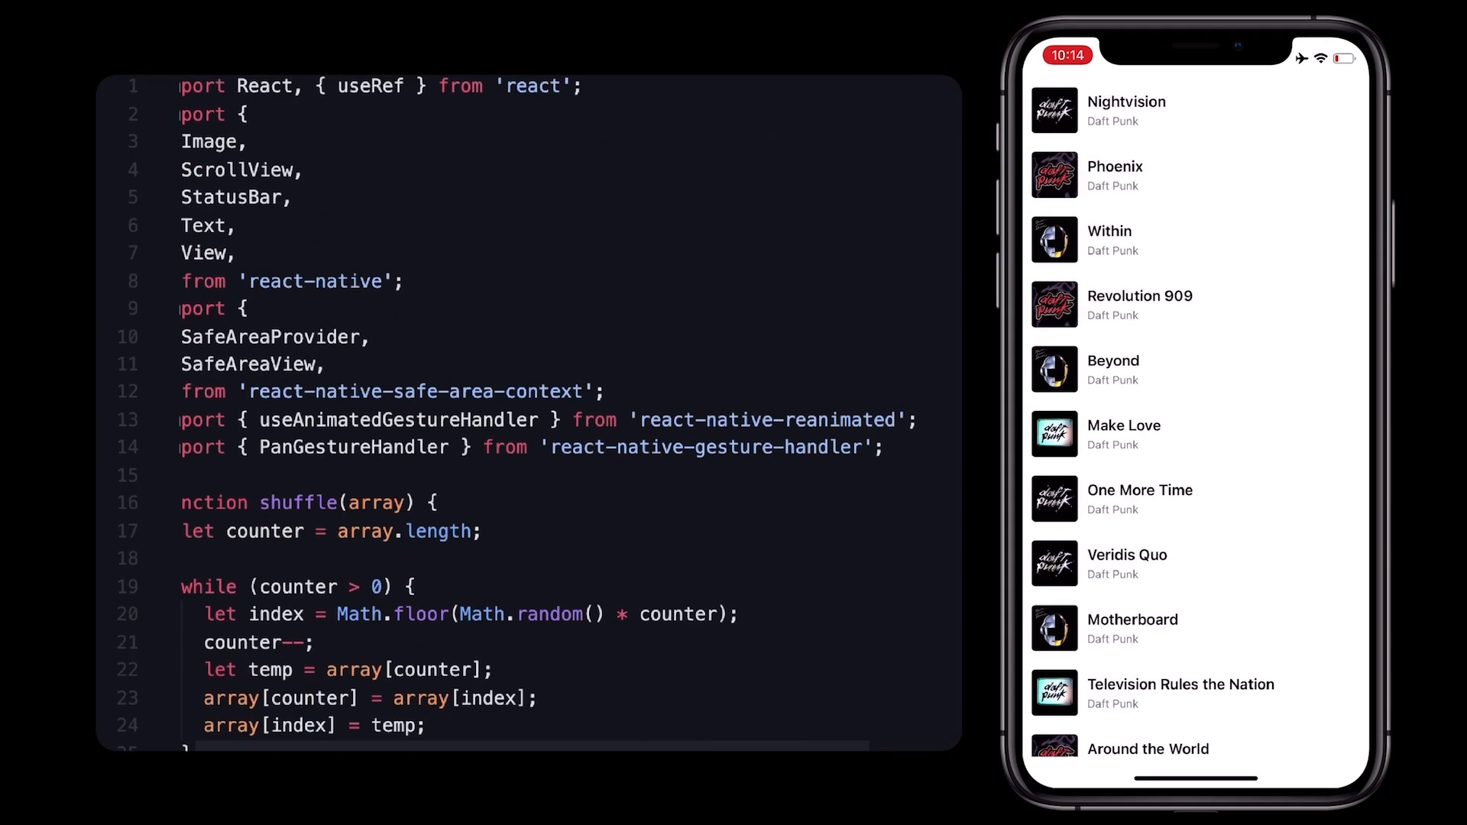
Add Animated to the reanimated import and start an <Animated.View> around the Song inside PanGestureHandler.
click(944, 421)
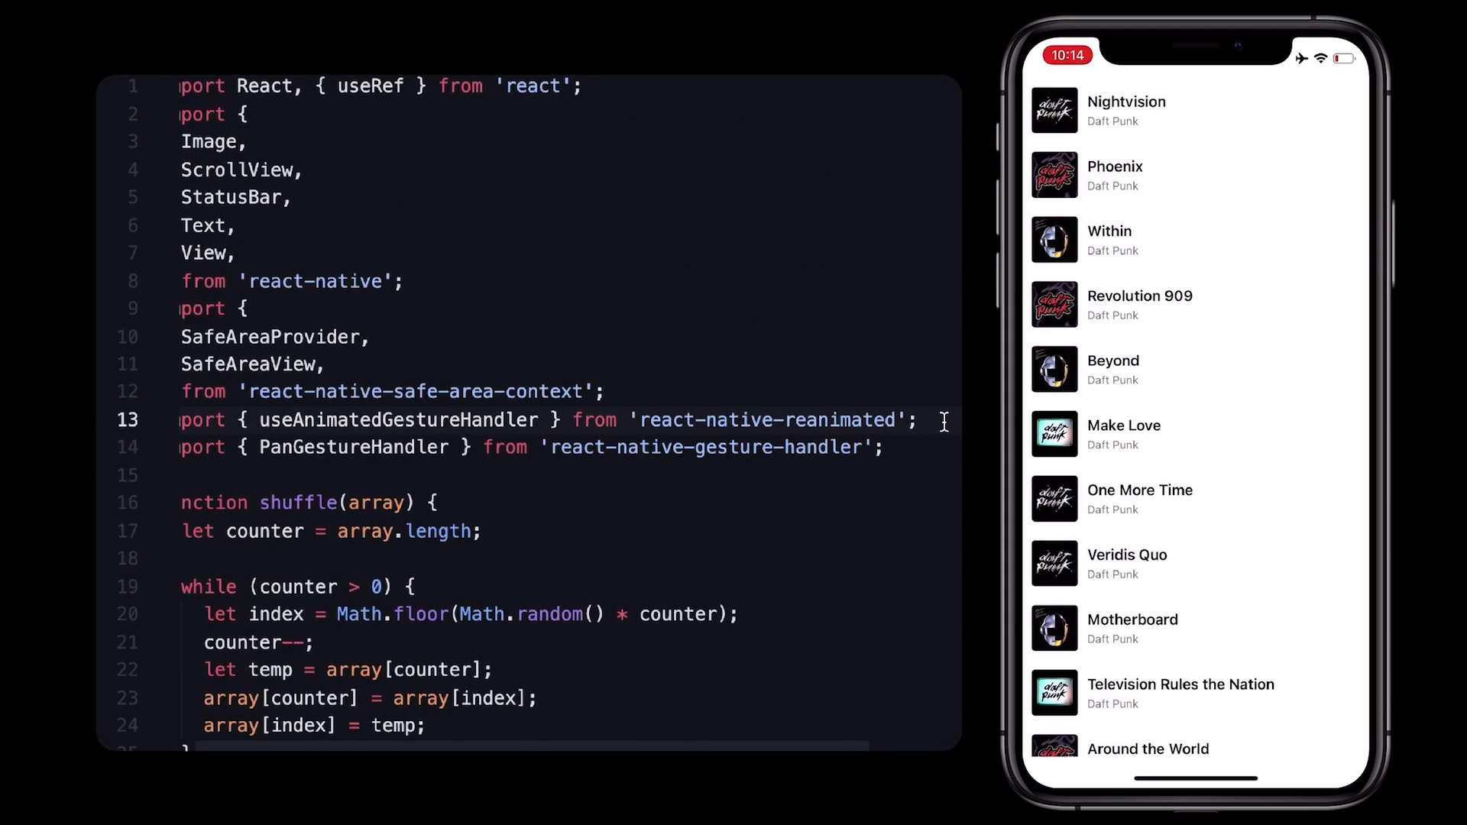
text(Animated,)
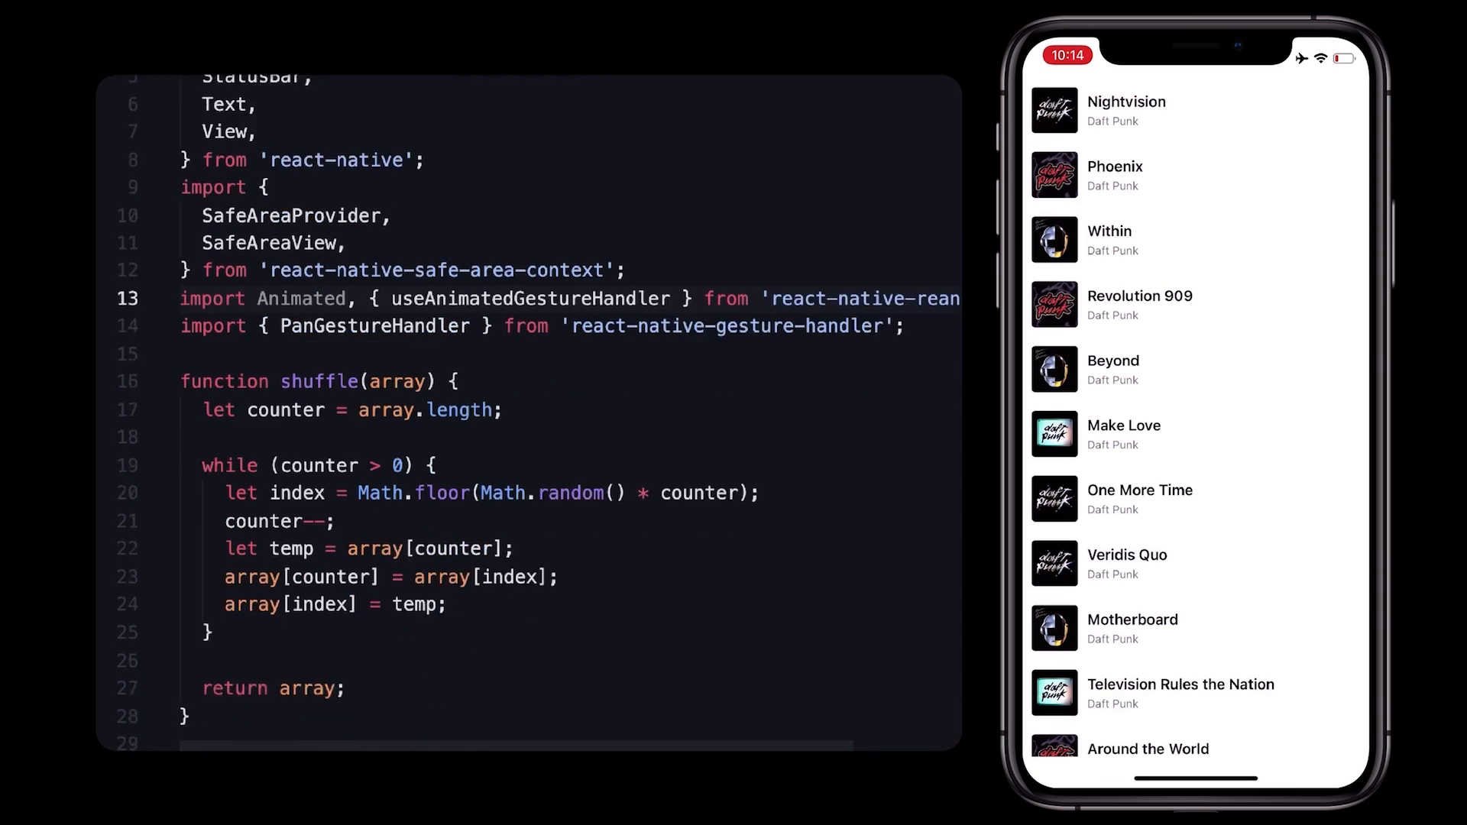
scroll(down, 3)
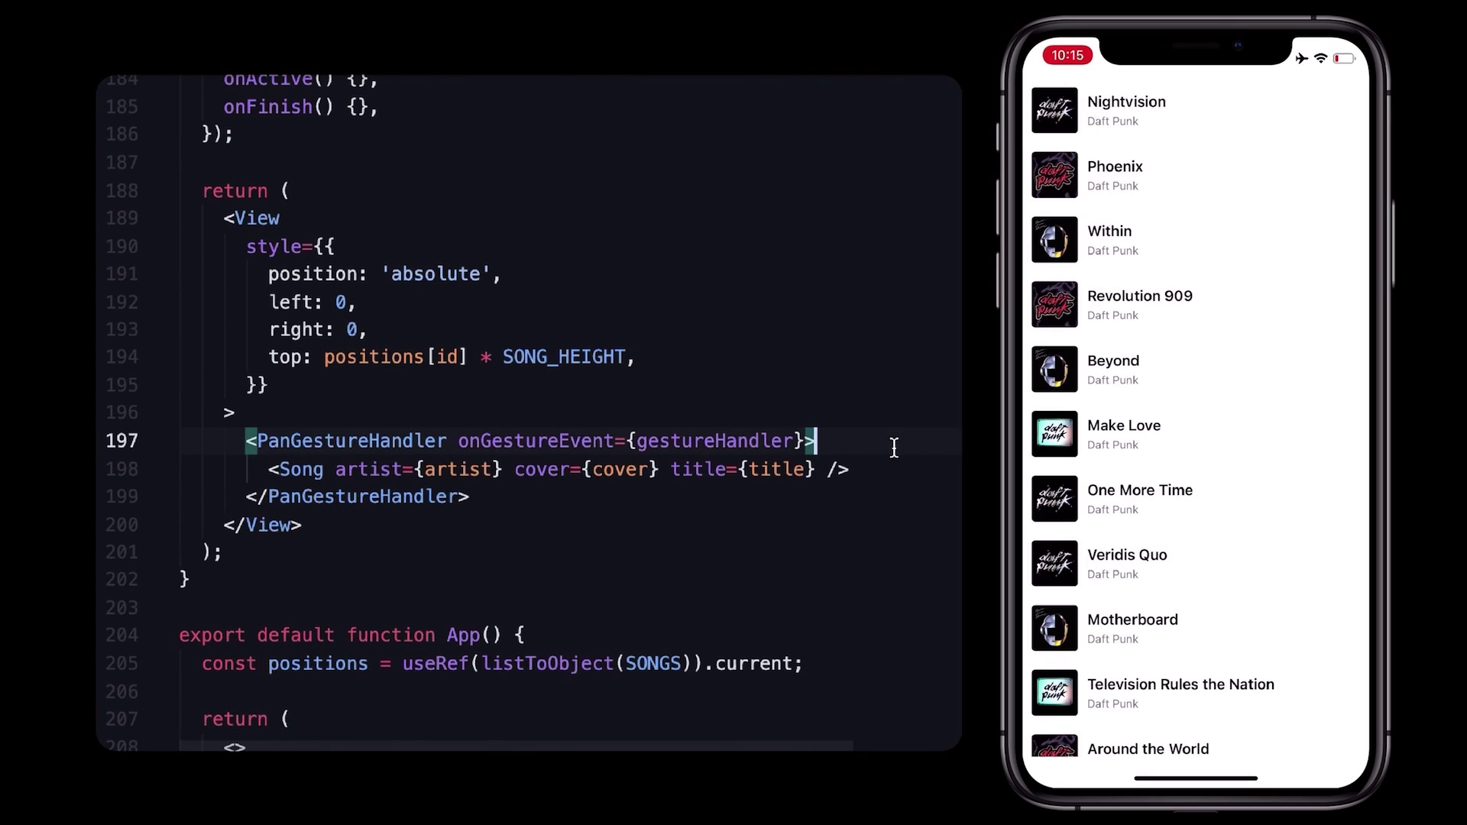
text(<Animated.View>)
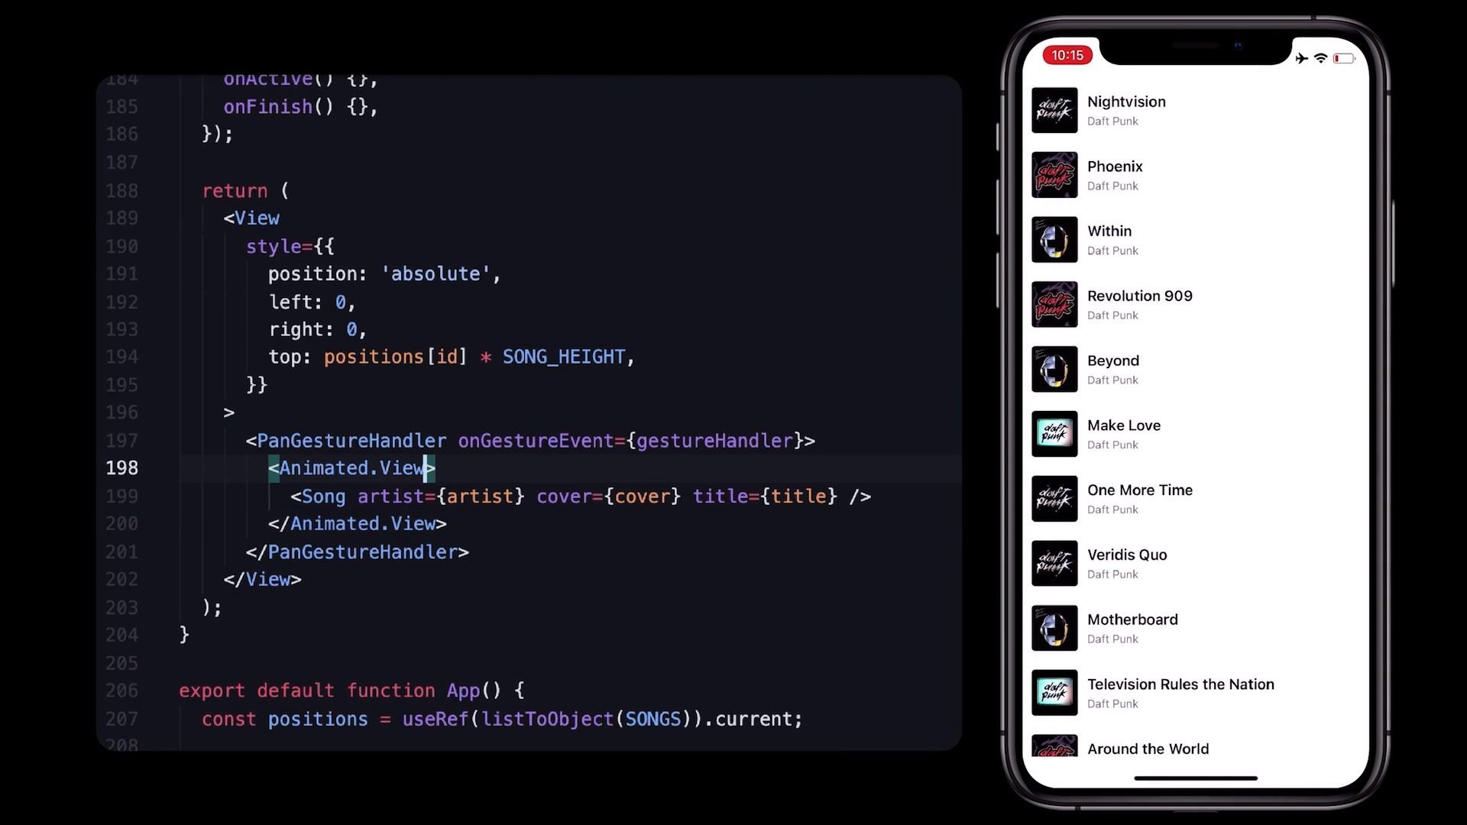
Give the inner Animated.View style={{ maxWidth: '80%' }}.
text(style={{ max)
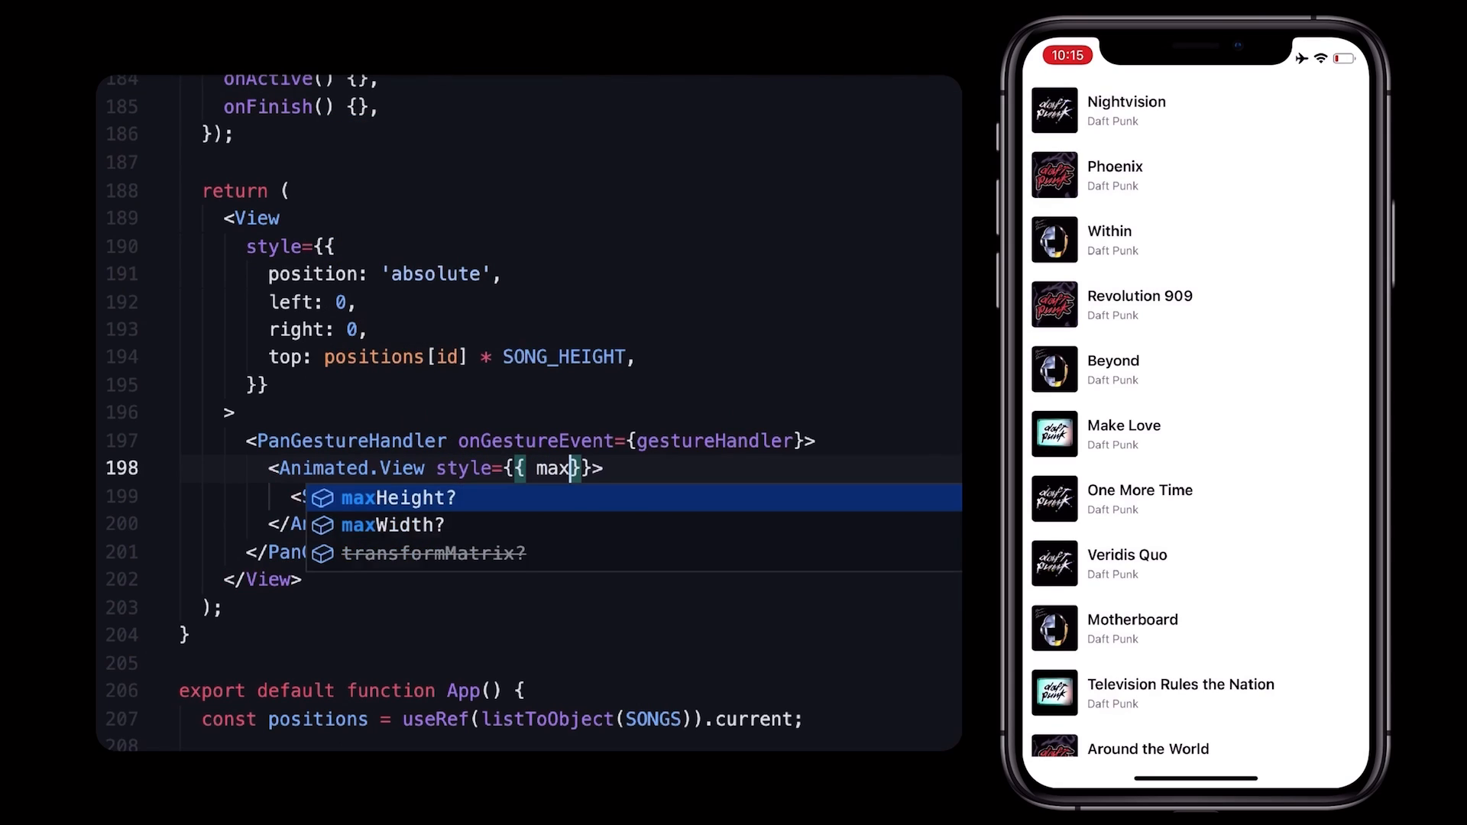
text(Width: '80)
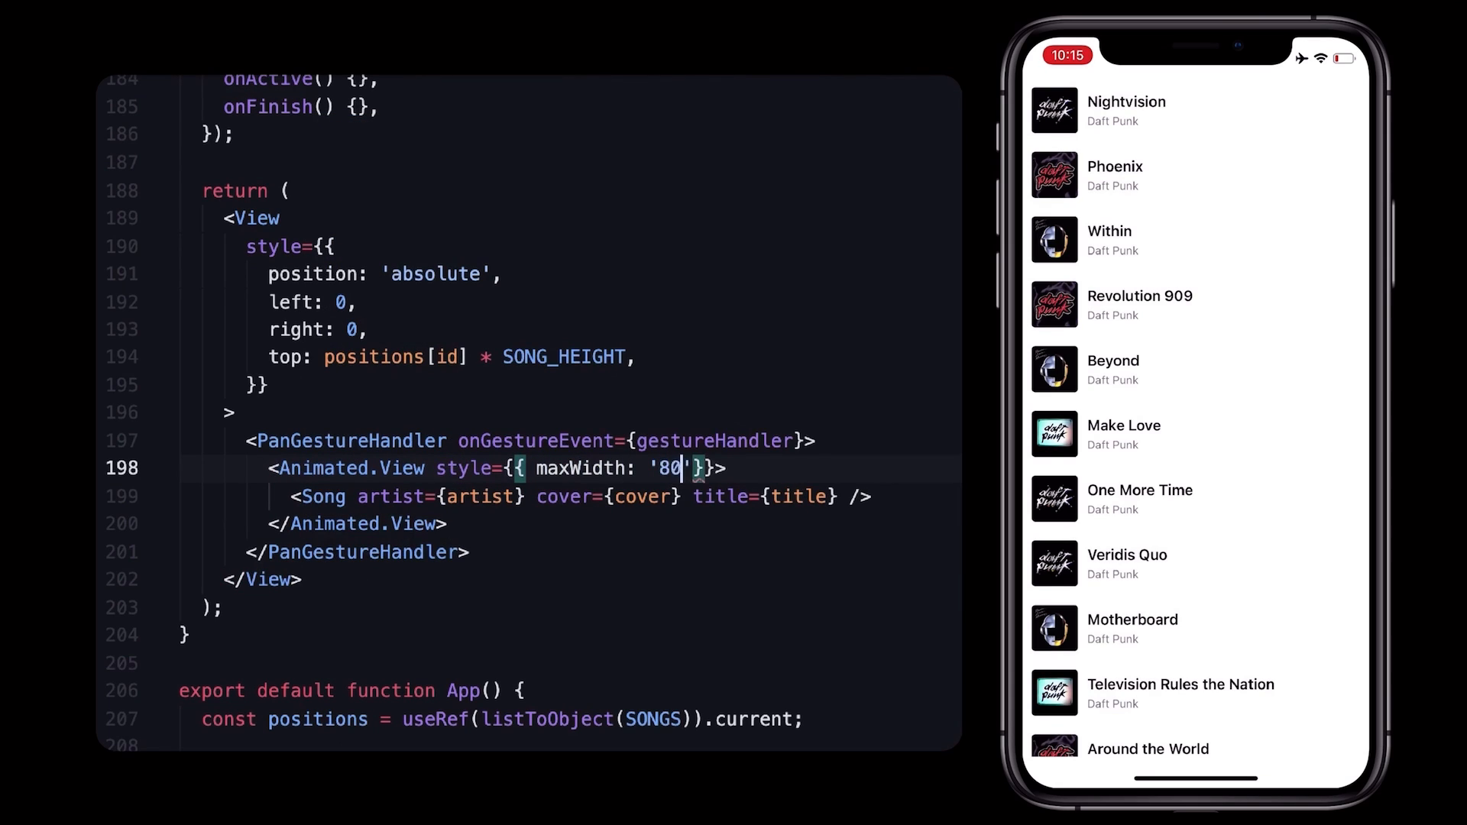
text(%)
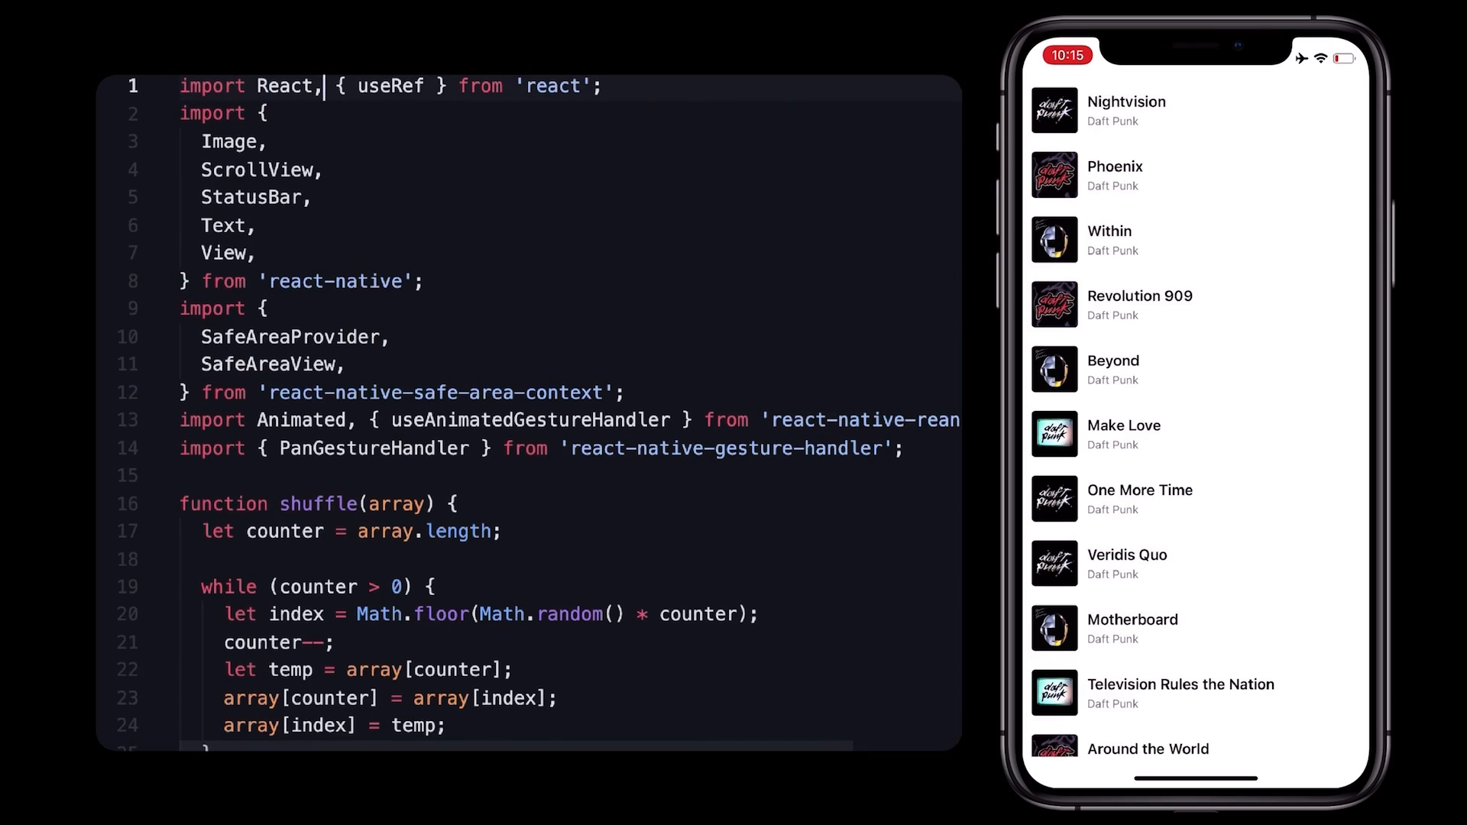
Import useState, declare const [moving, setMoving] = useState(false) and call setMoving(true) in onStart.
text(u)
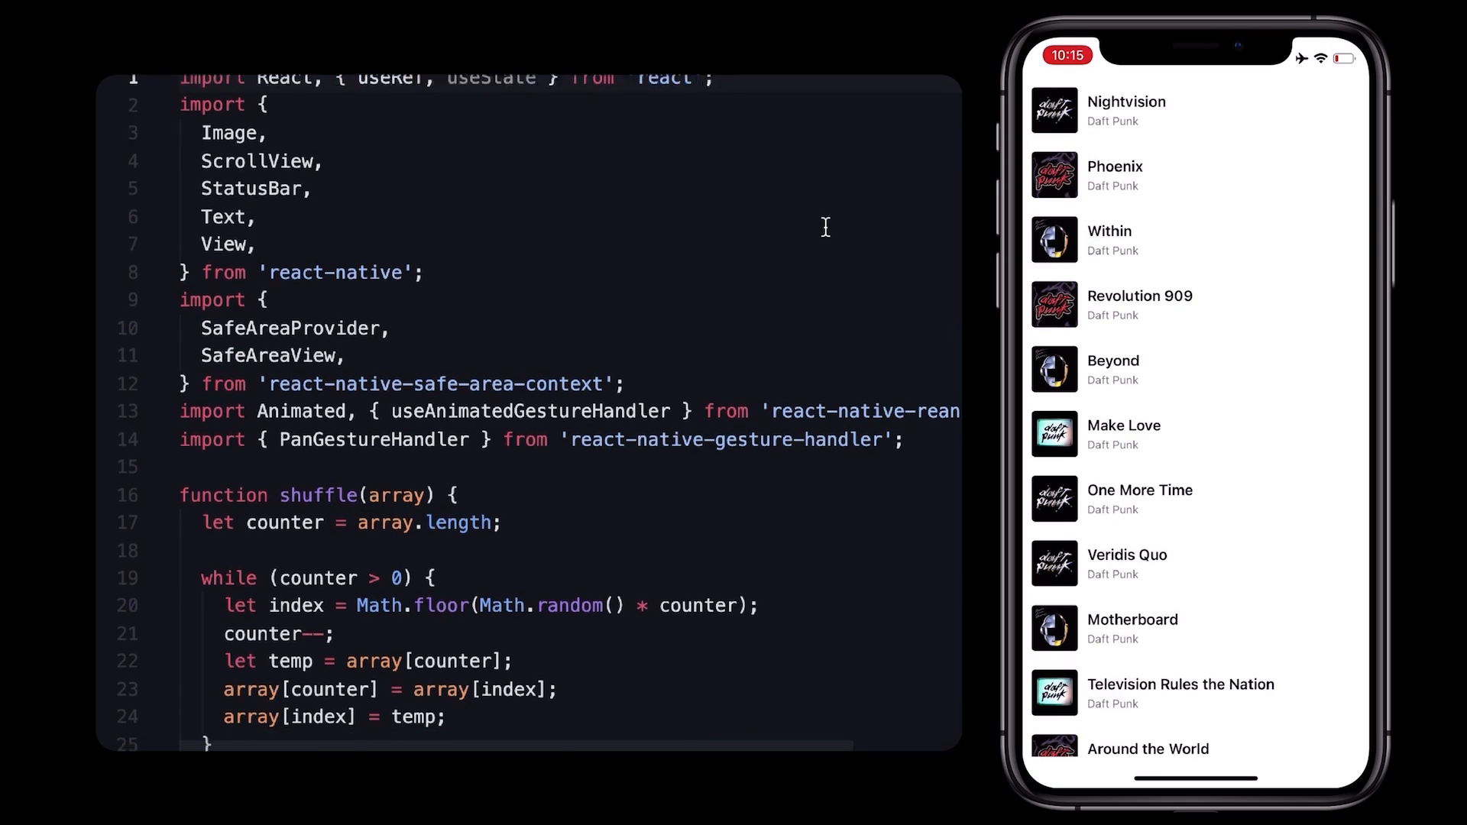
scroll(down, 3)
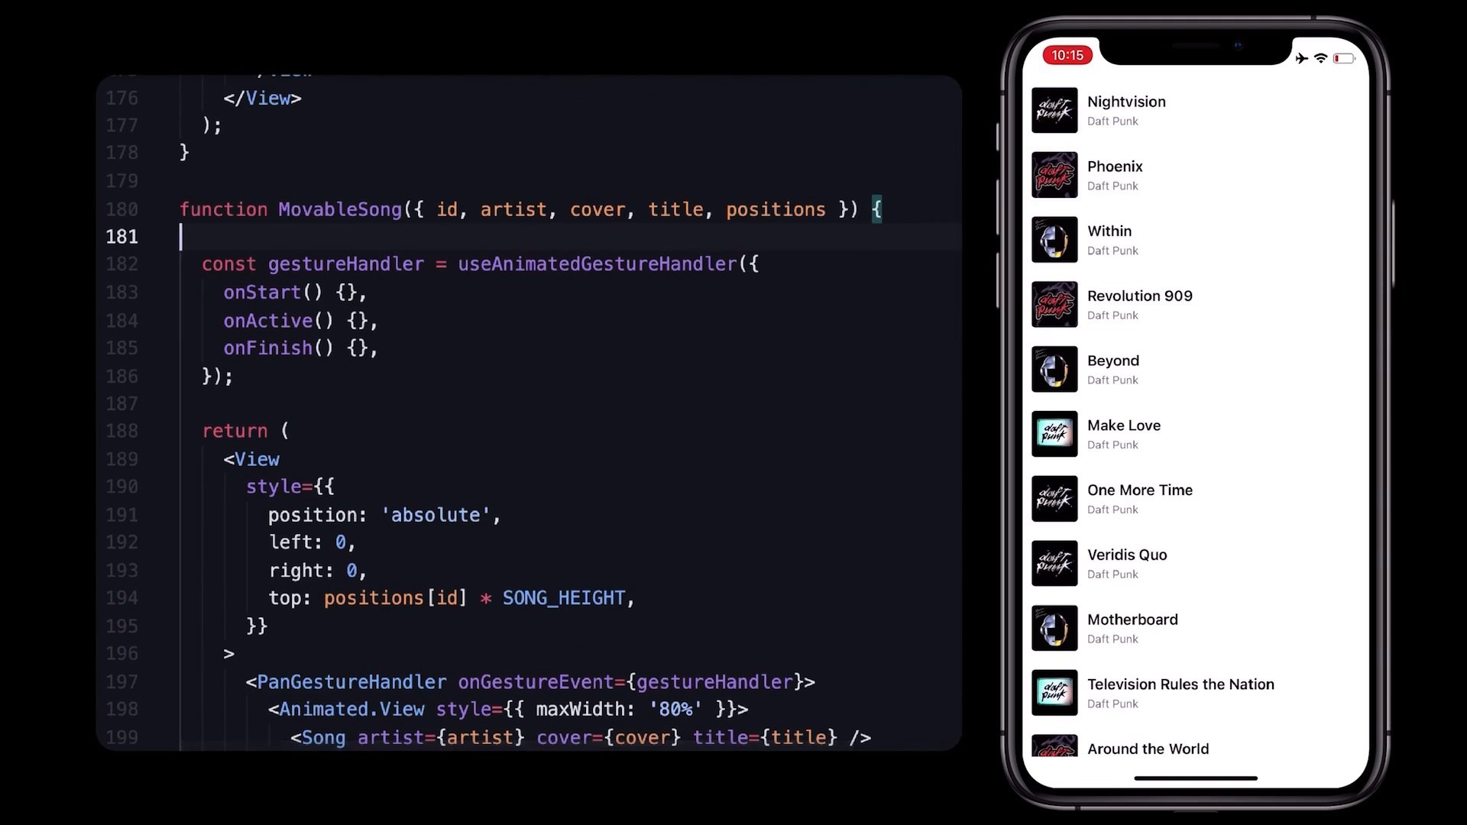
text(const [])
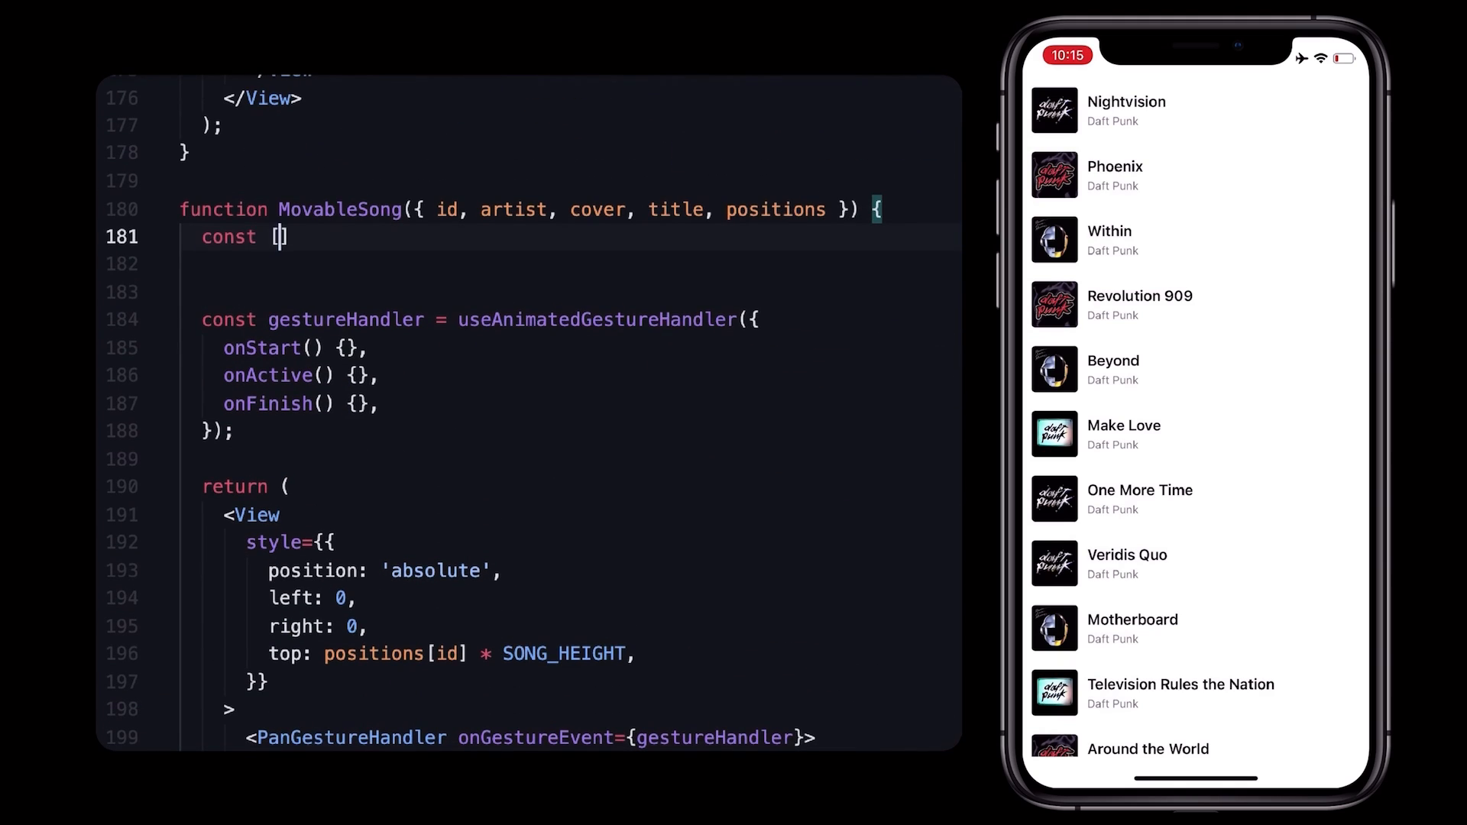
text(moving, setMoving] = useState(false);)
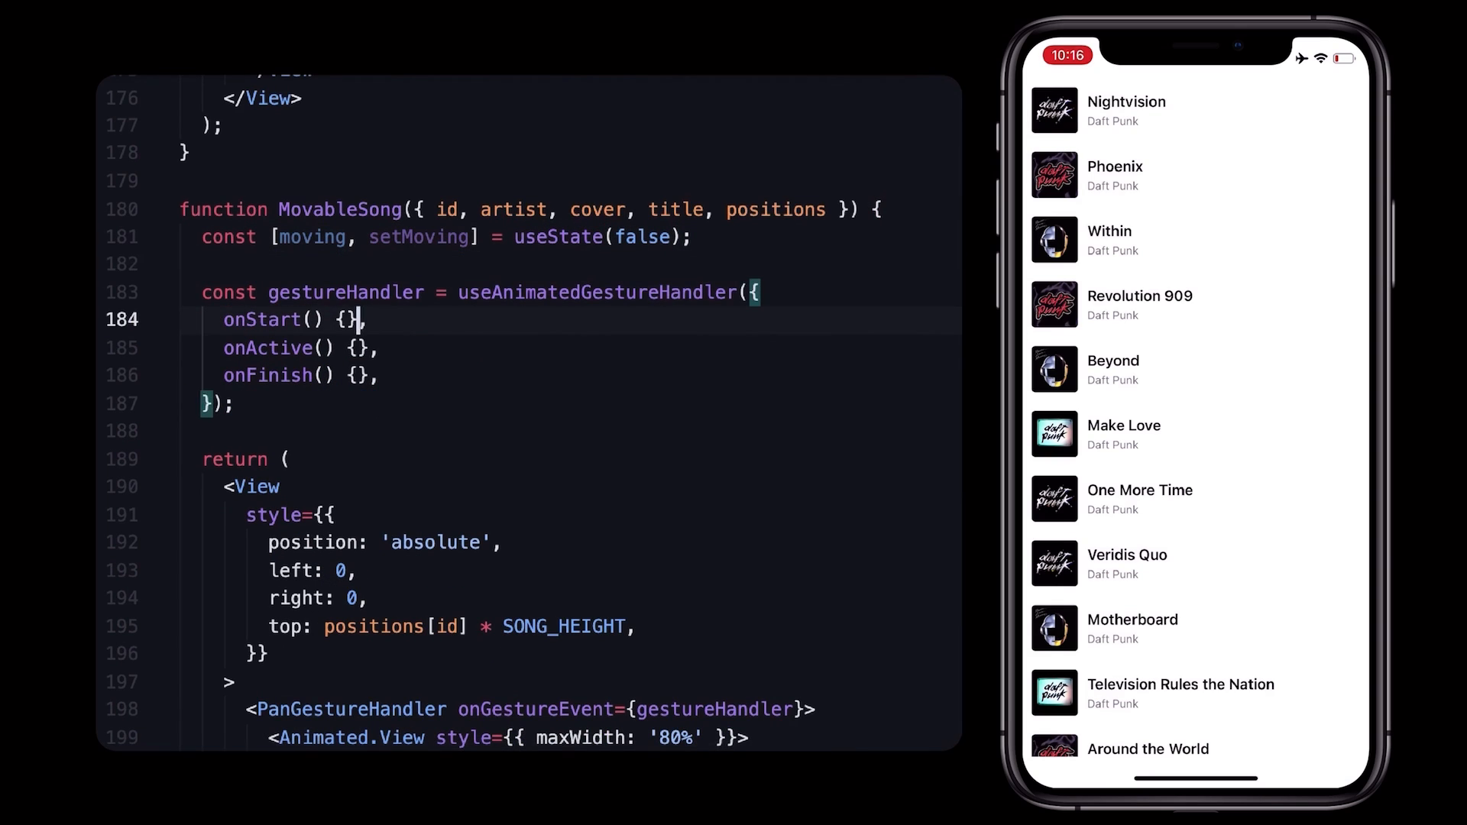
text(setMoving(true);)
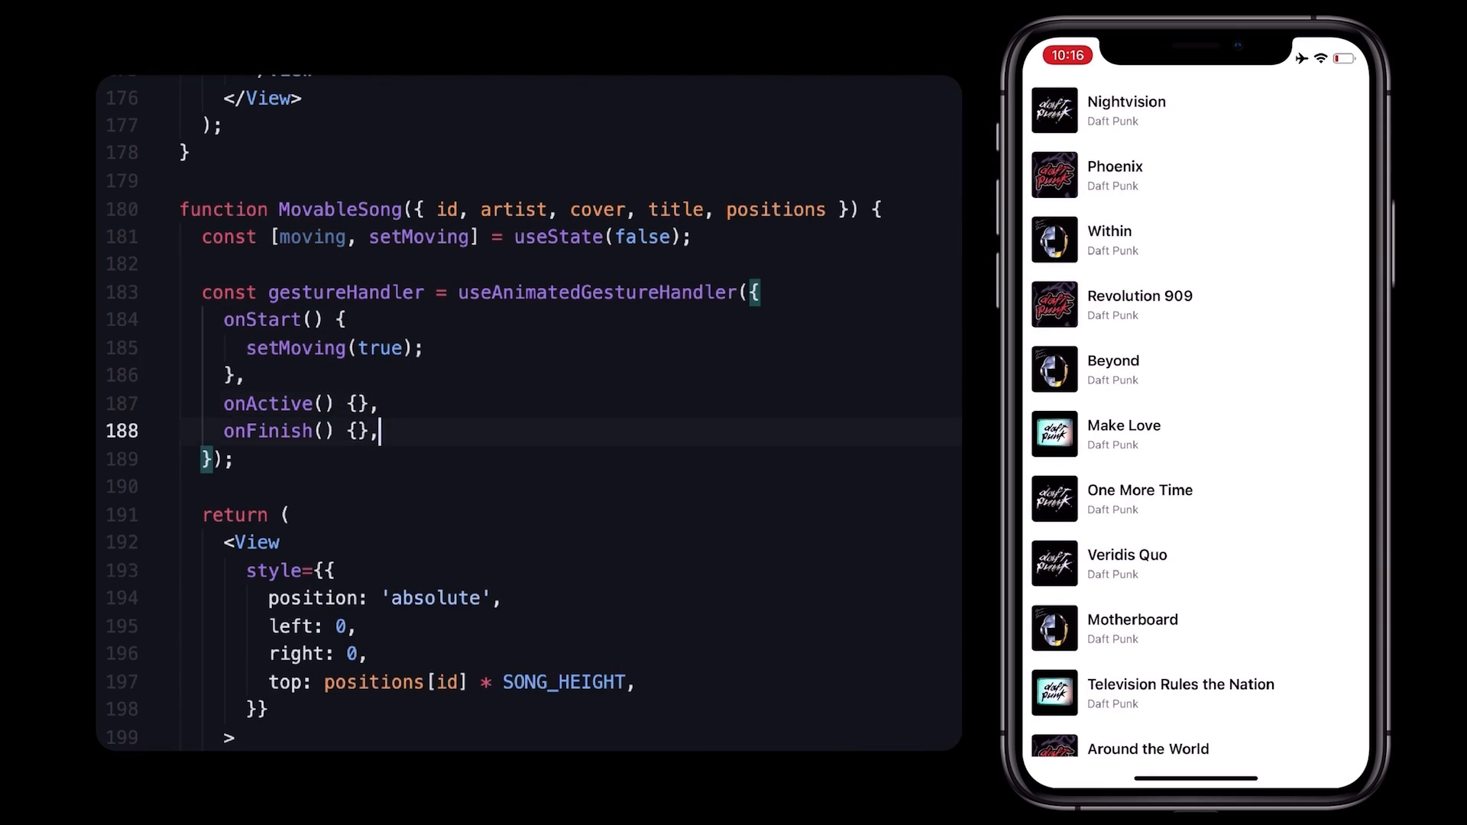
text({)
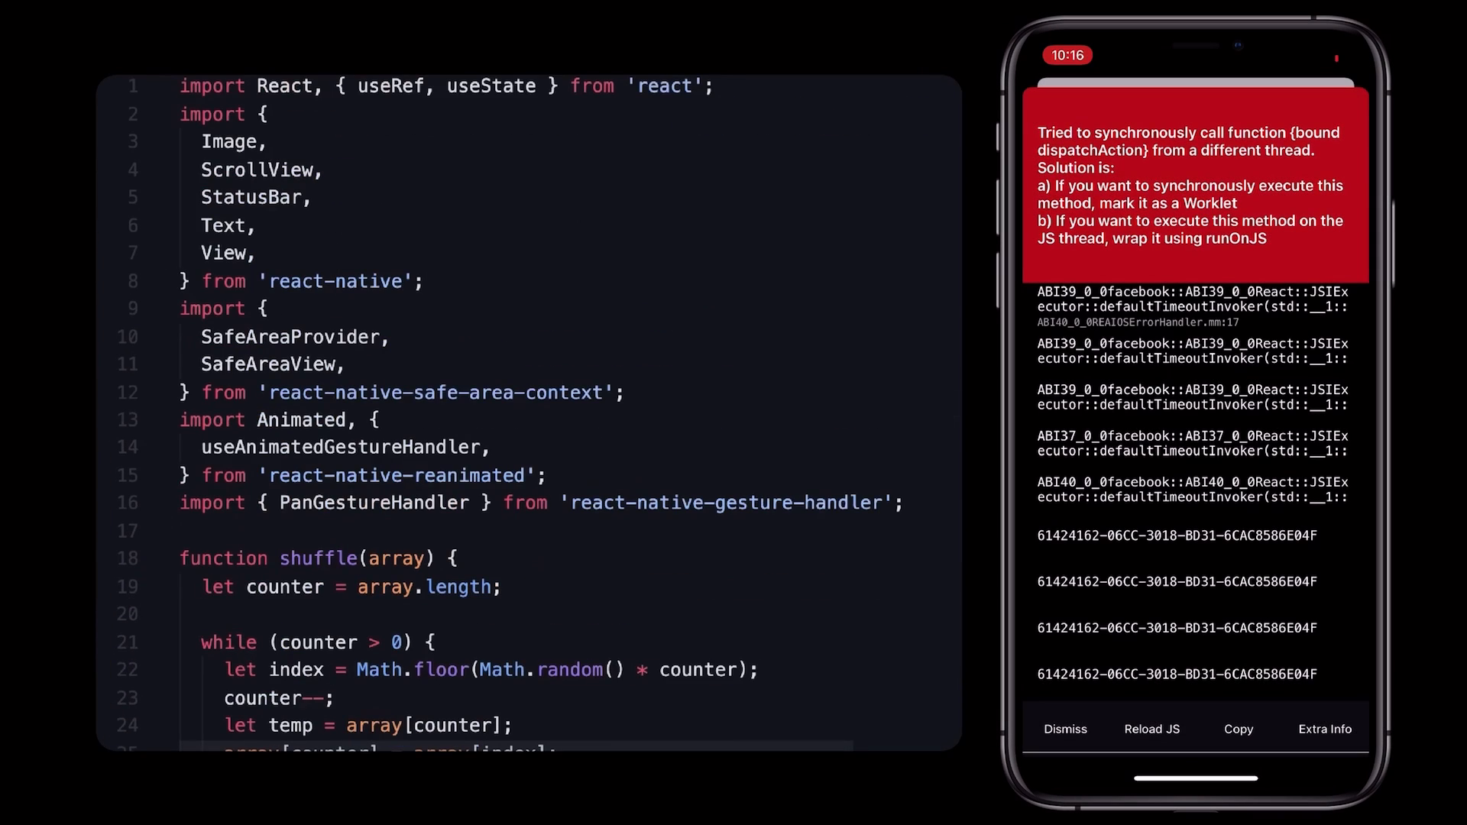
Import runOnJS and wrap setMoving in runOnJS for onStart (true) and onFinish (false), then reload the app.
text(runOnJS)
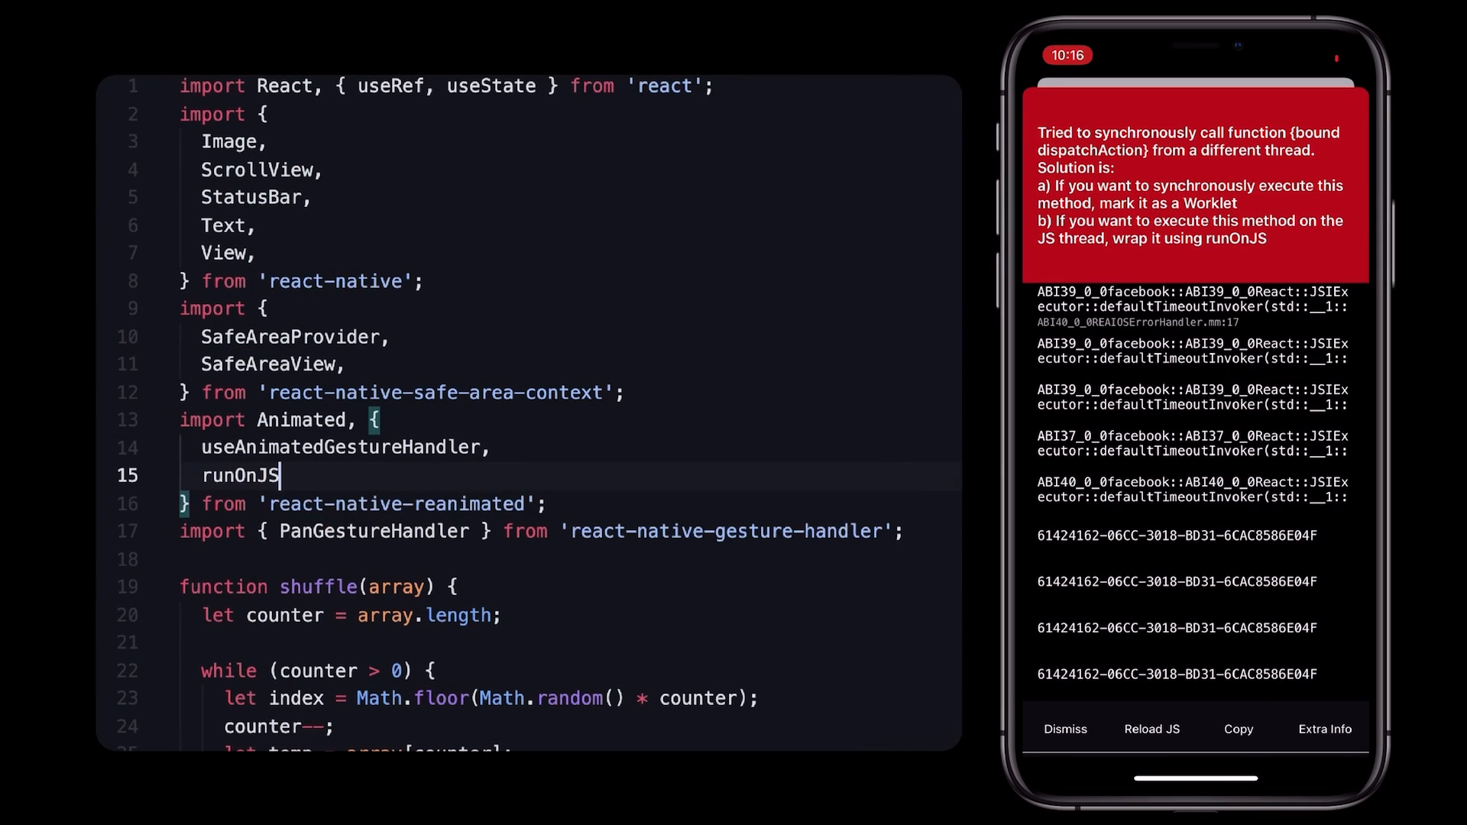
scroll(down, 3)
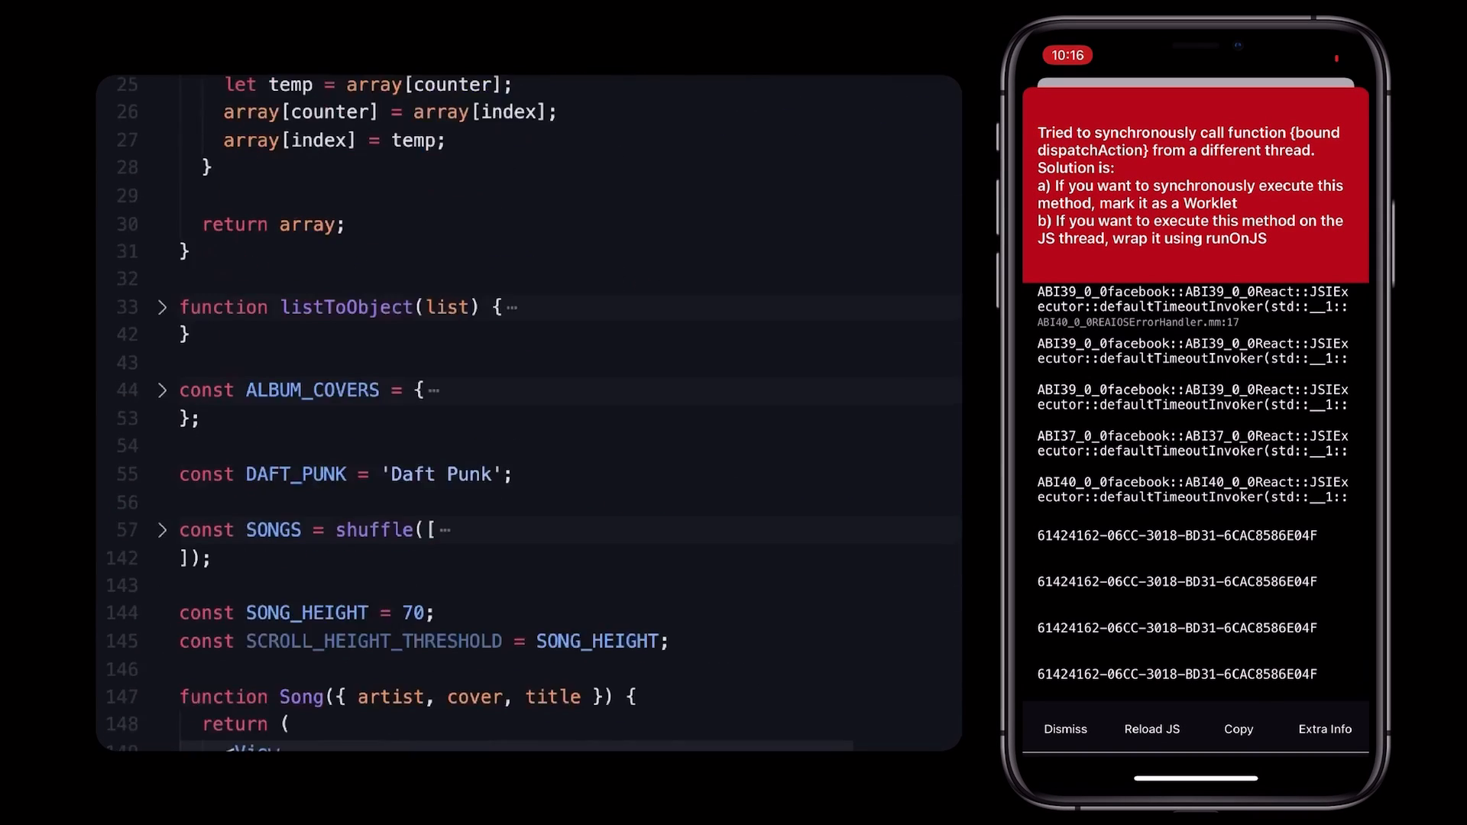
scroll(down, 3)
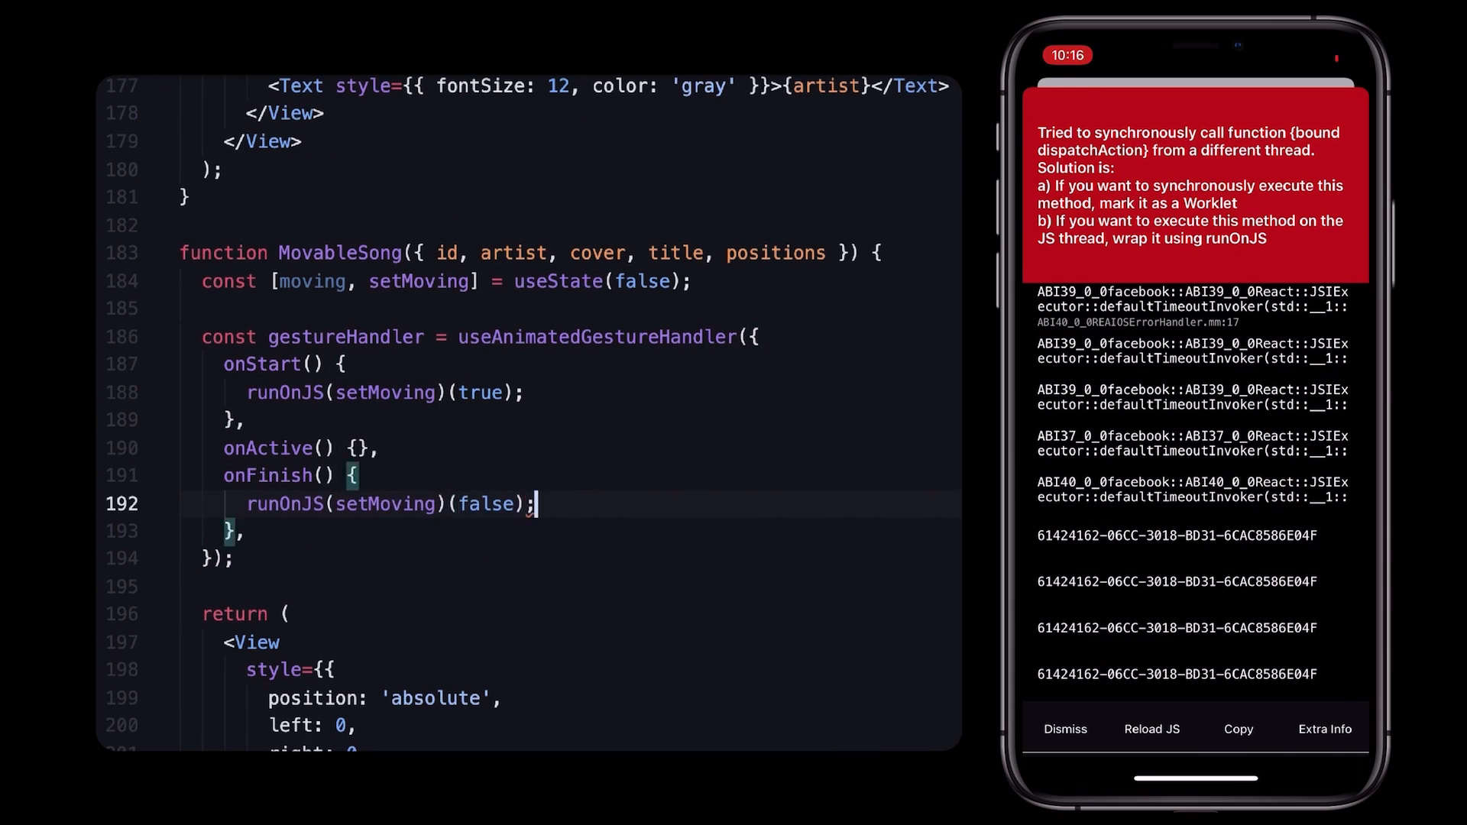
click(1064, 729)
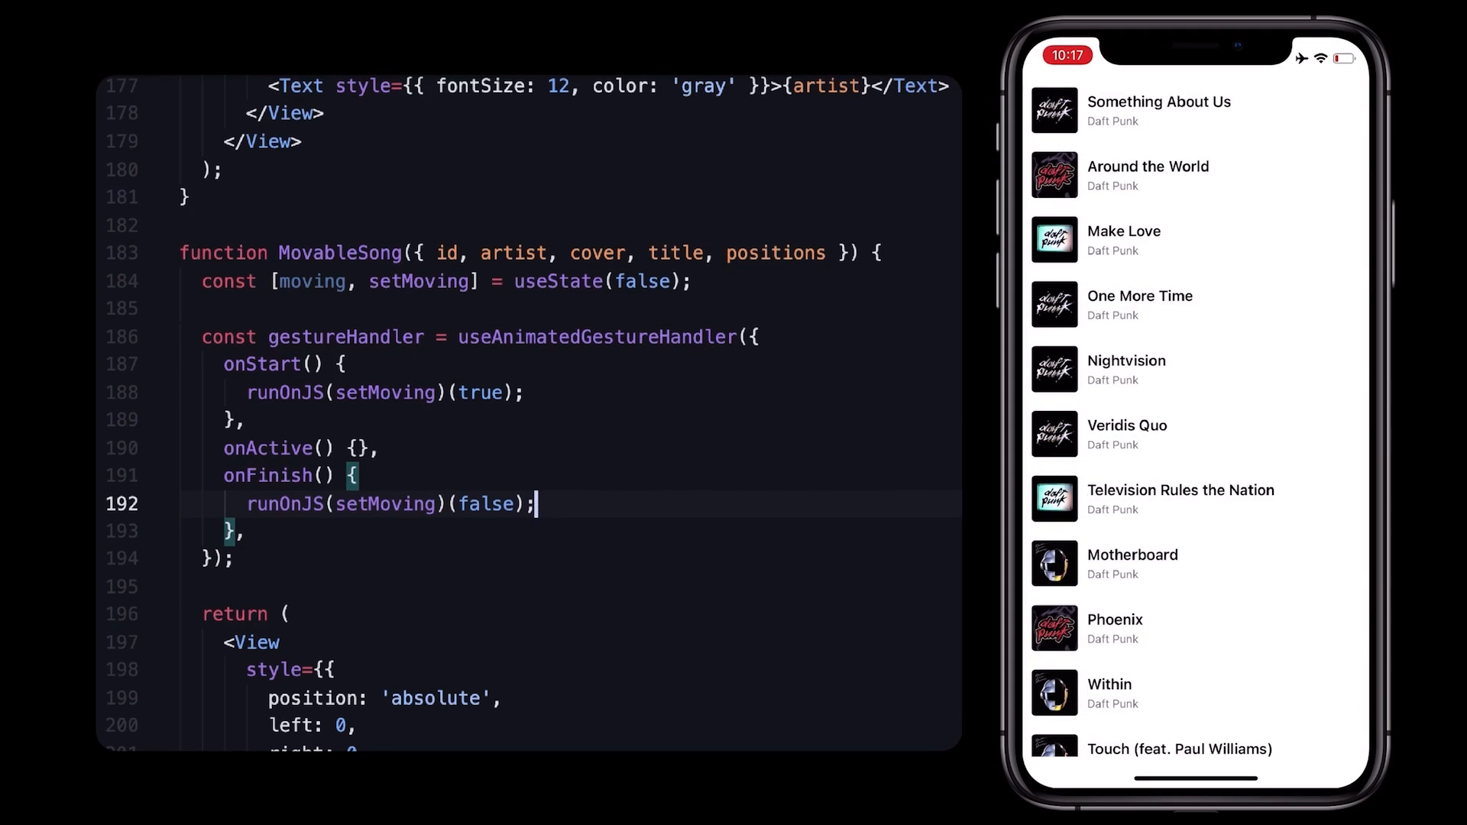
Give the outer Animated.View backgroundColor 'white' and zIndex moving ? 1 : 0.
scroll(down, 3)
text(Animated.)
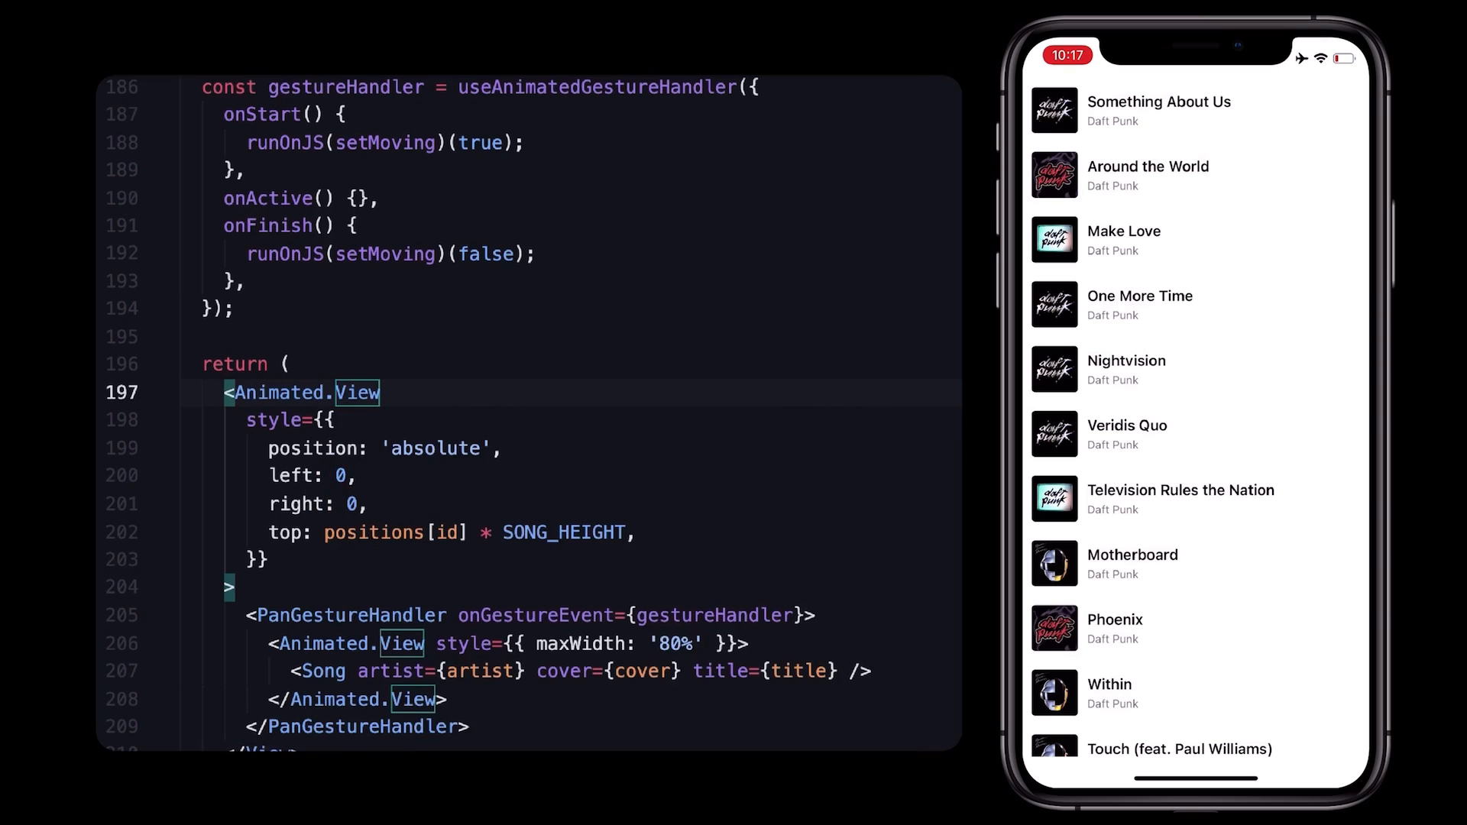
text(backgroundColor: 'white',)
text(z)
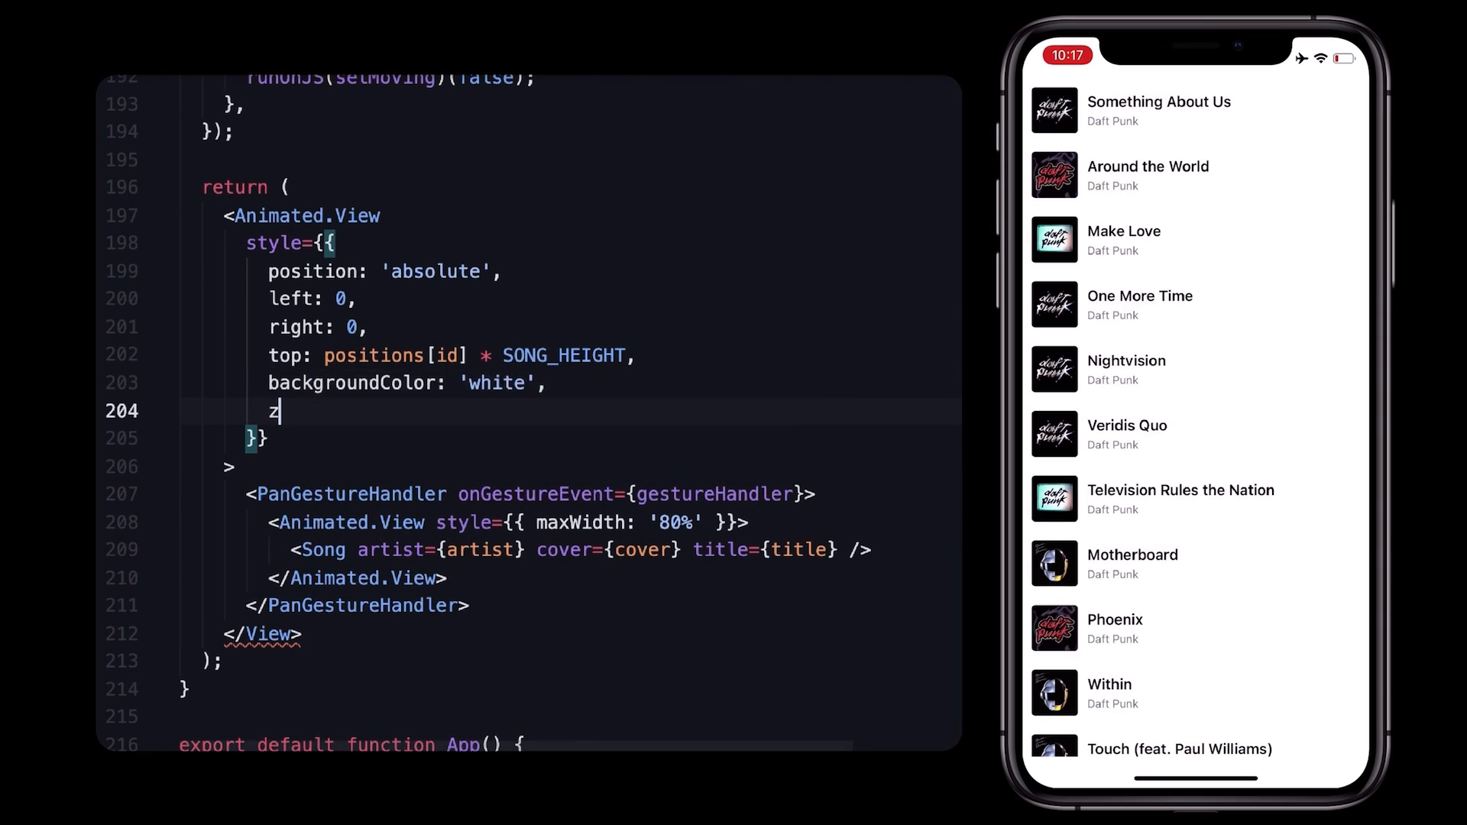
text(Index: moving ?)
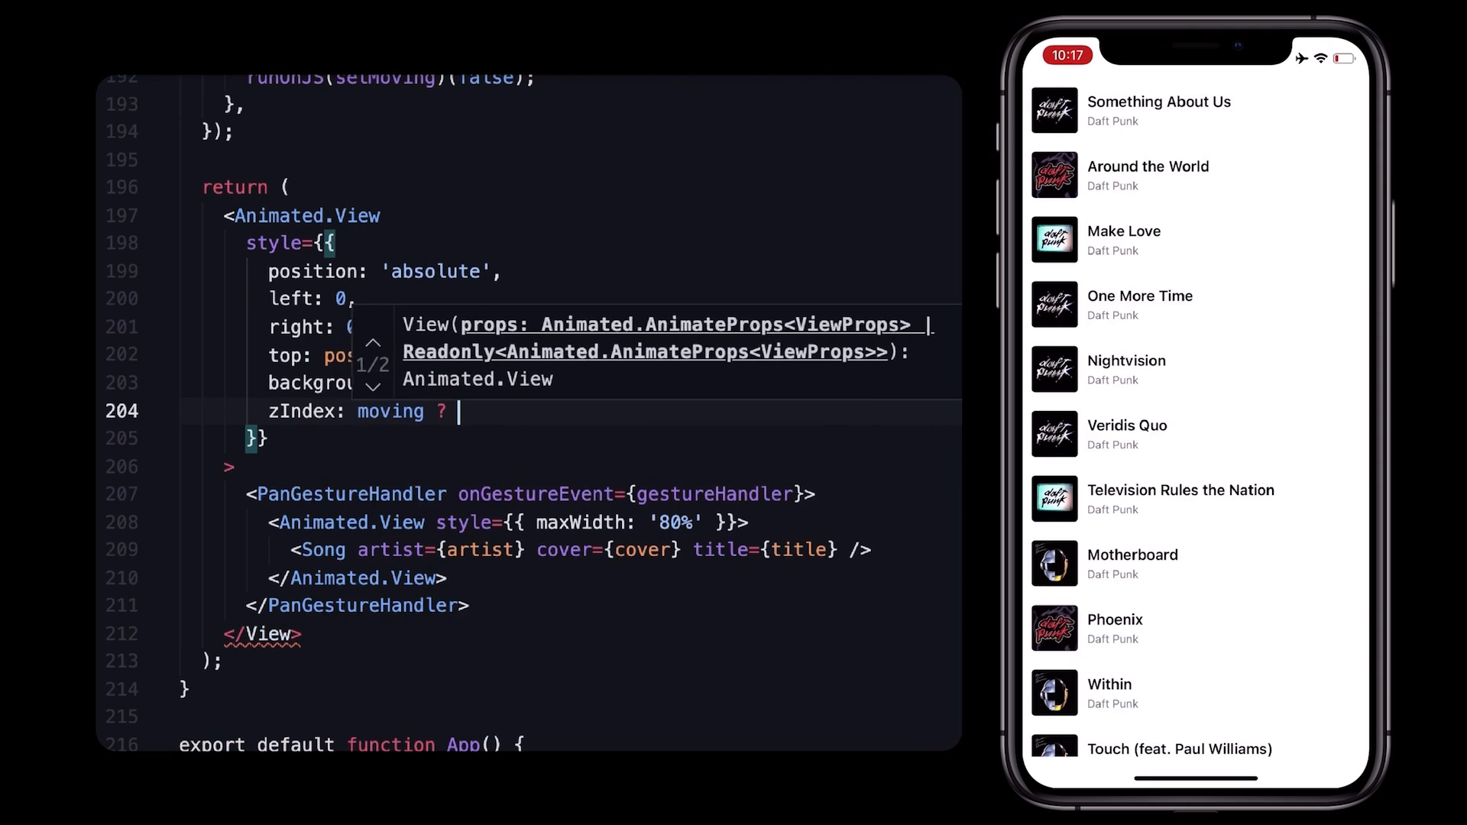
text(1 : 0,)
text(shadowColor: 'black',)
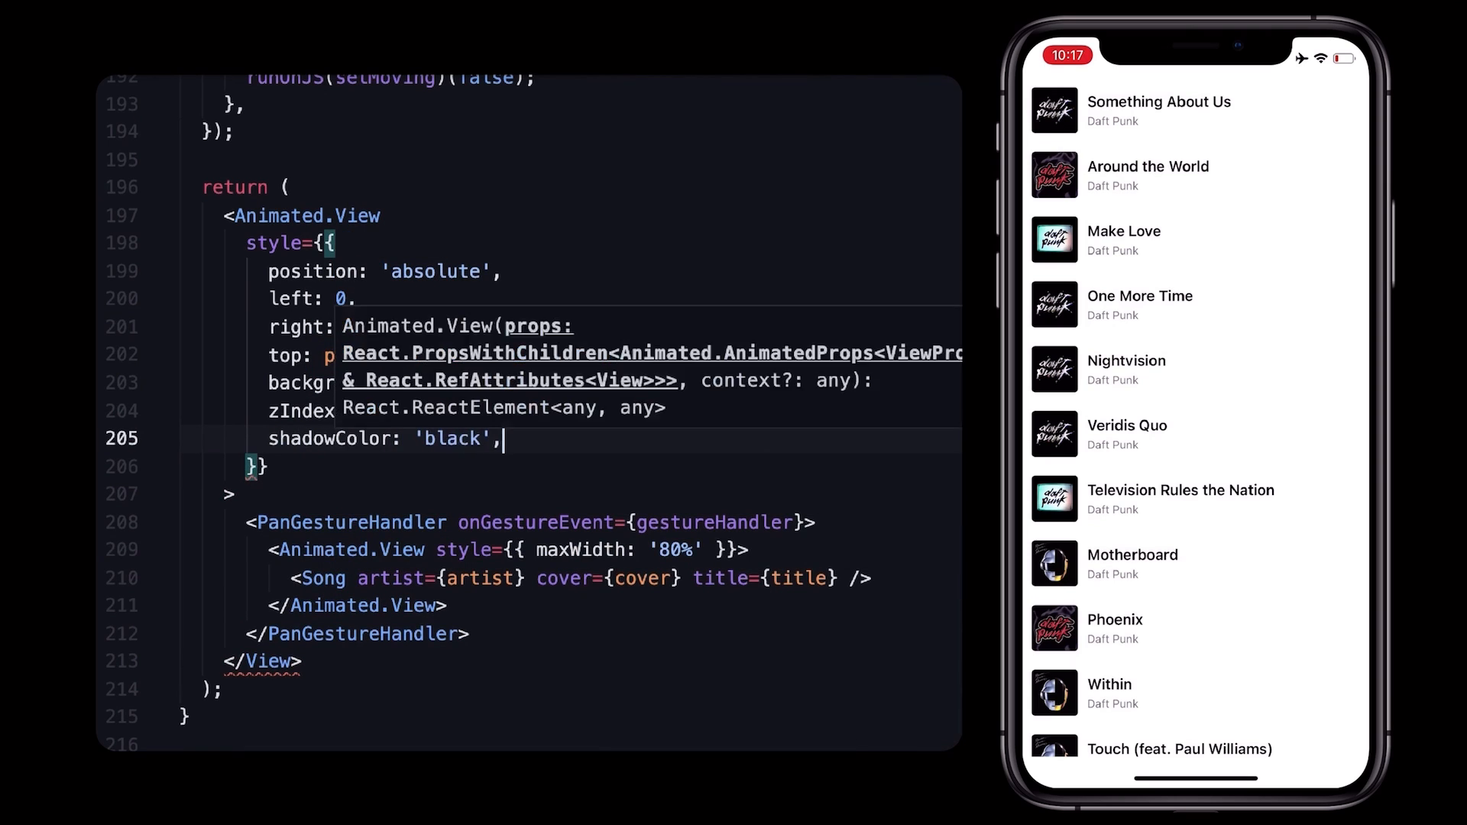
Add shadowColor 'black', shadowOffset 0/0 and shadowOpacity moving ? 0.2 : 0 to the row style.
text(height: 0)
text(width: 0)
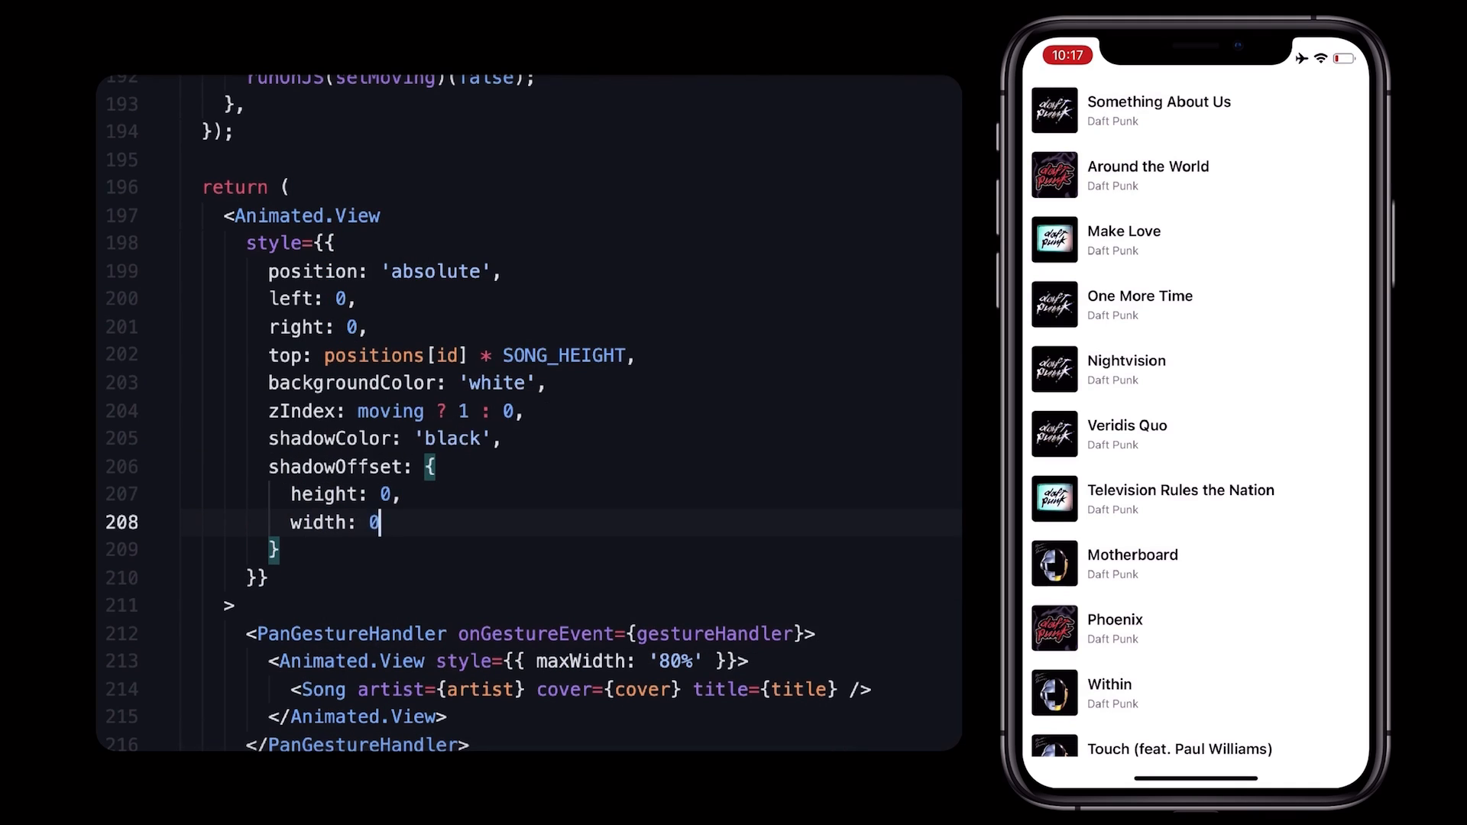
text(,)
text(shadowOpacity: m)
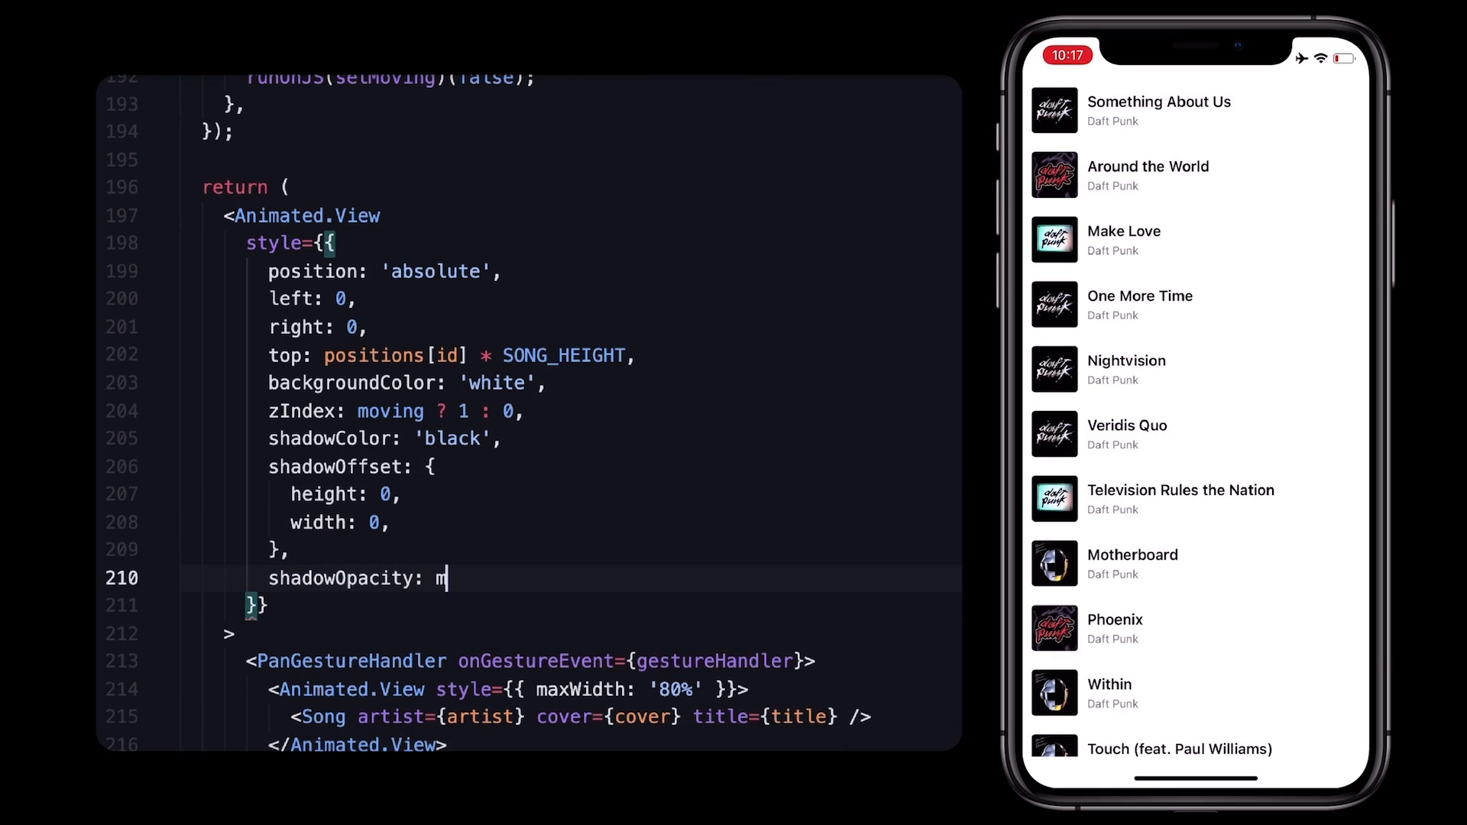
text(oving ? 0.2 : 0)
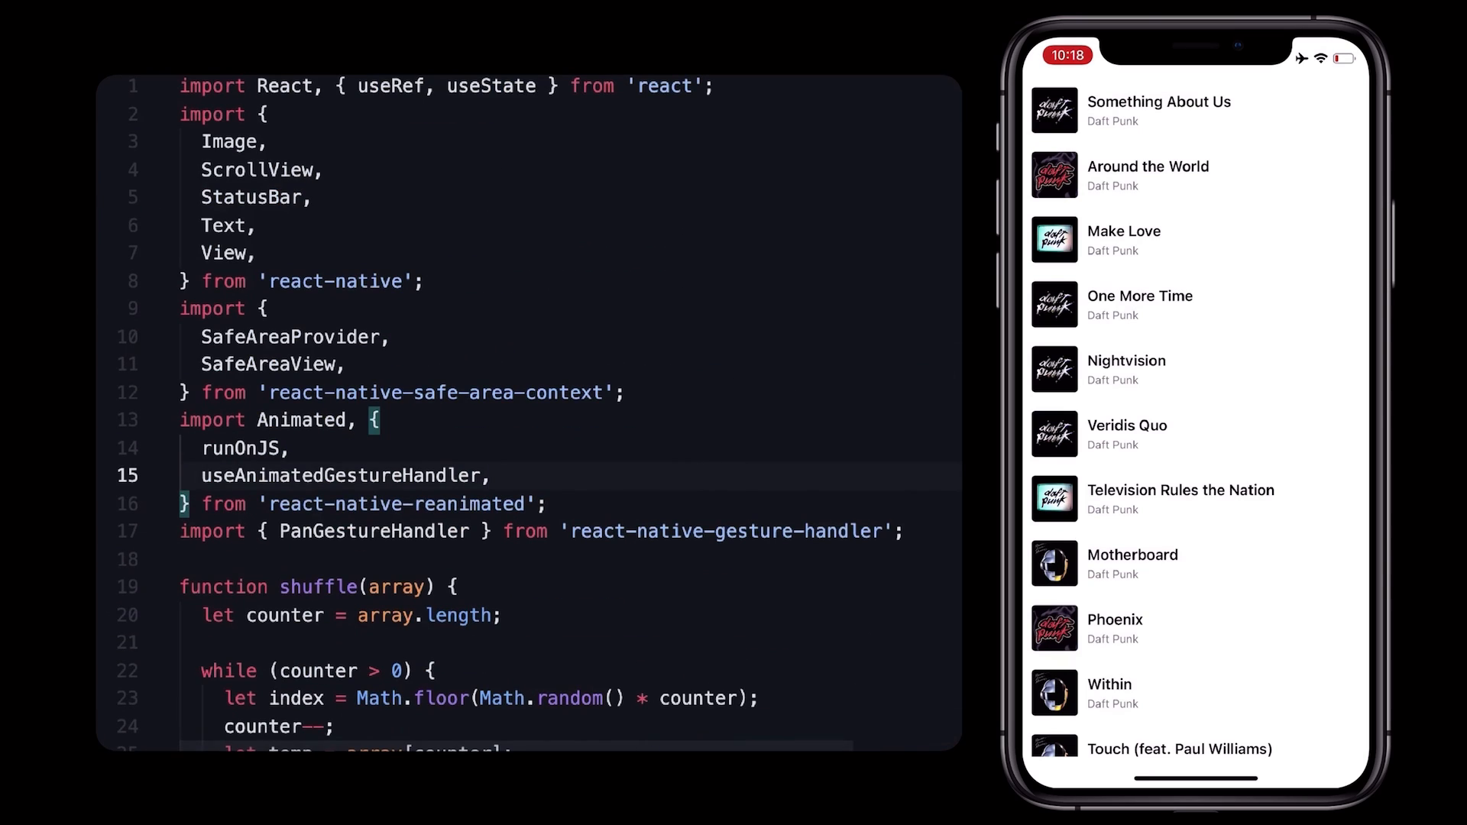
Import withSpring and spring the row's shadow opacity to 0.2 while moving, else 0.
text(withSpring,)
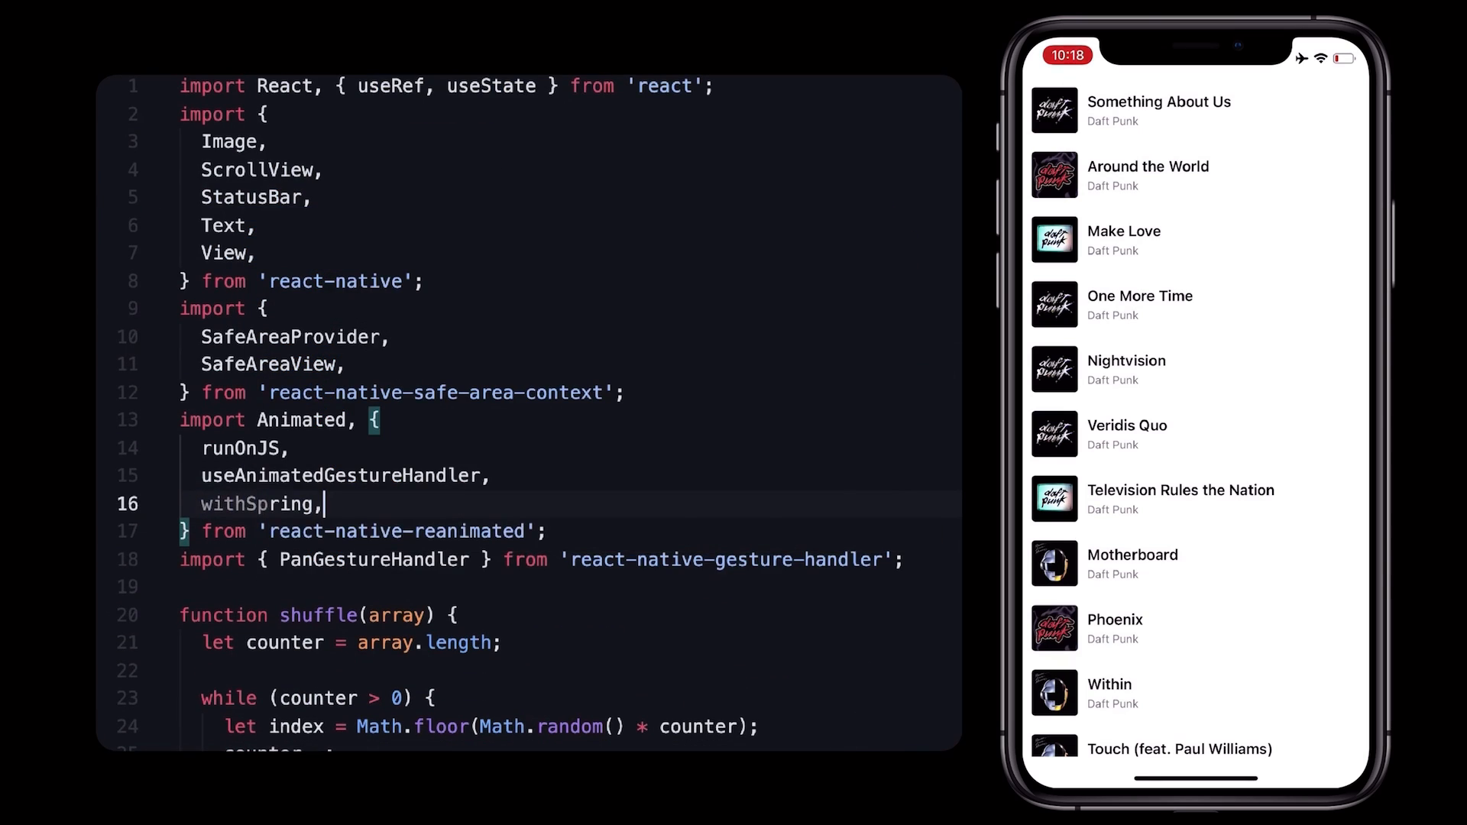
scroll(down, 3)
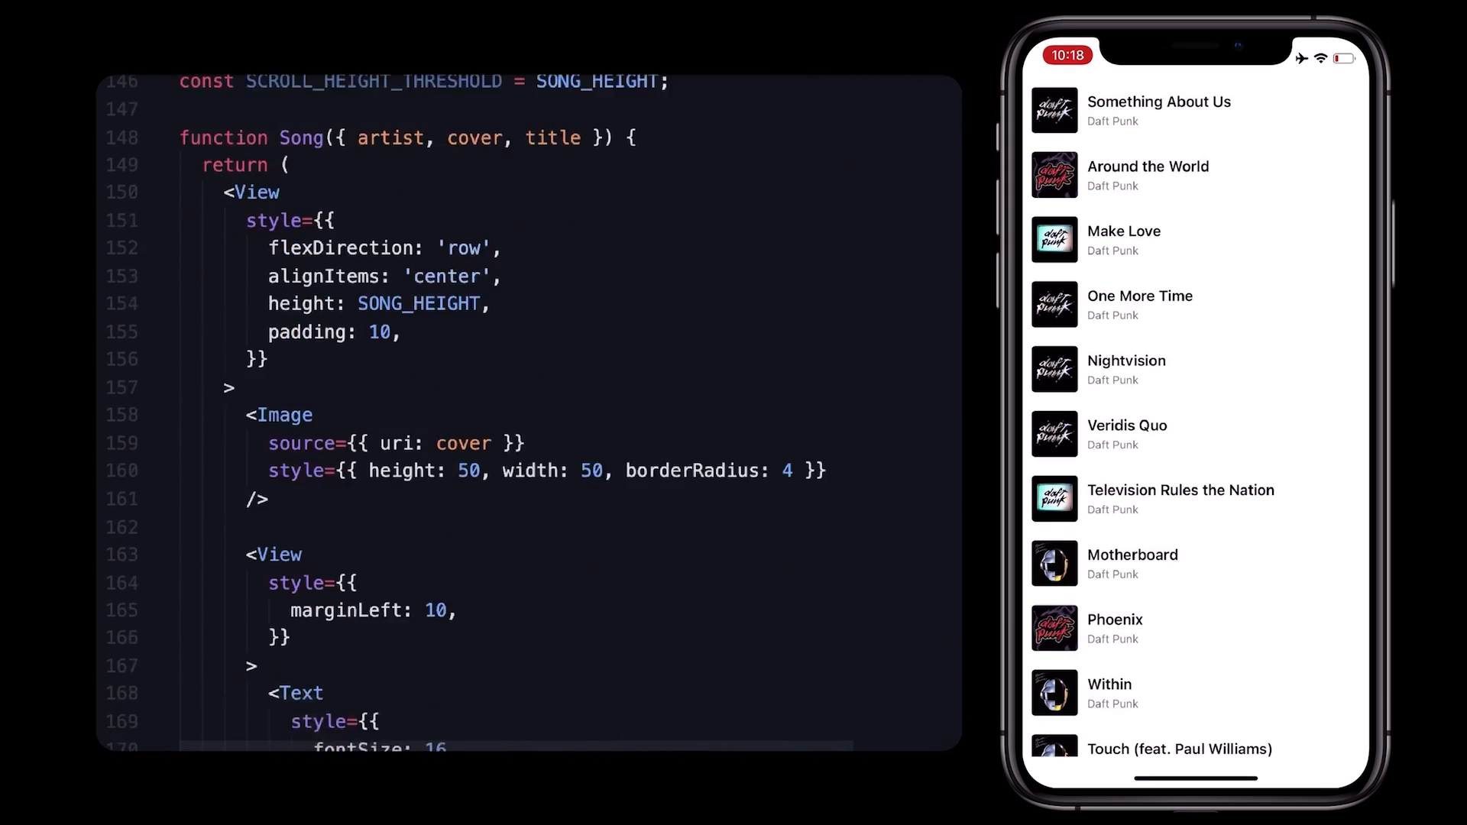
scroll(down, 3)
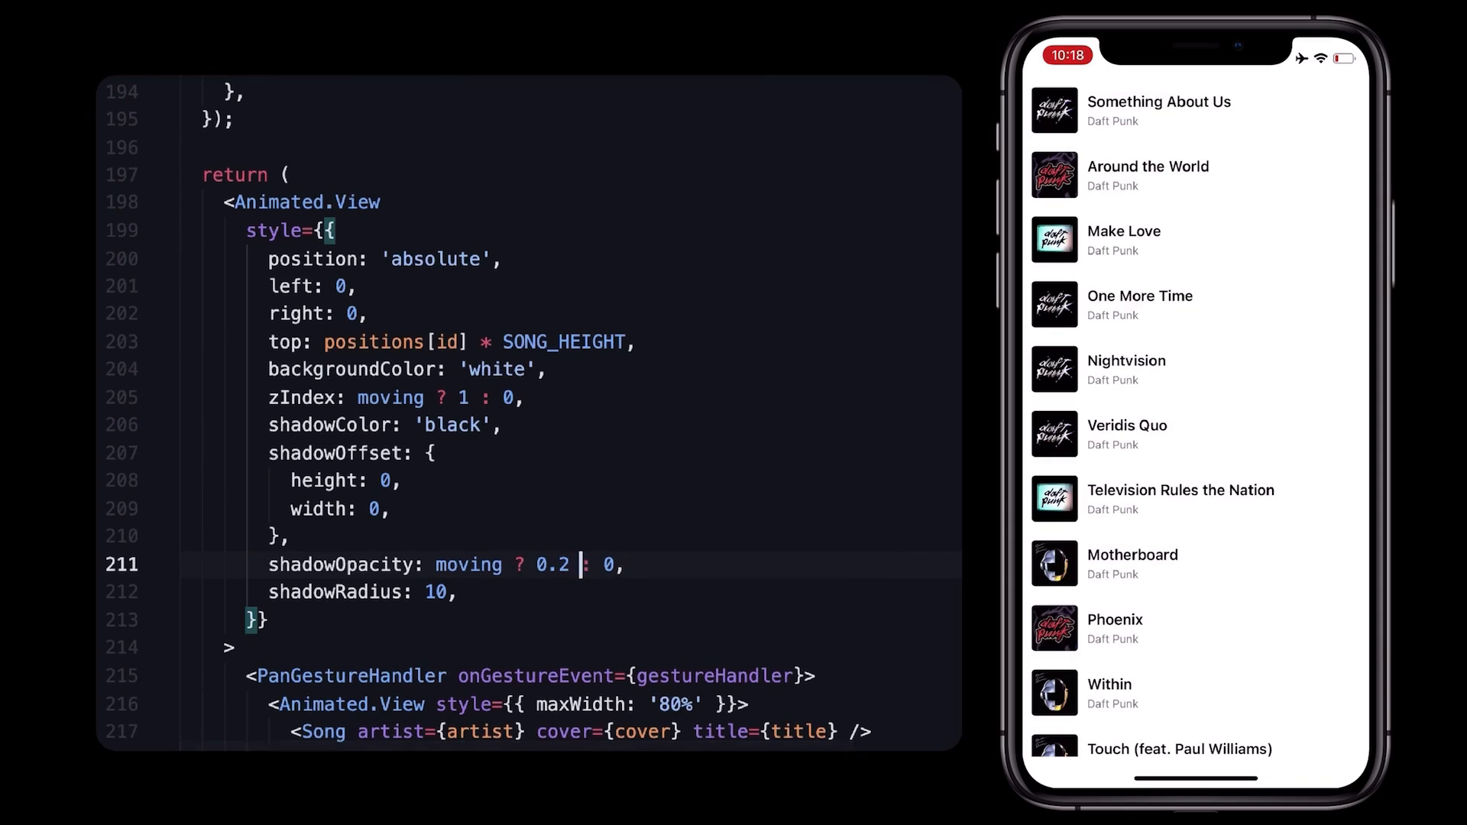
text(with)
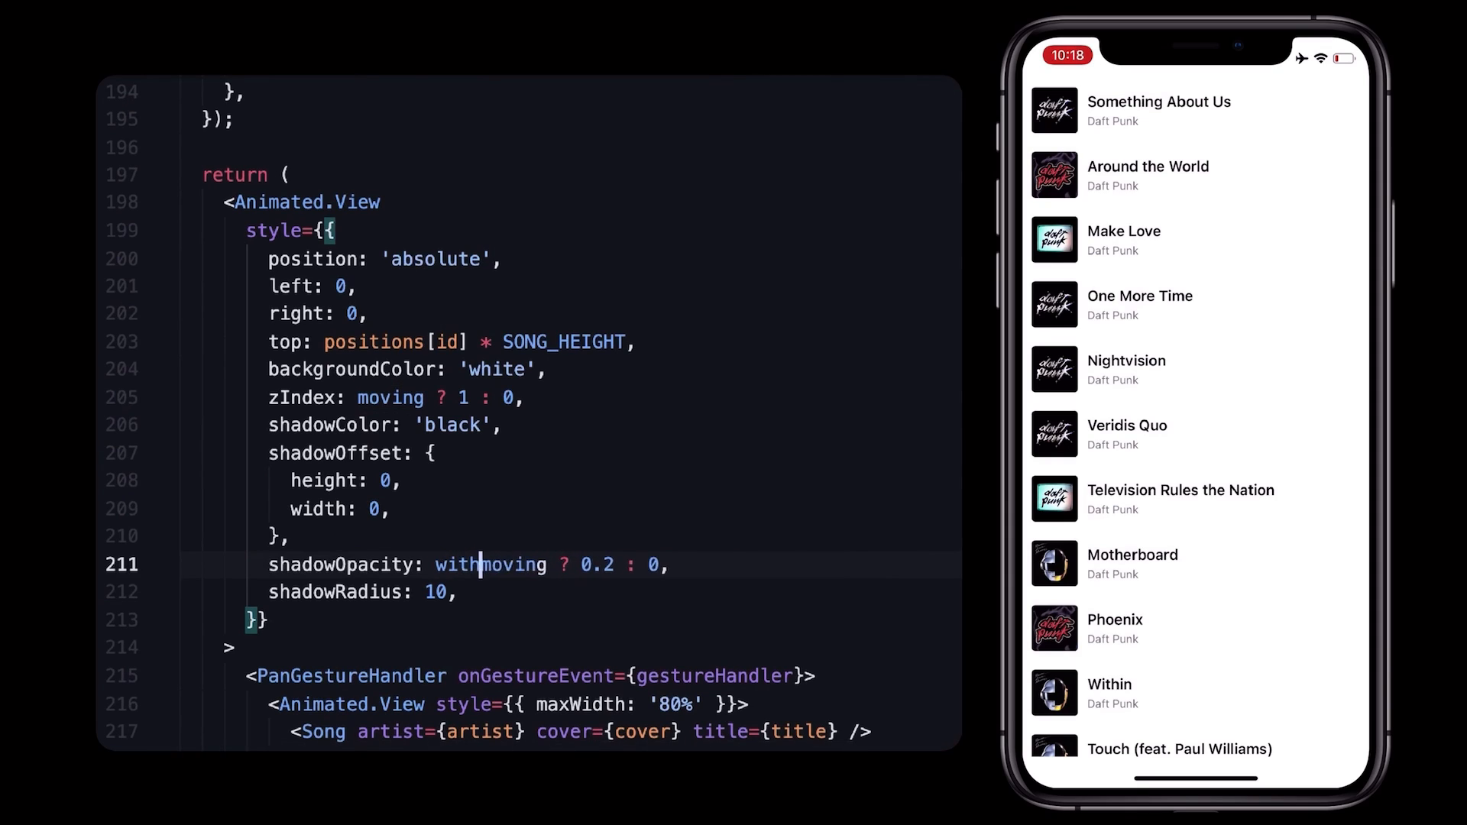
text(Spring(moving ? 0.2 : 0))
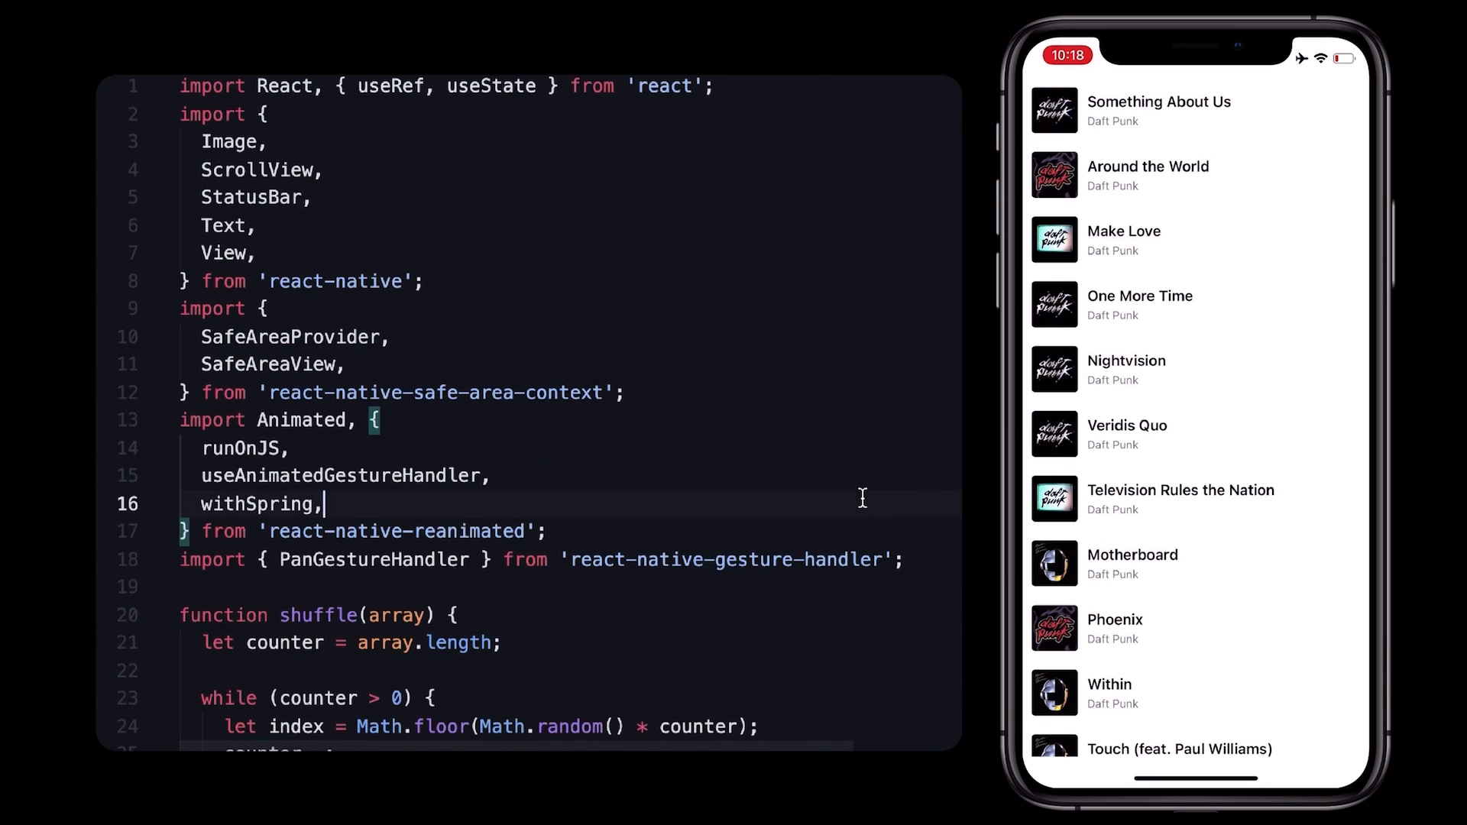
Add useAnimatedStyle to the react-native-reanimated imports.
text(useAnimatedStyle,)
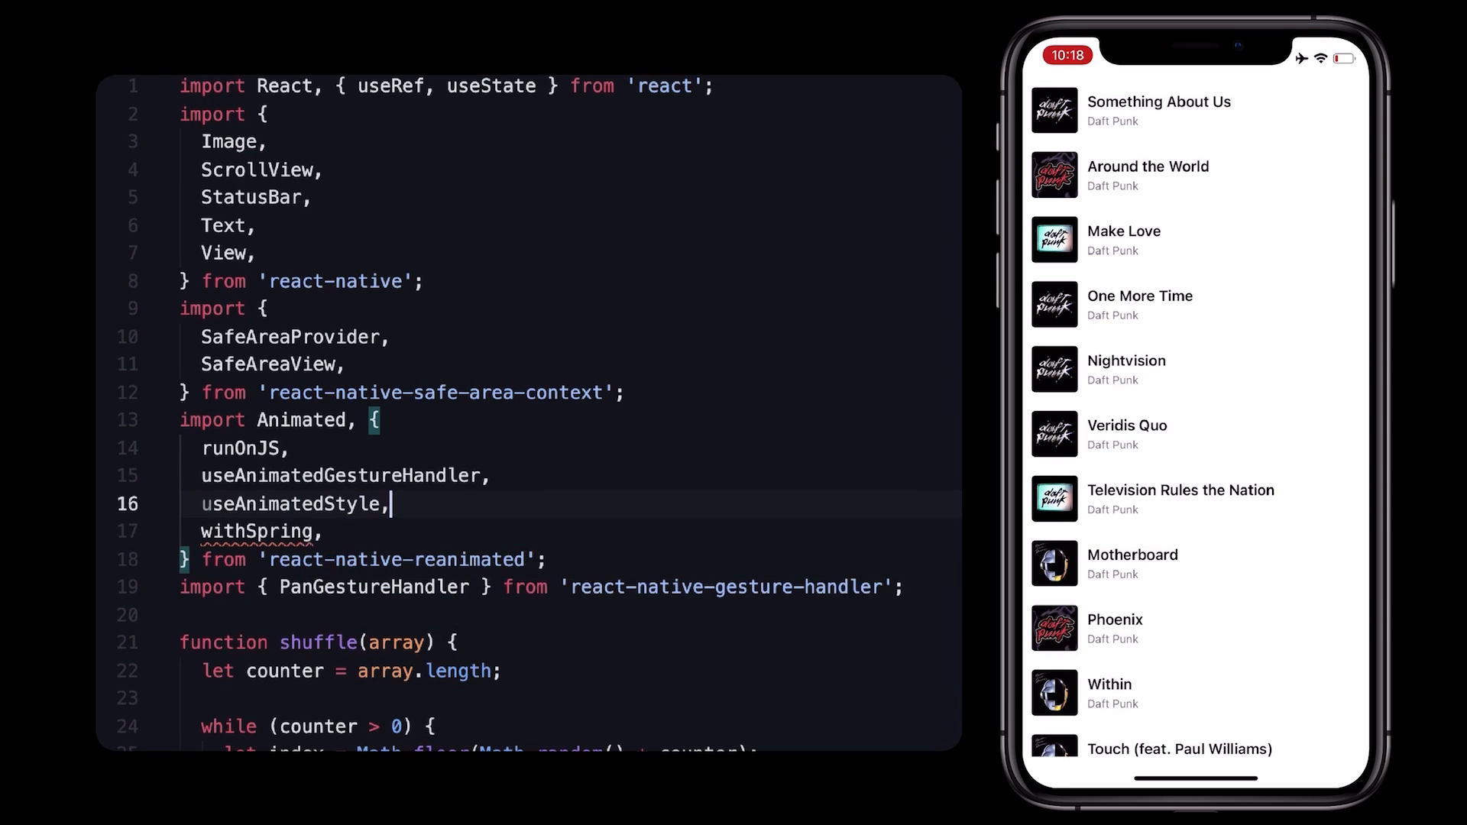
scroll(down, 3)
text(con)
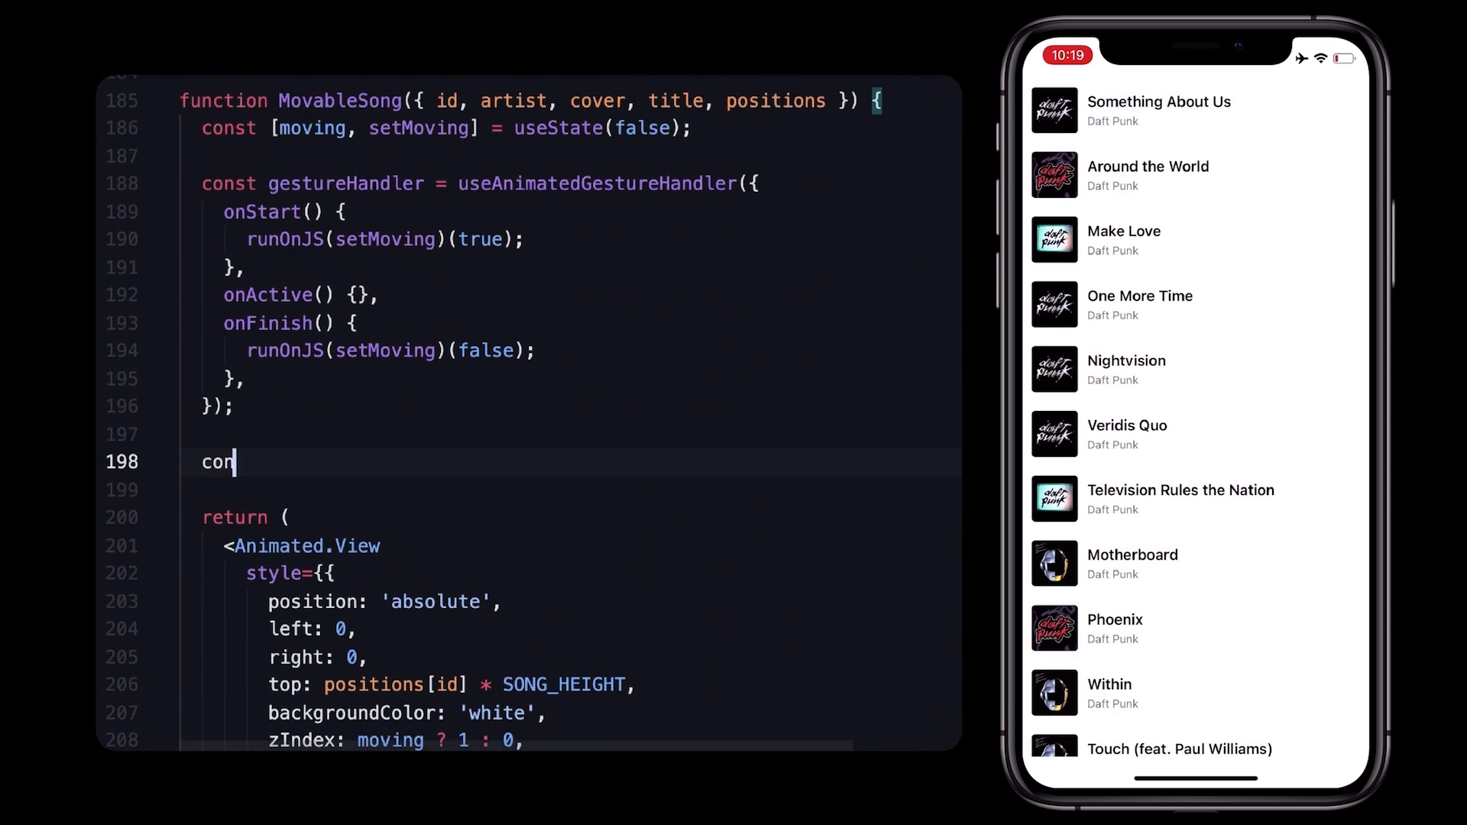
Declare animatedStyle with useAnimatedStyle, deps [positions, moving], and set the row's style to it.
text(st animatedStyle = useAnimatedStyle(() => {)
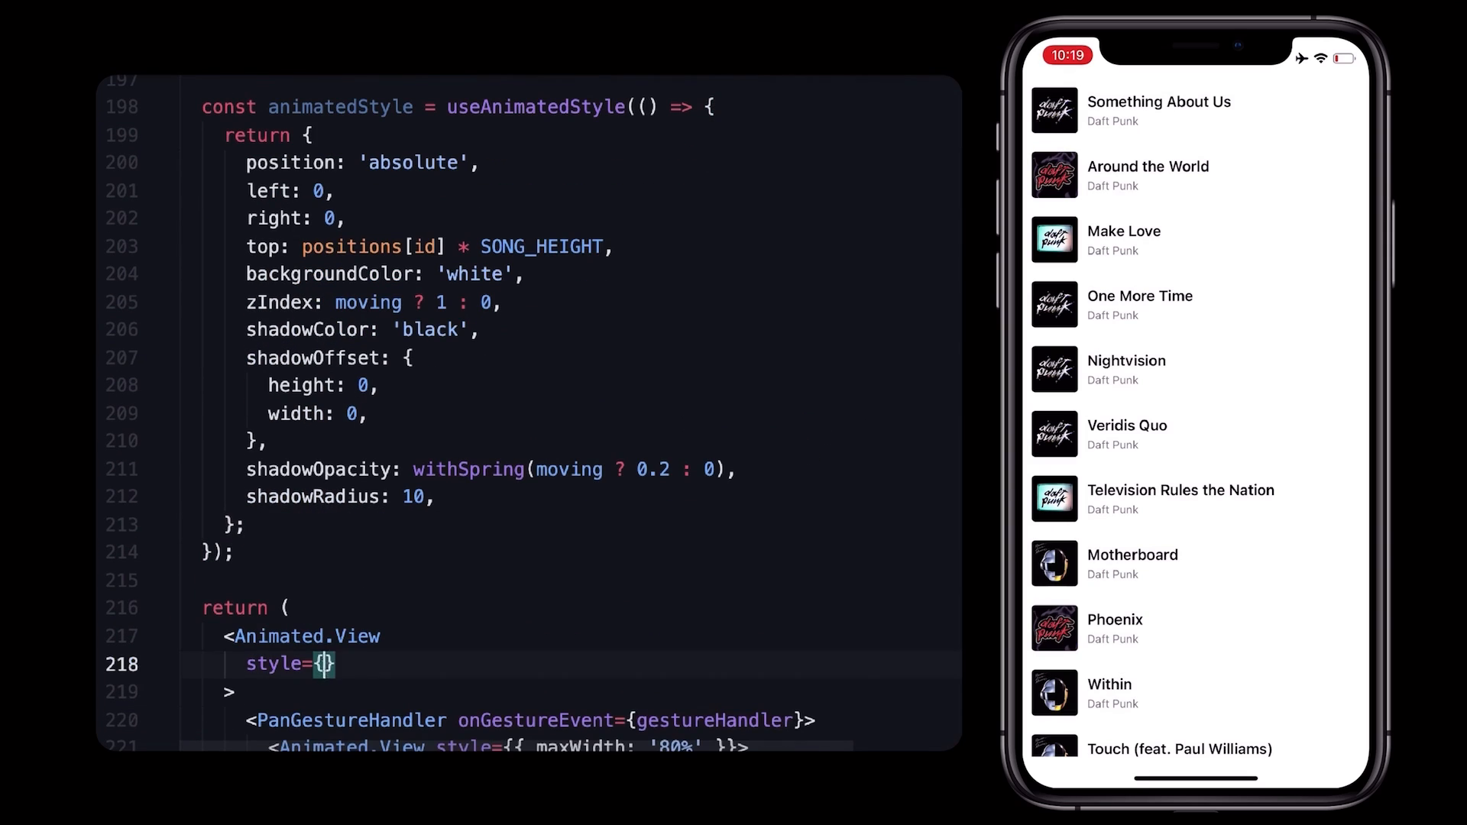
text(animatedStyle)
click(573, 553)
text(, [positions,)
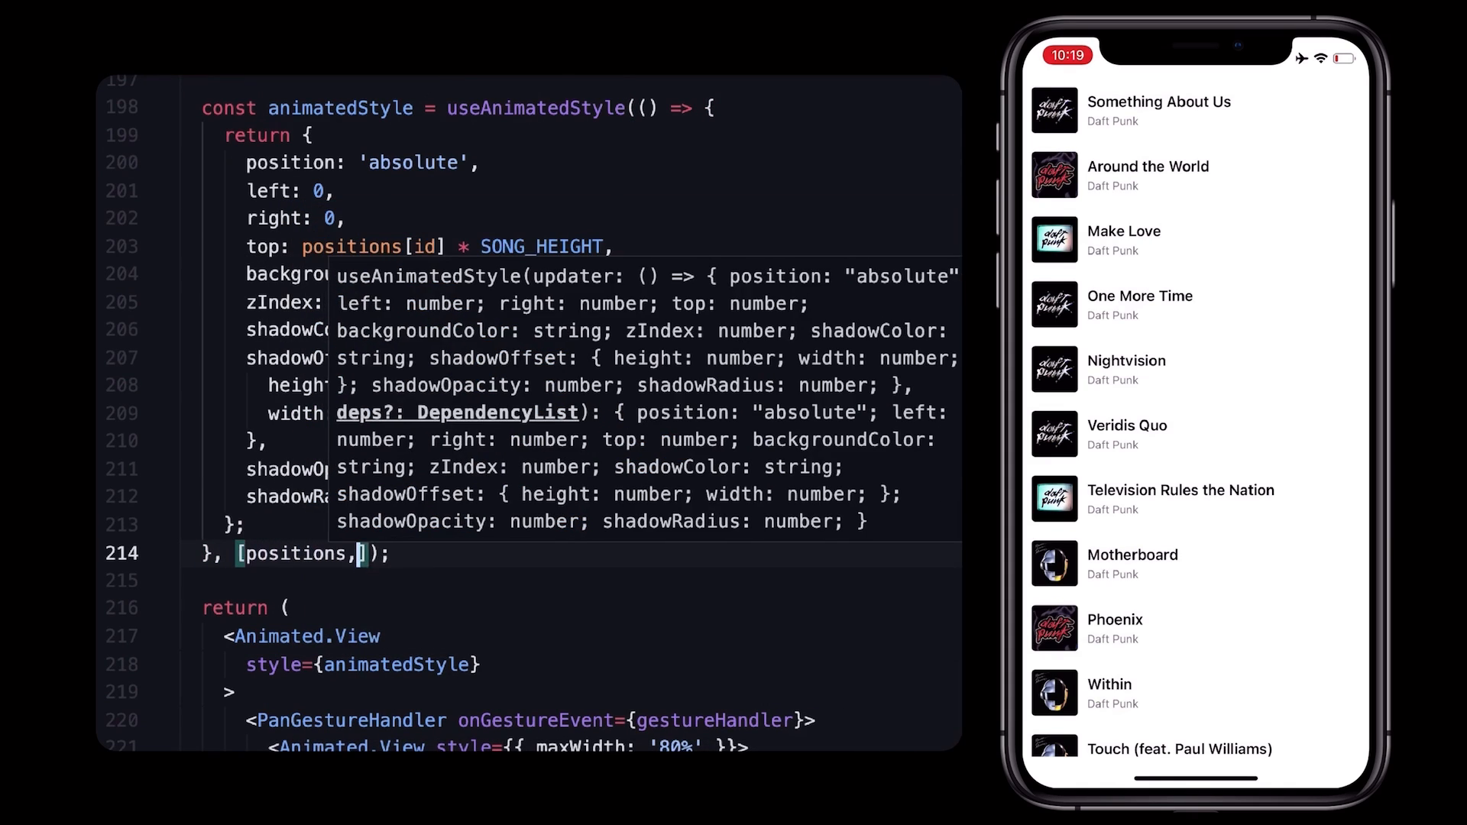
text(moving)
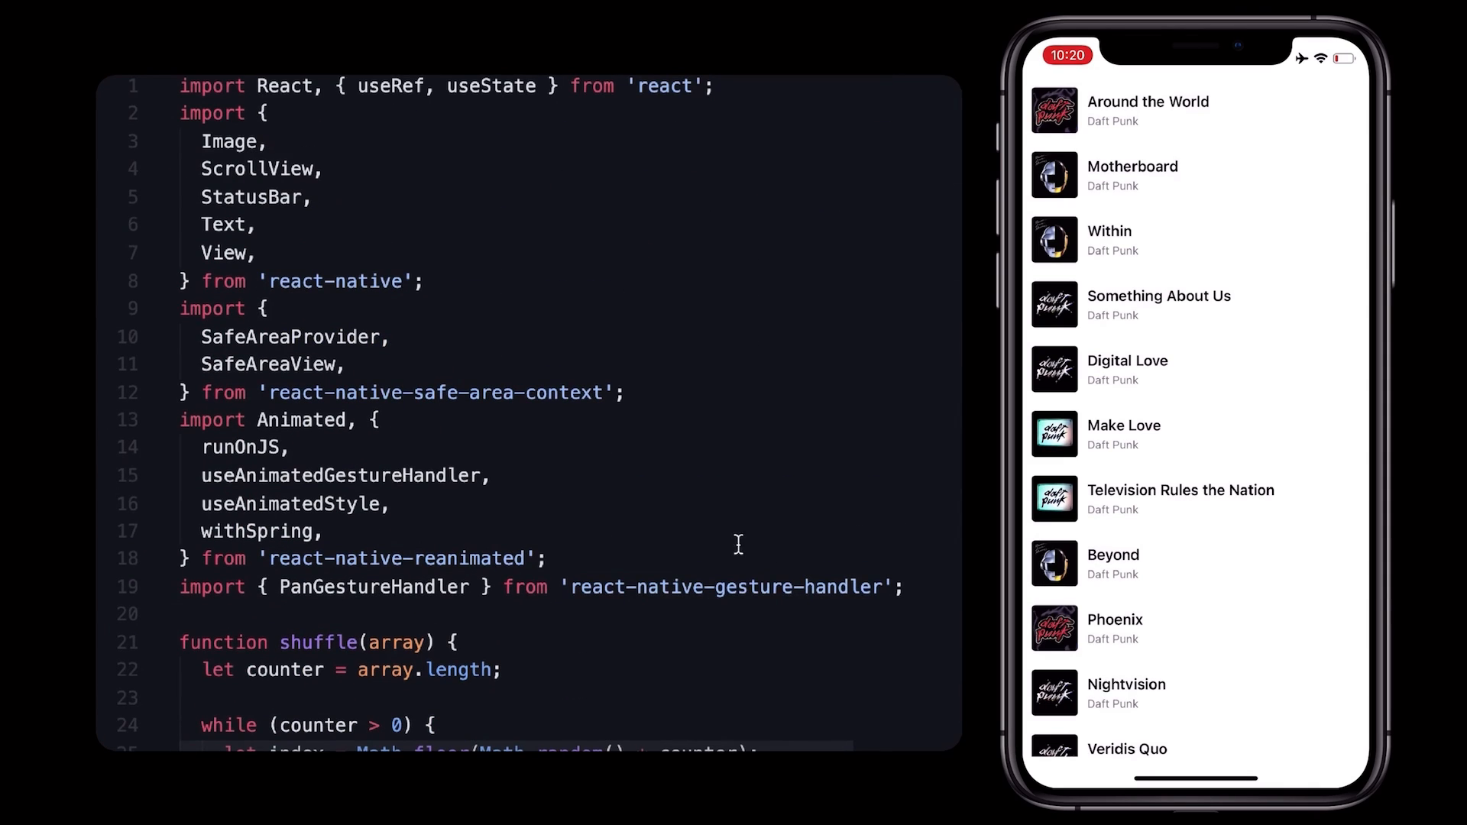
Import useSharedValue and declare top = useSharedValue(positions[id] * SONG_HEIGHT), cutting it from the style.
text(useSharedValue,)
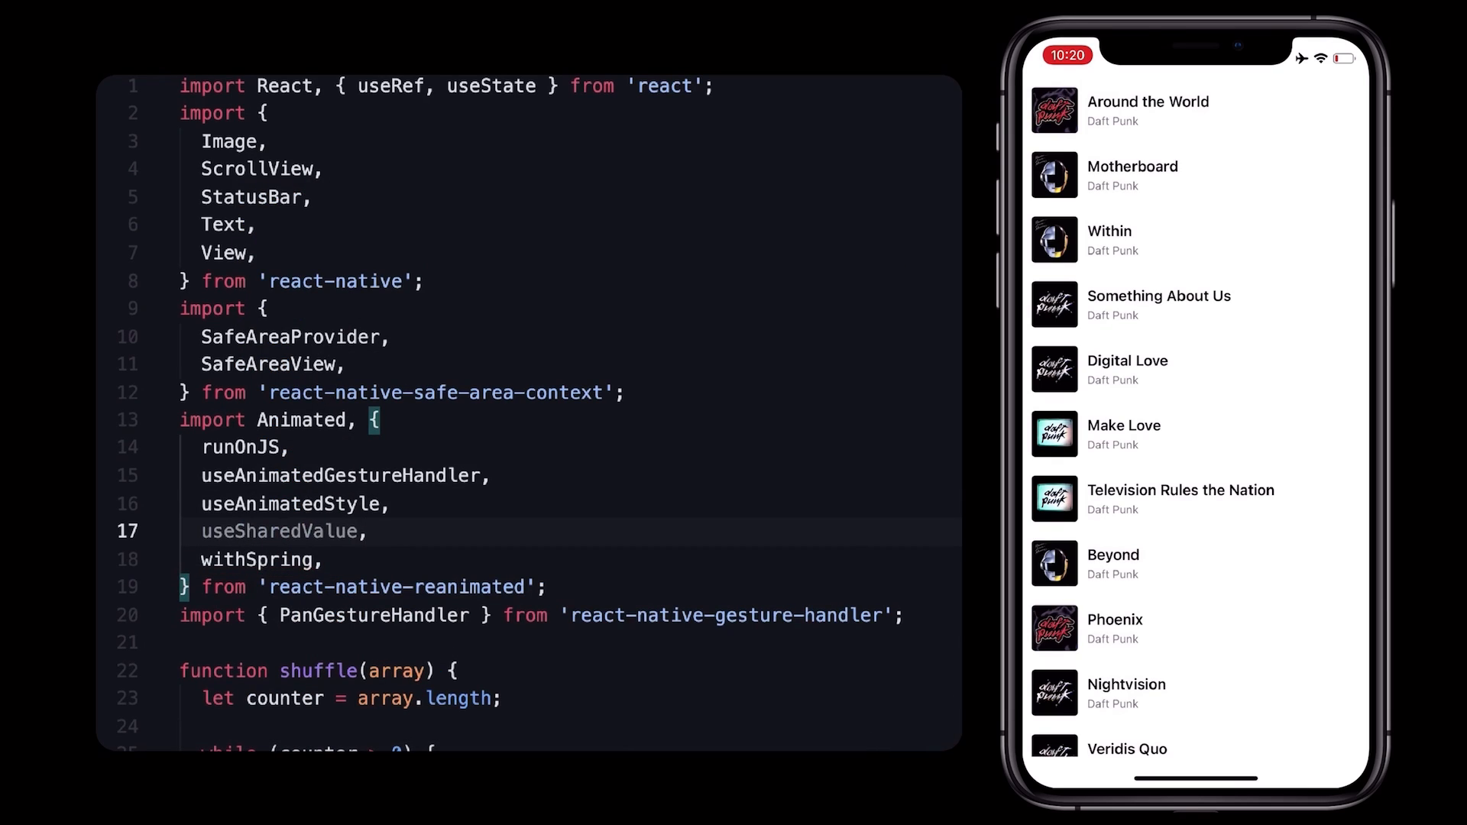
scroll(down, 3)
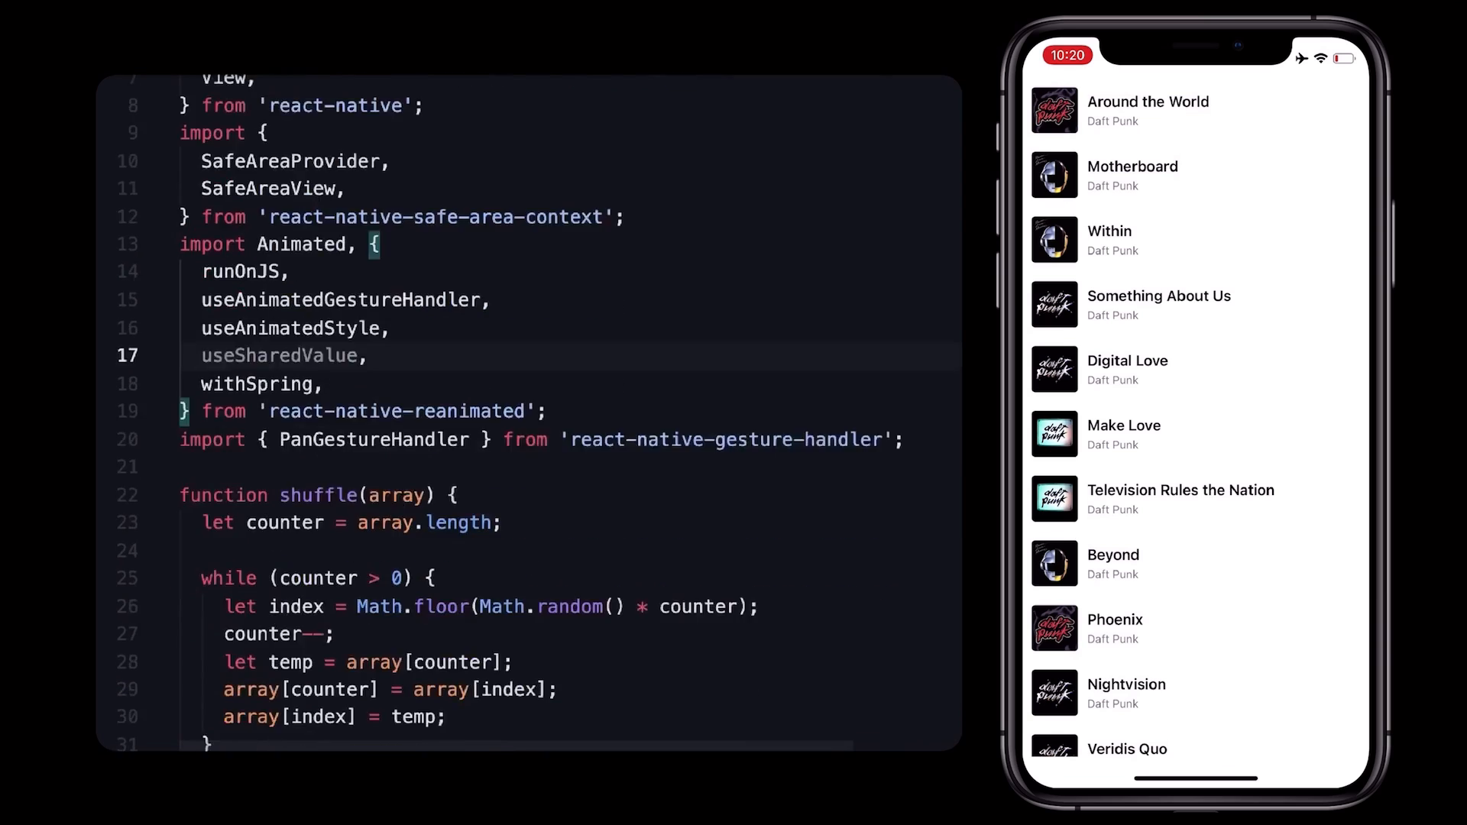
scroll(down, 3)
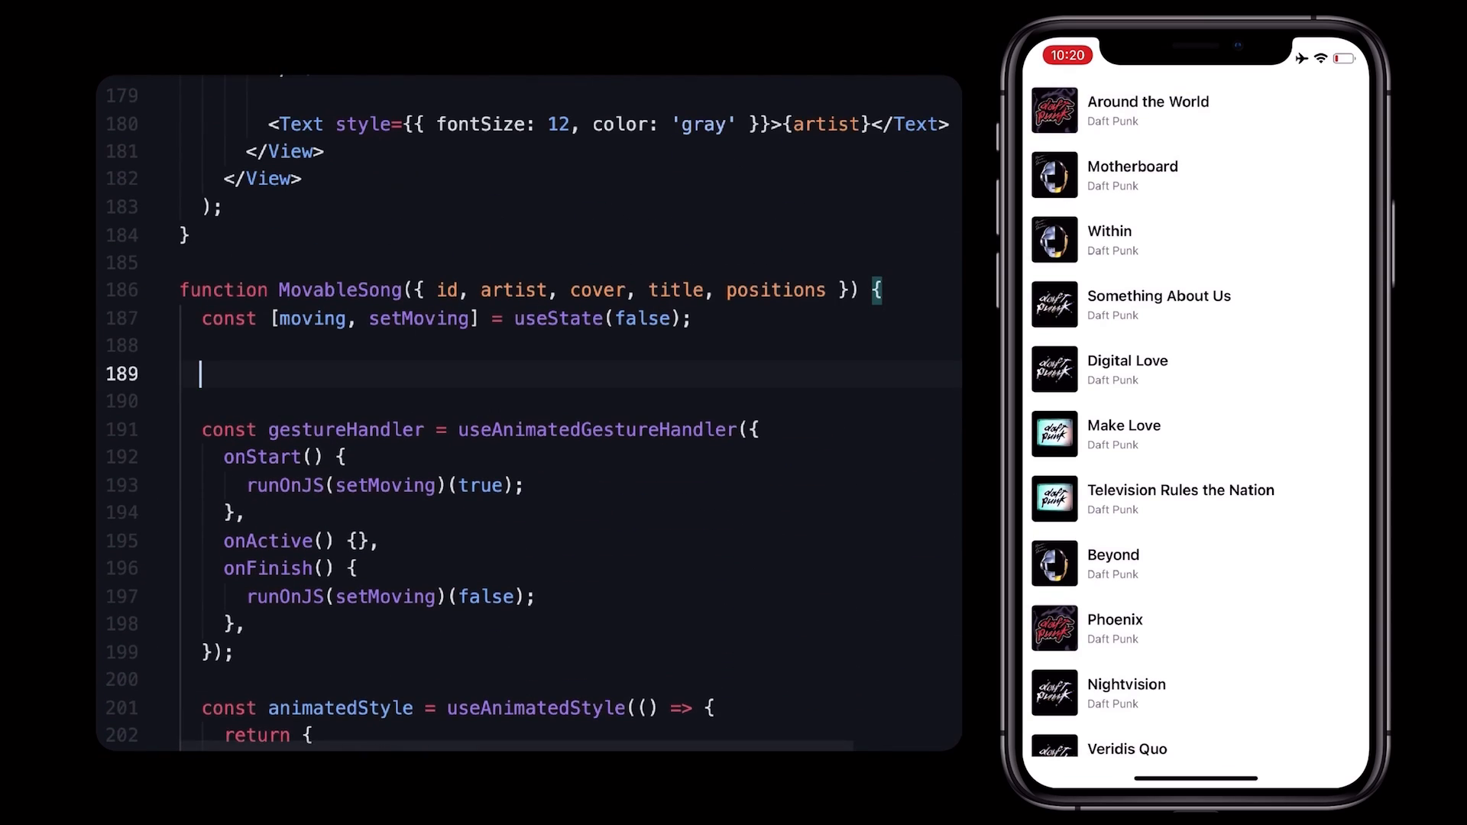
text(const)
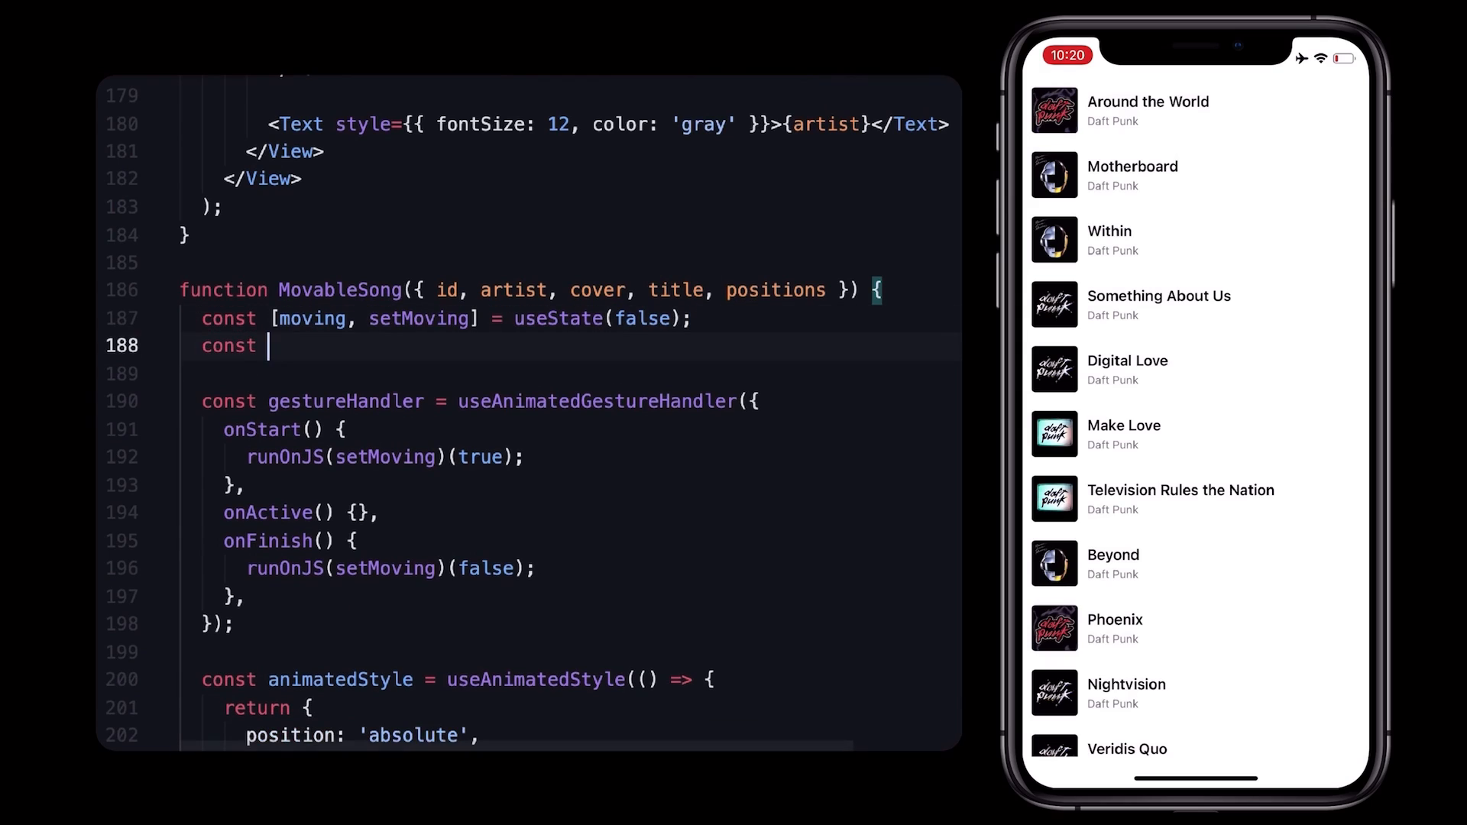
text(top = useShare)
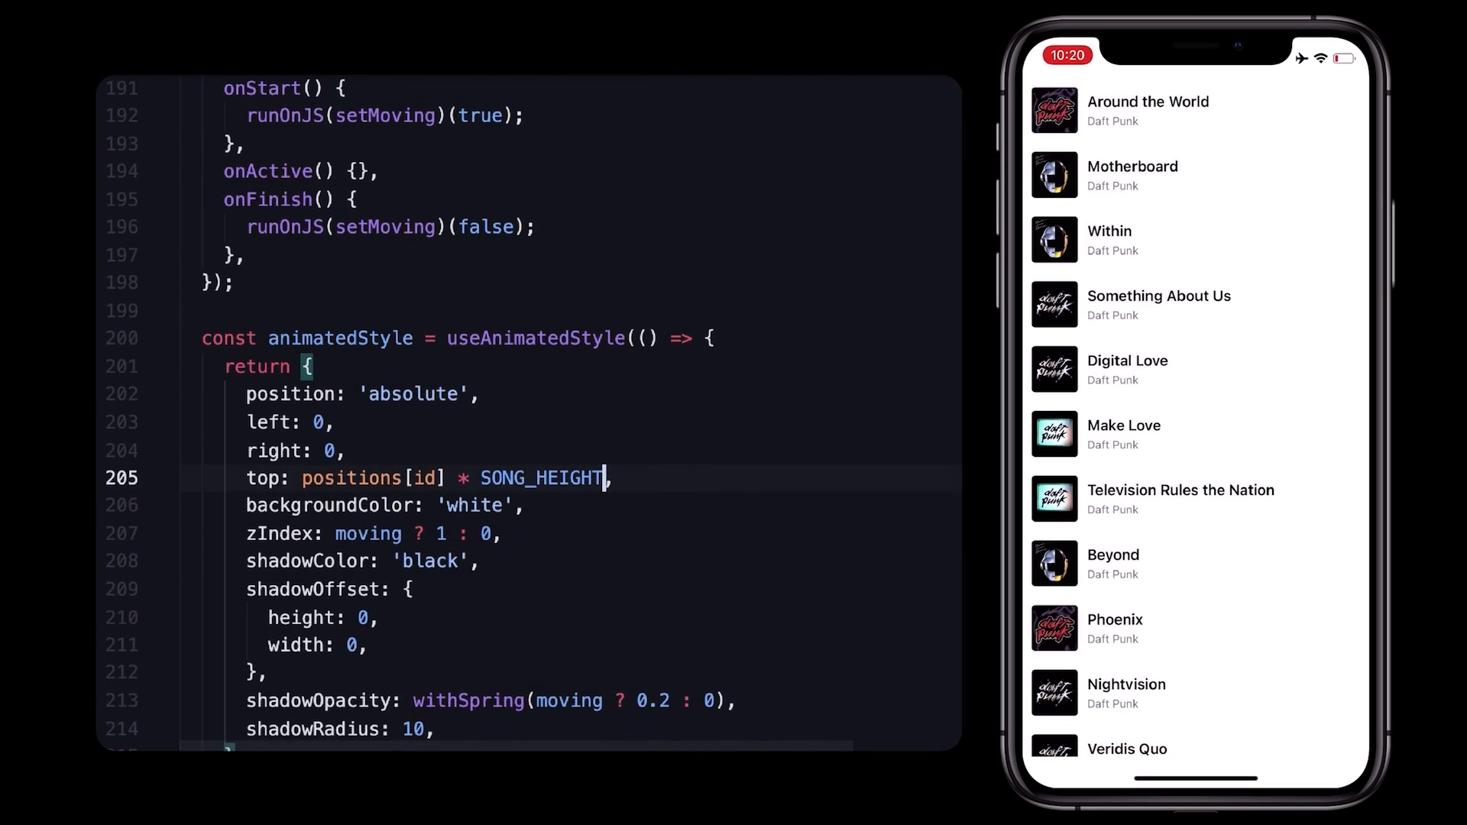
key(Backspace)
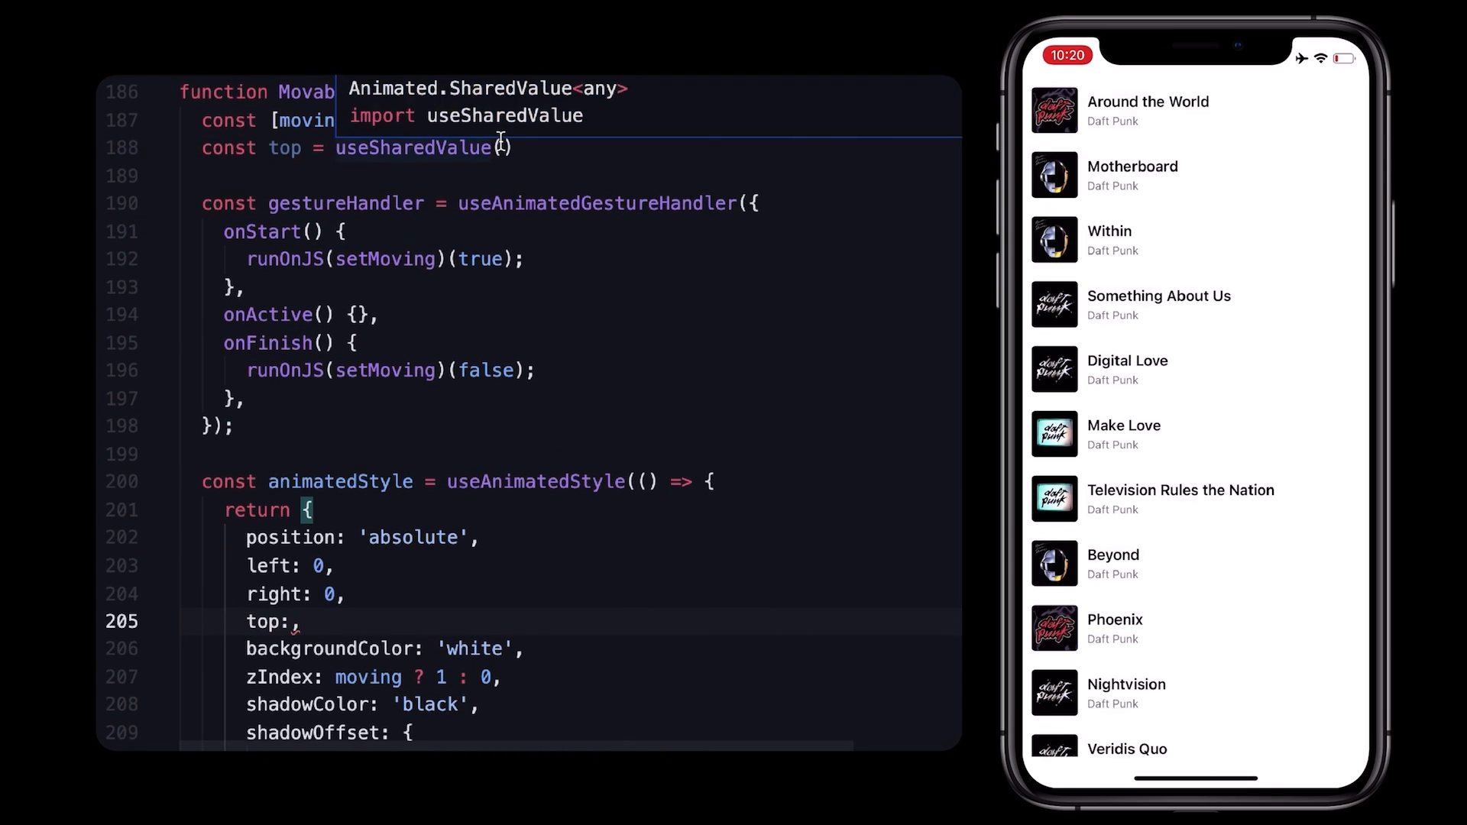
text(positions[id] * SONG_HEIGHT)
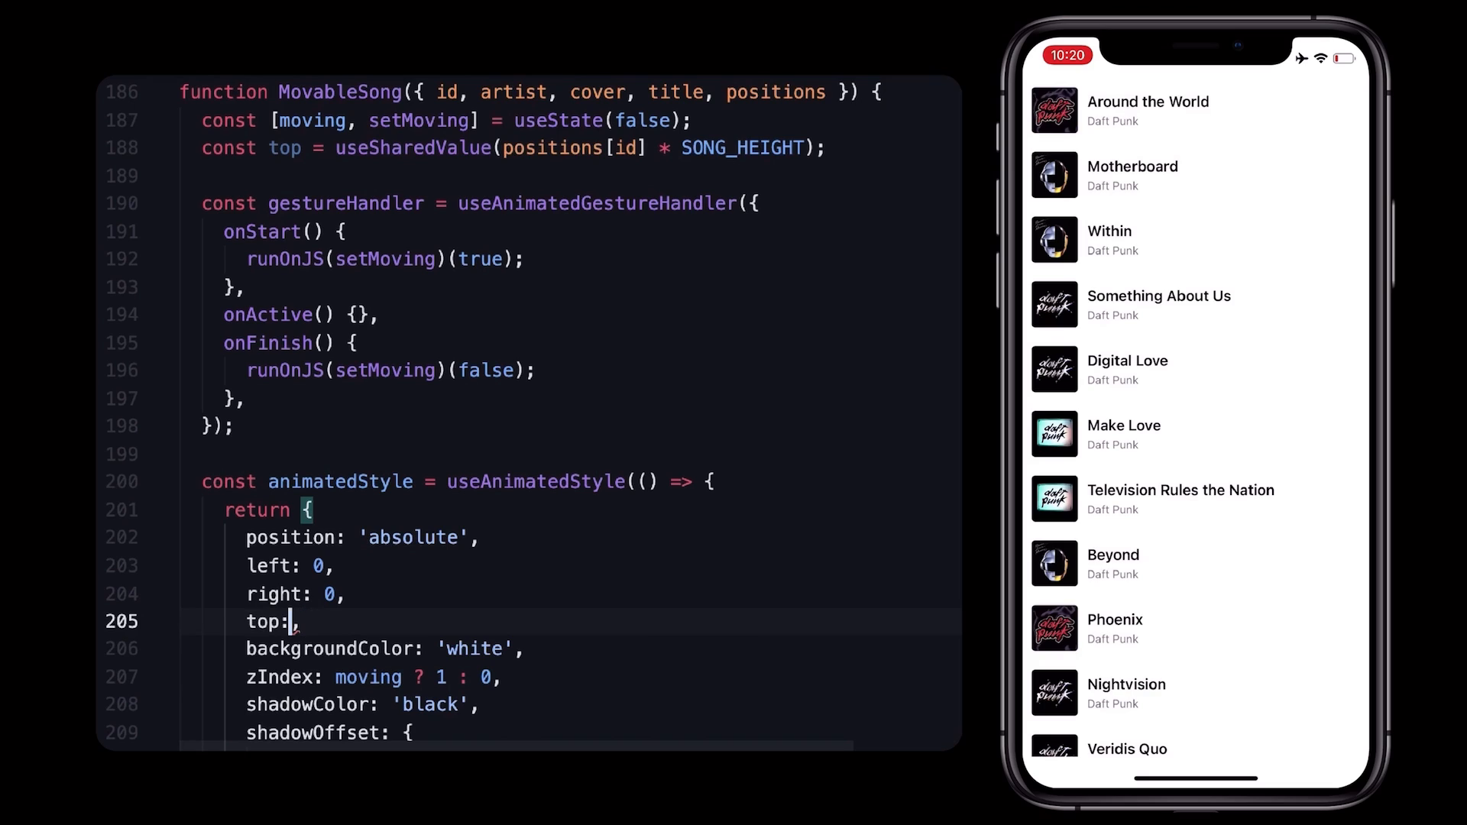
text(to)
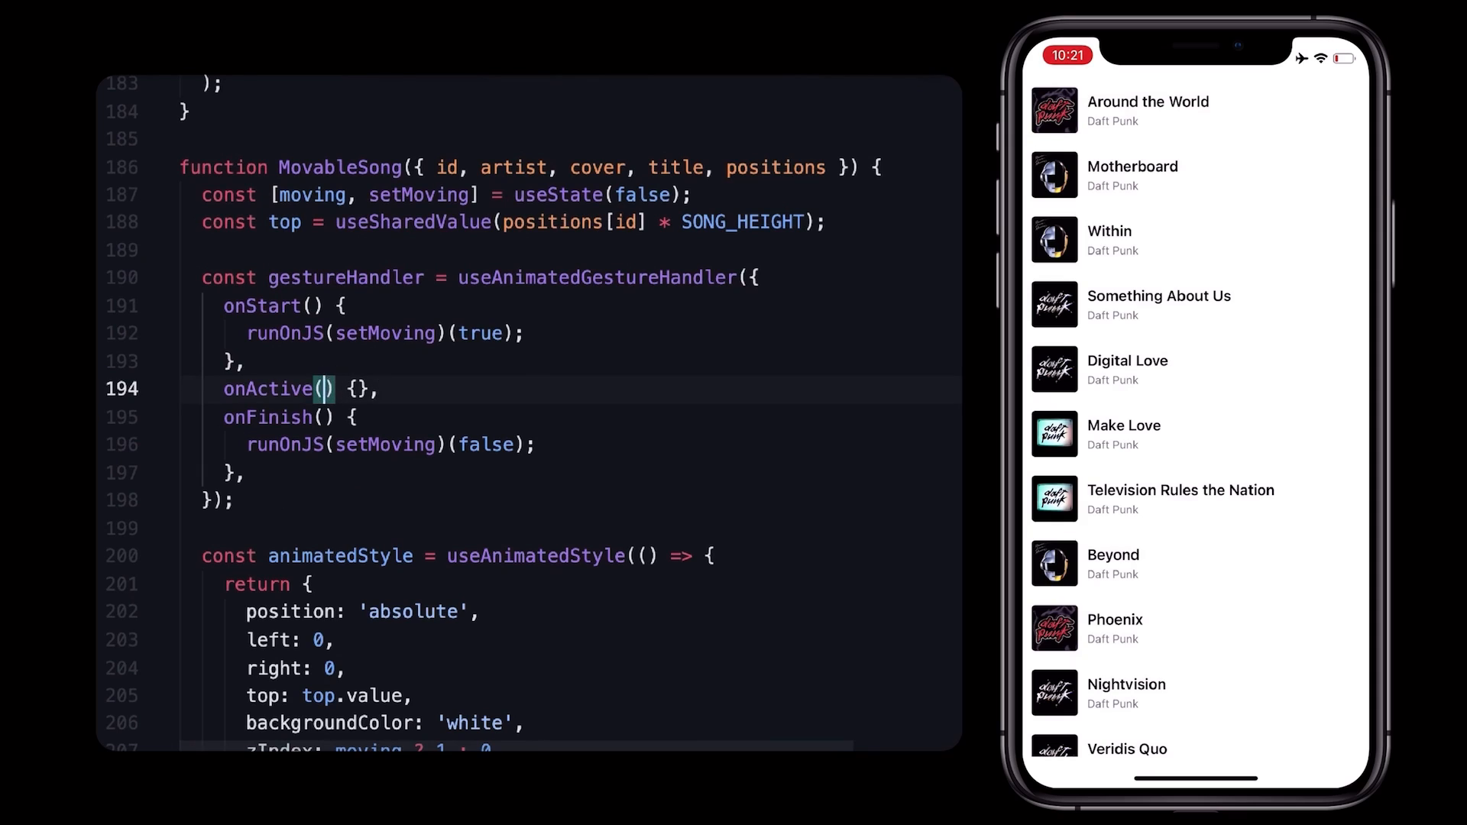
Give onActive an event parameter and store event.absoluteY as positionY.
text(event)
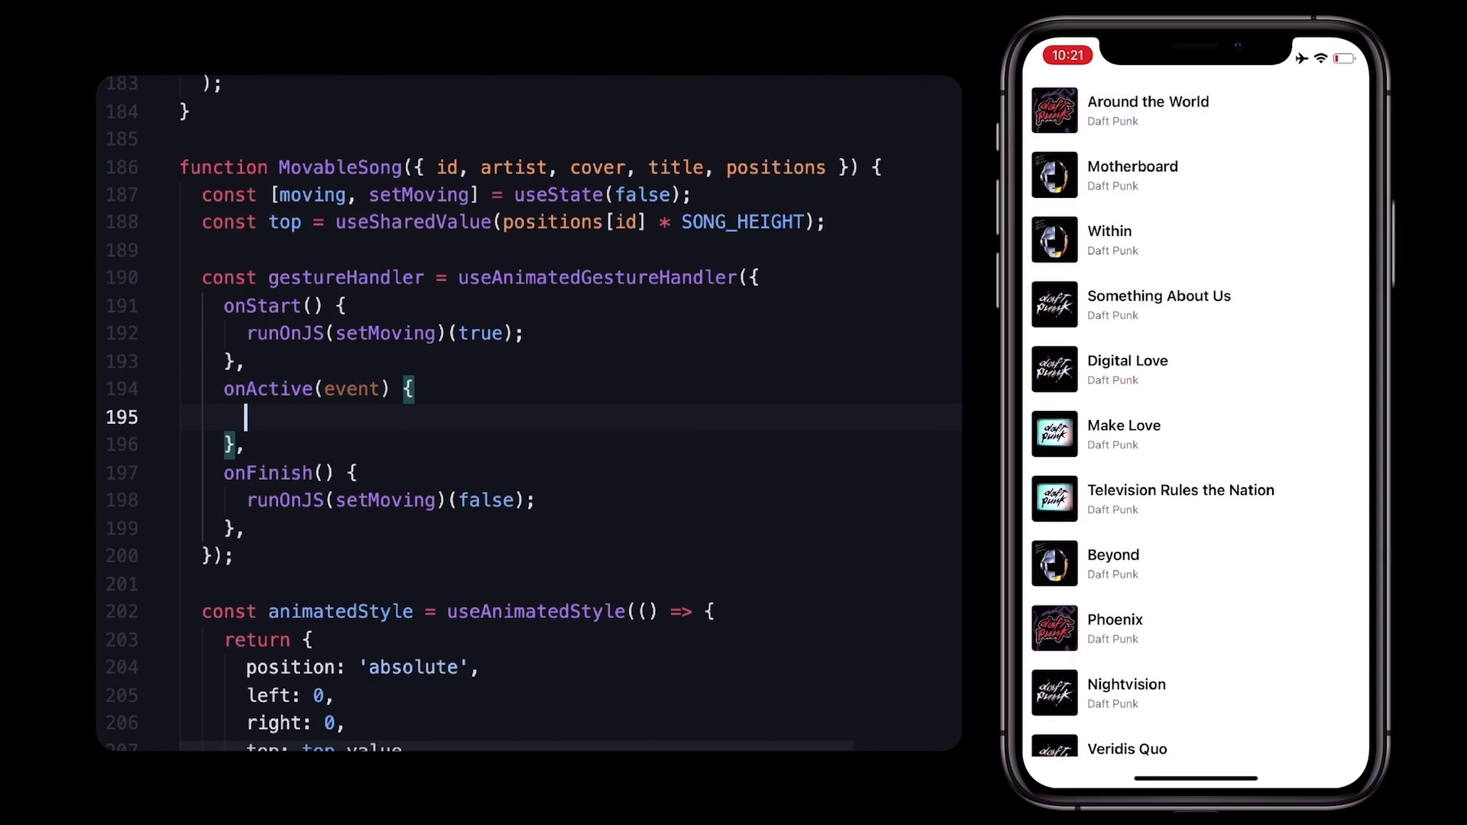
text(const positionY = event.)
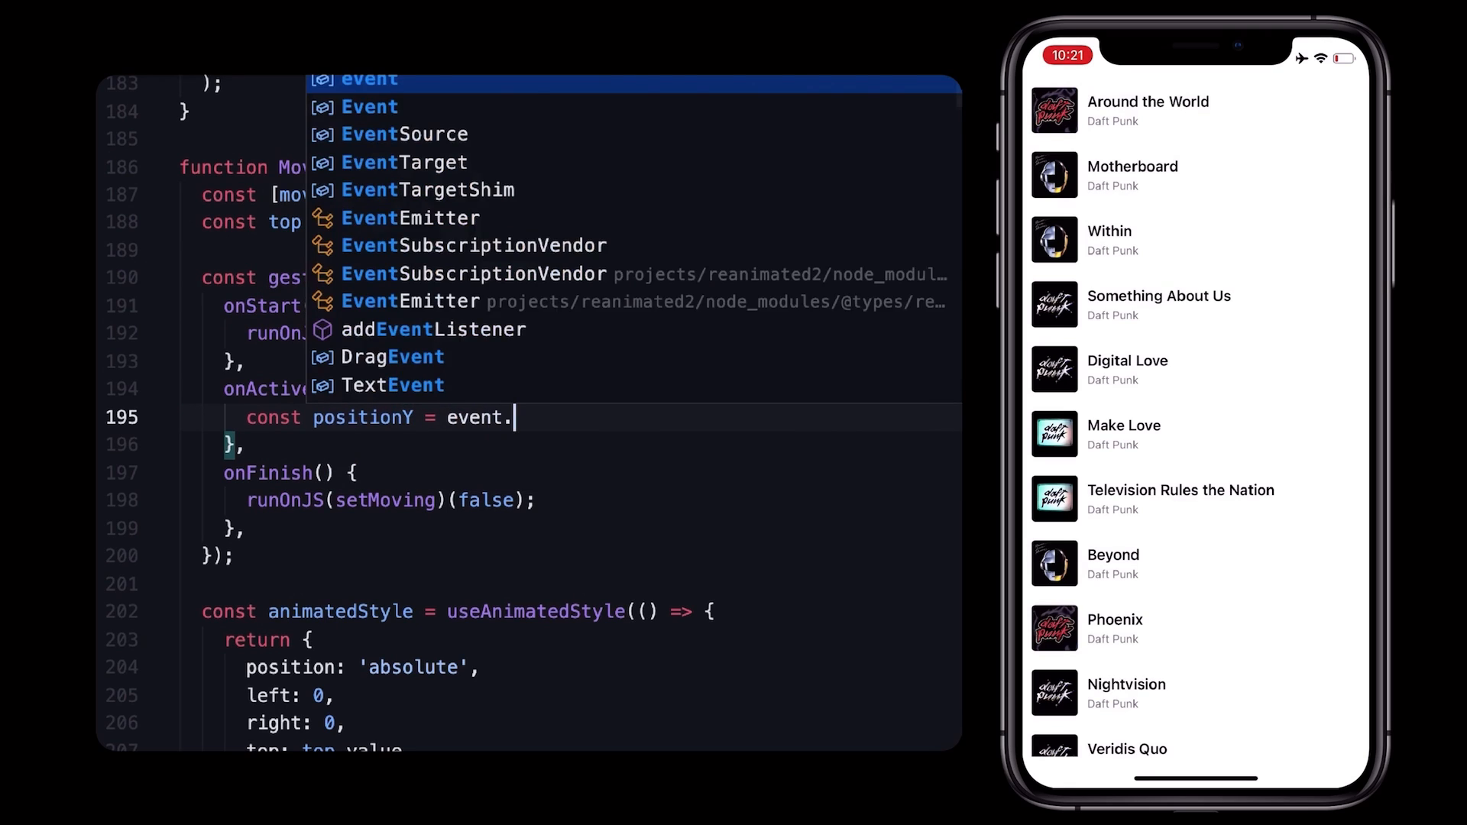
text(absoluteY;)
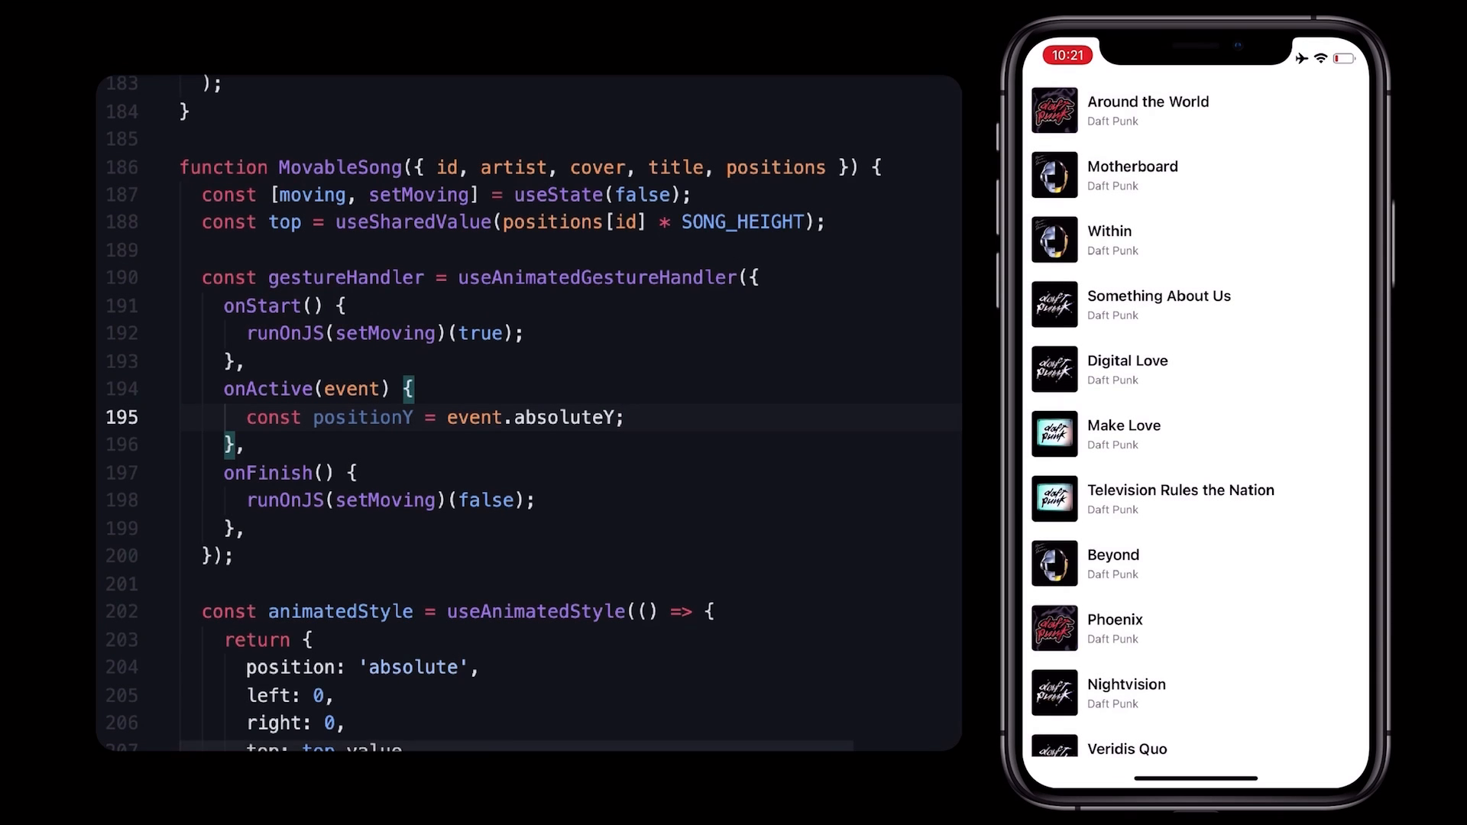
Declare scrollY = useSharedValue(0) and a handleScroll useAnimatedScrollHandler writing event.contentOffset.y to scrollY.
scroll(down, 3)
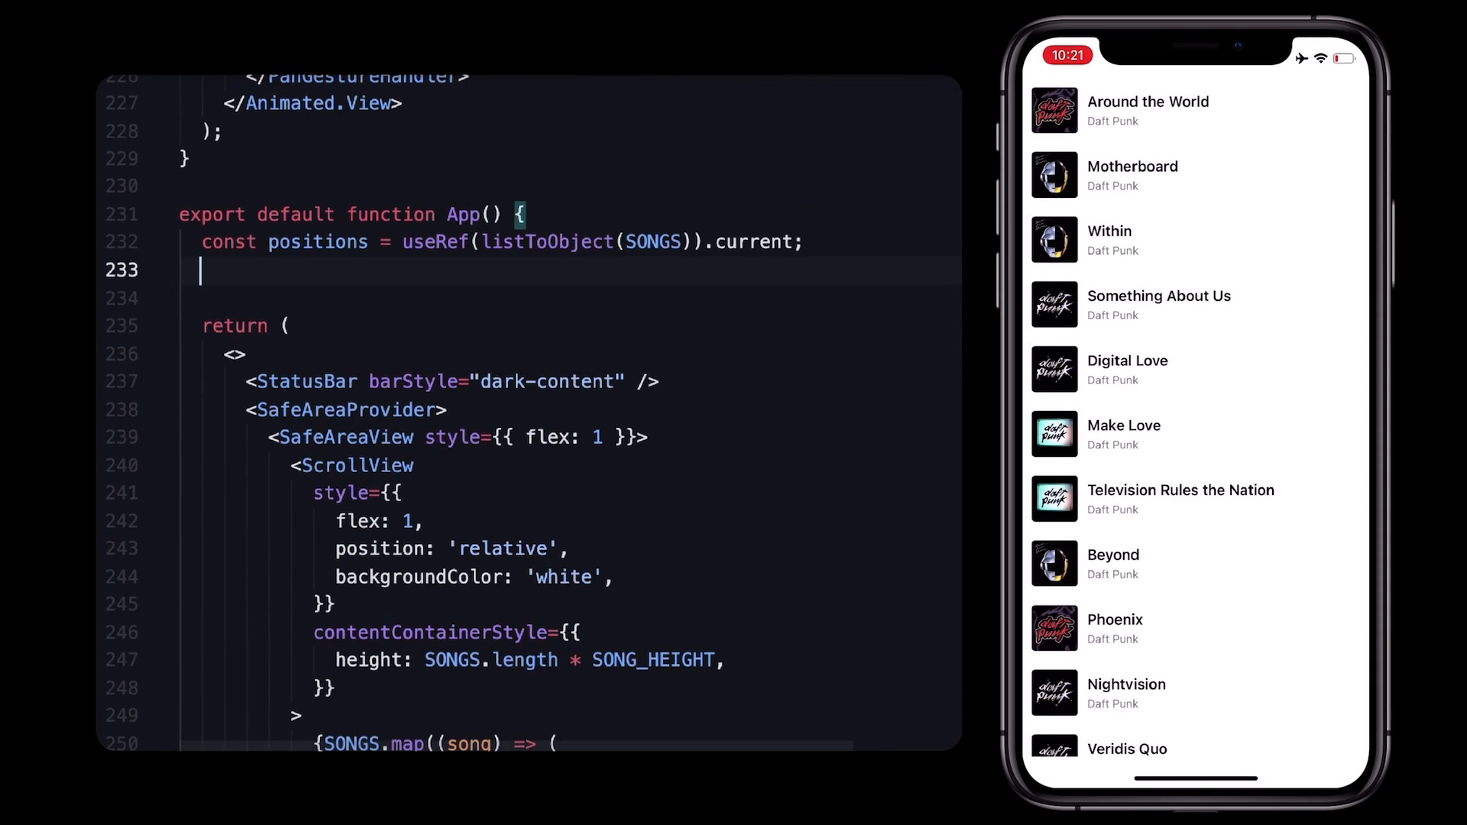
text(const scrollY = useSharedValue())
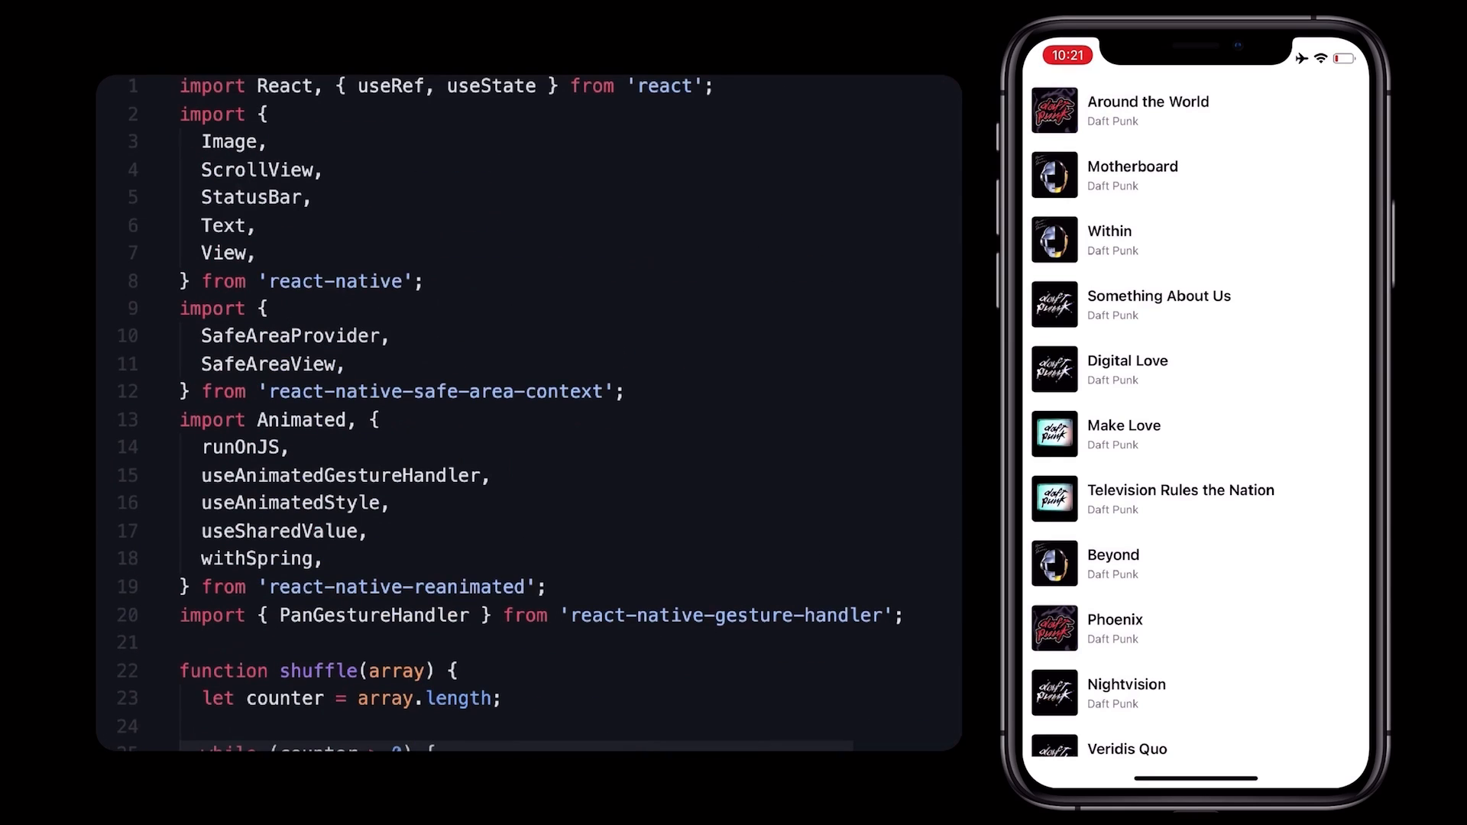
text(useA)
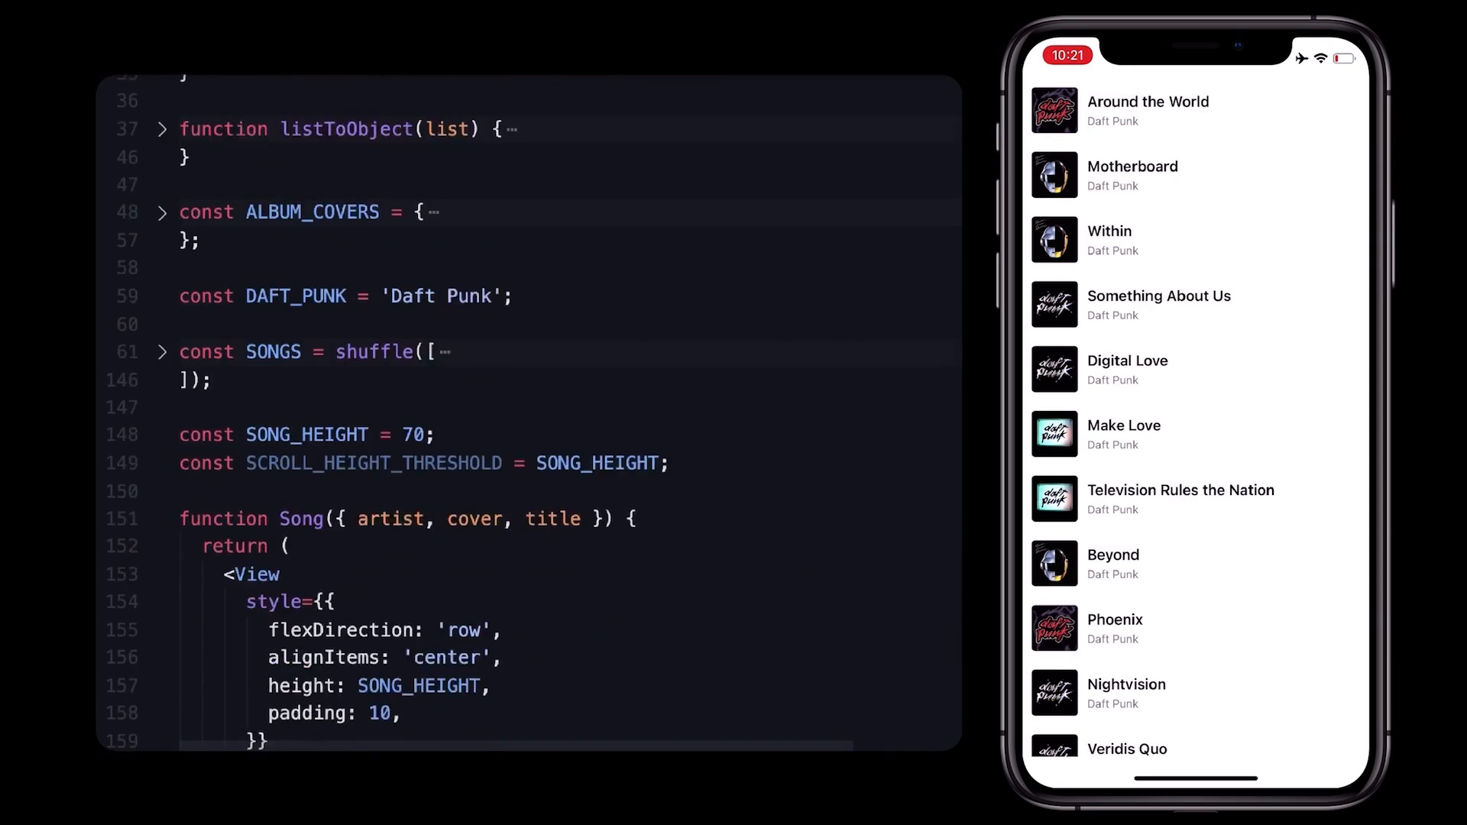
scroll(down, 3)
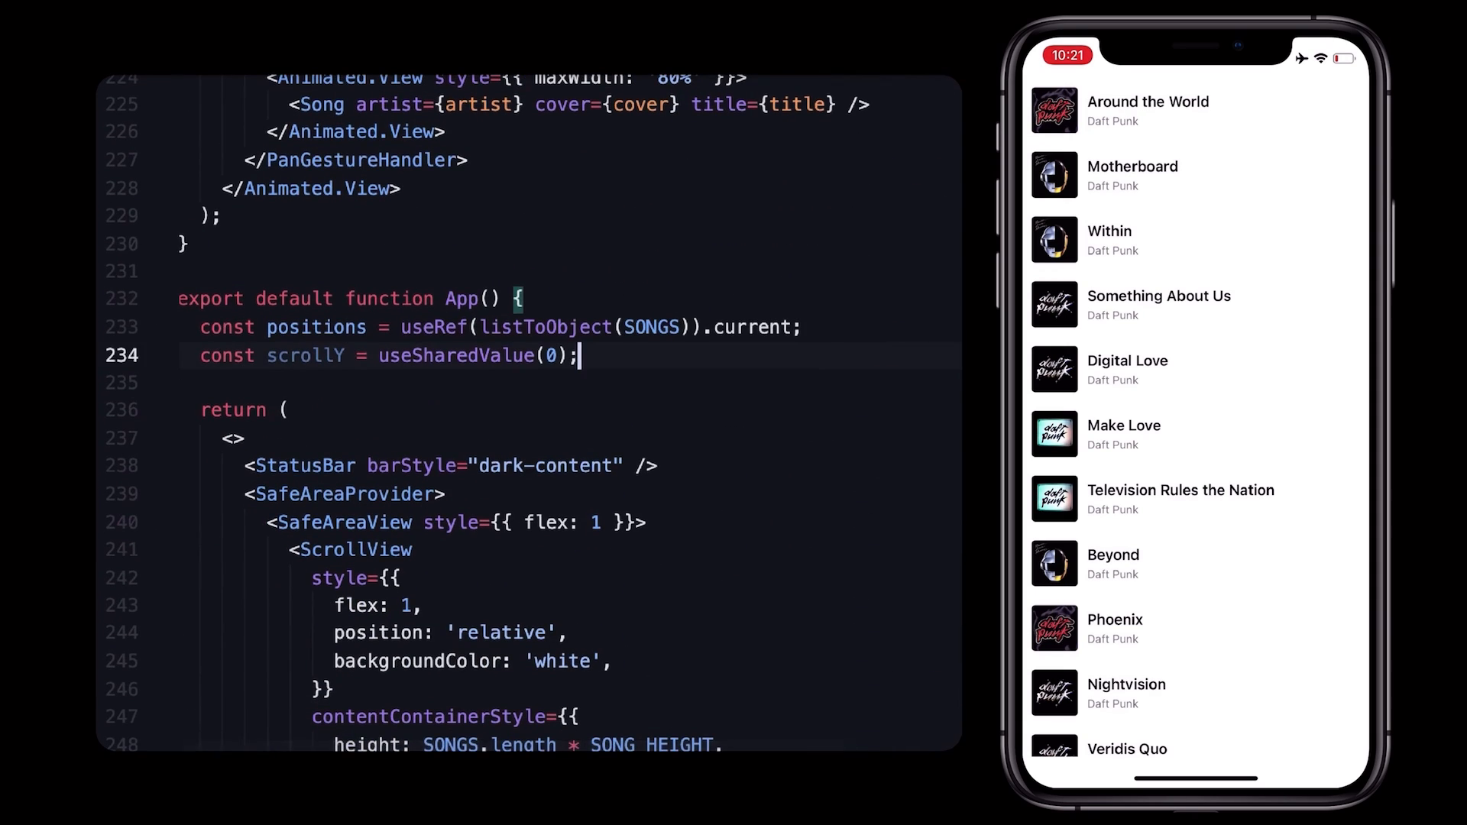
text(const handleScroll = useAnimatedScrollHandler((event) => {)
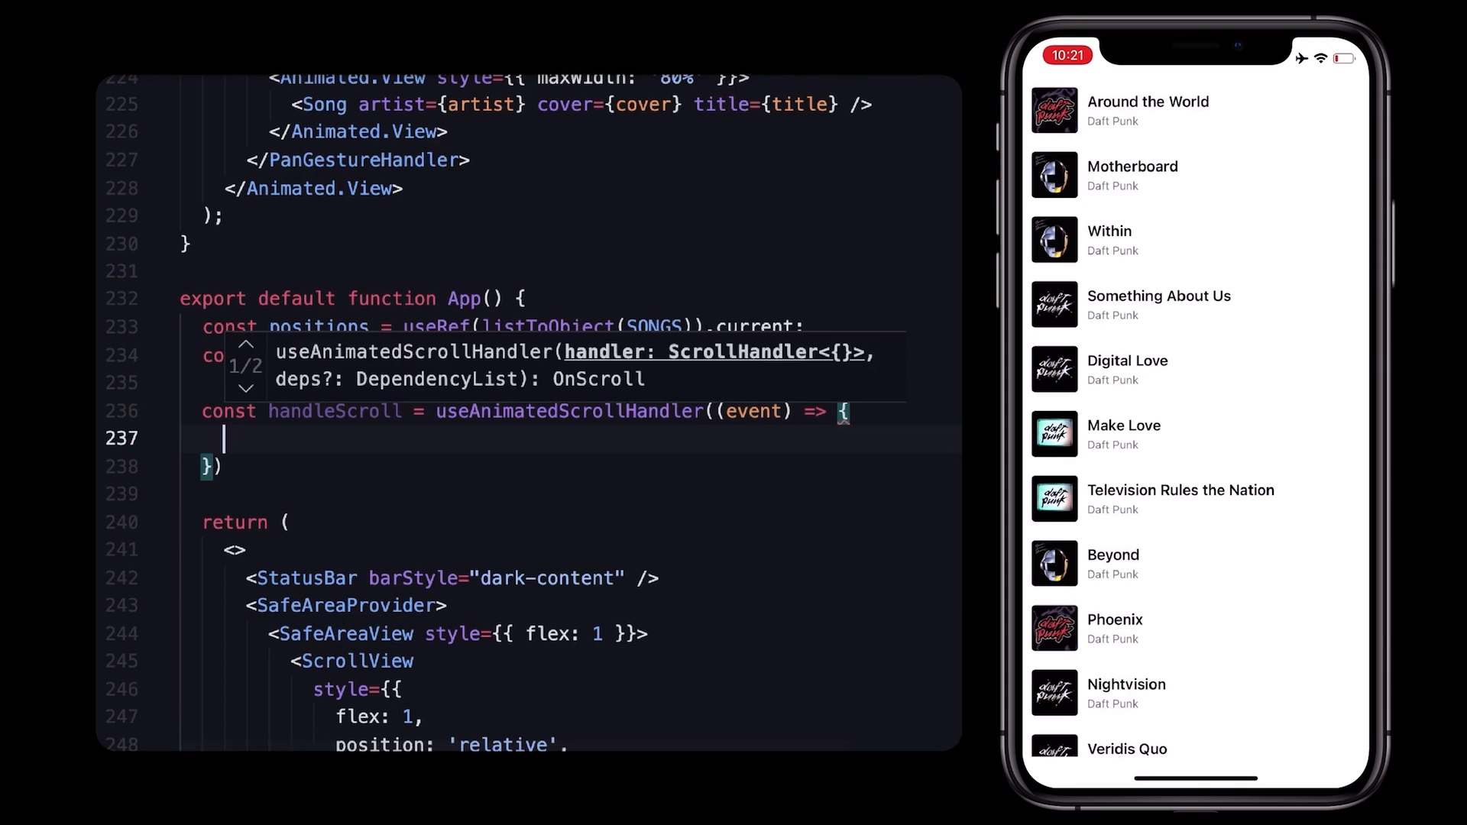
text(scrollY.value = even)
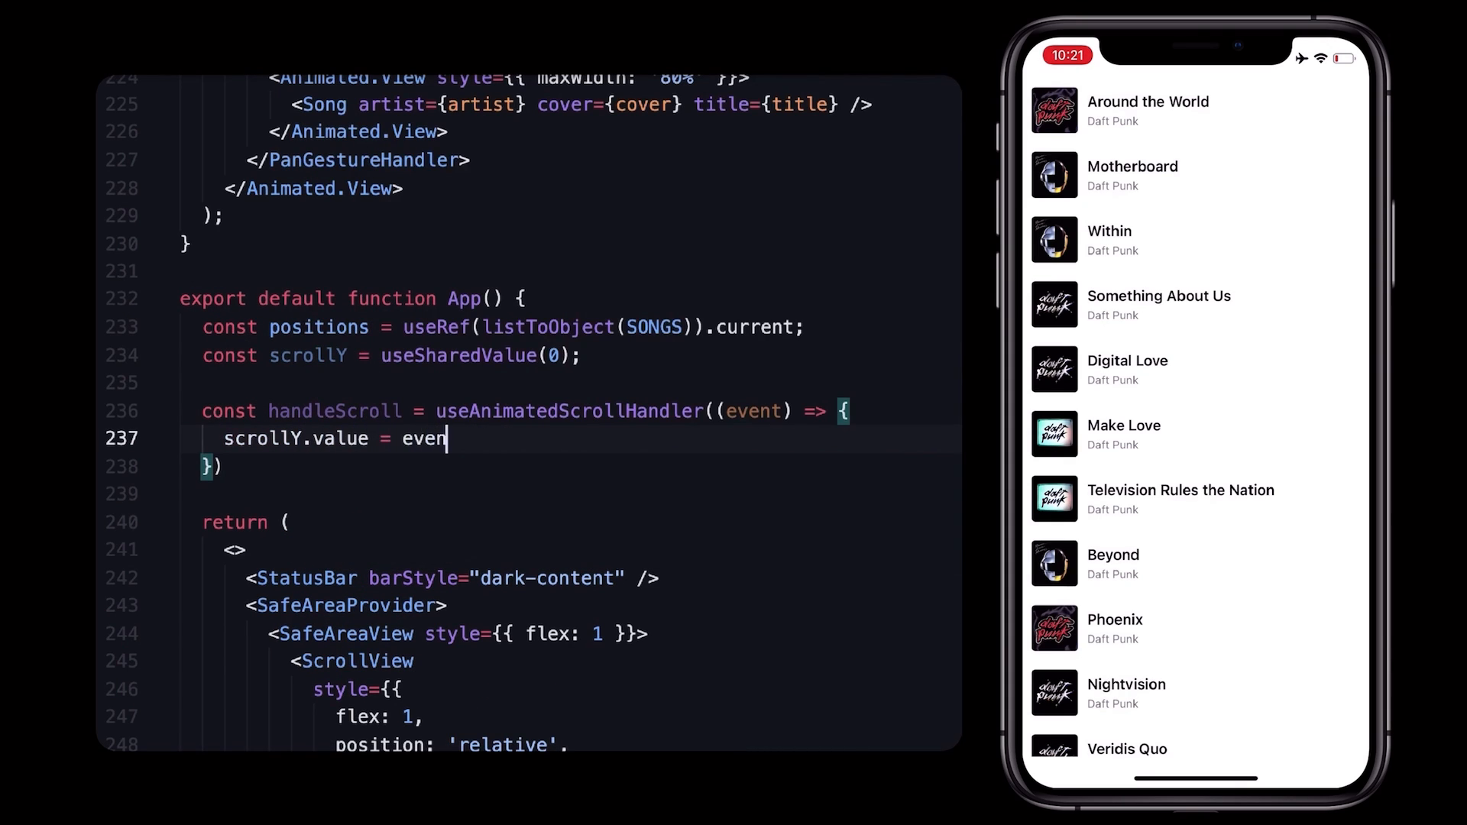
text(t.contentOffset.y;)
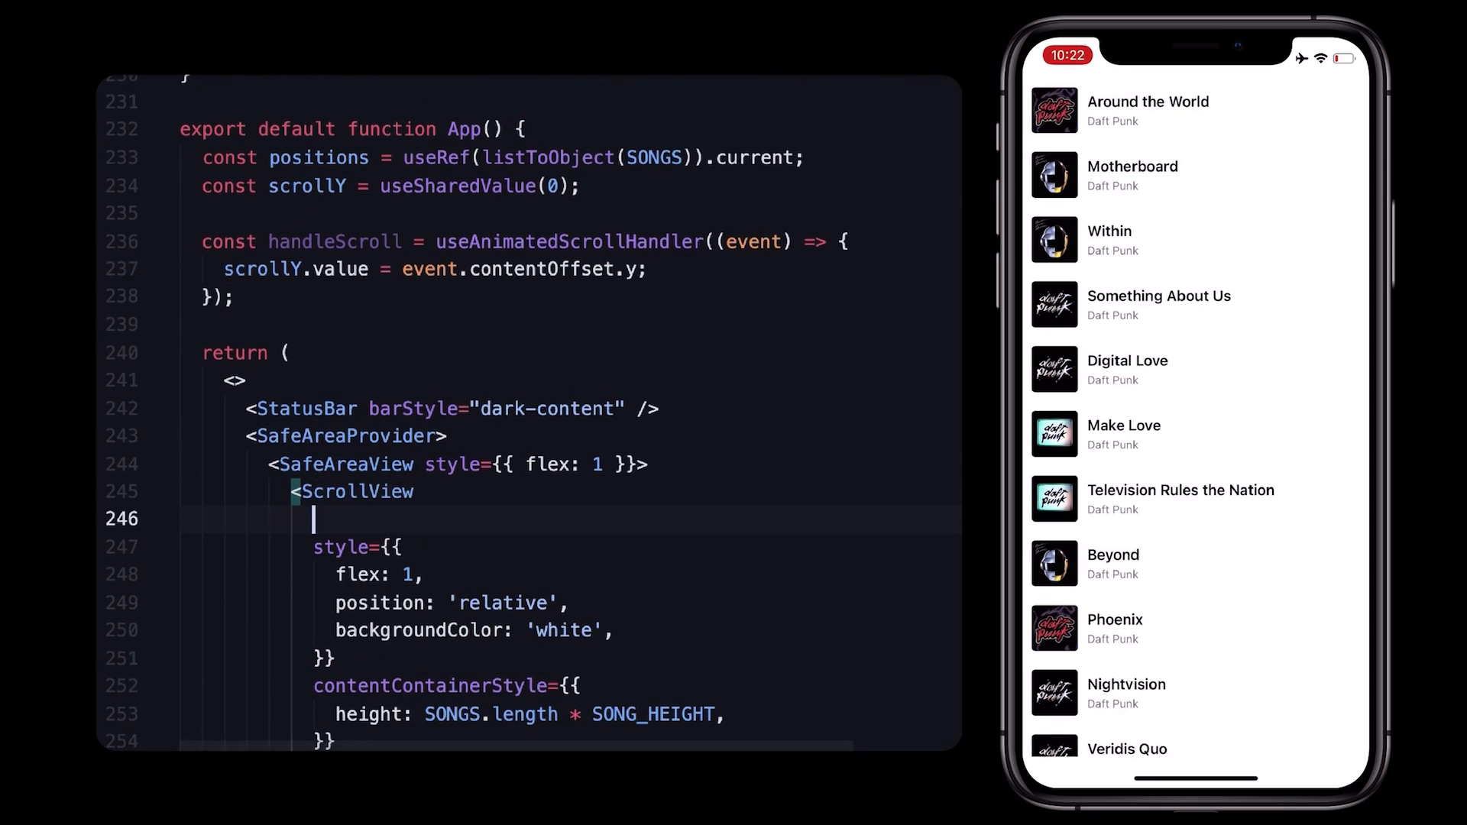
Give the ScrollView onScroll={handleScroll} and scrollEventThrottle={16}.
text(onScroll={handleScroll})
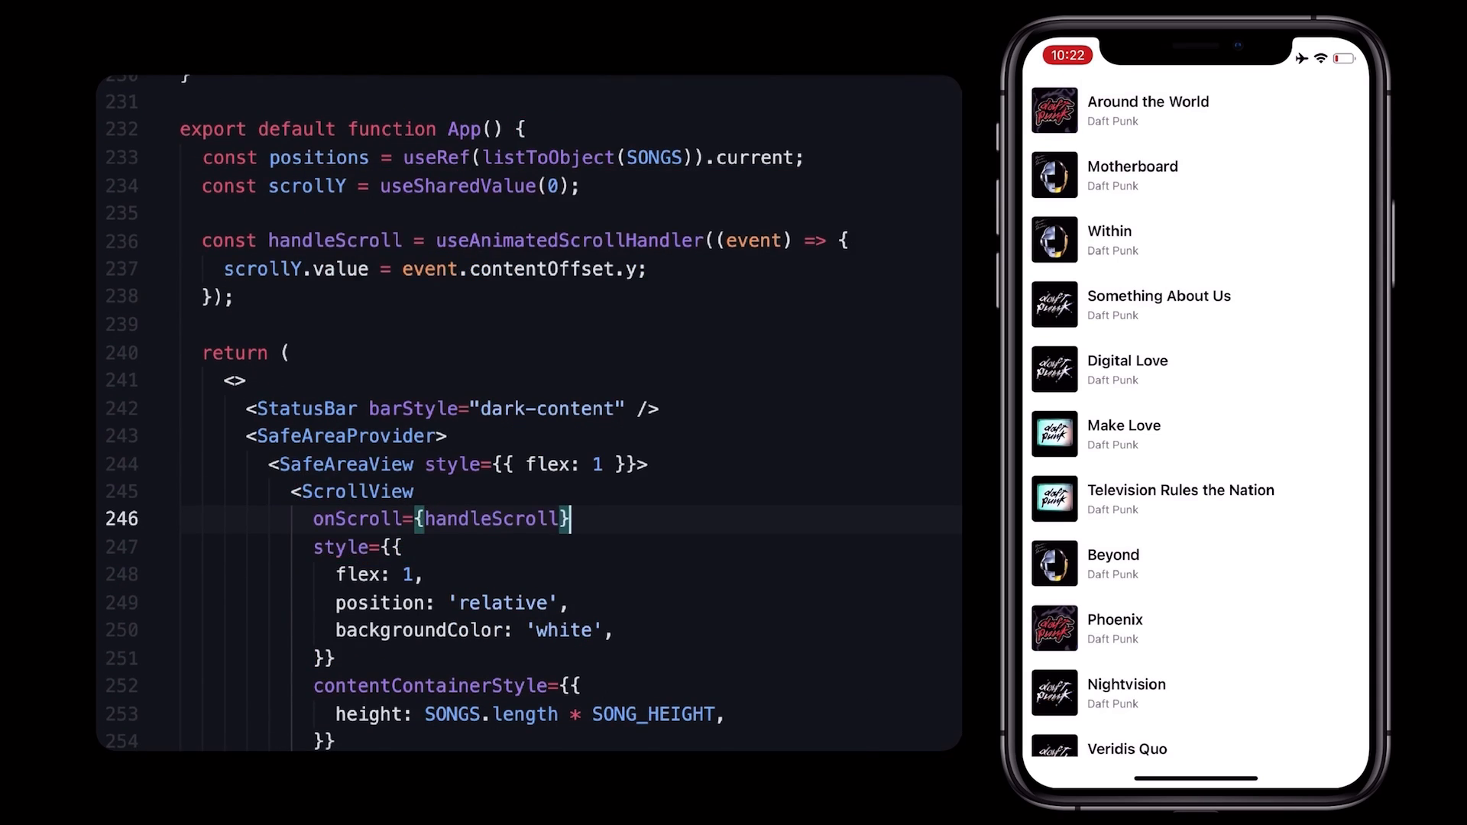
text(scrollEventThrottle={)
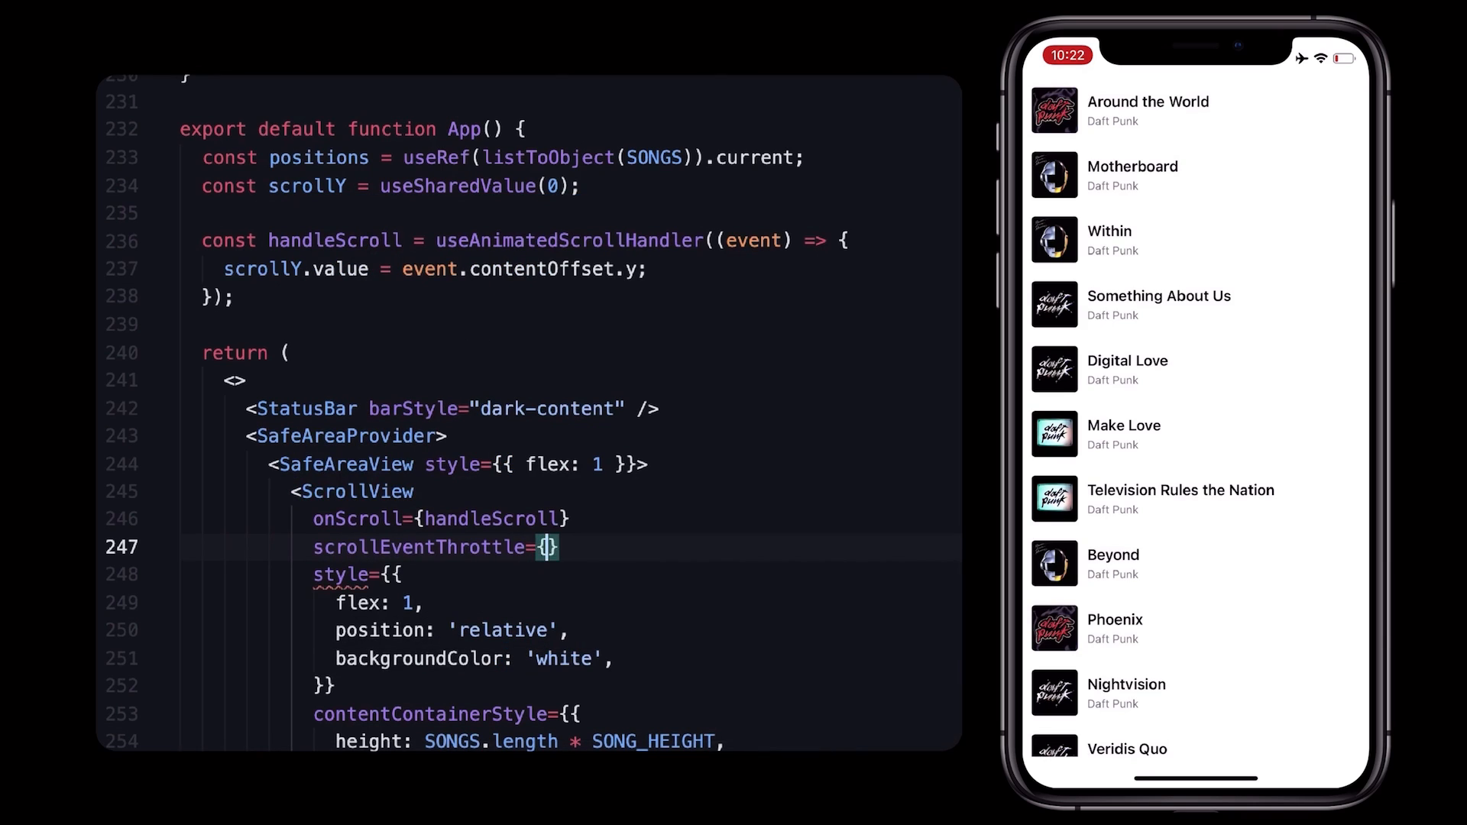
text(16)
click(569, 491)
text(Anim)
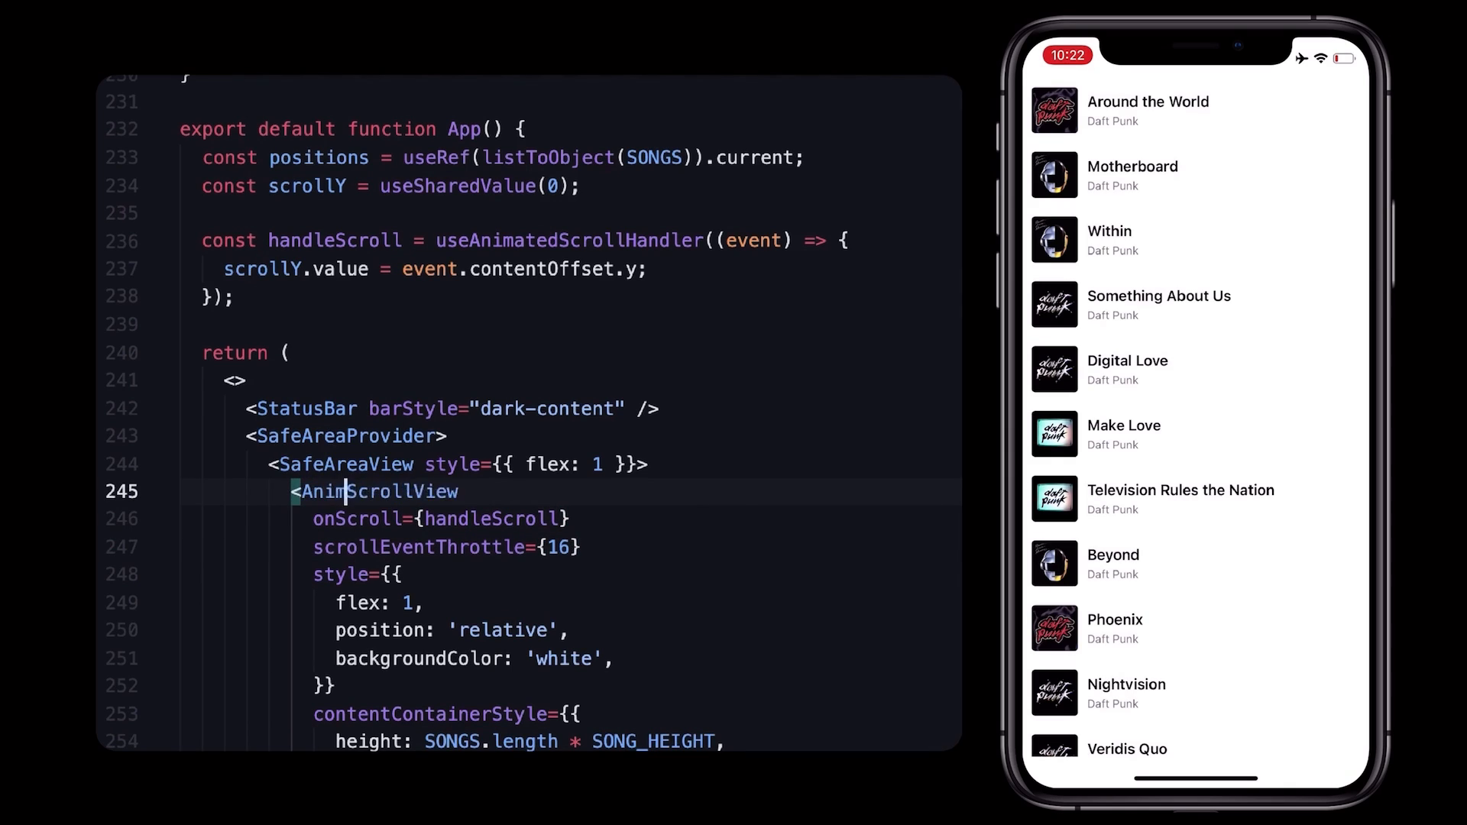
scroll(down, 3)
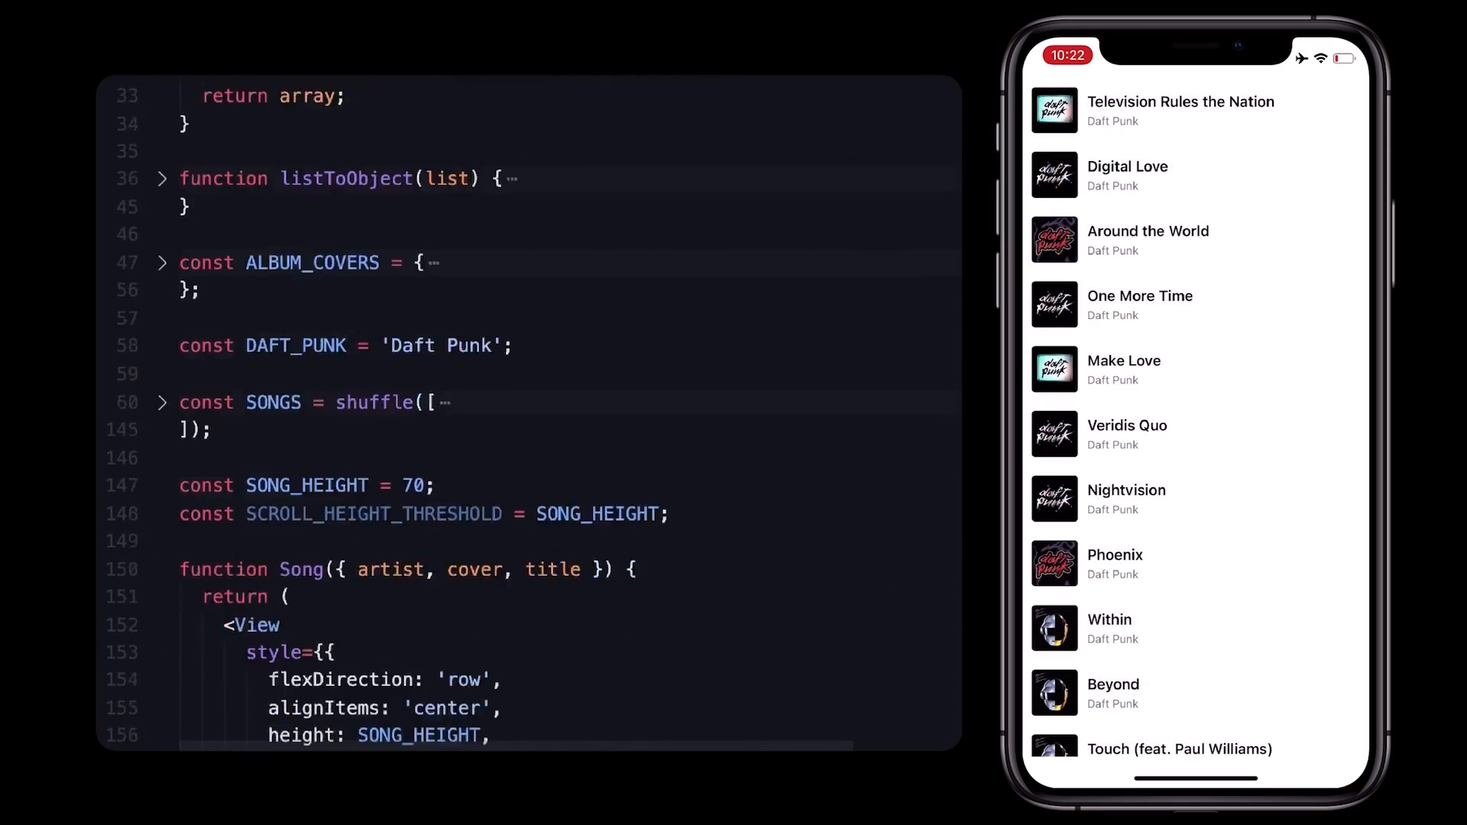
Pass scrollY={scrollY} to each MovableSong and add scrollY to its destructured props.
scroll(down, 3)
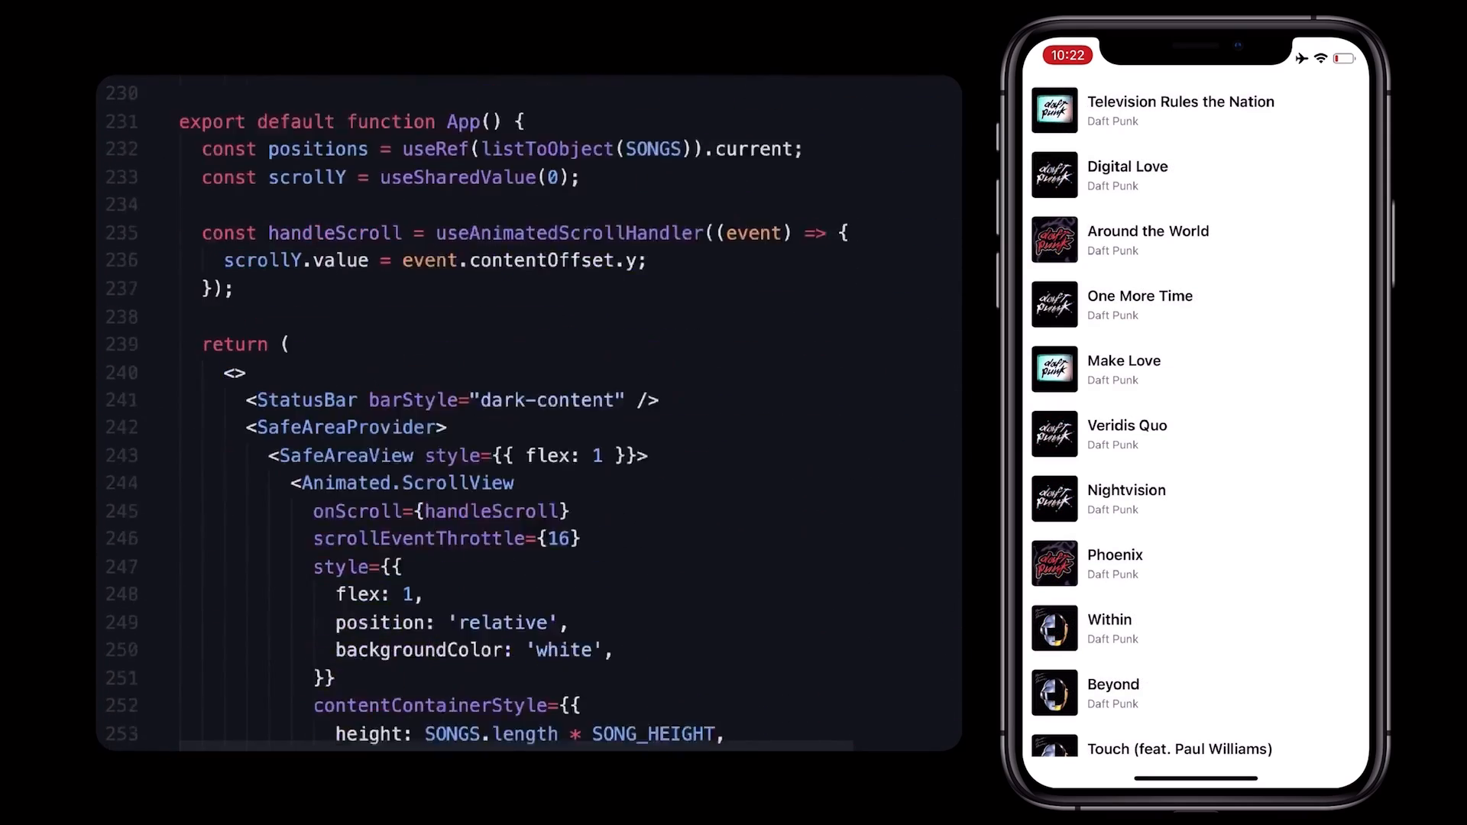
scroll(down, 3)
text(scrollY=)
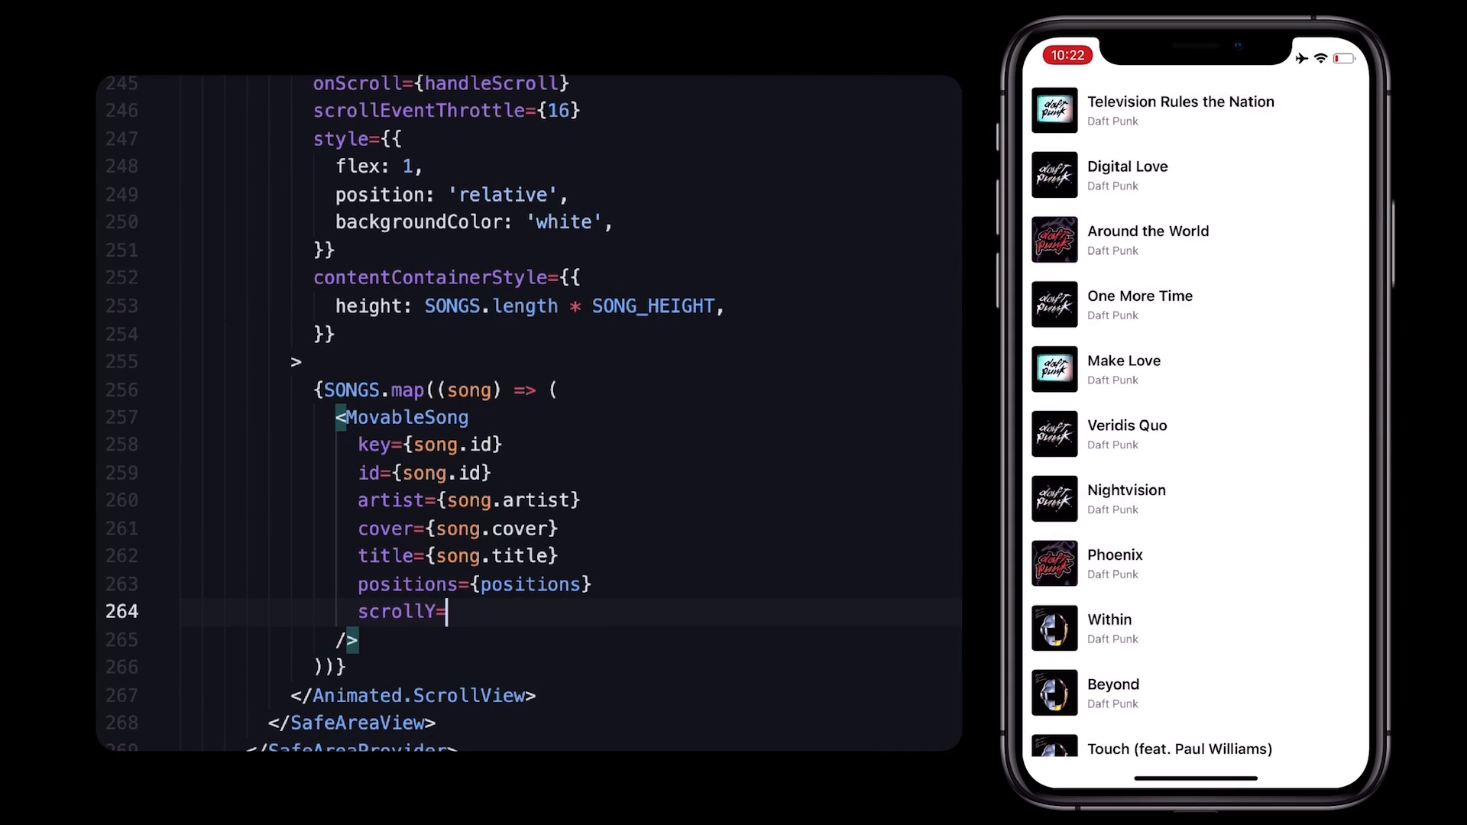
text({scrollY})
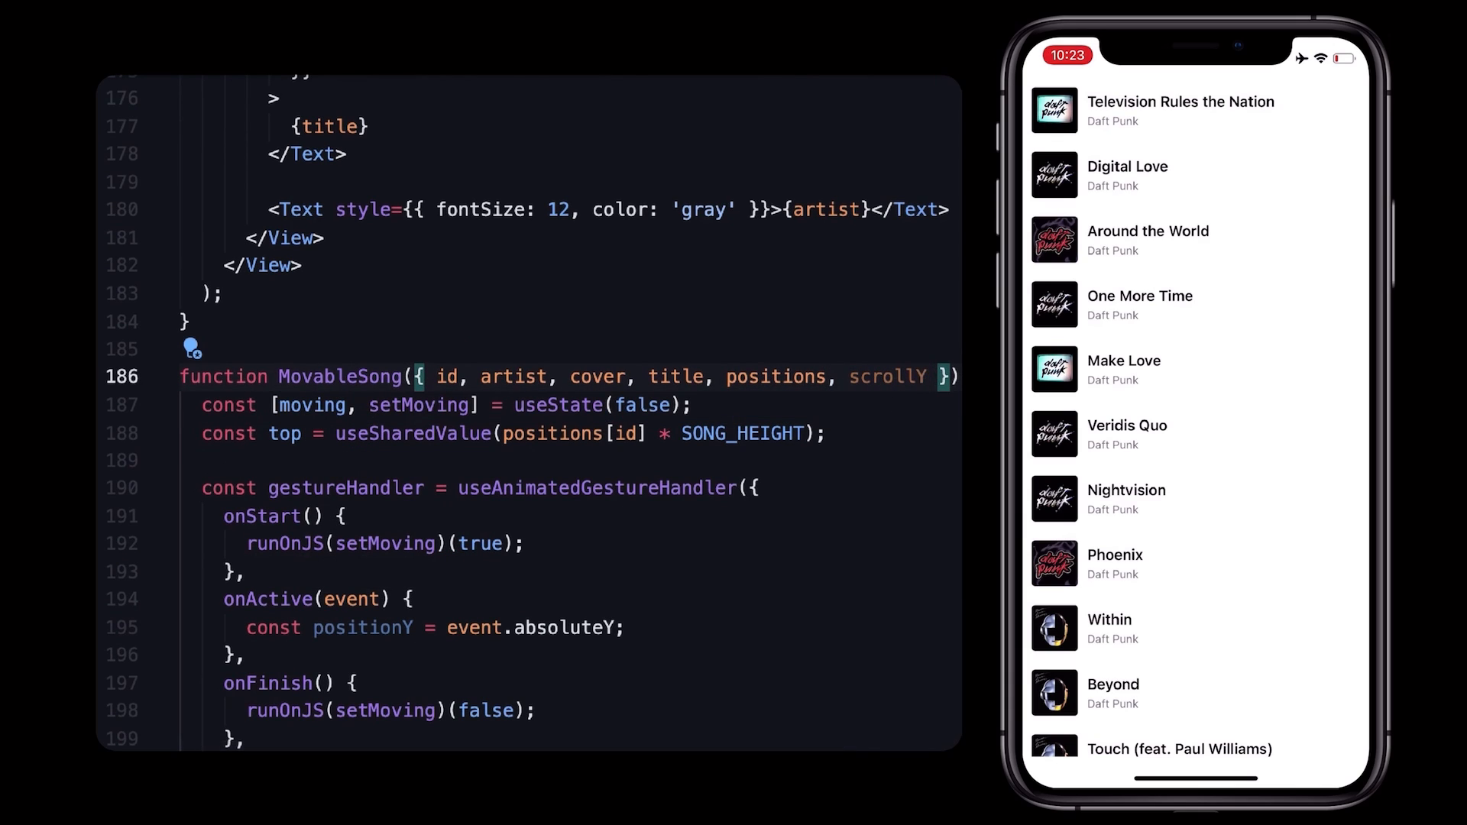
text(+ scrollY)
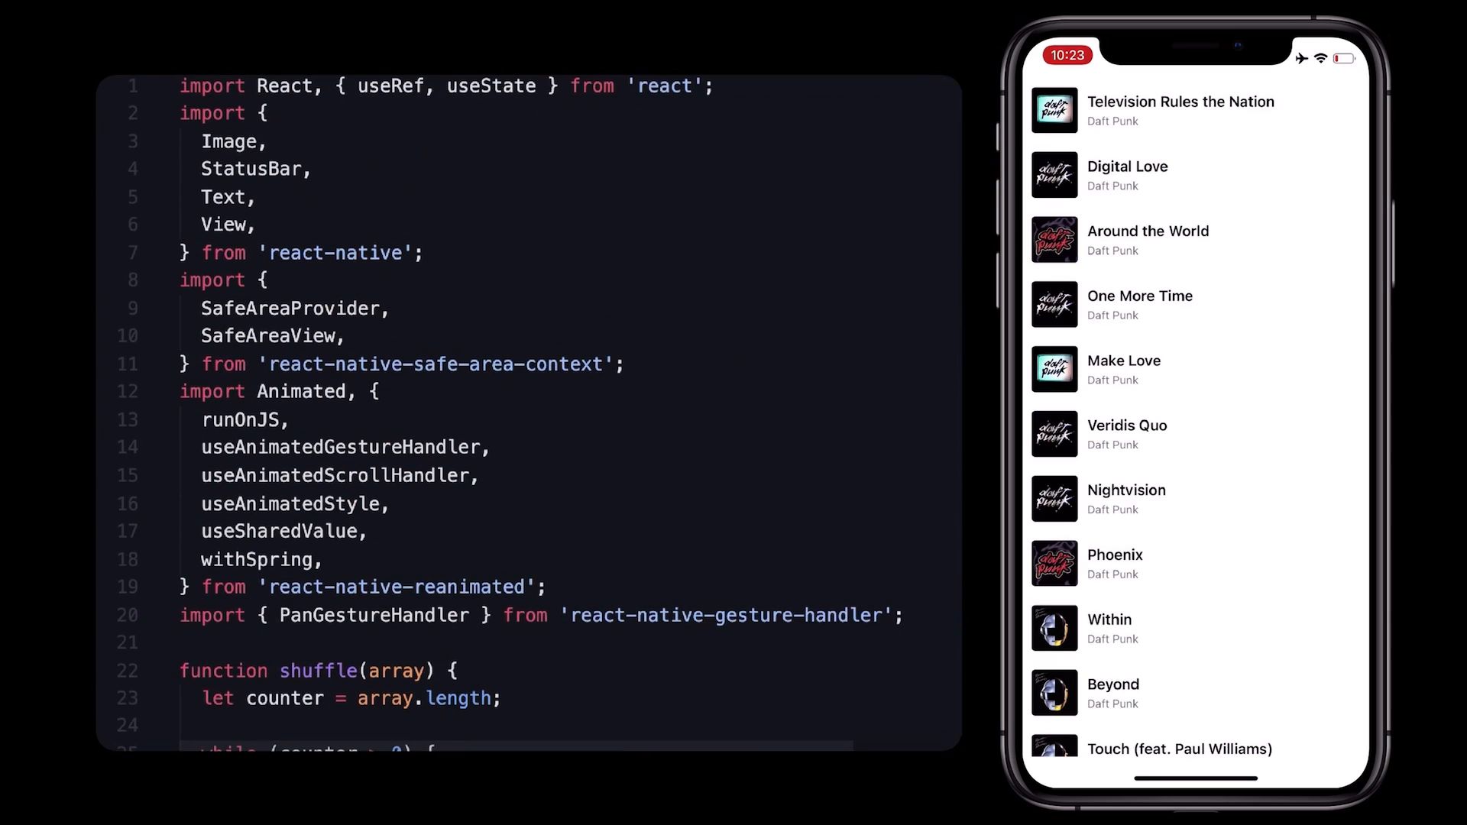
Import withTiming and set top.value = withTiming(positionY - SONG_HEIGHT, { duration: 16 }) in onActive.
text(wi)
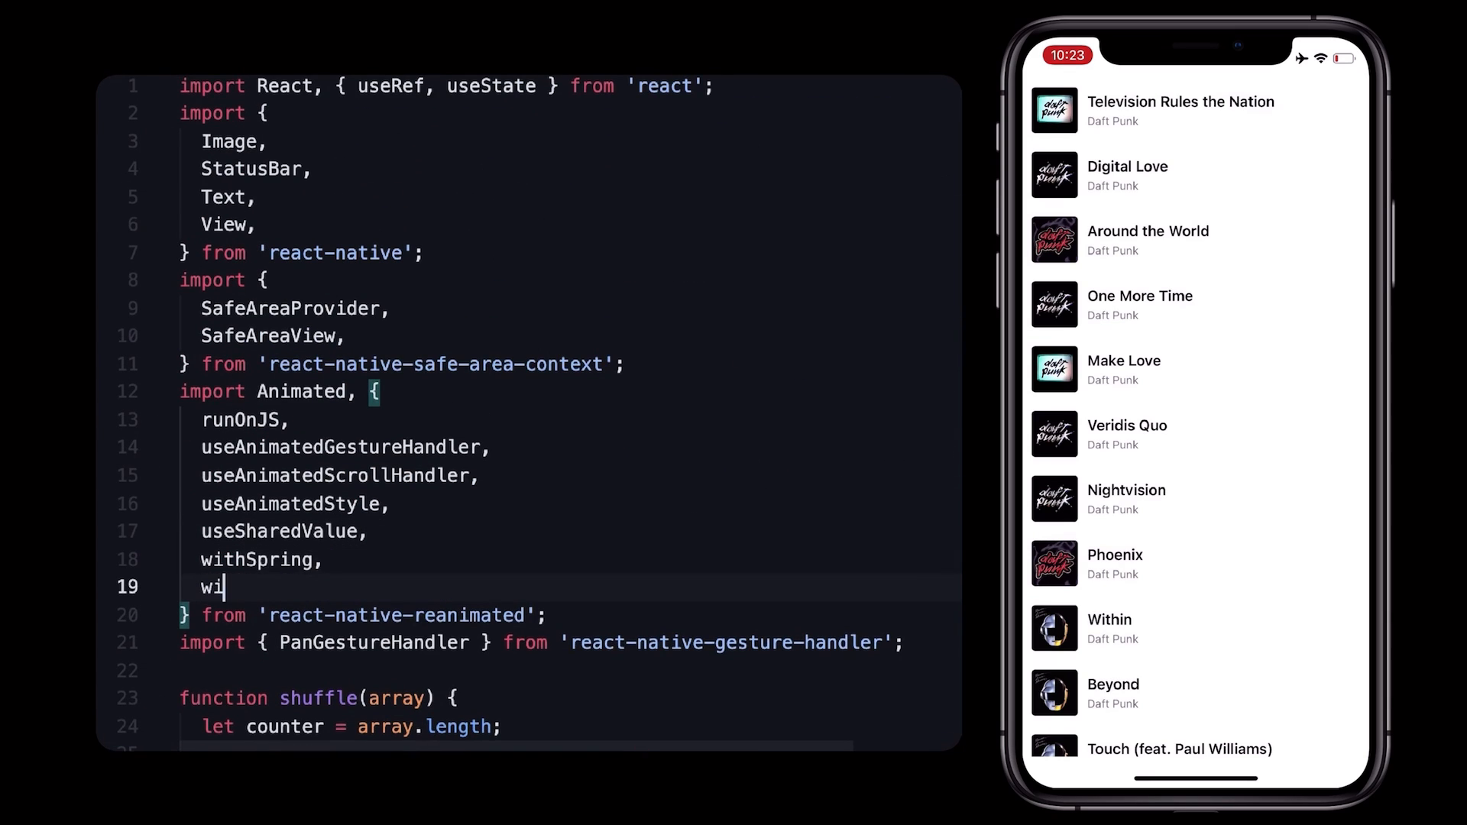
scroll(down, 3)
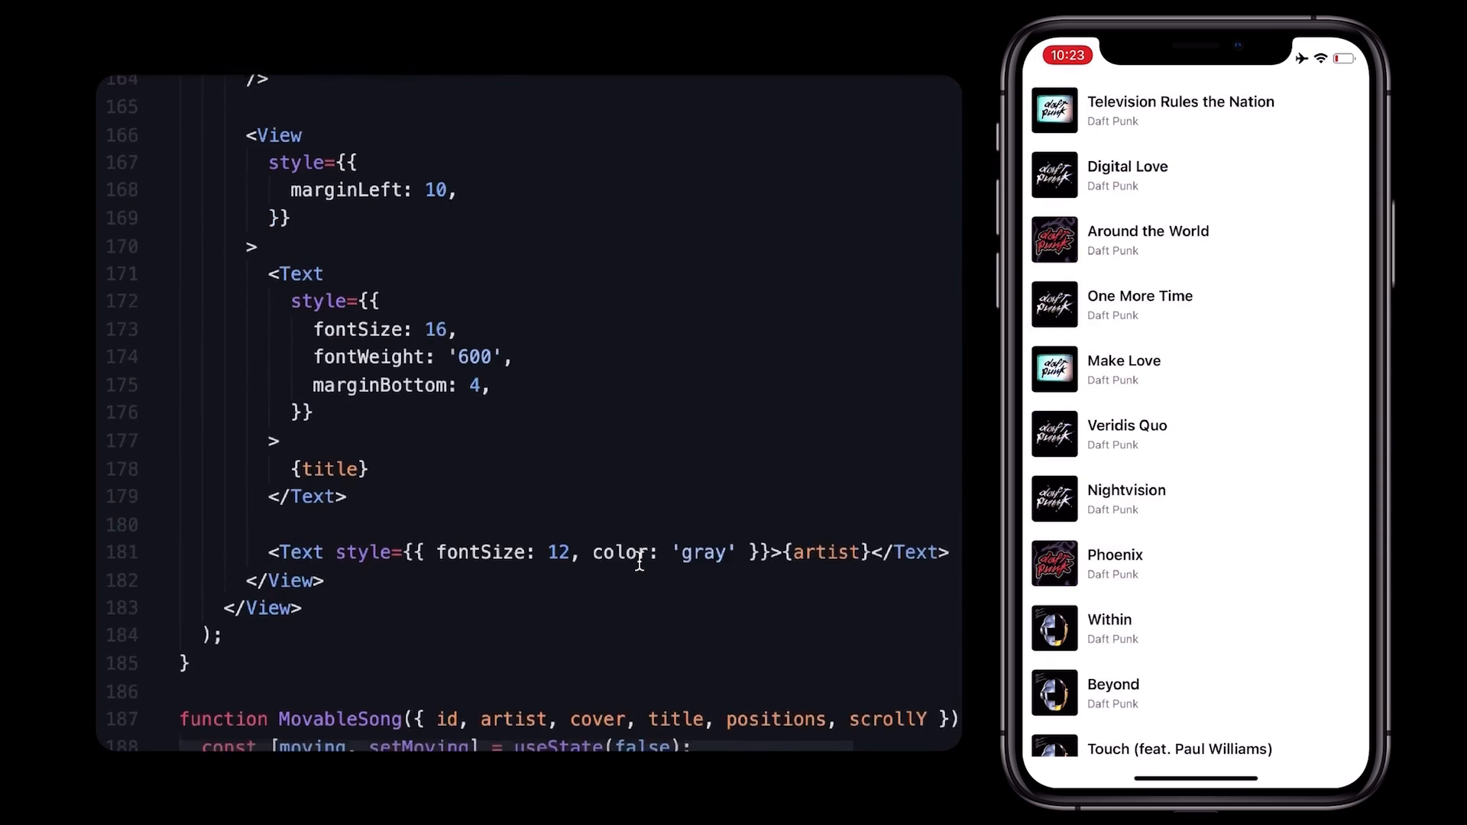
scroll(down, 3)
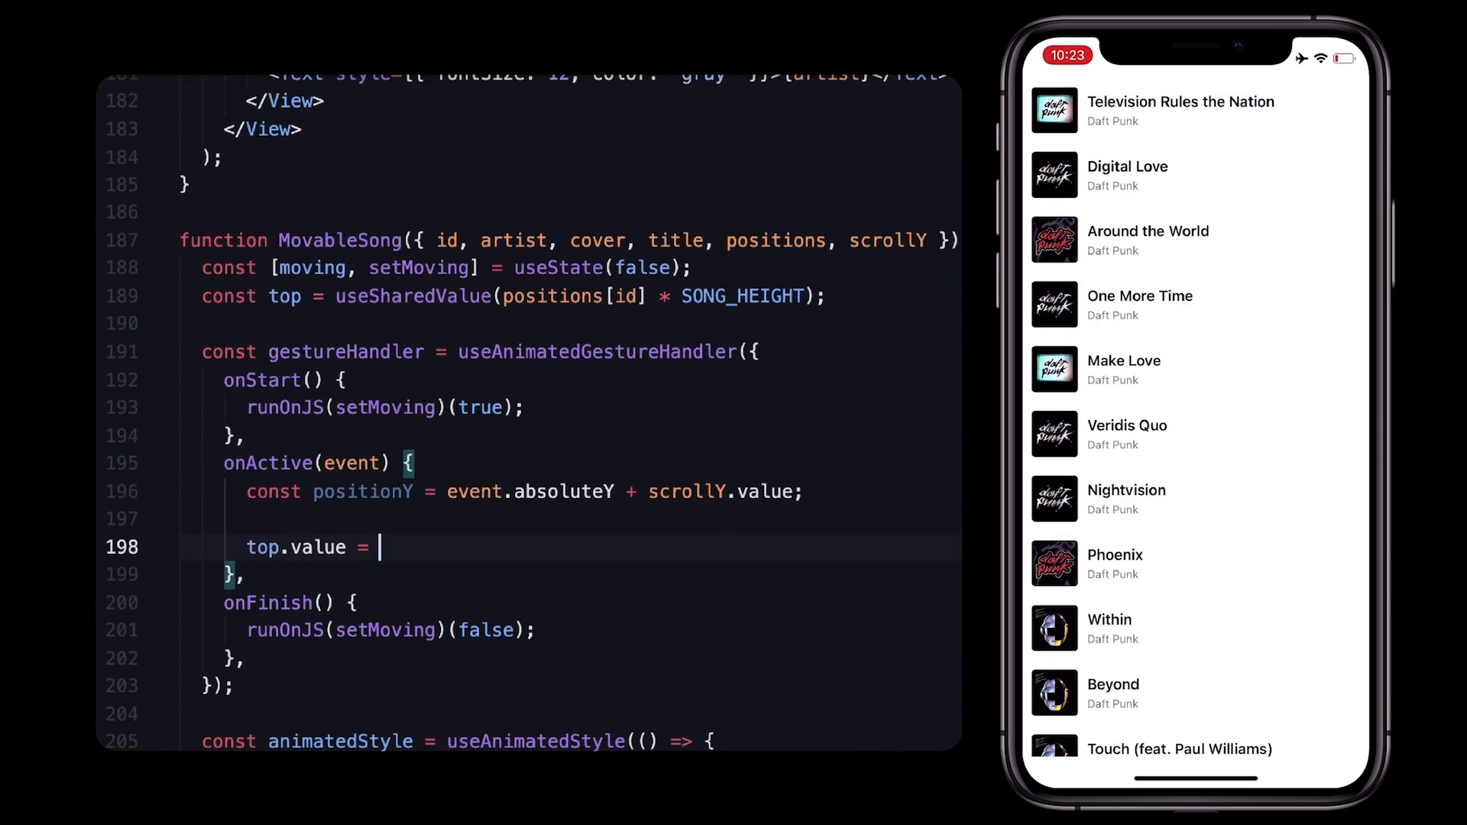
text(withTiming(positi)
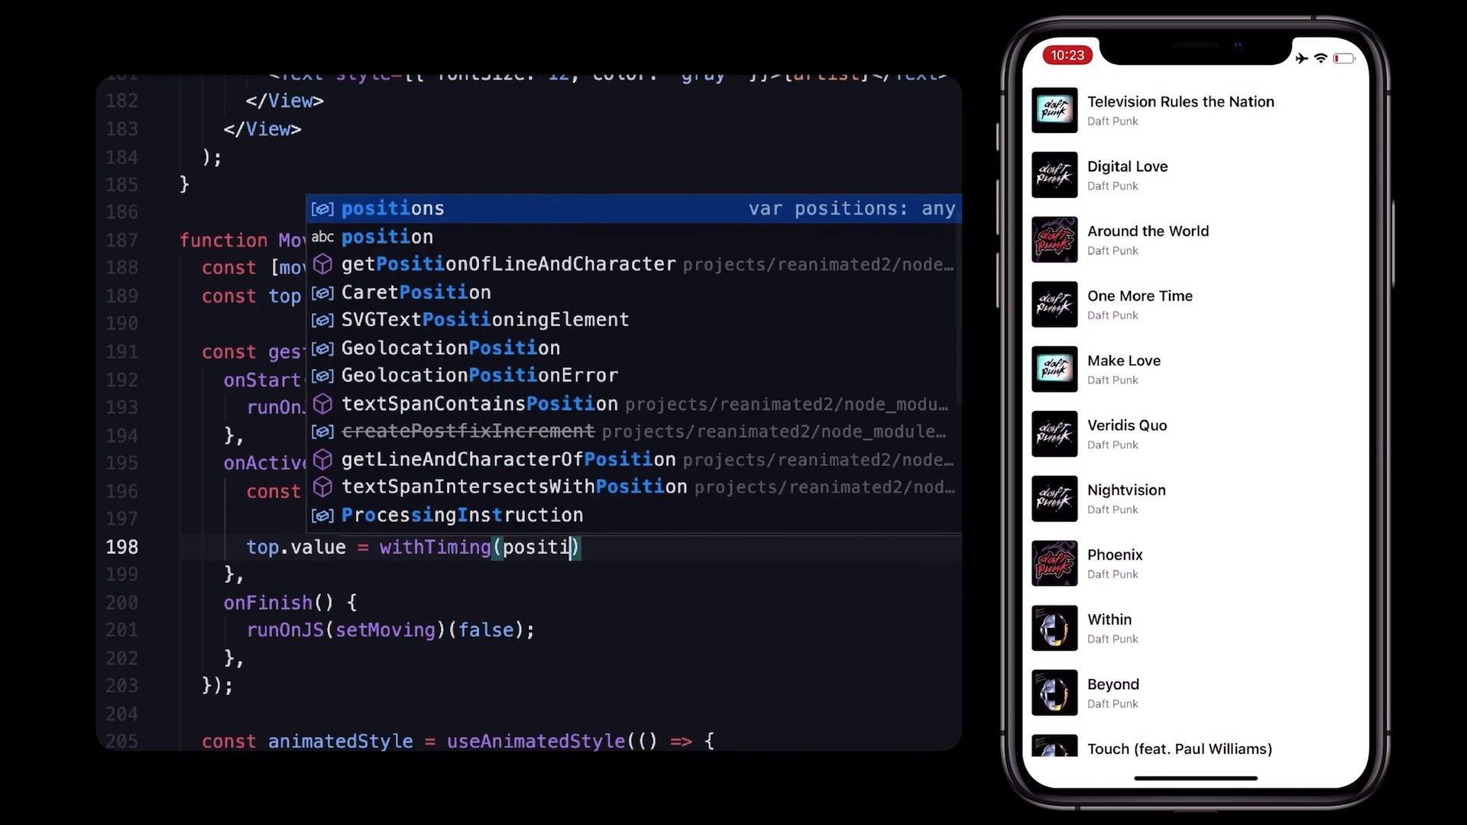
text(onY - SONG_HEIGHT, {)
text(duration: 16,)
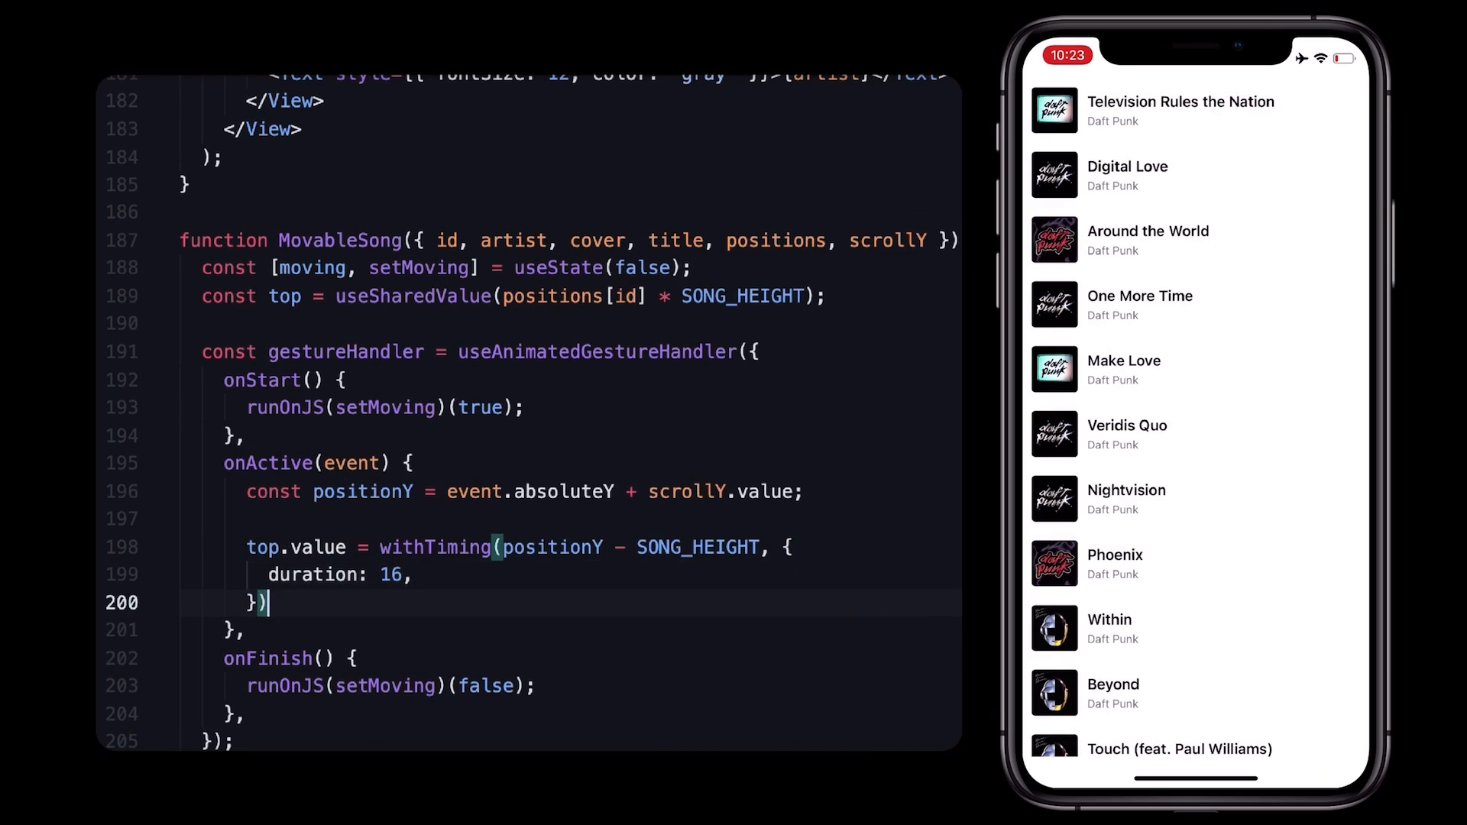
text(;)
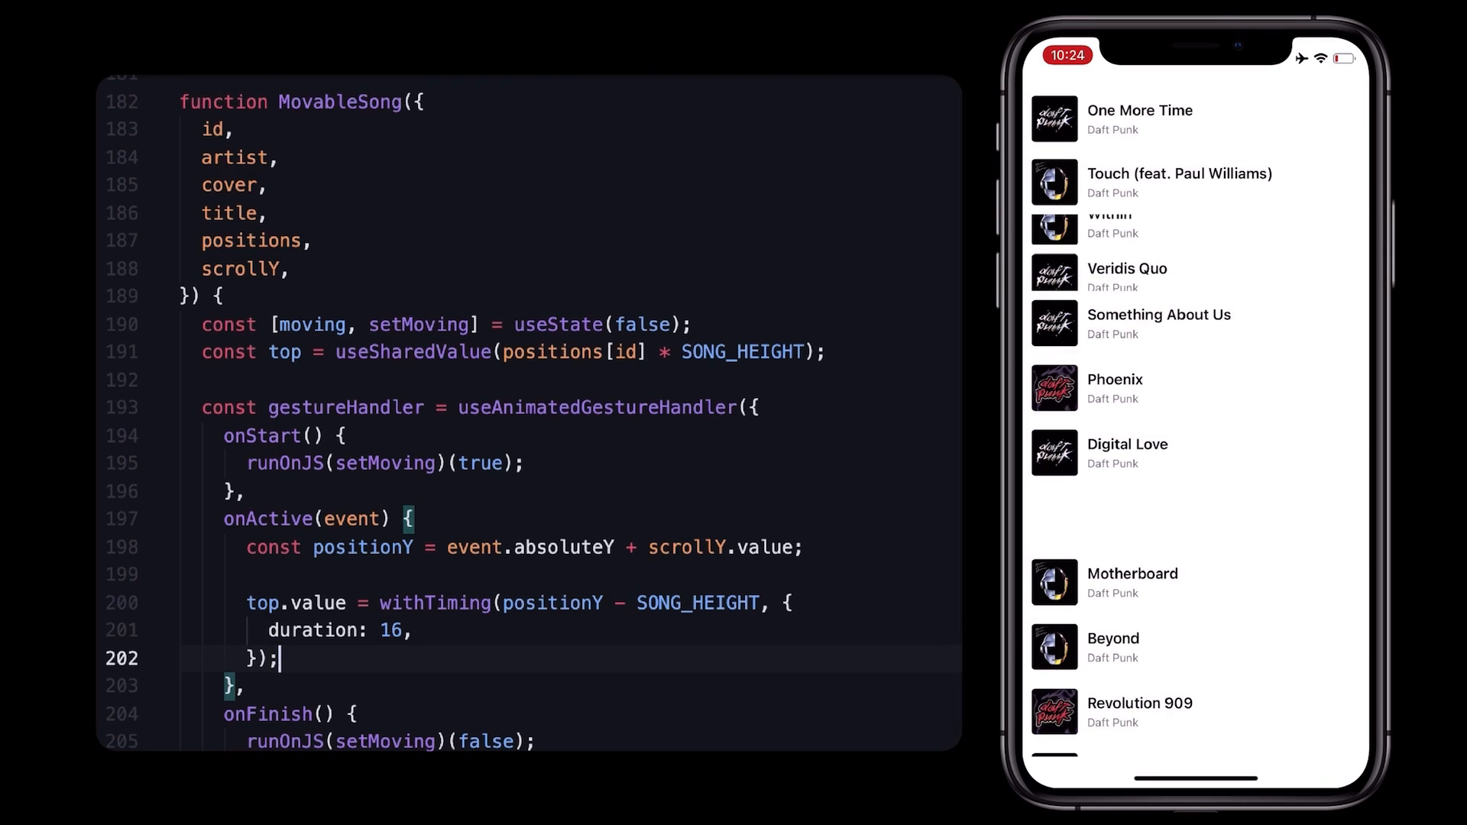
Add const newPosition = Math.floor(positionY / SONG_HEIGHT) in onActive.
scroll(down, 3)
text(const ne)
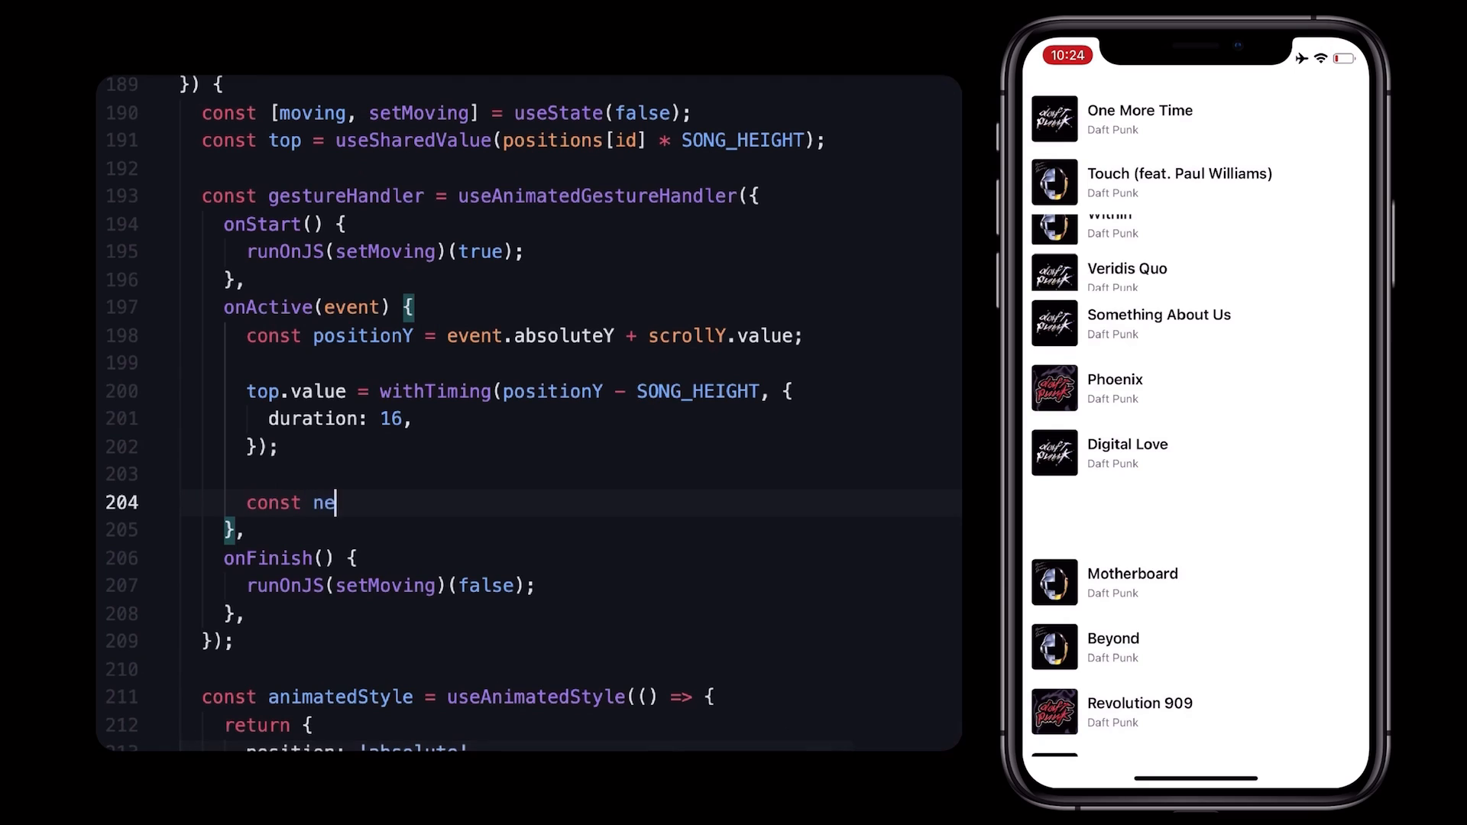
text(wPosition)
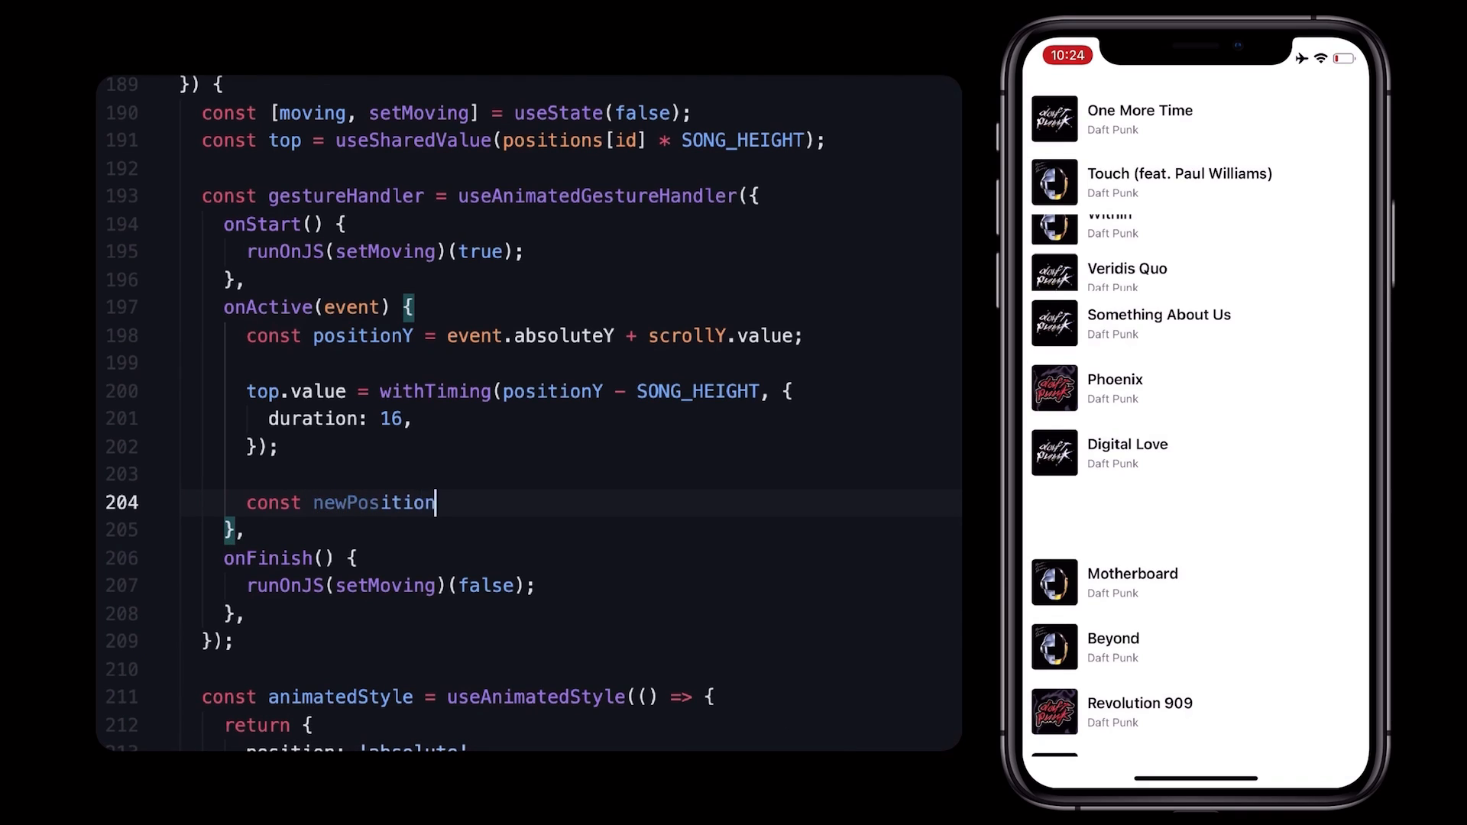
text(= Math.floor)
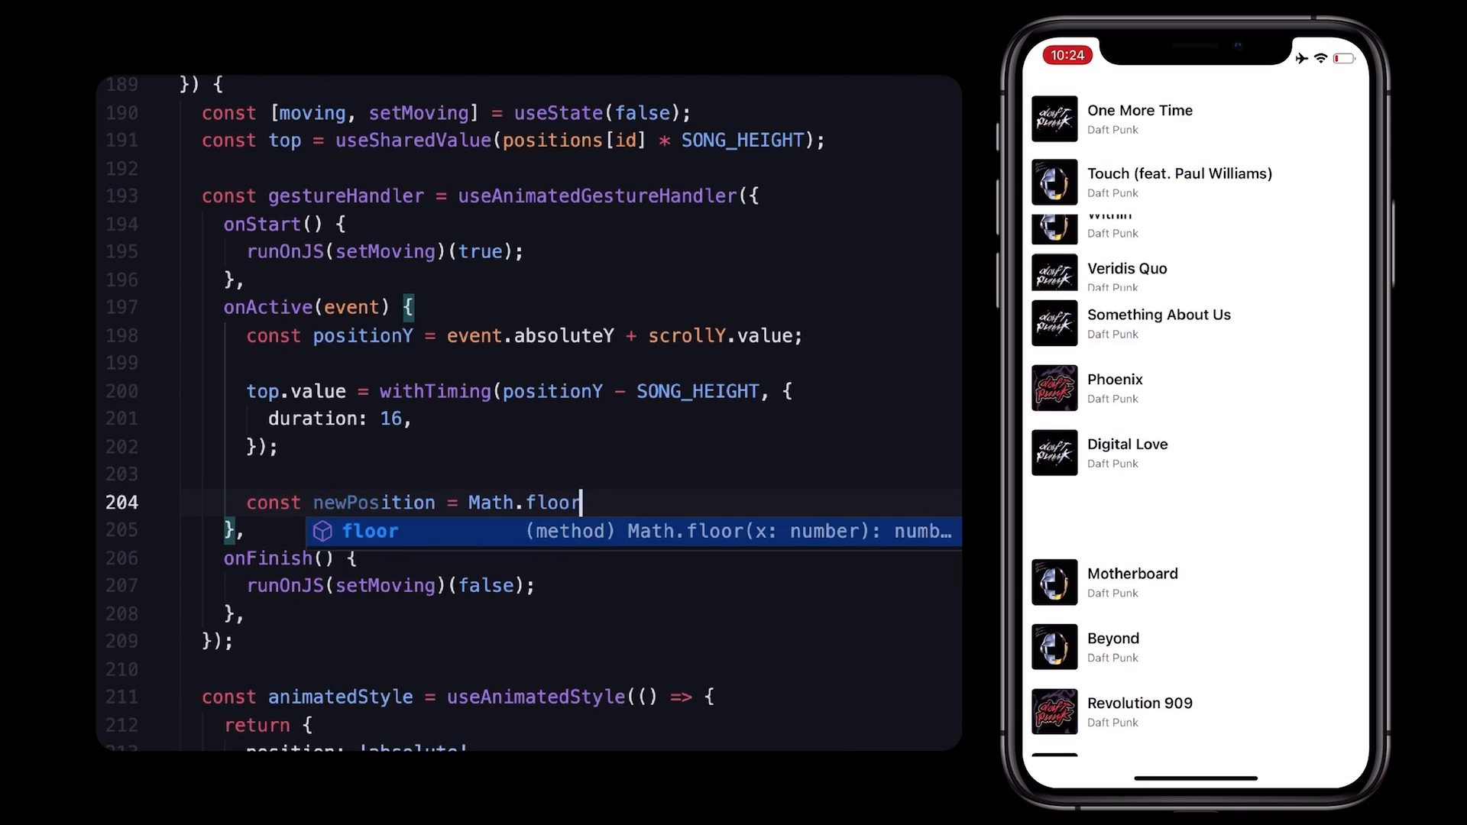
text((positionY / SON)
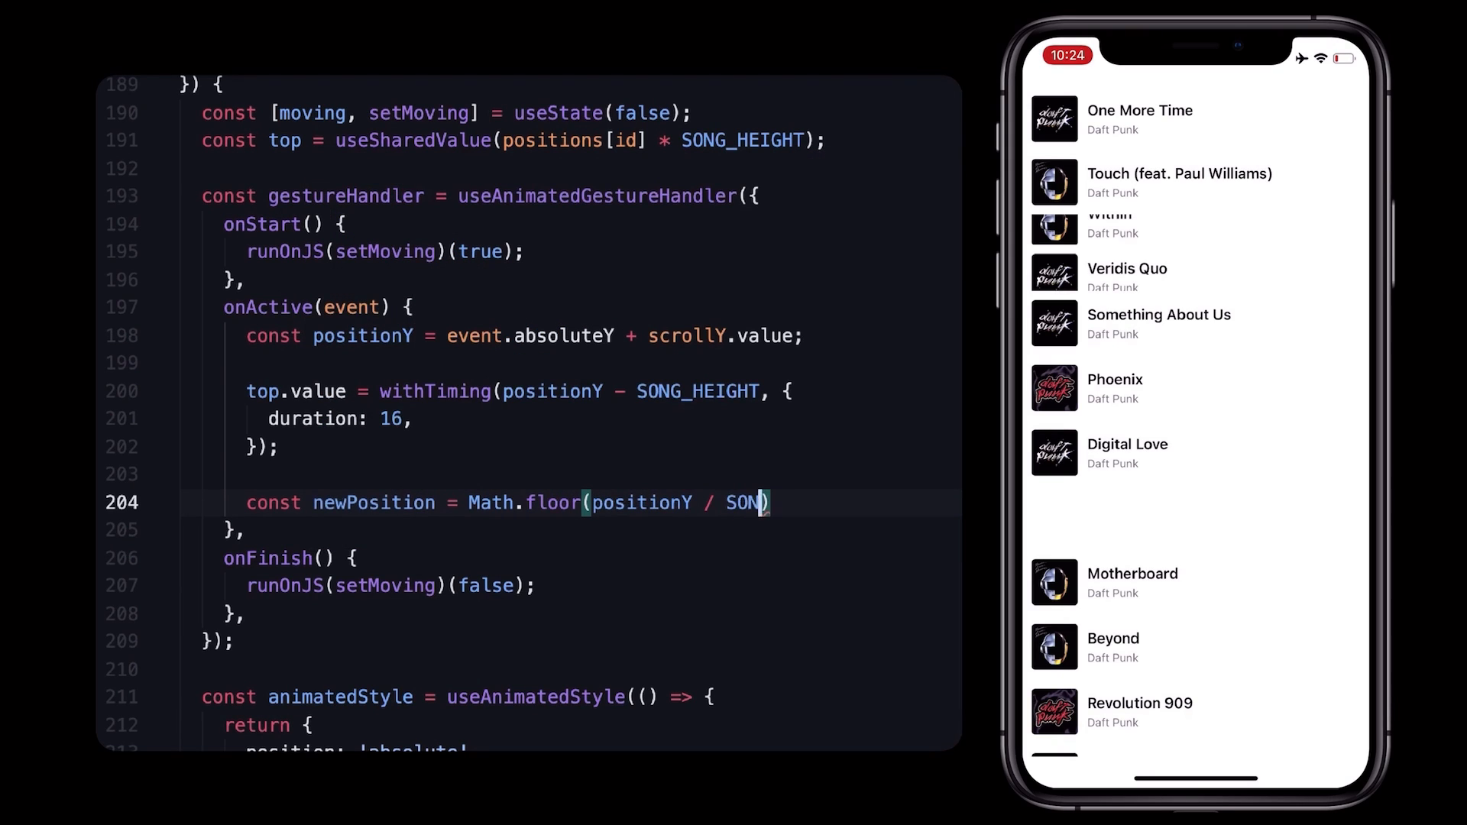
text(_HEIGHT);)
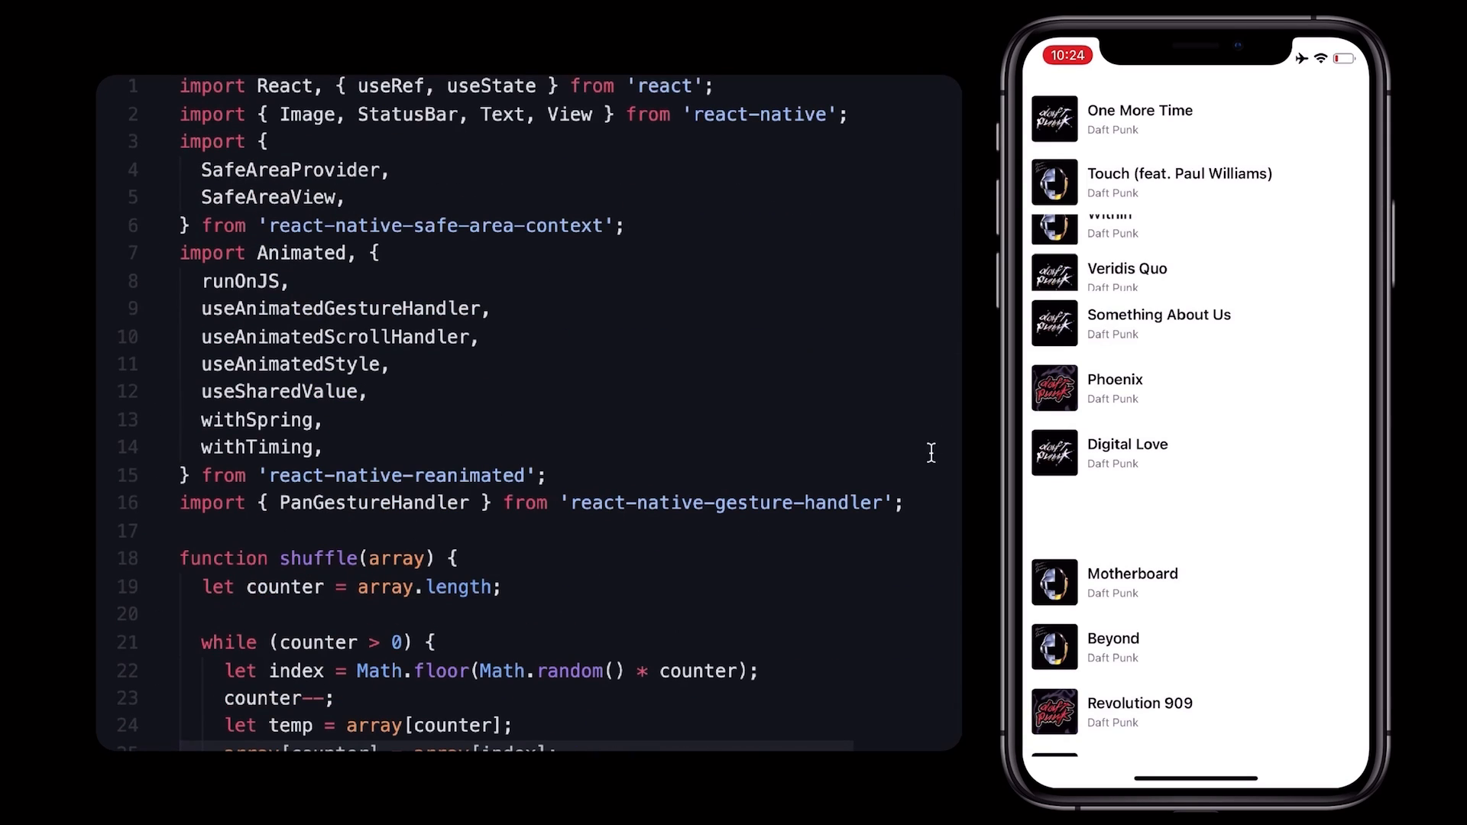
Write a clamp(value, lowerBound, upperBound) worklet returning Math.max(lowerBound, Math.min(value, upperBound)).
text(fu)
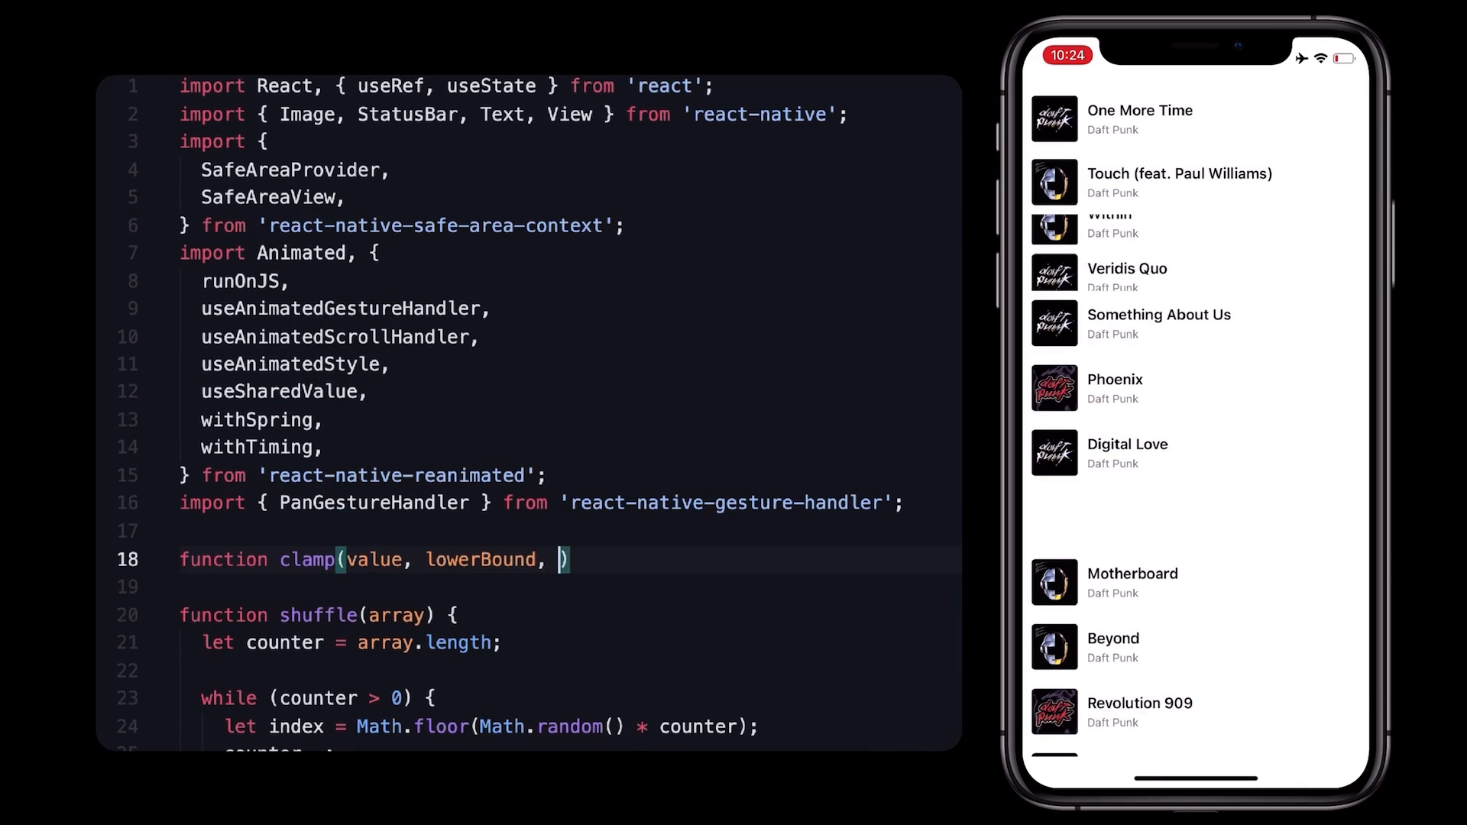
text(upperBound) {)
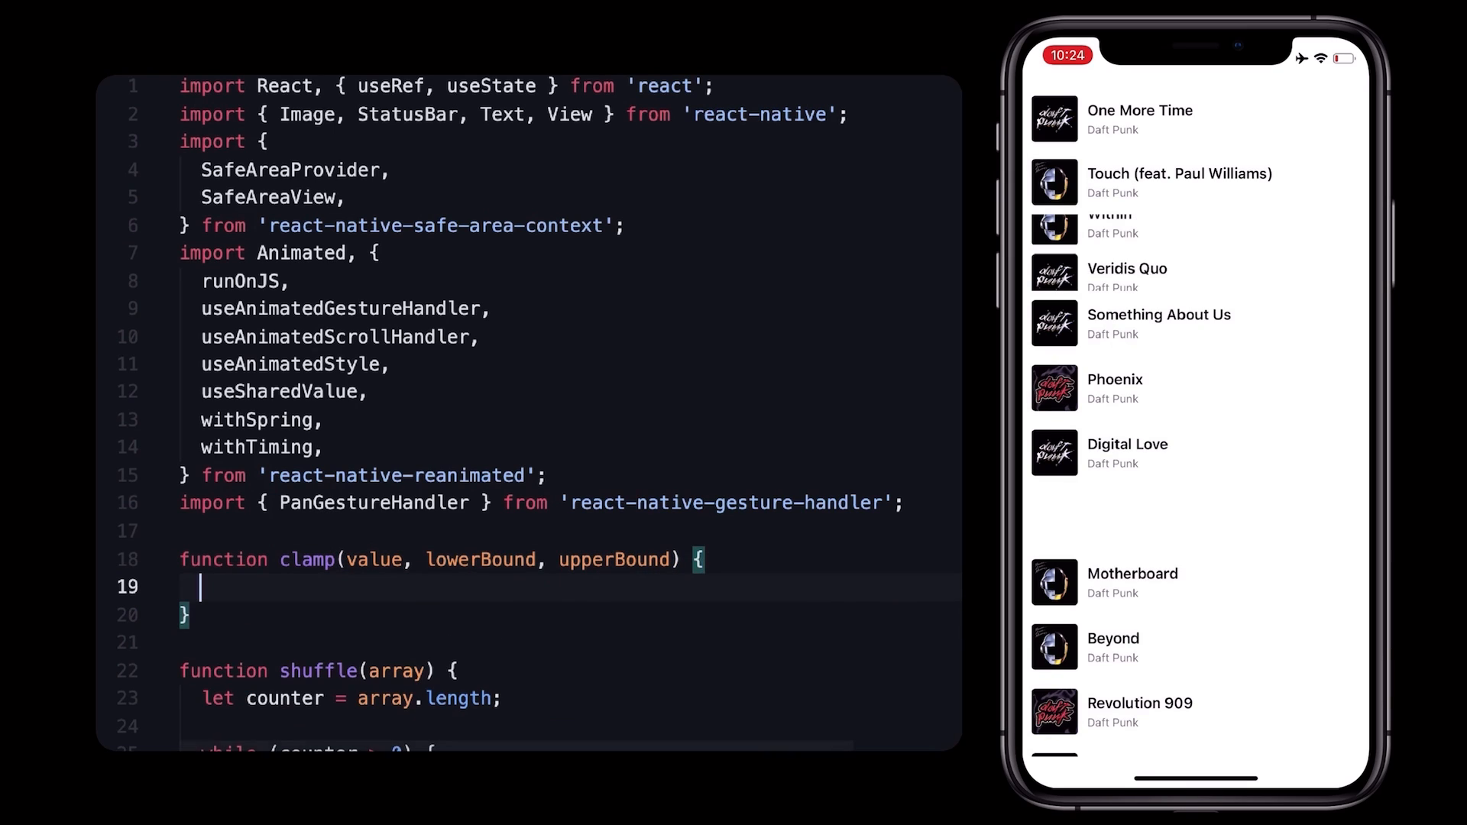
text('worklet';)
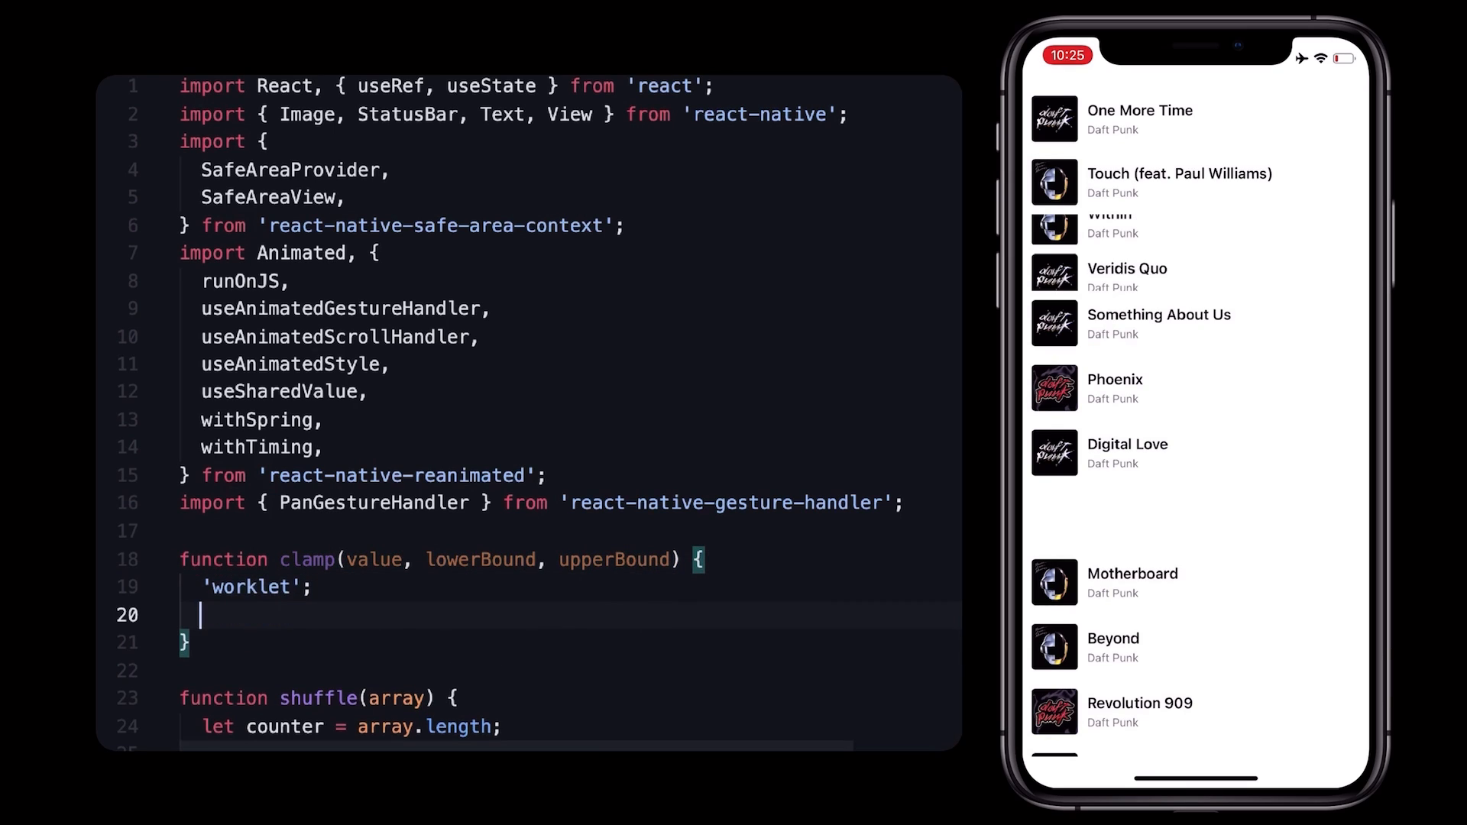
text(return Math.max)
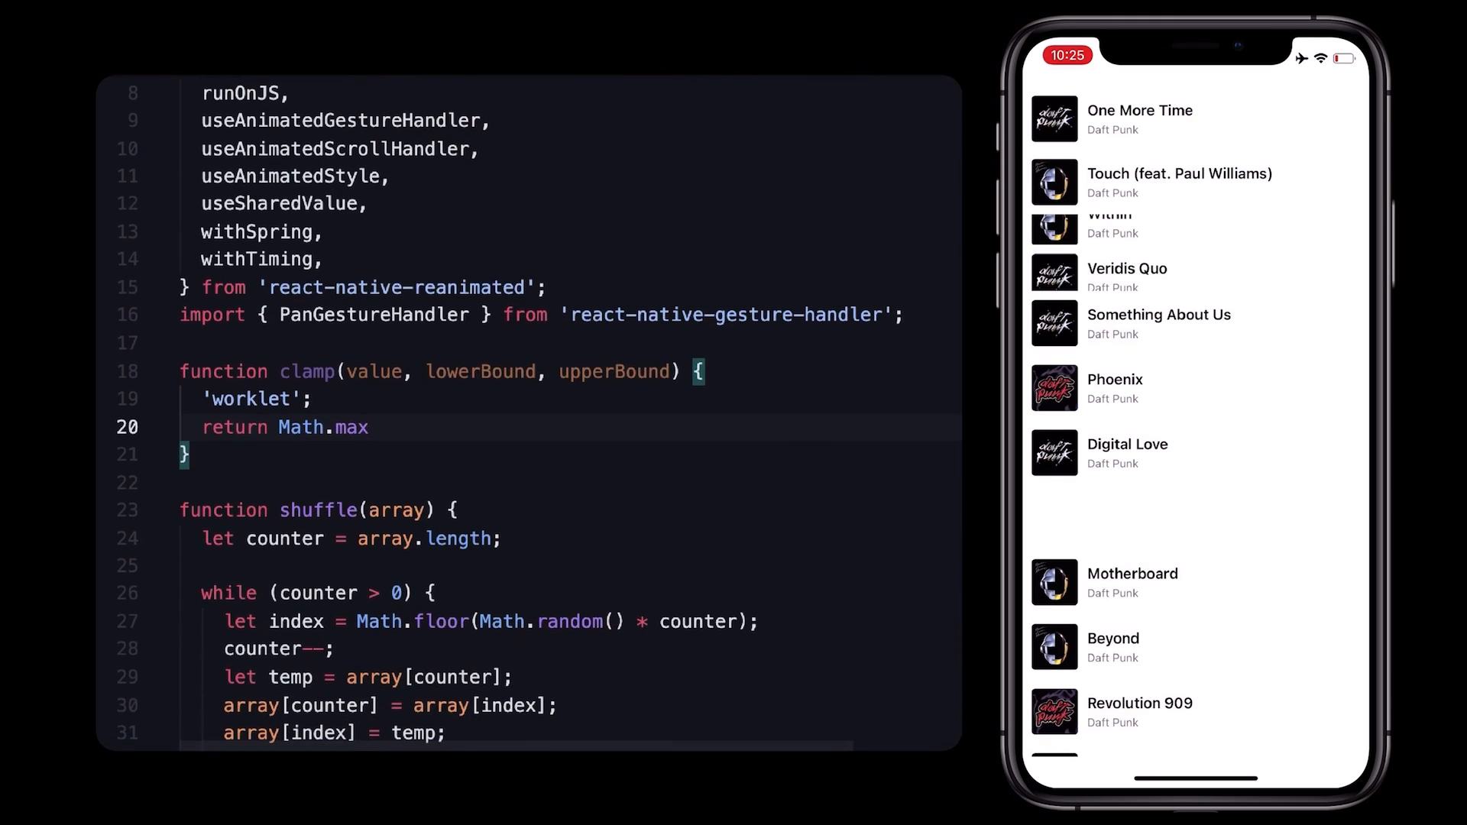
text((lowerBound))
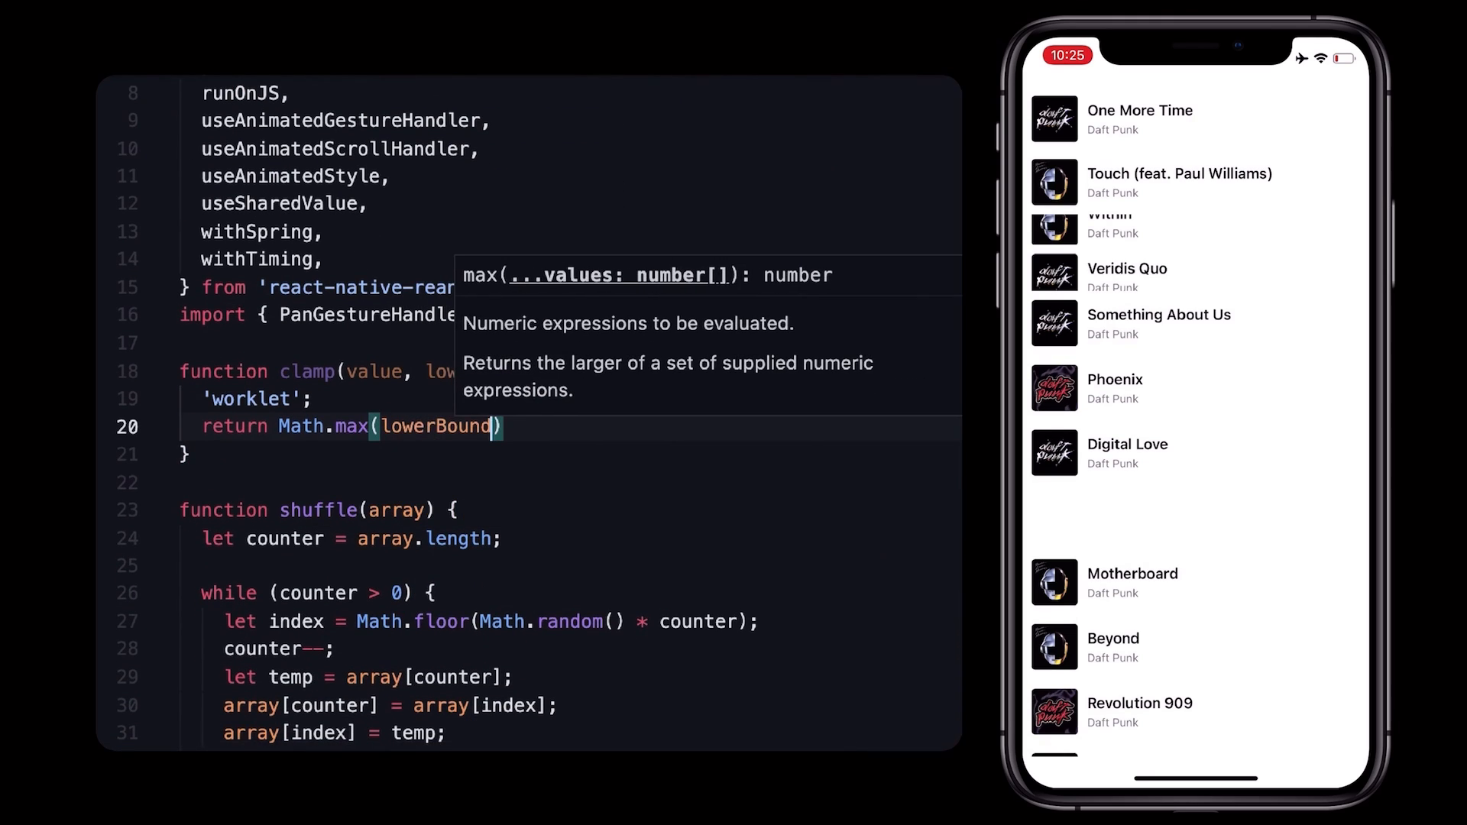
text(, Math.min()
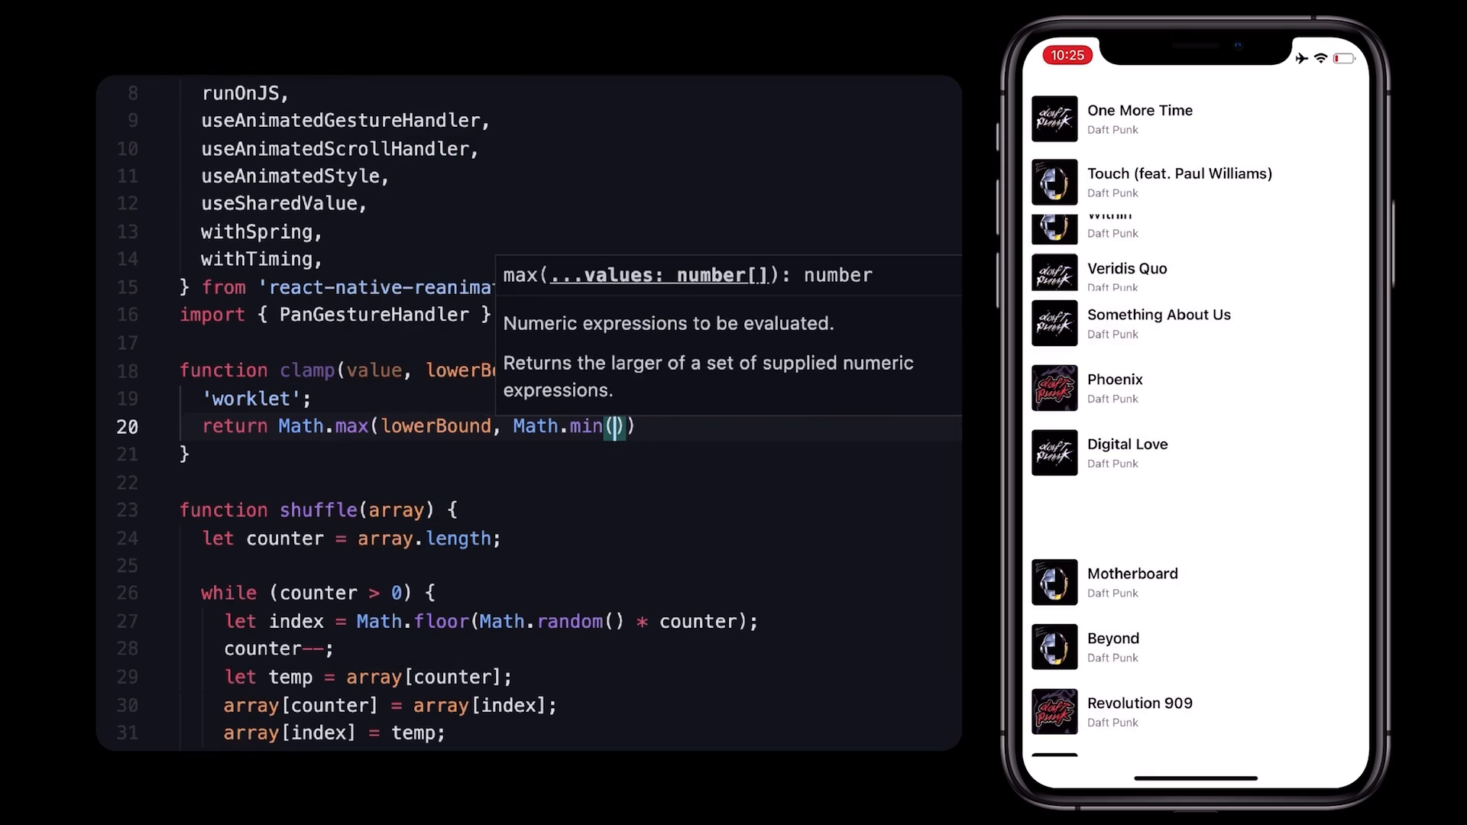
text(value, uppe)
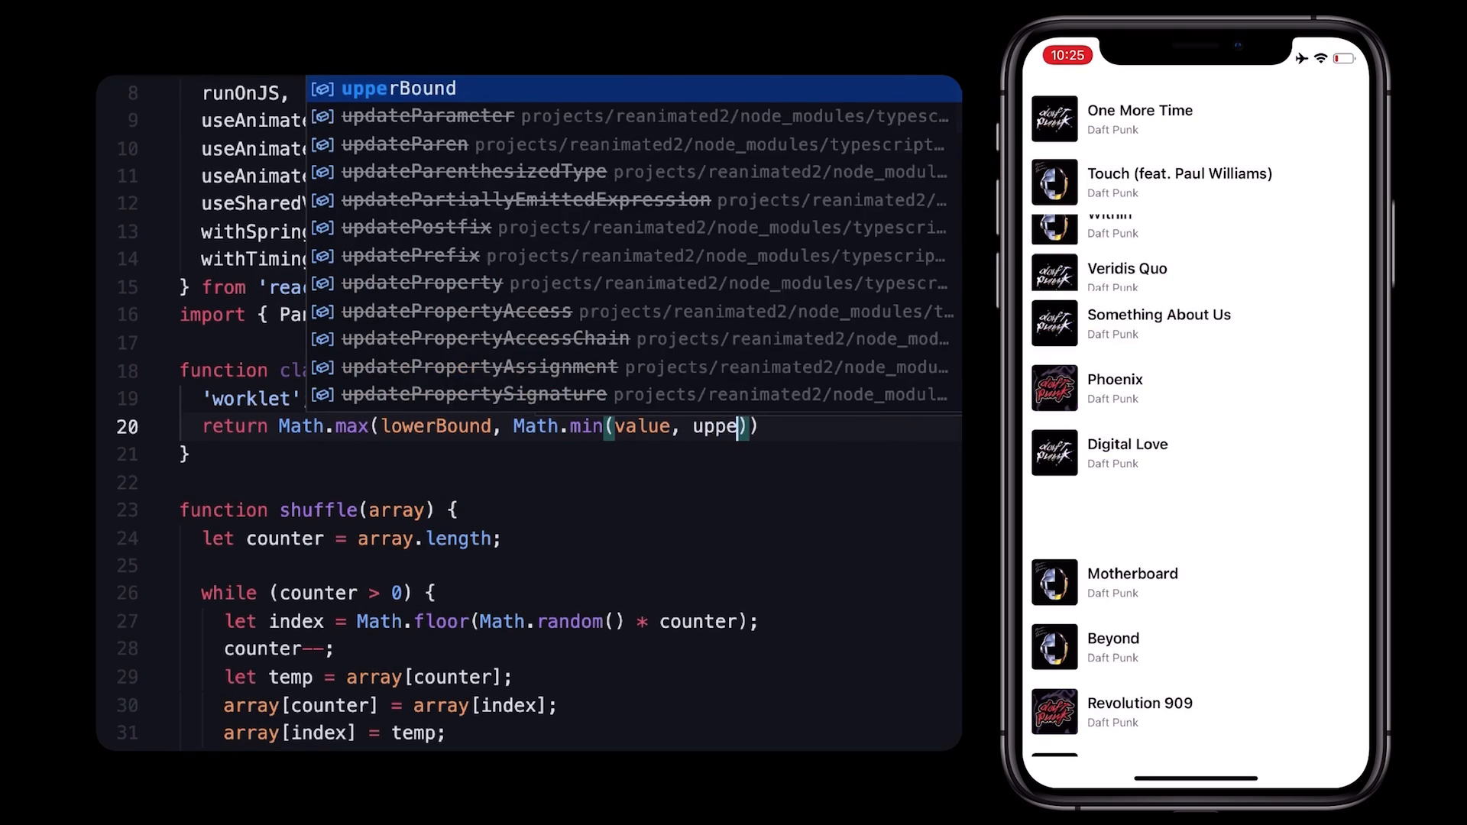
key(Tab)
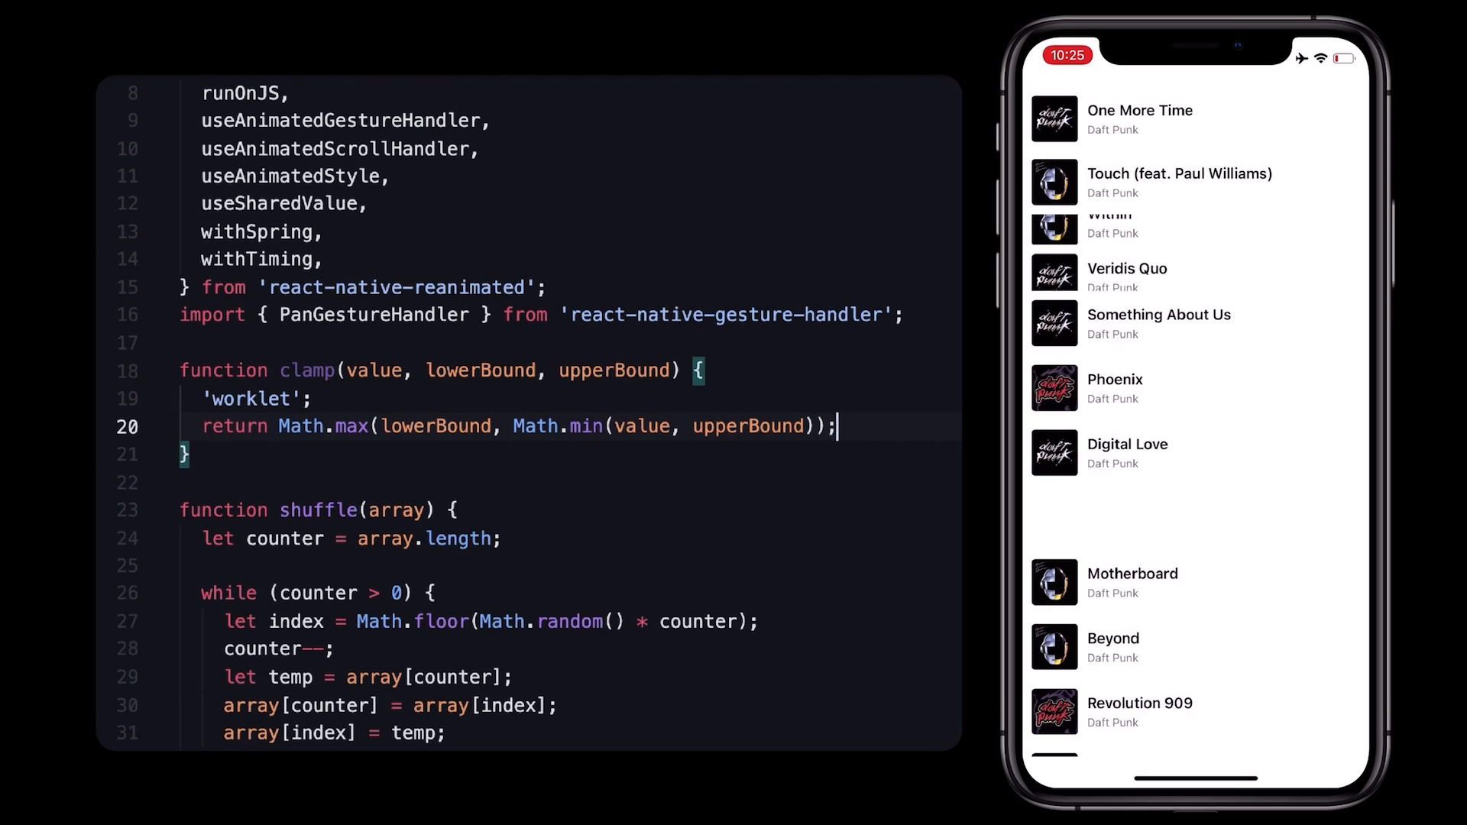
scroll(down, 3)
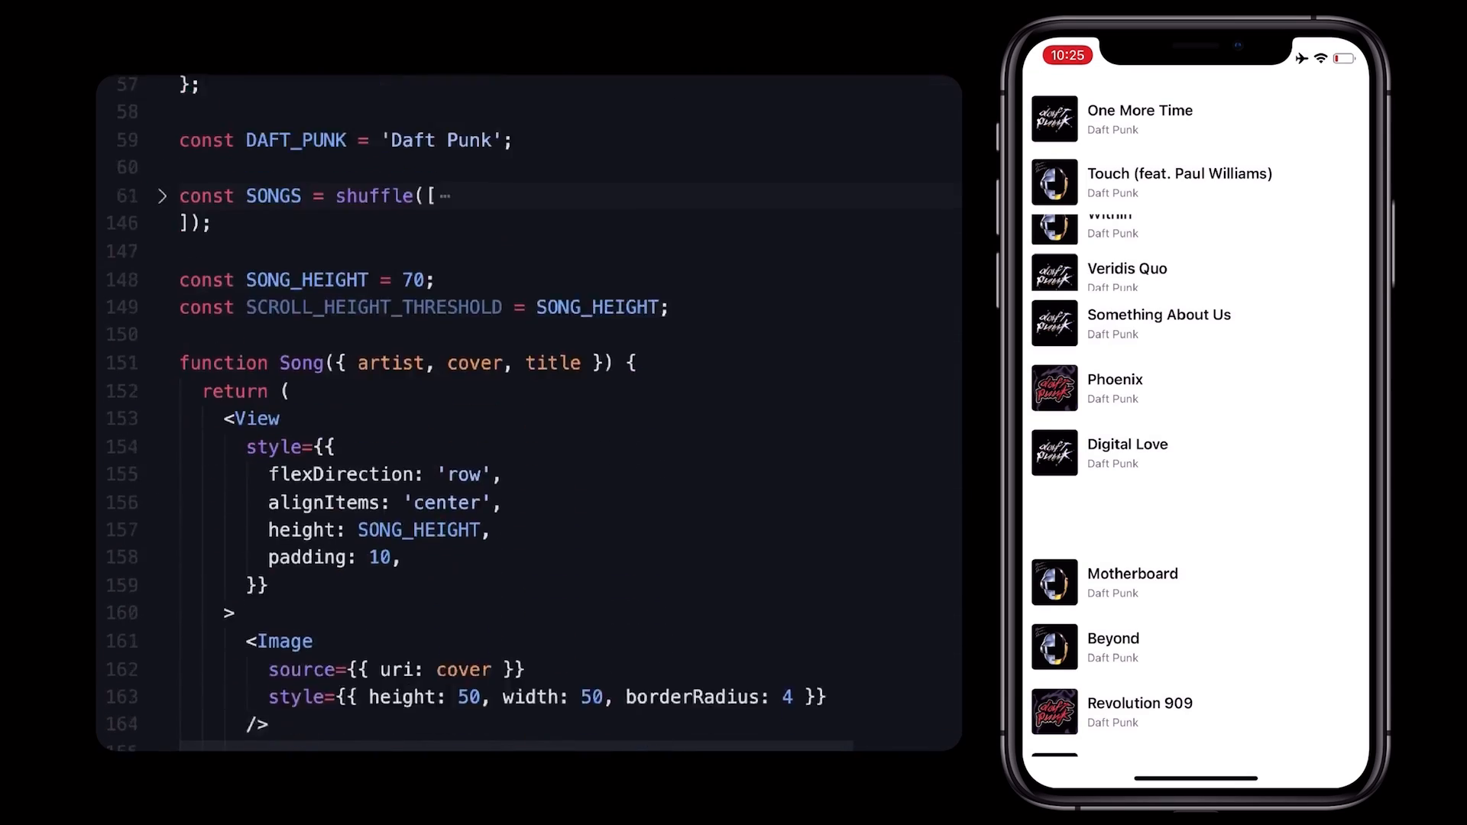
Wrap newPosition's Math.floor(...) in clamp with lower bound 0.
scroll(down, 3)
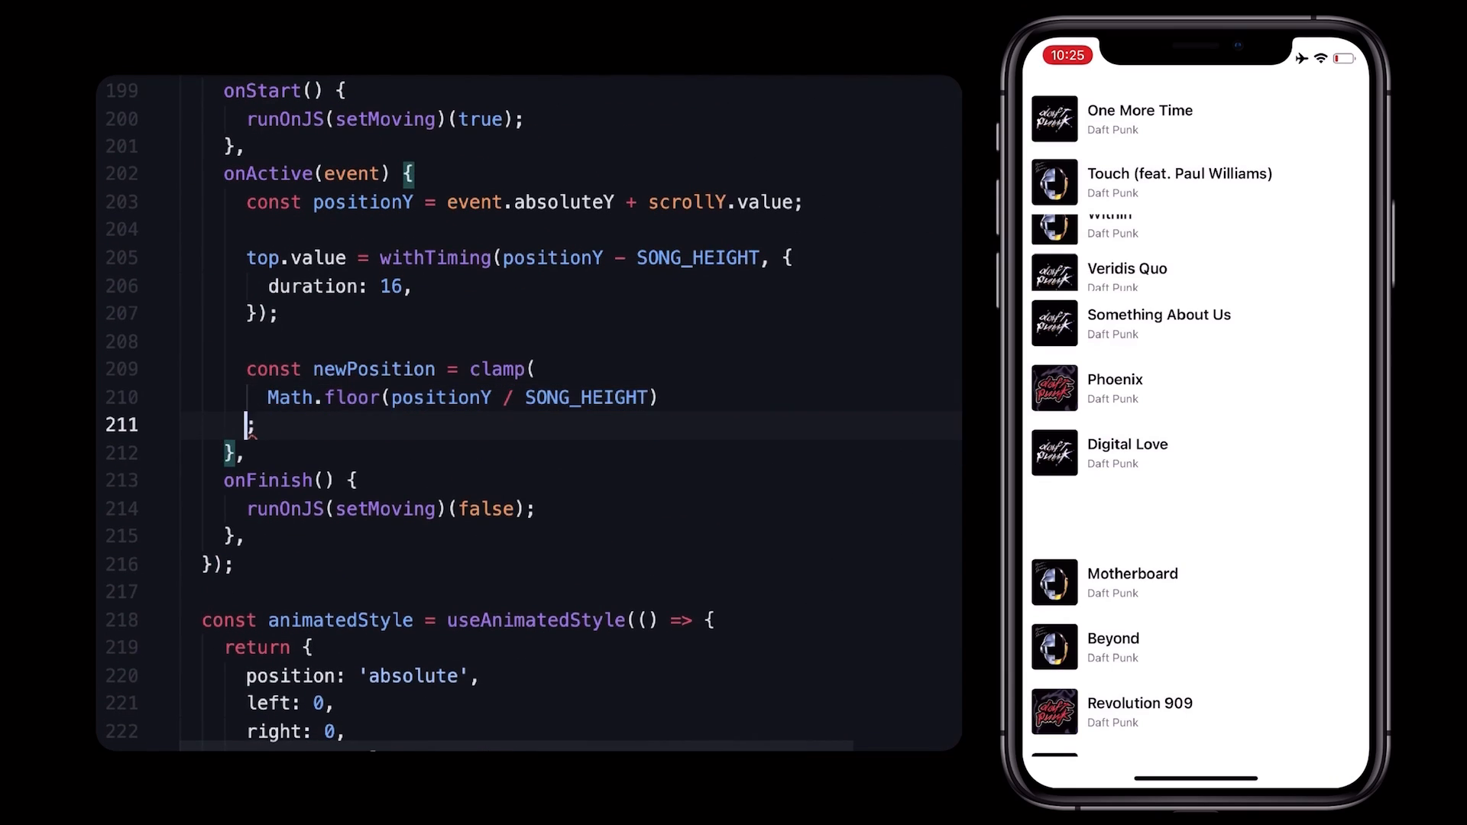
text(0,)
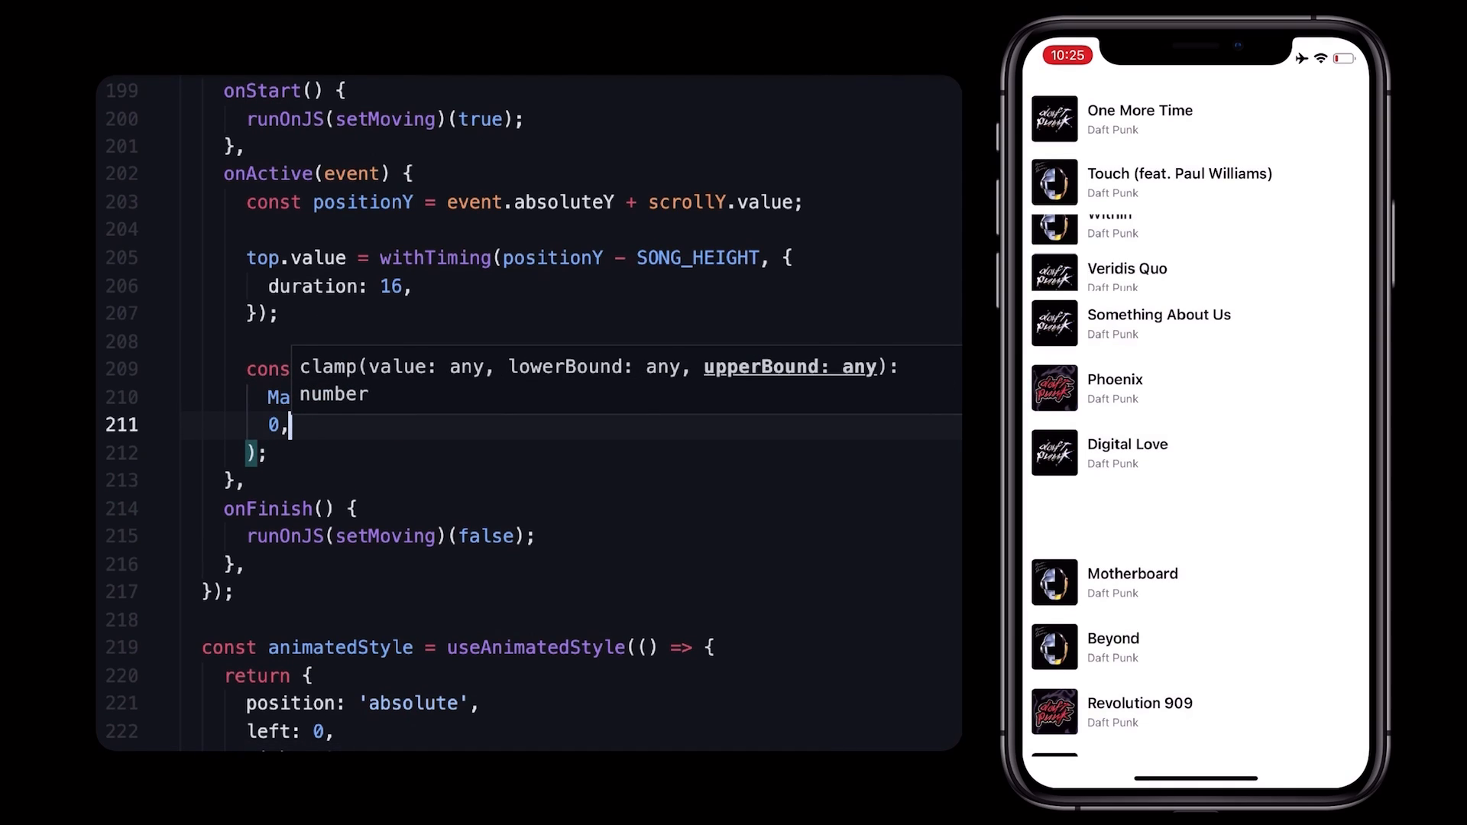
scroll(down, 3)
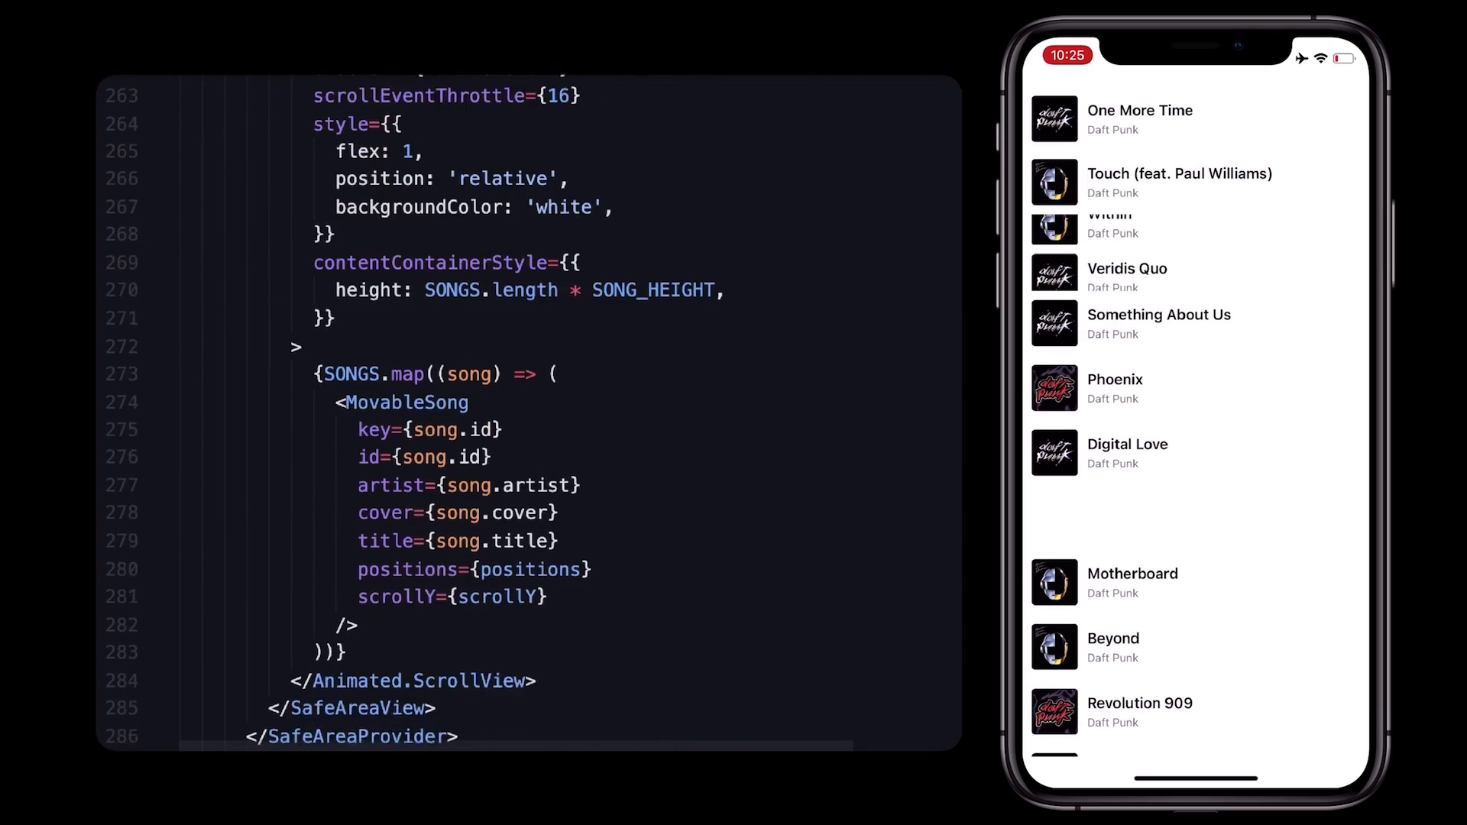
Pass songsCount={SONGS.length} to MovableSong and destructure songsCount in its props.
text(songsS)
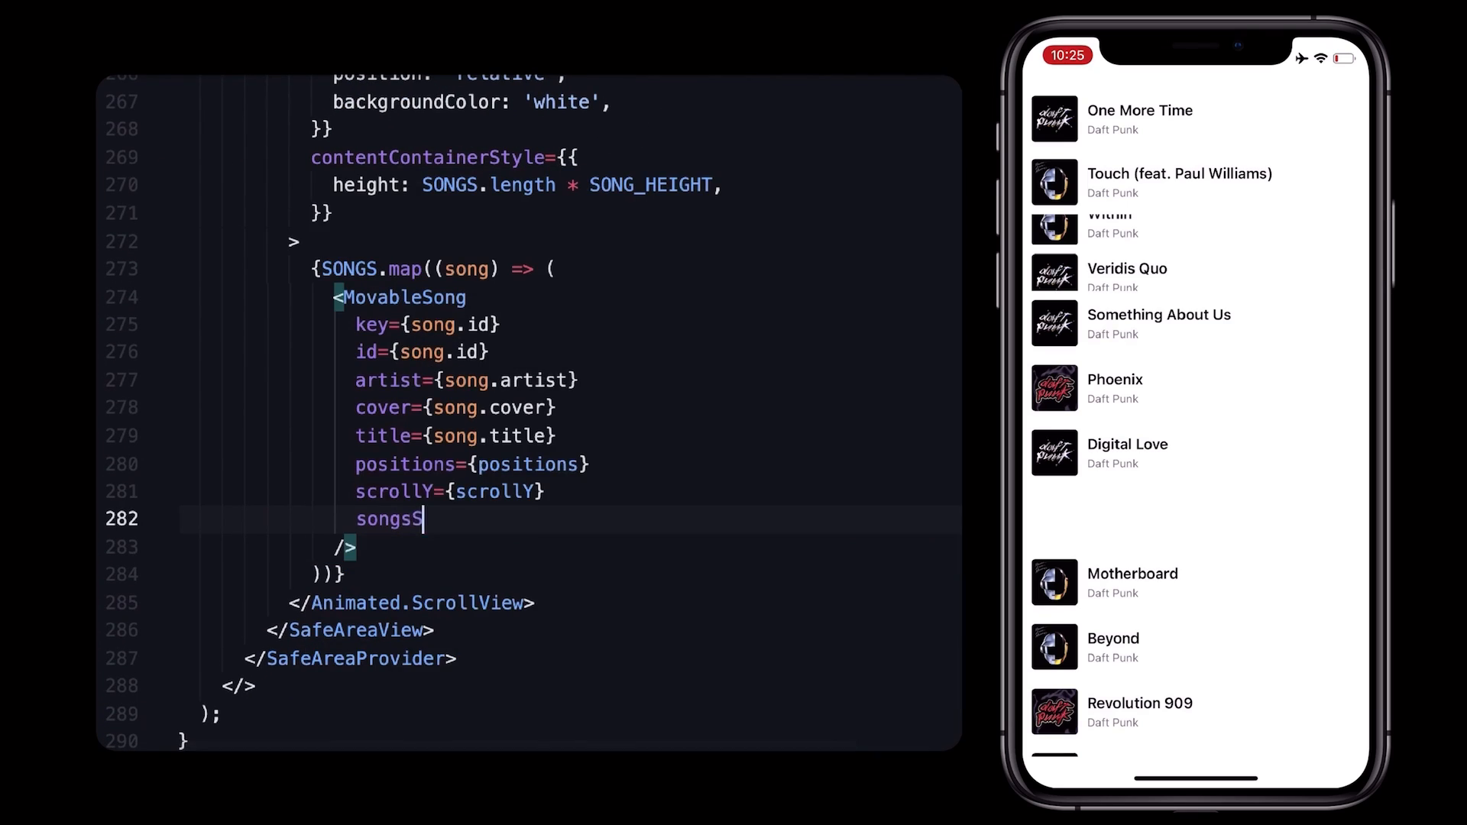
text(ongsCount={SONGS.length})
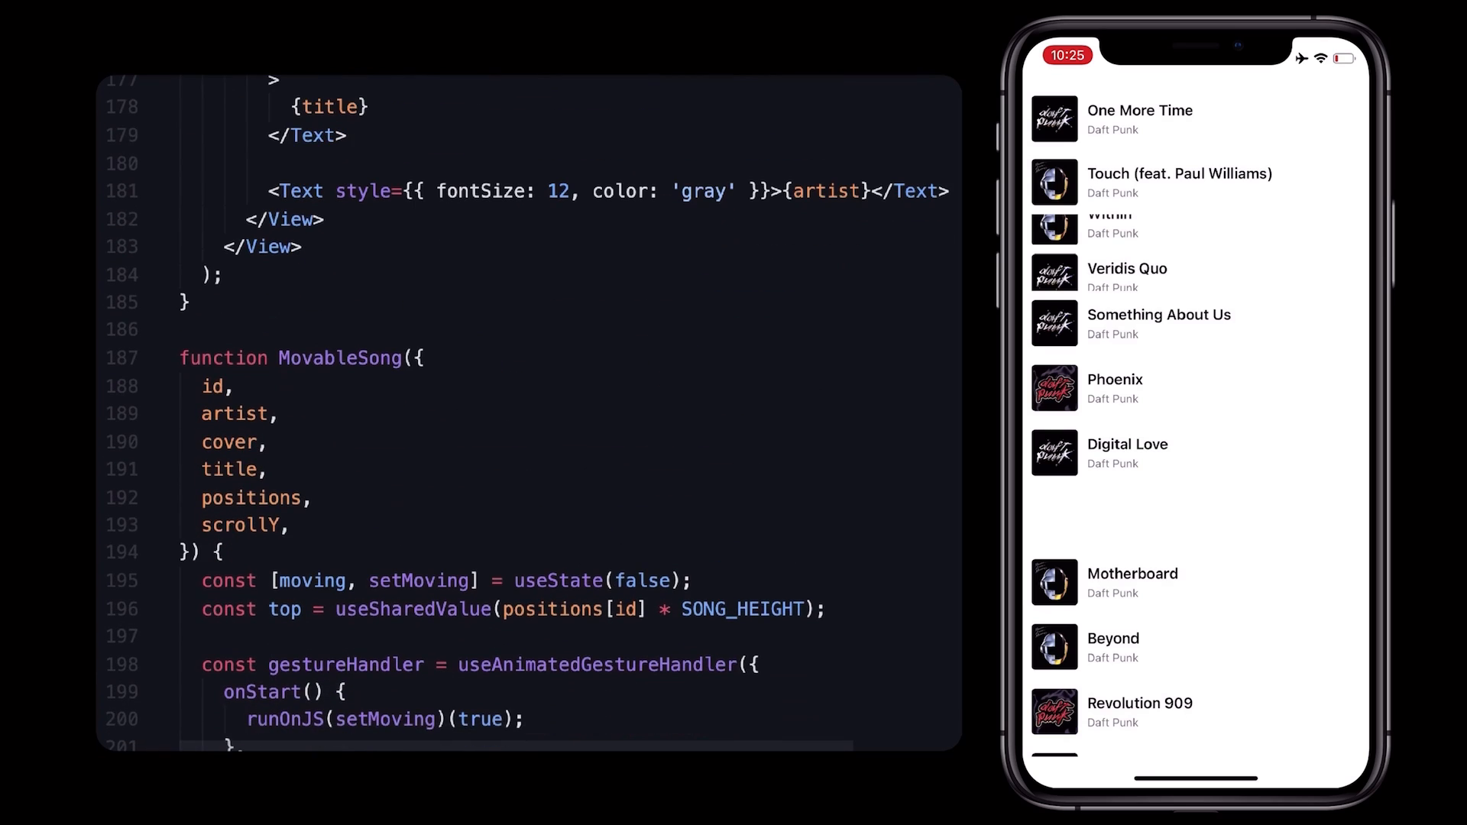
text(songsCount,)
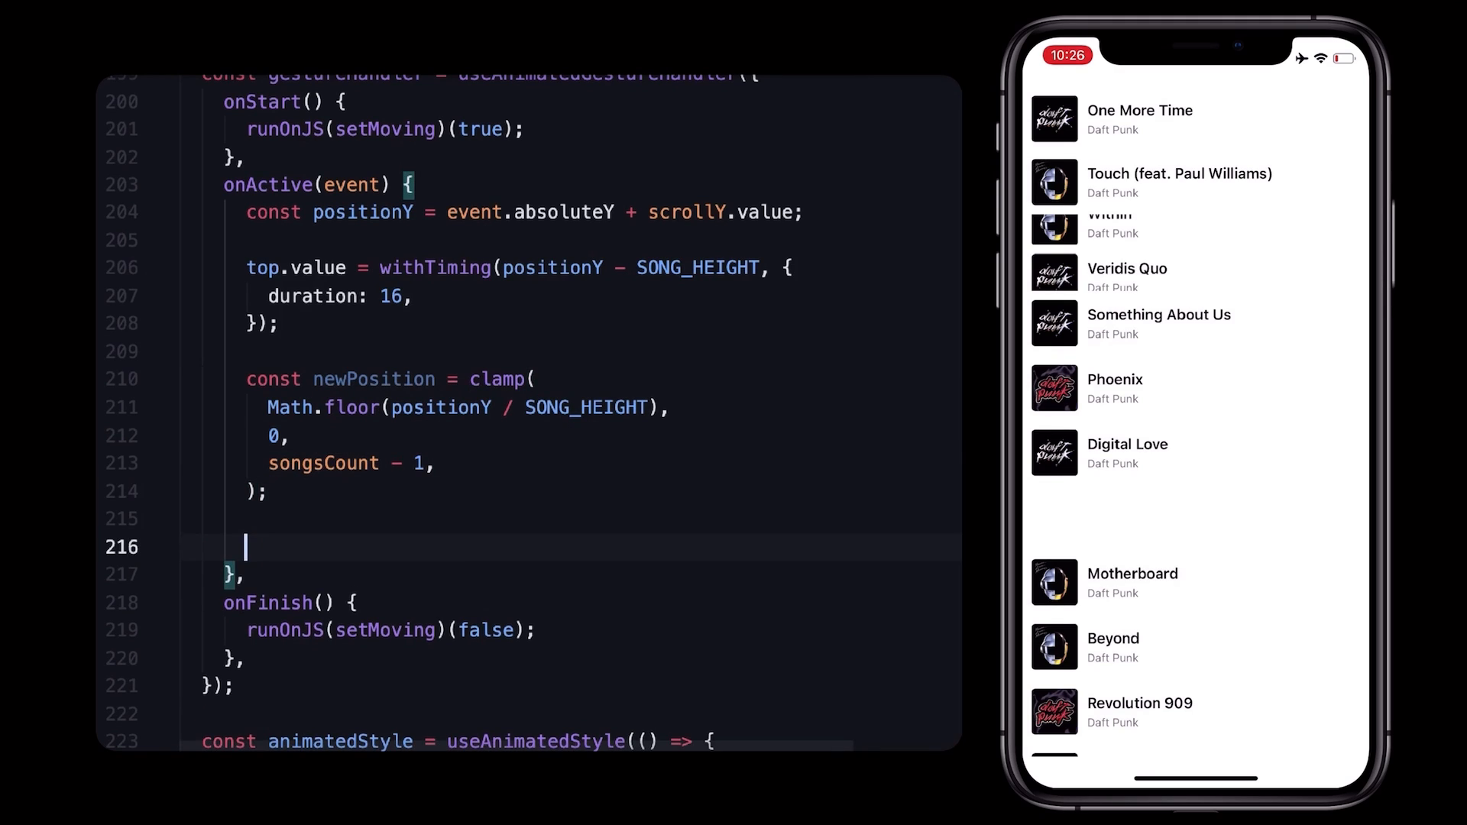
Begin an if (newPosition !== positions[id]) { check for a changed slot.
text(if (newPosition ))
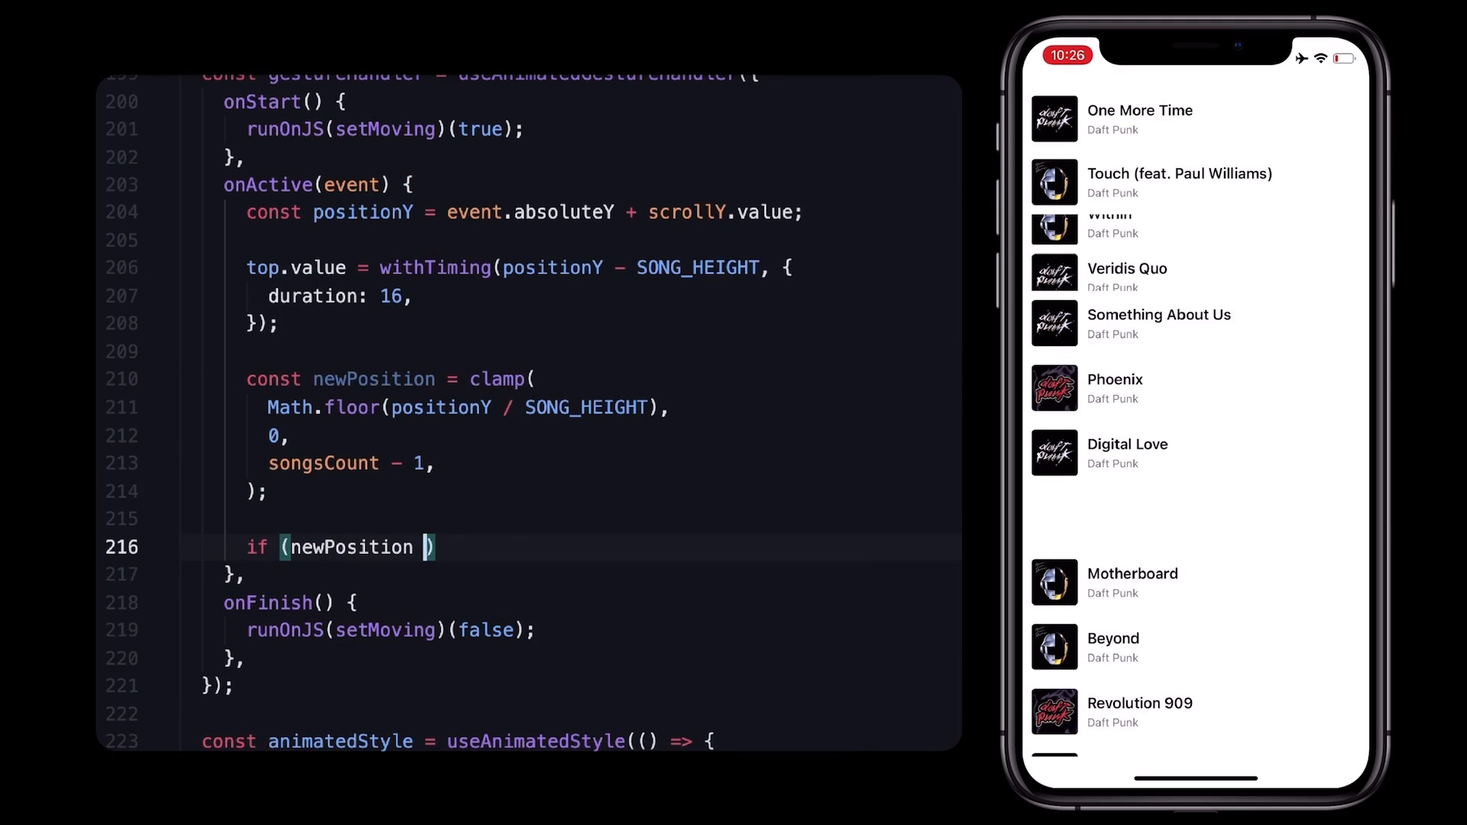
text(!== positions)
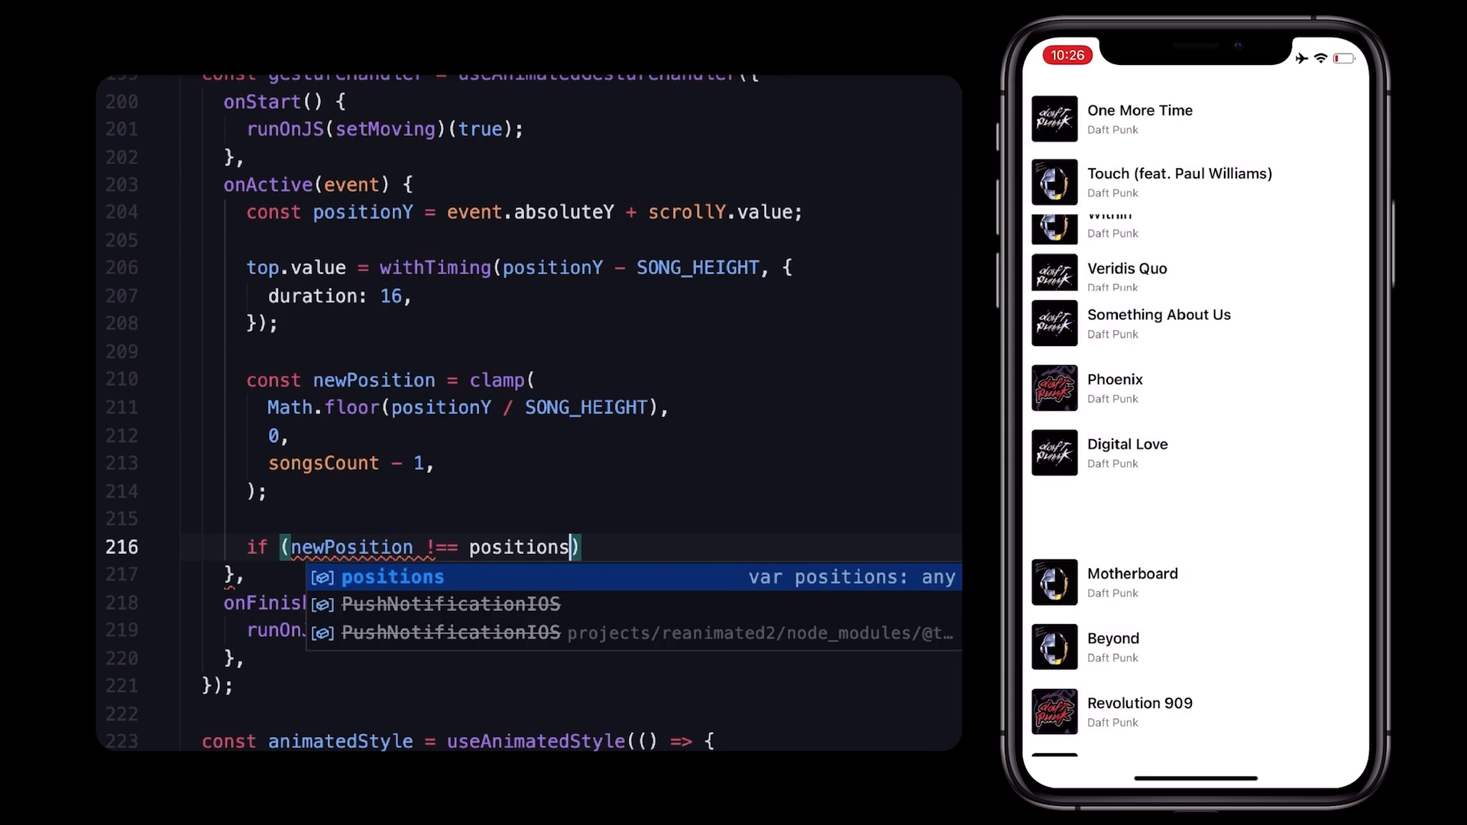
text([id]) {)
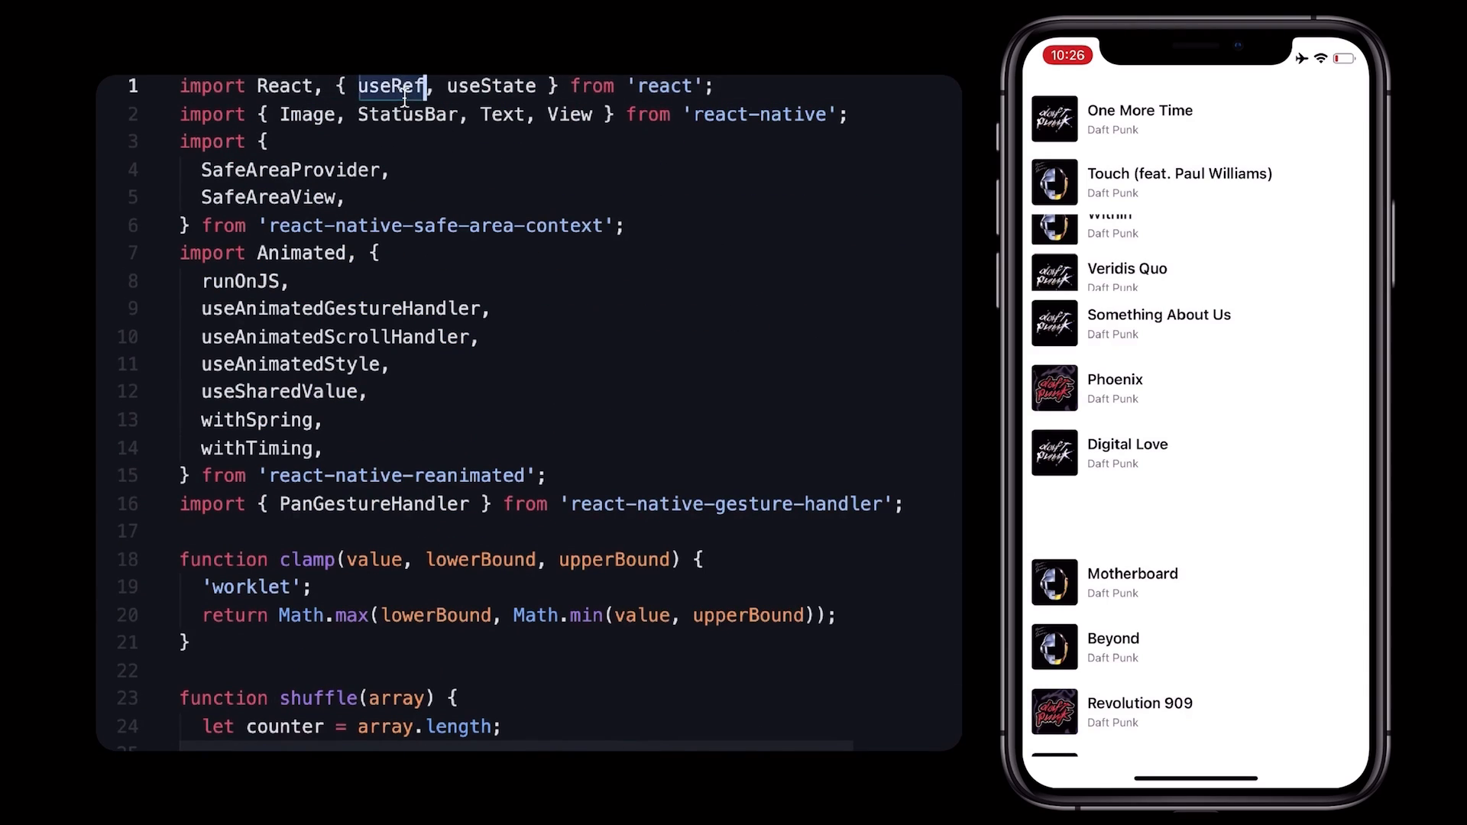
Change both positions[id] reads to positions.value[id] in the initialiser and the comparison.
scroll(down, 3)
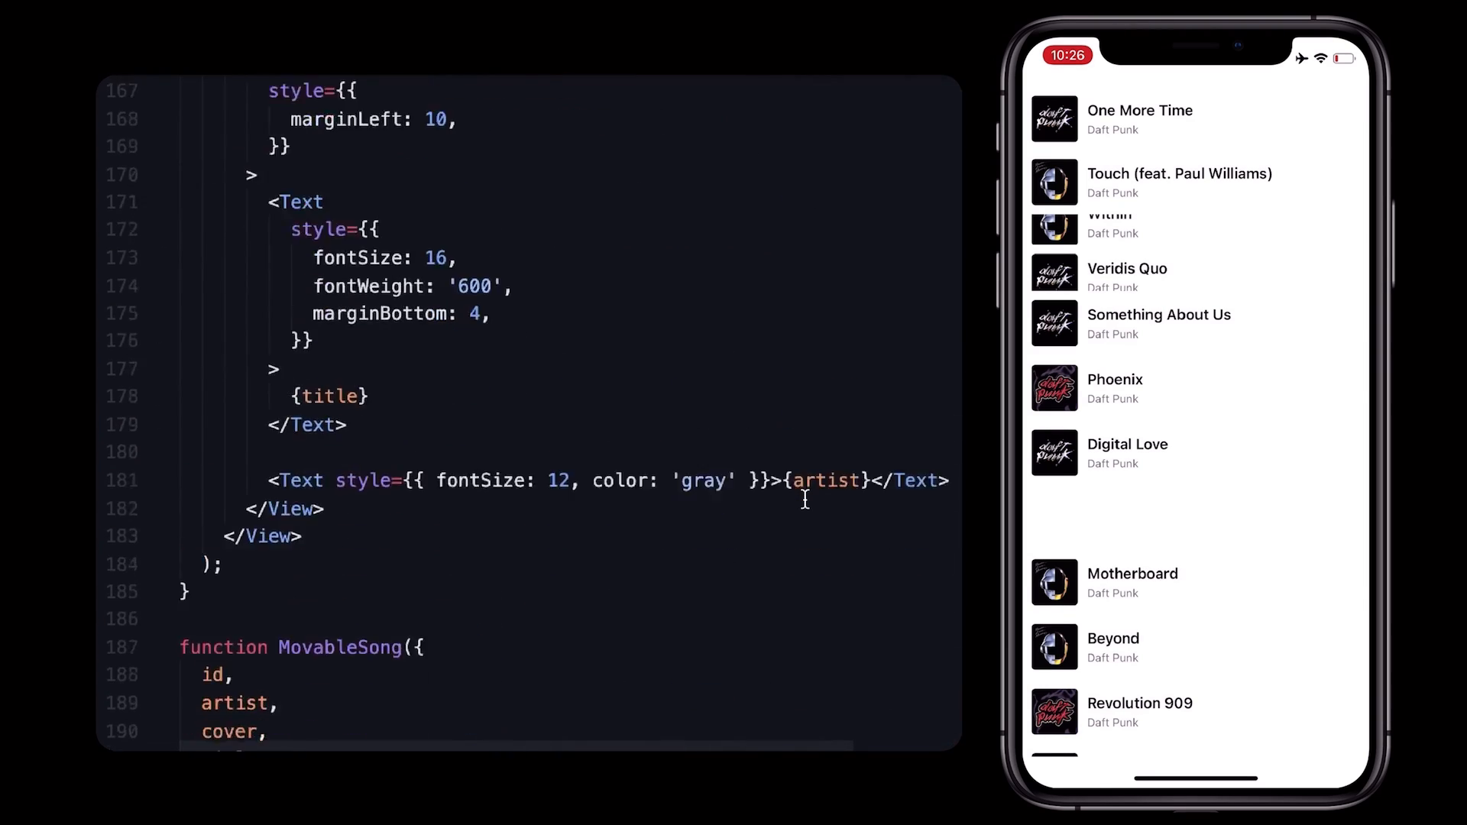
scroll(down, 3)
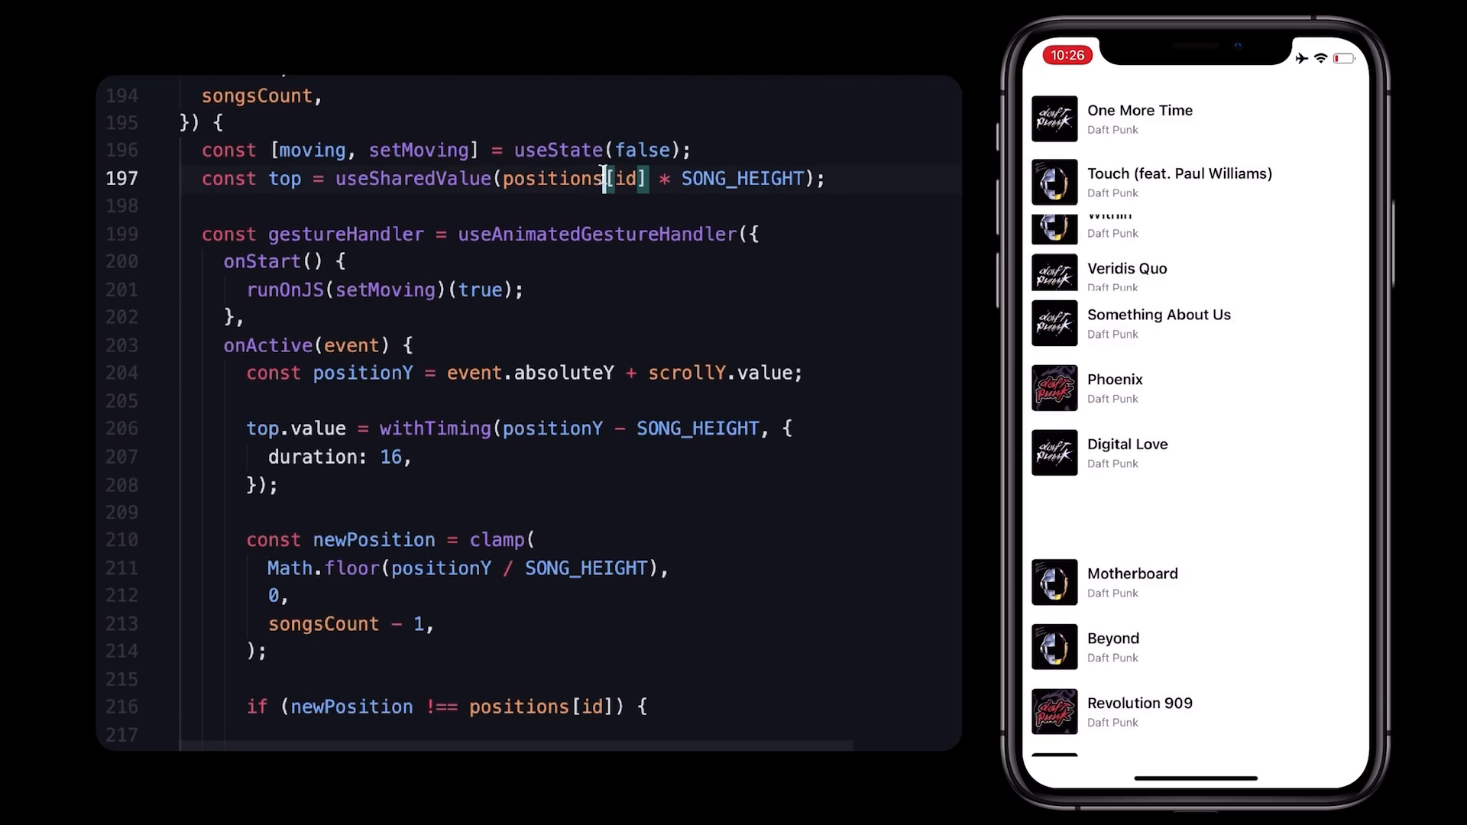
text(.value)
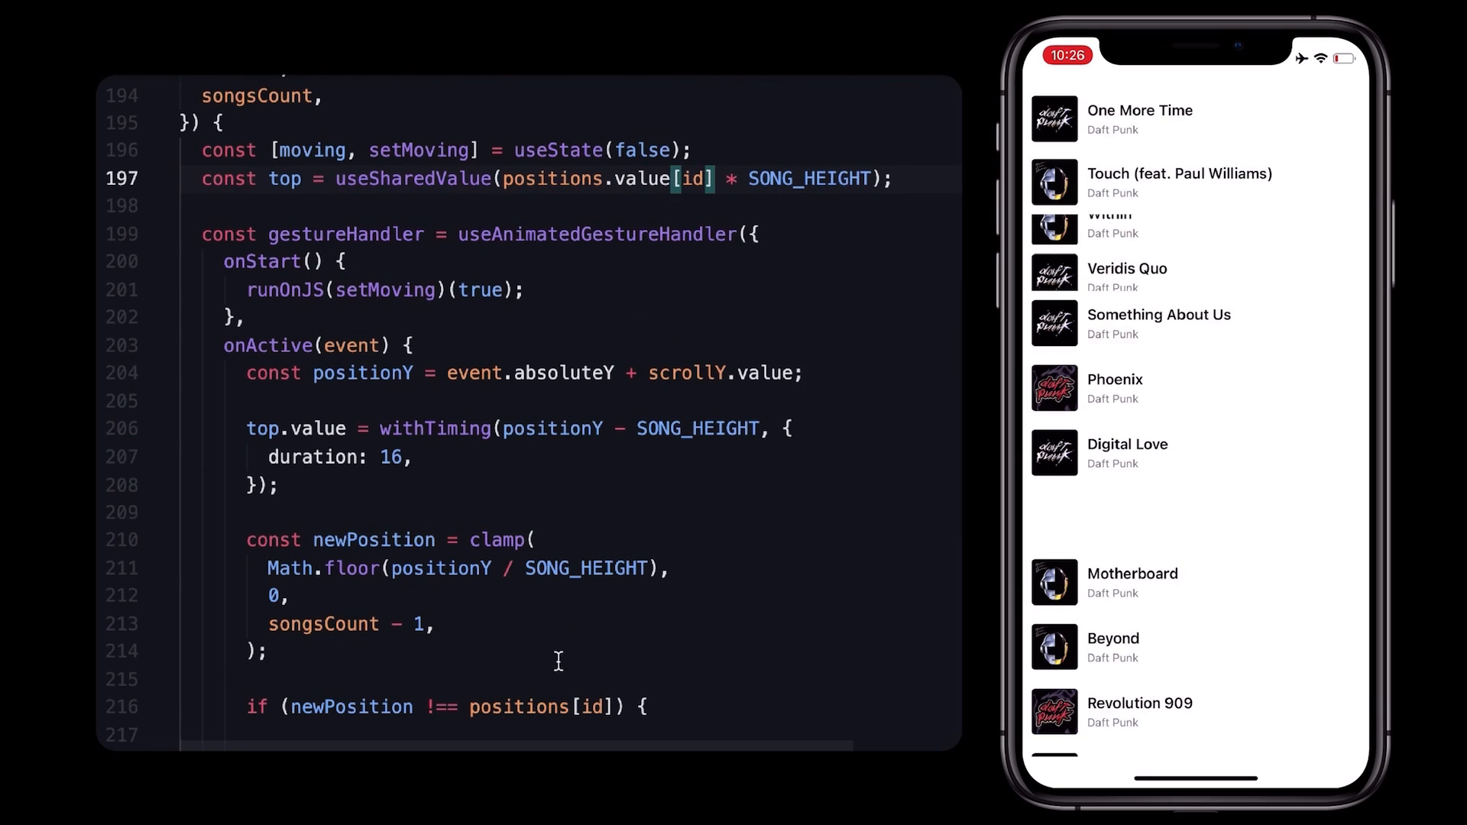
text(.value)
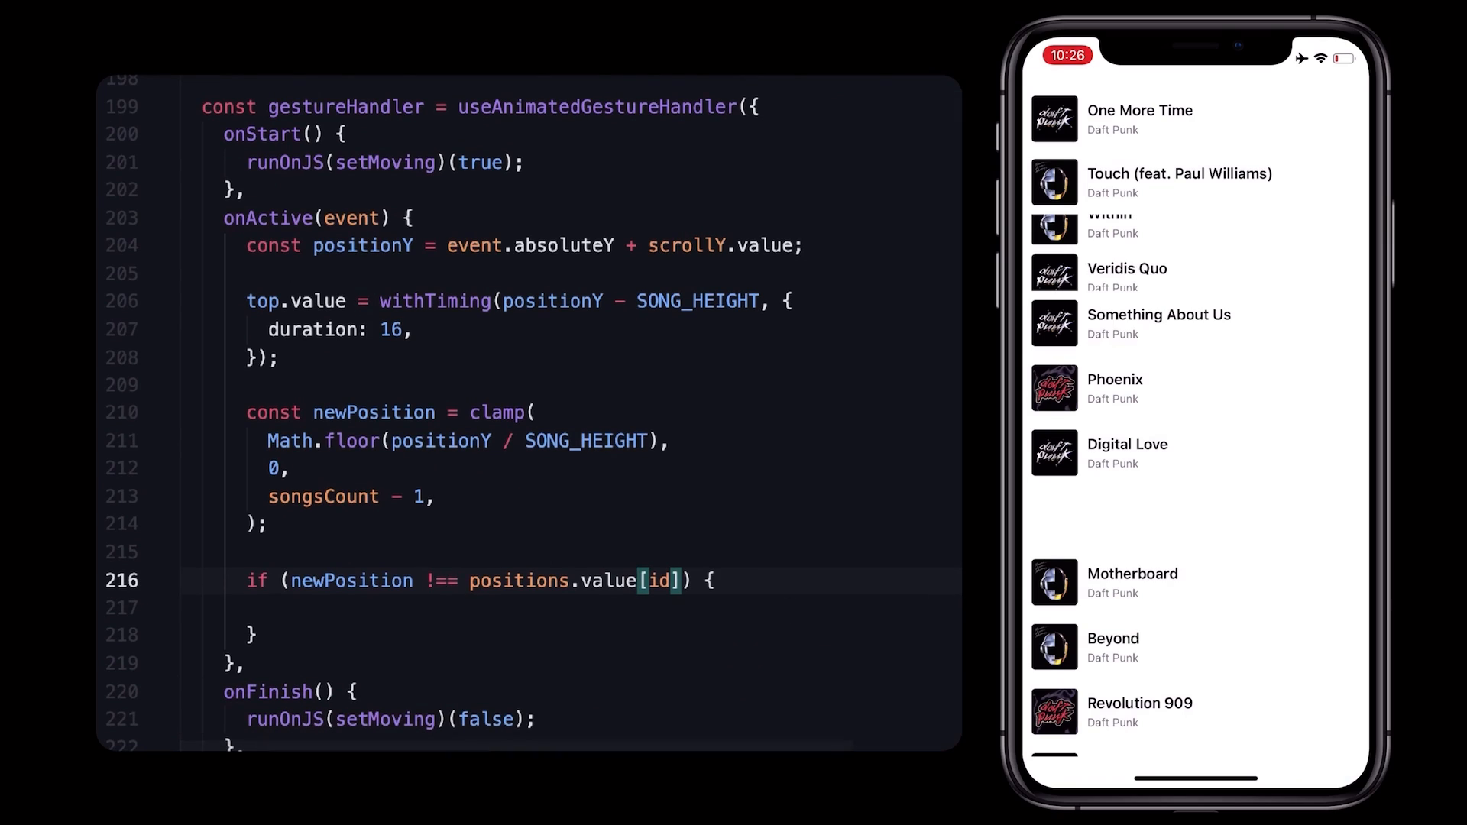
Assign positions.value = objectMove(positions.value, positions.value[id], newPosition) inside the if block.
text(po)
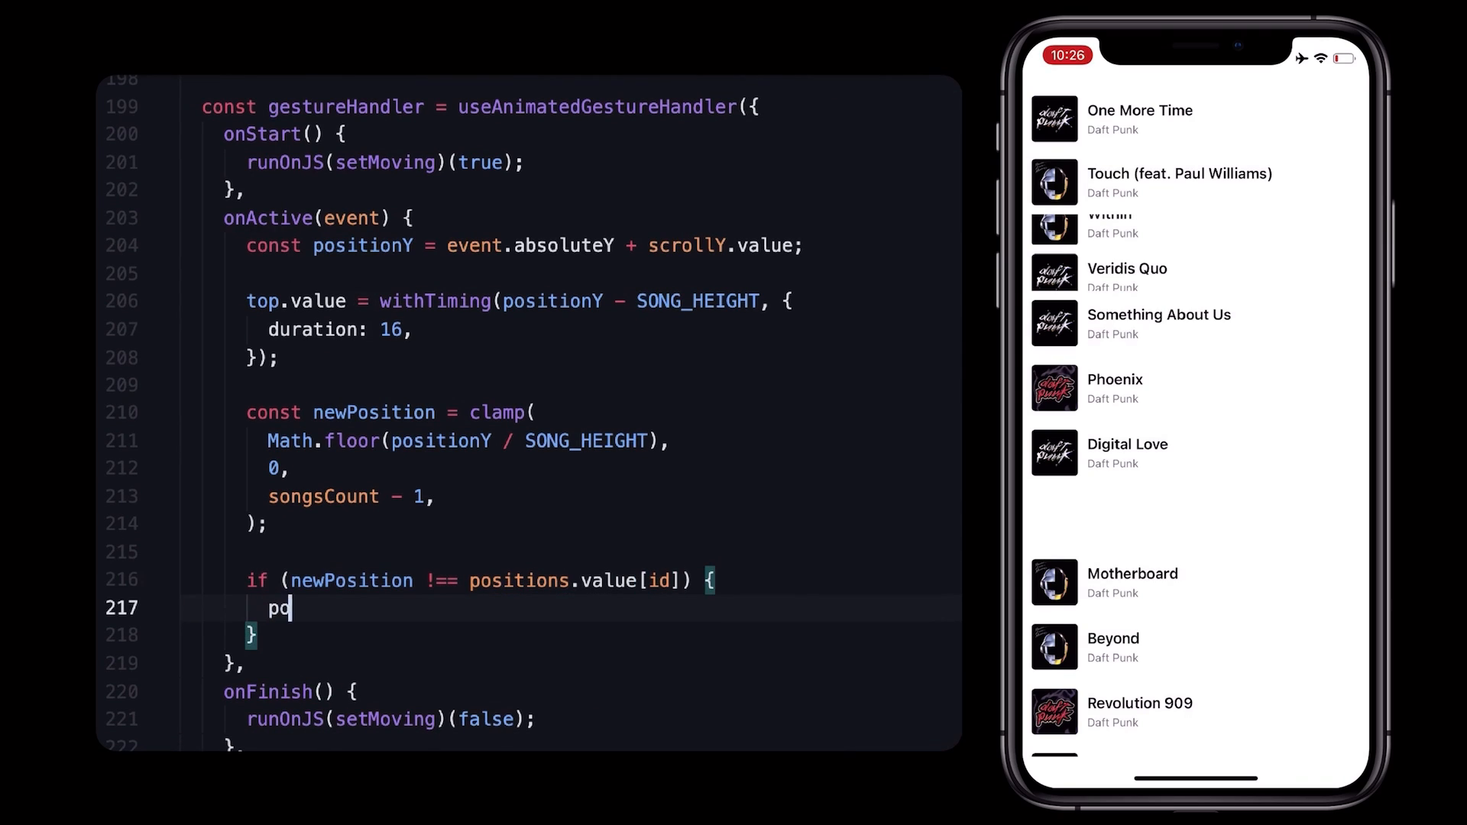
text(sitions.value = objectMove()
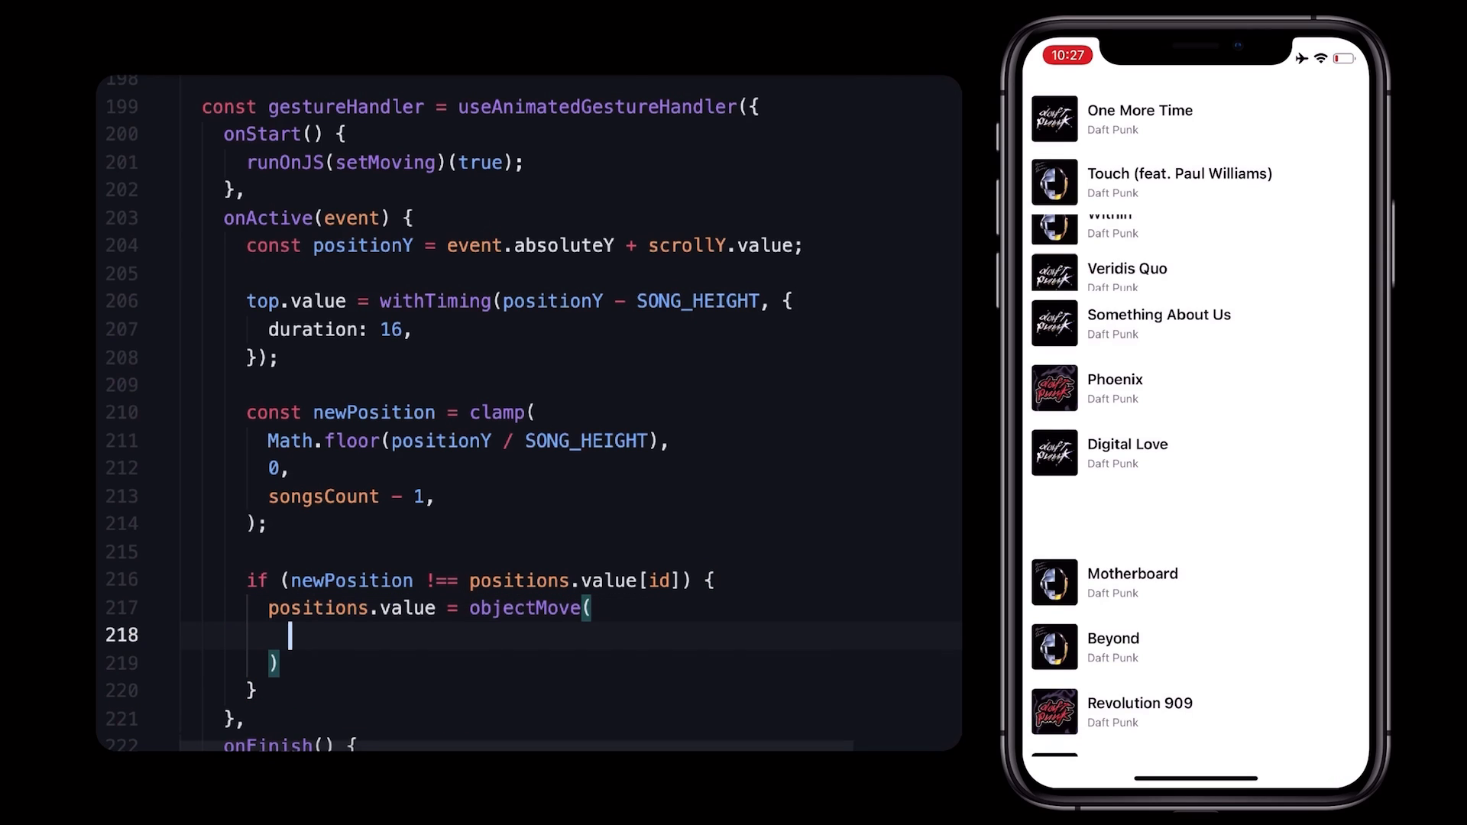
text(positions.value[id],)
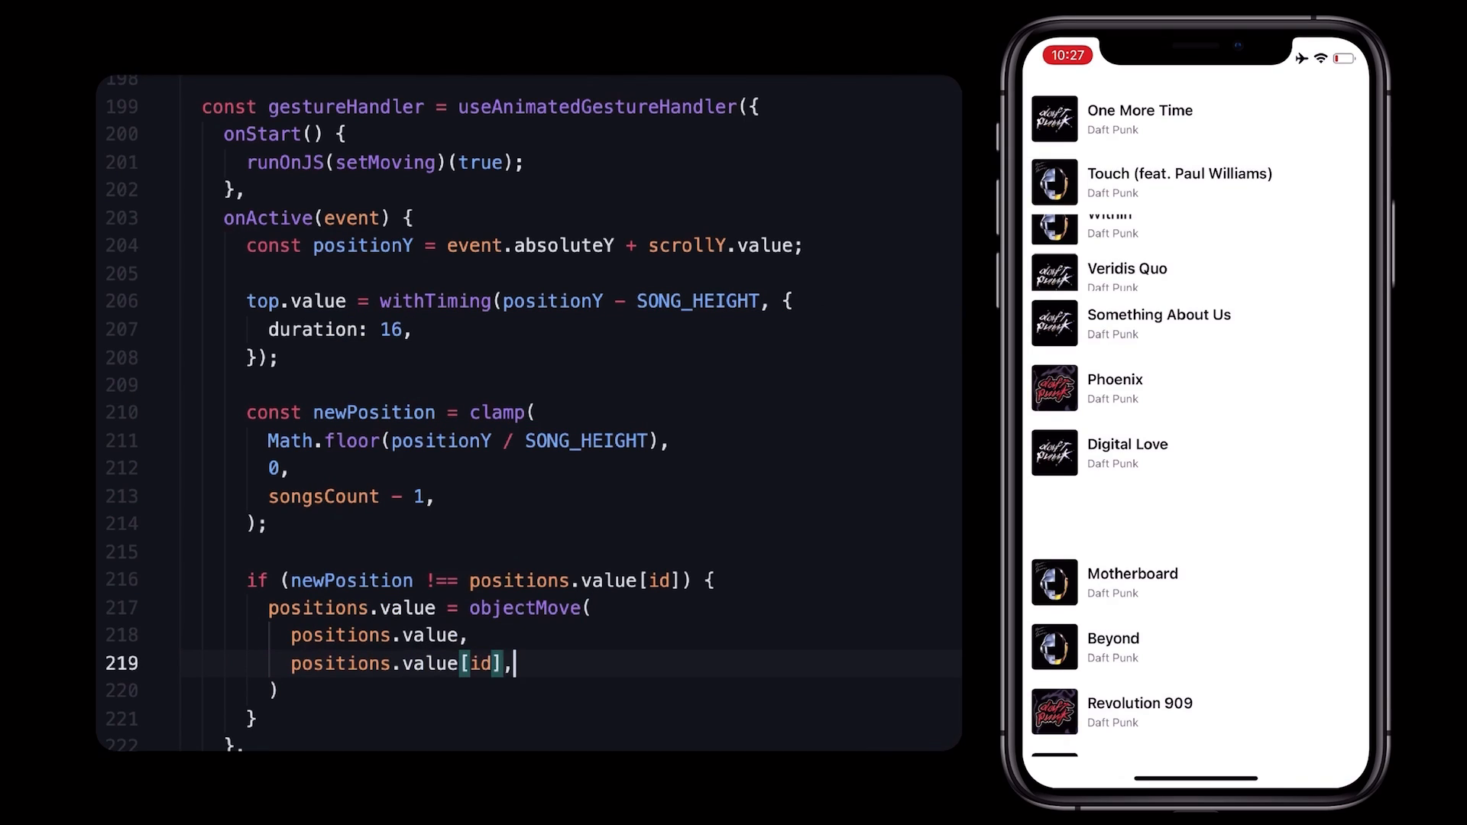
text(newPosition)
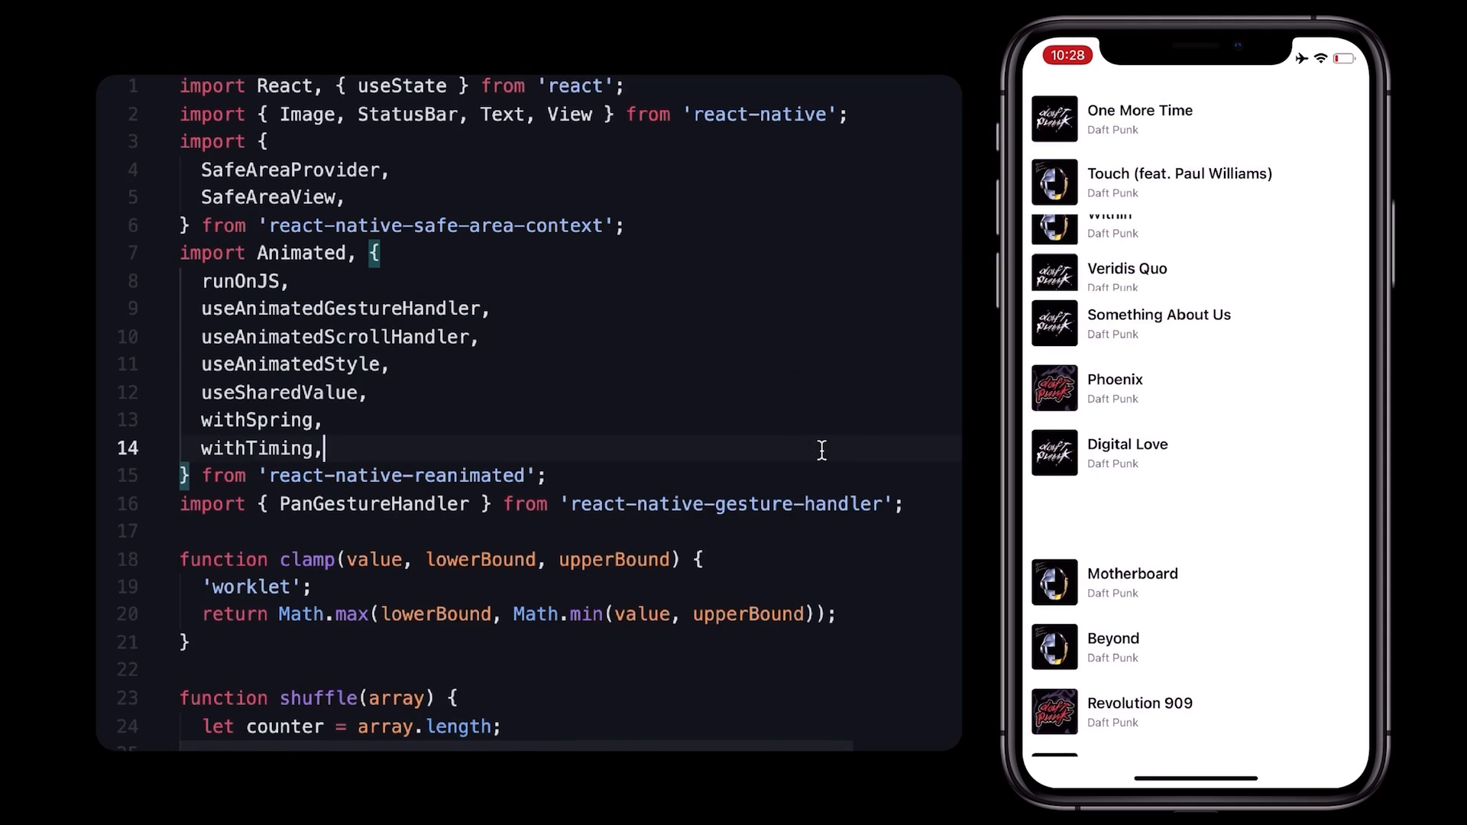
mouse_move(771, 360)
text(useAnimatedReaction)
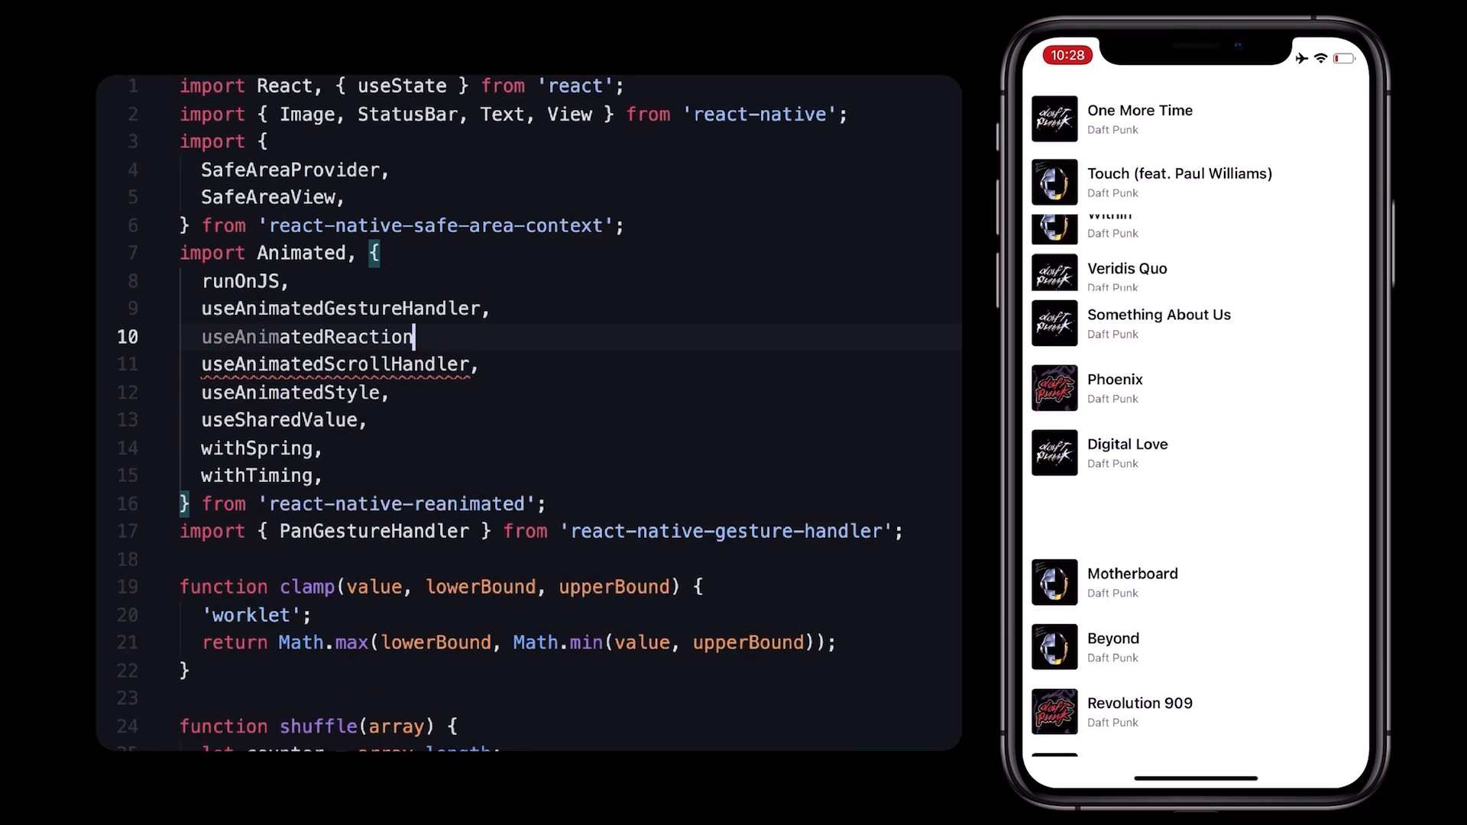
Import useAnimatedReaction from react-native-reanimated alongside the other hooks.
text(,)
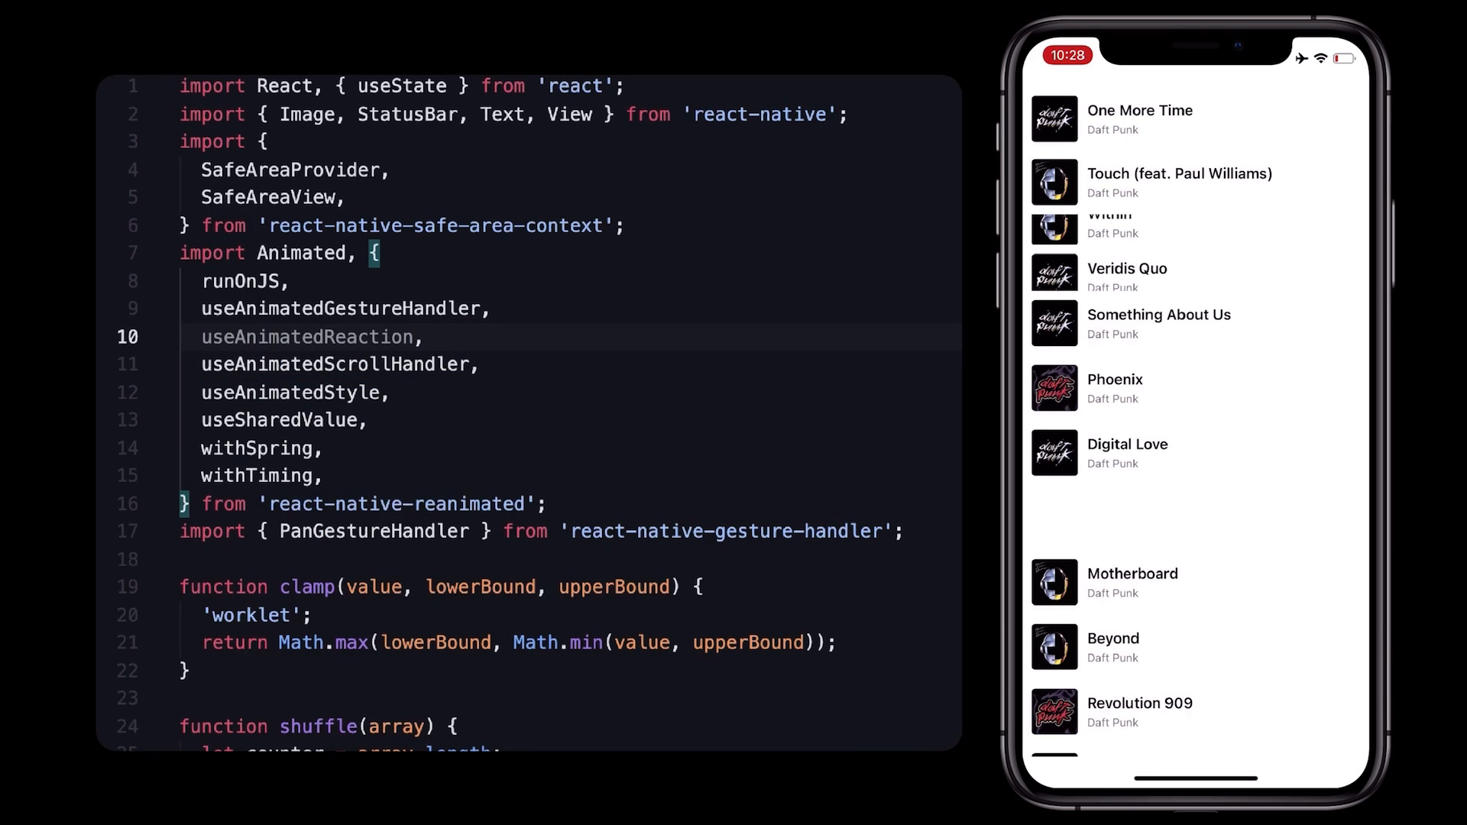
scroll(down, 3)
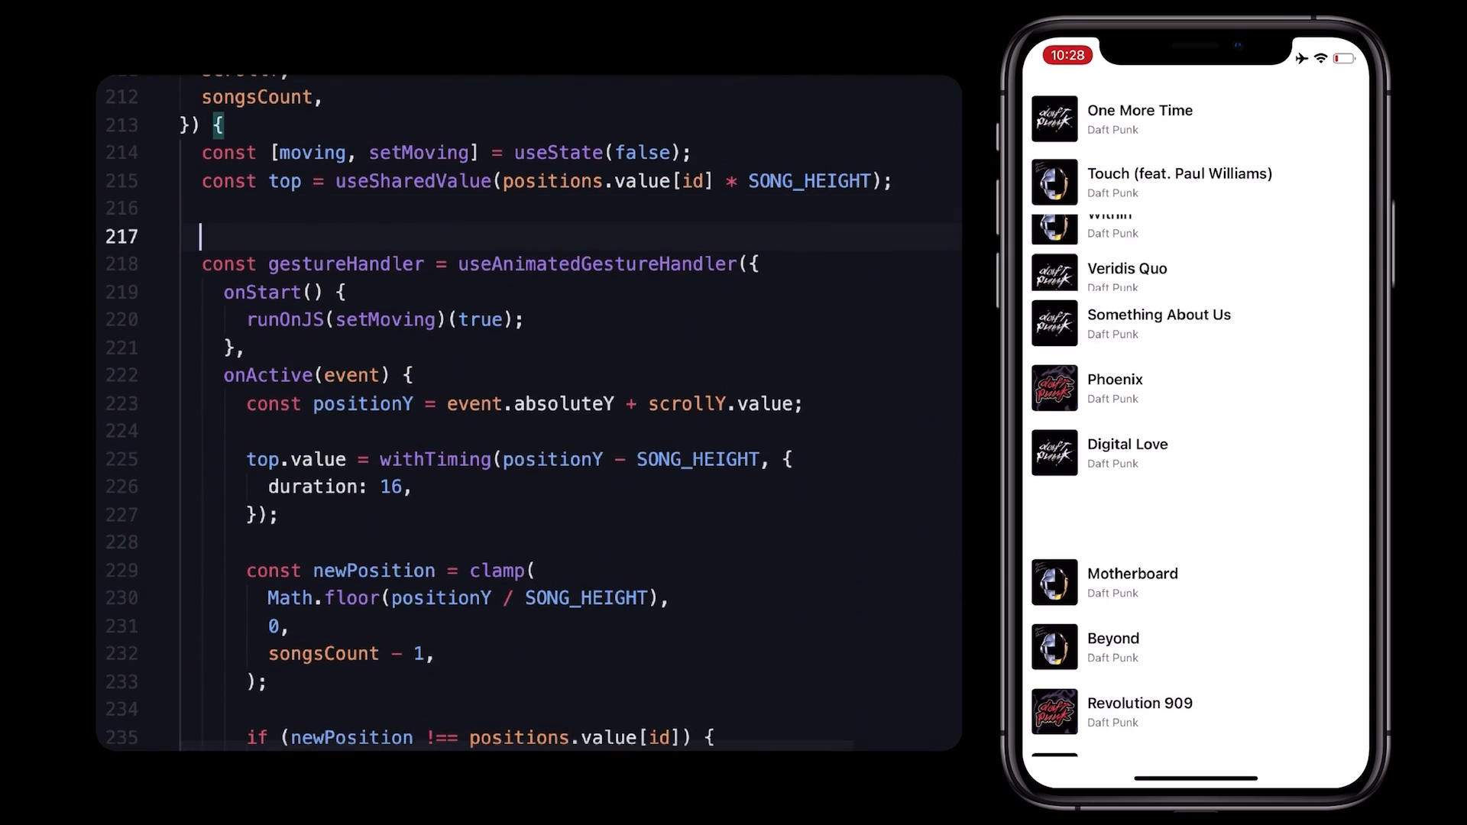
Insert the useAnimatedReaction snippet with its prepare and react callback scaffolding.
text(useAnim)
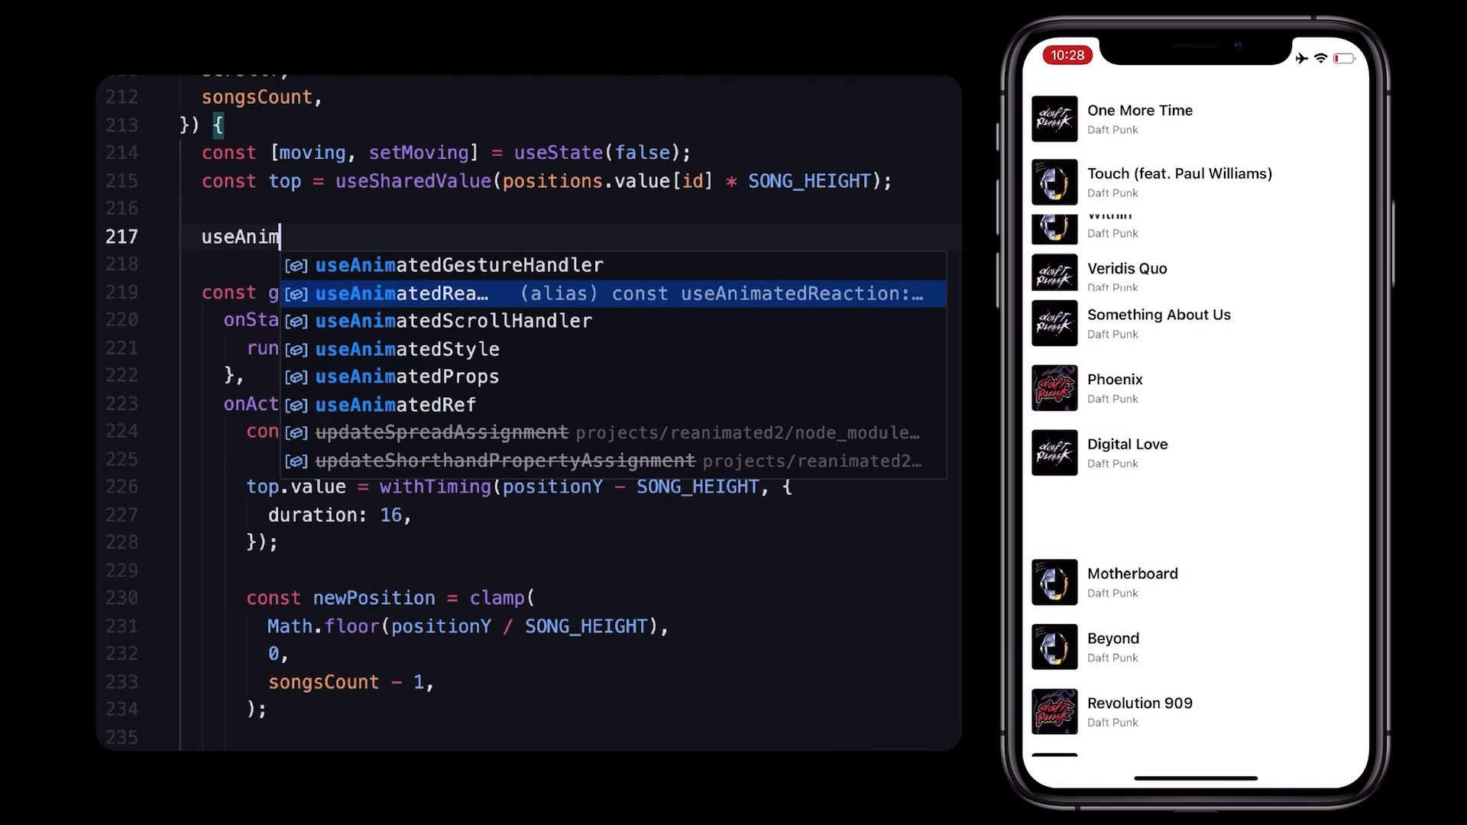
click(400, 294)
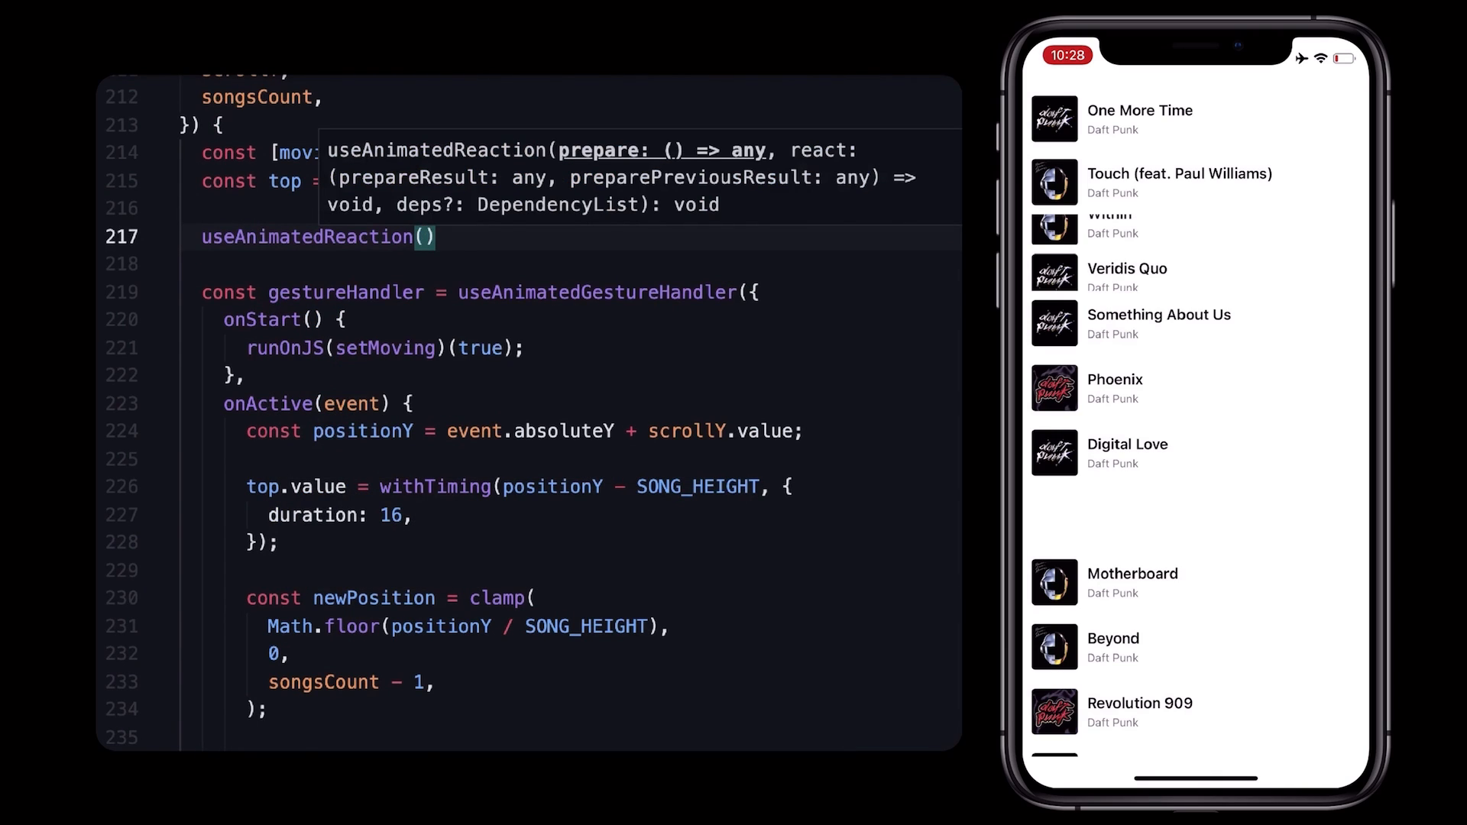
text(() => sha)
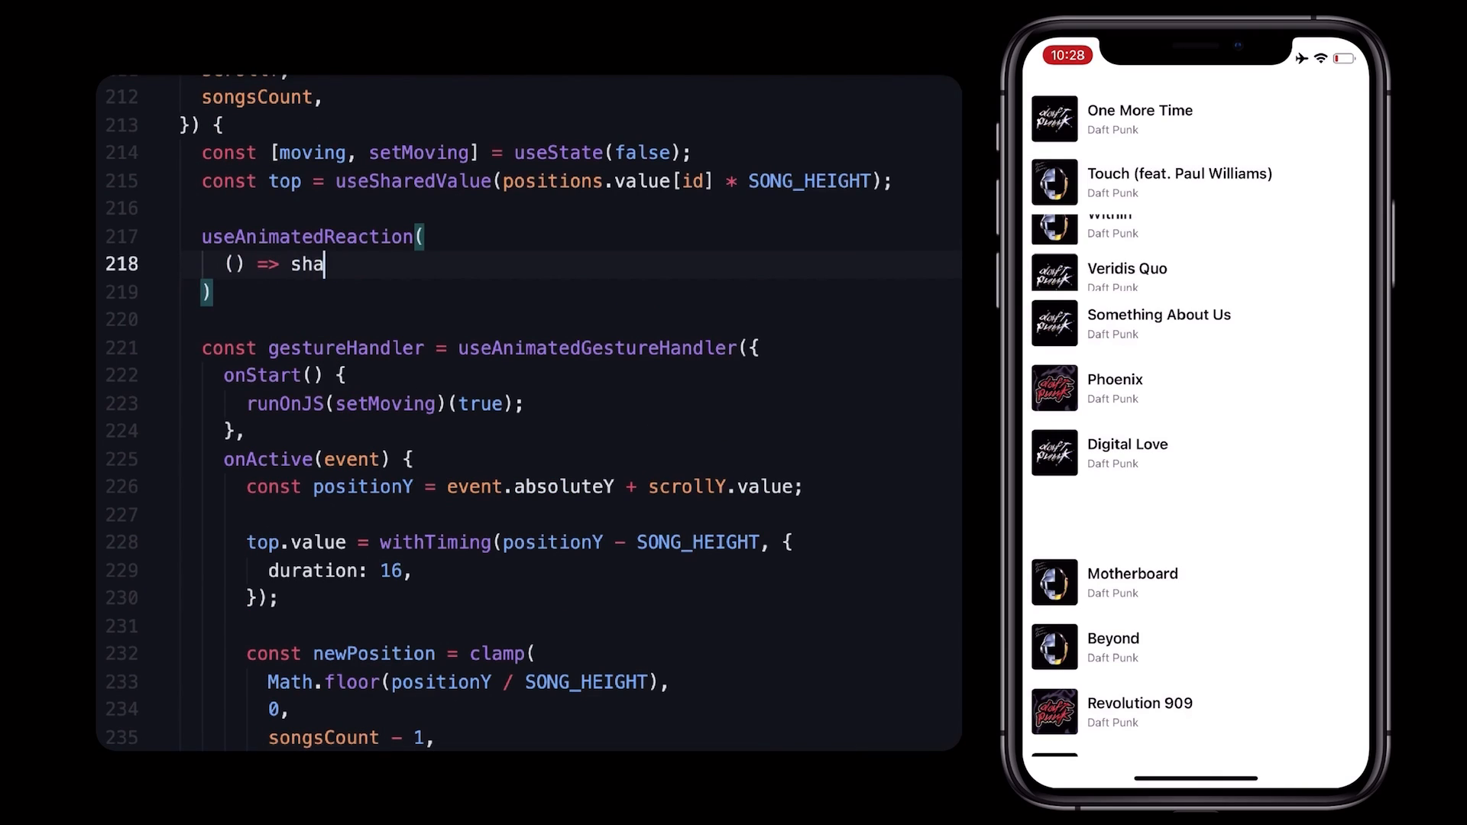
text(red.value * 10,)
text(()
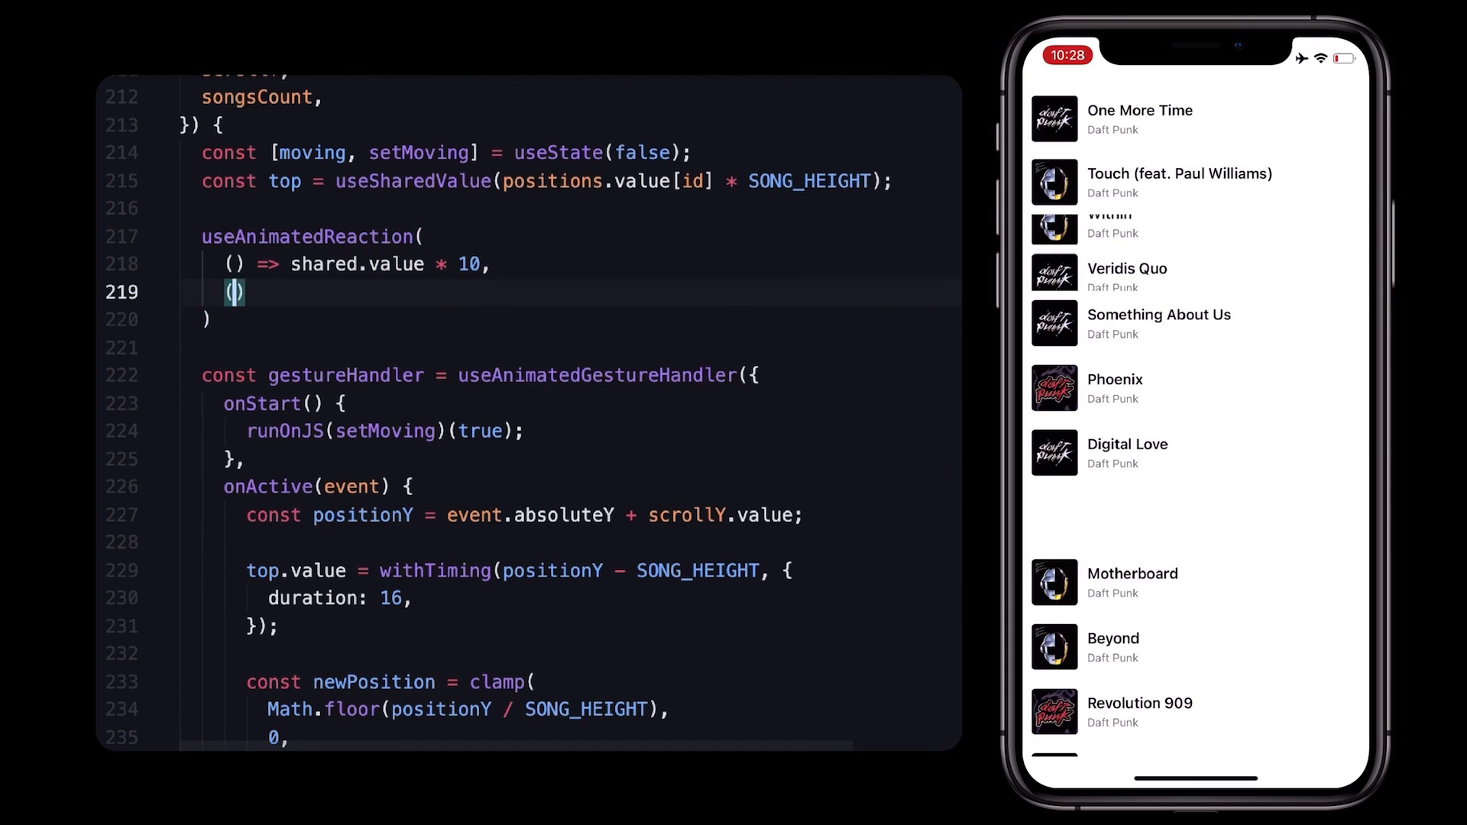
text(currentValue, previousValue)
text(if (cu)
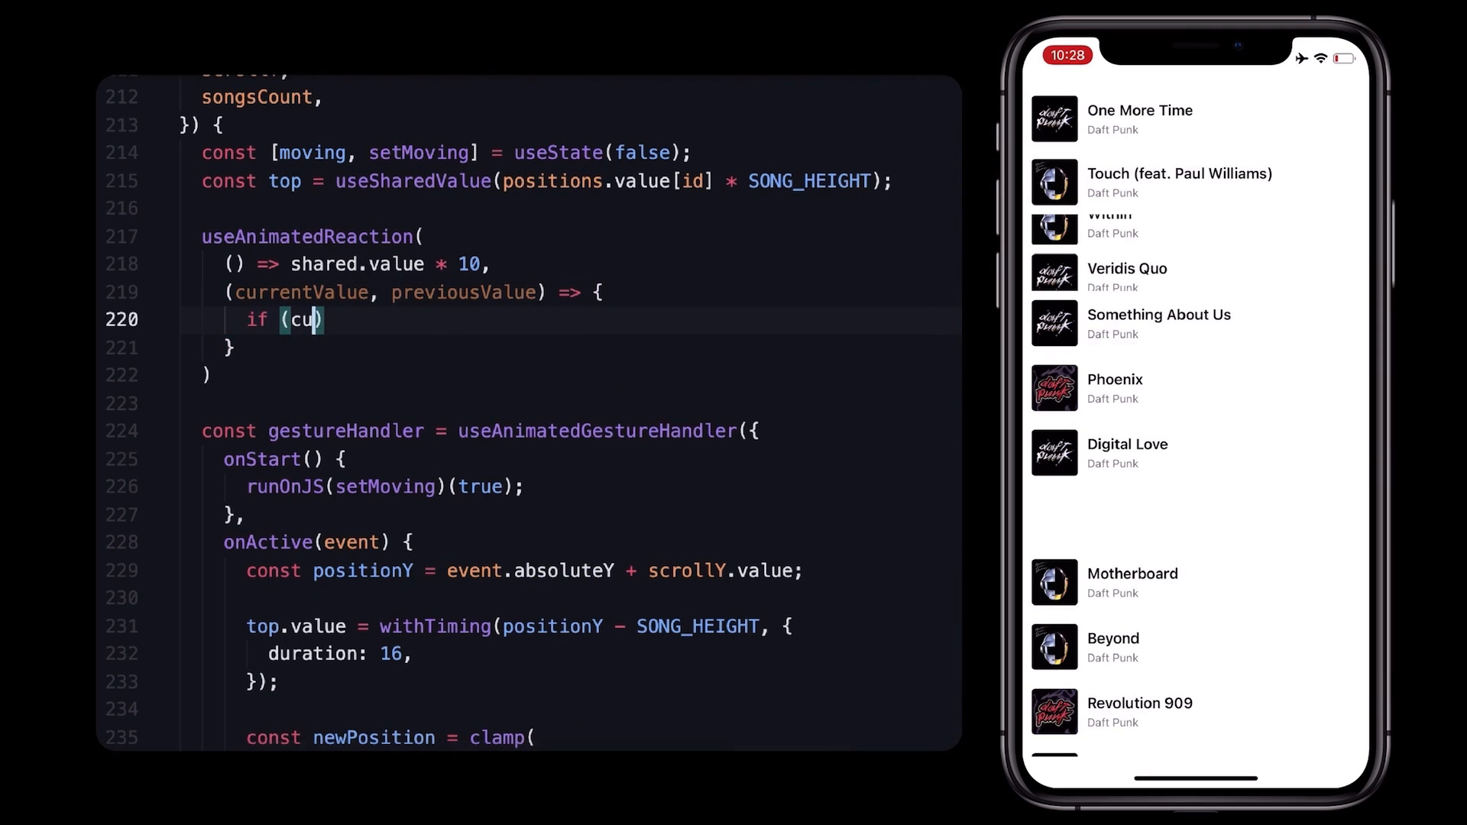
Make prepare return positions.value[id] and compare currentPosition !== previousPosition in react.
text(rrentValue !== previousValue)
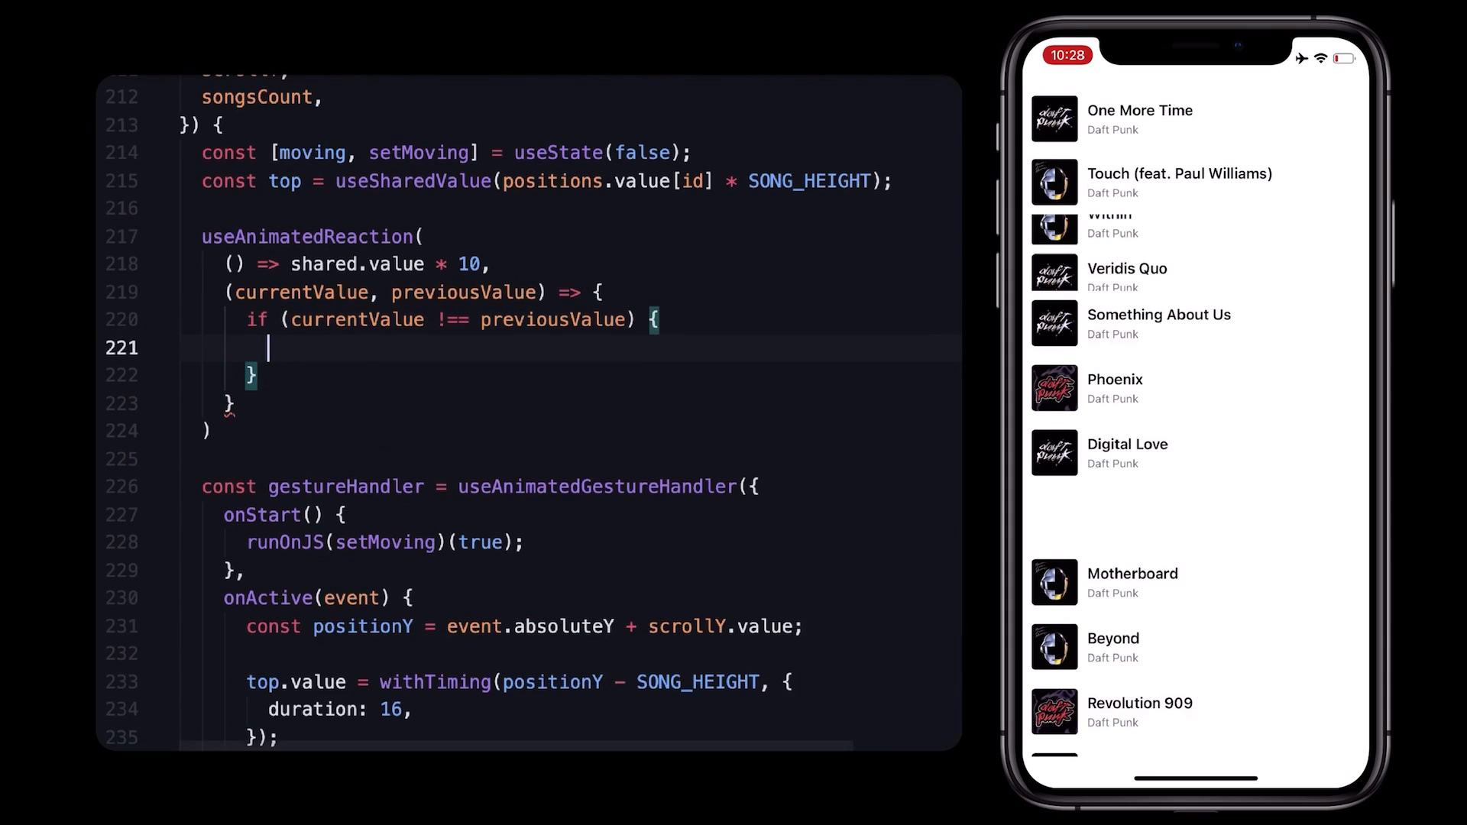
text(// Do something)
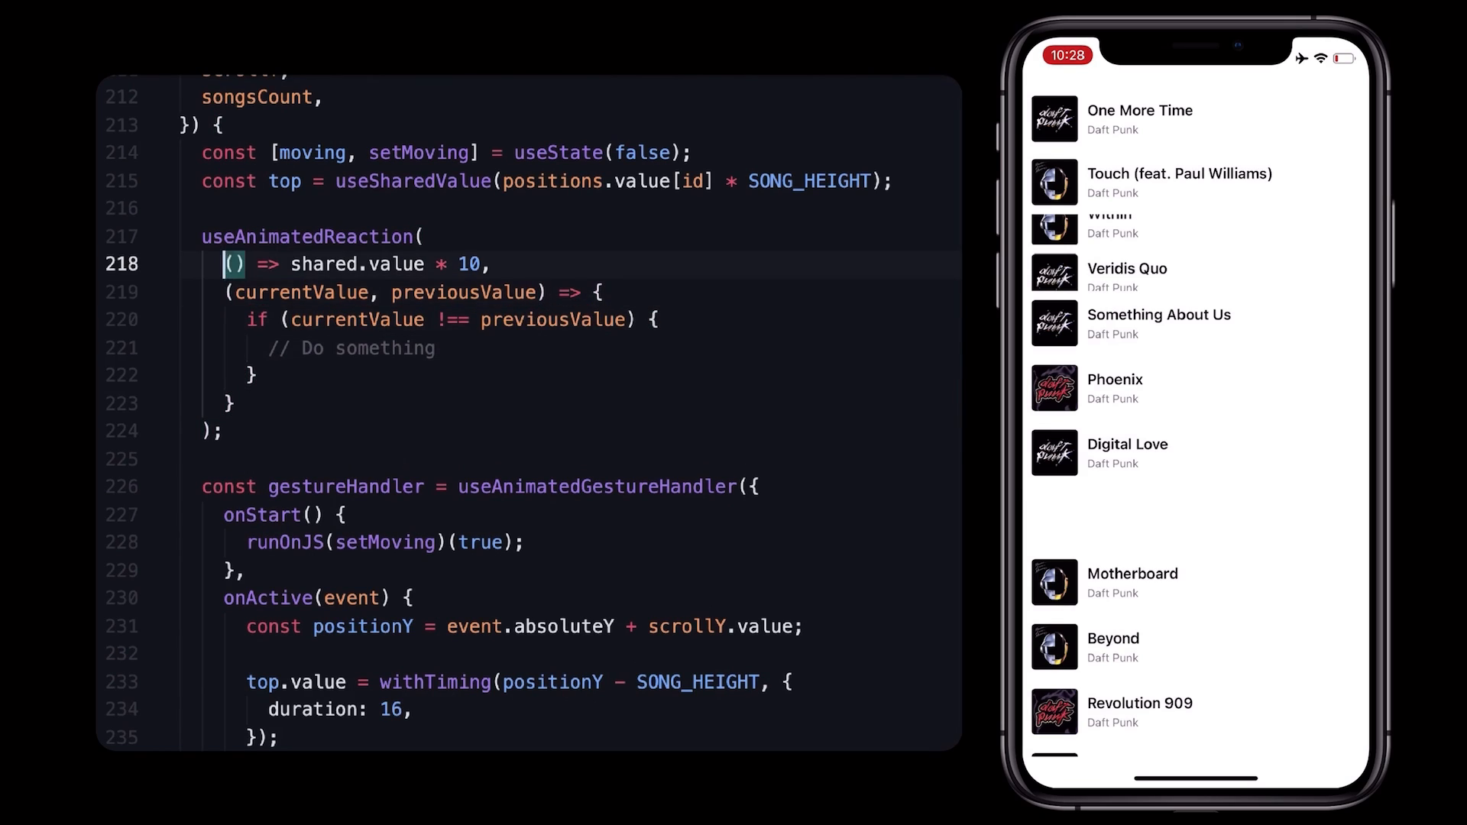
text(pos)
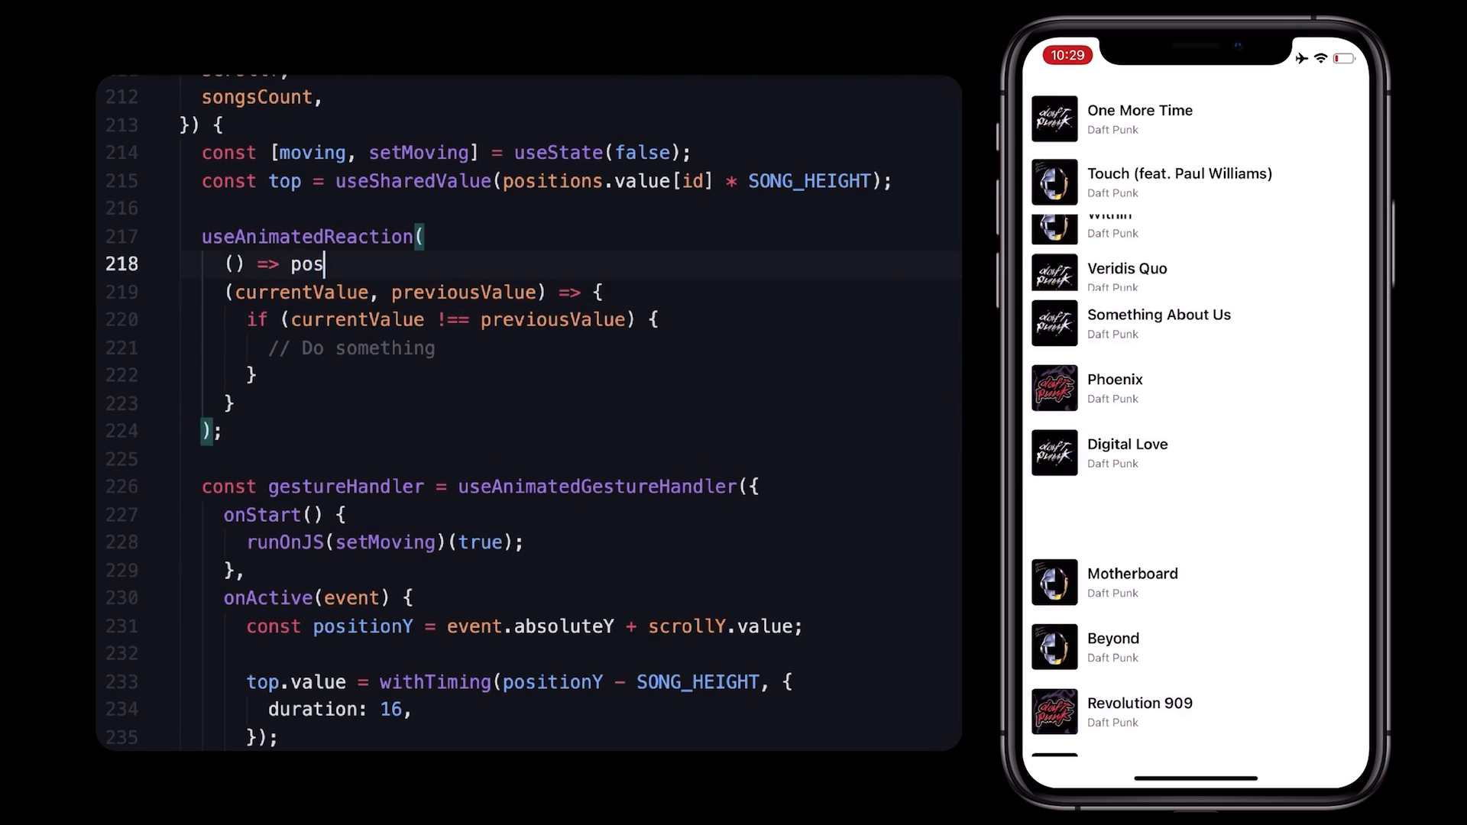
text(itions.value[id],)
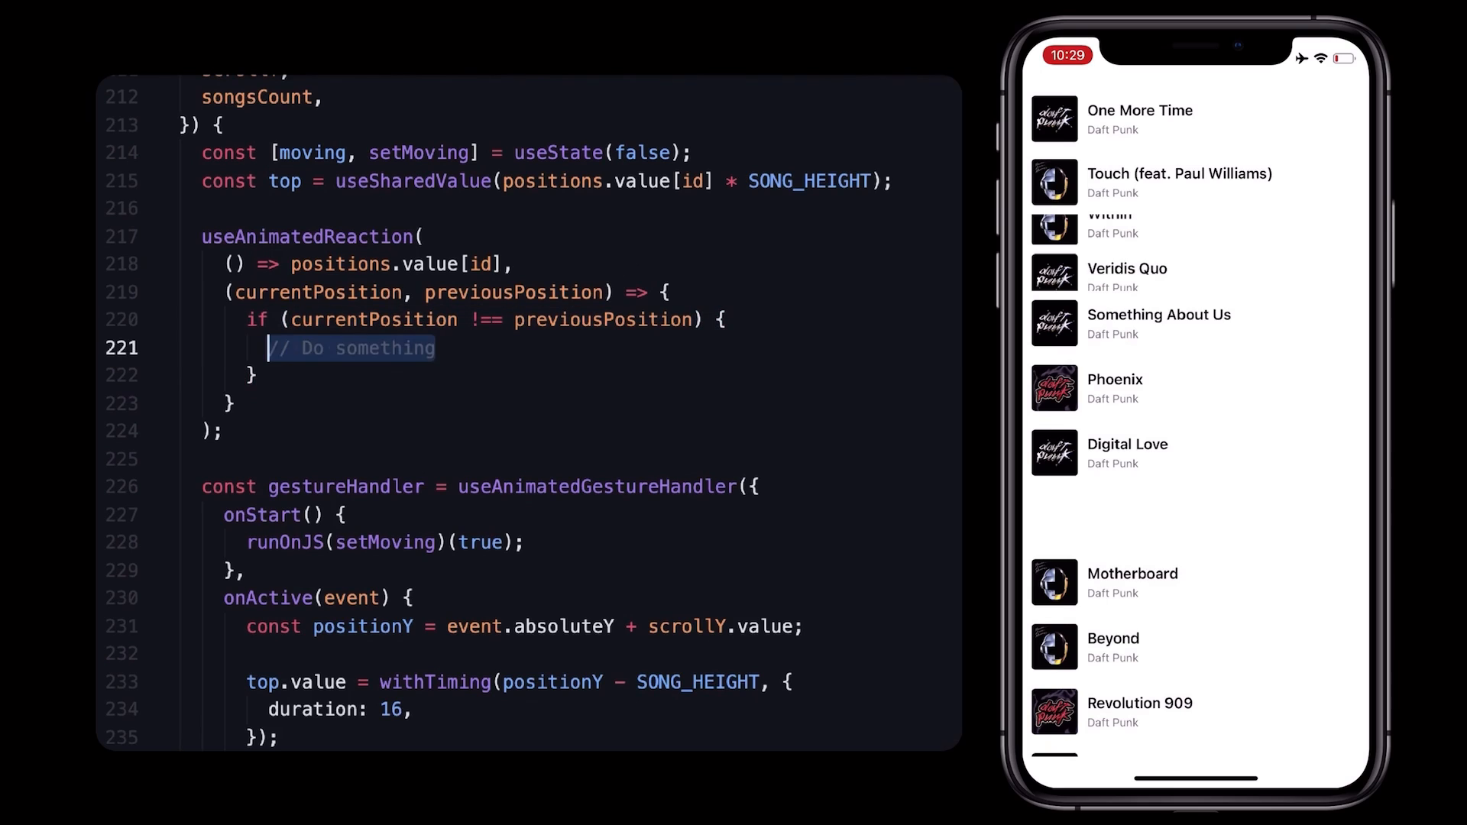
Set top.value = withSpring(currentPosition * SONG_HEIGHT) and drag Television Rules the Nation to test.
text(top.value = w)
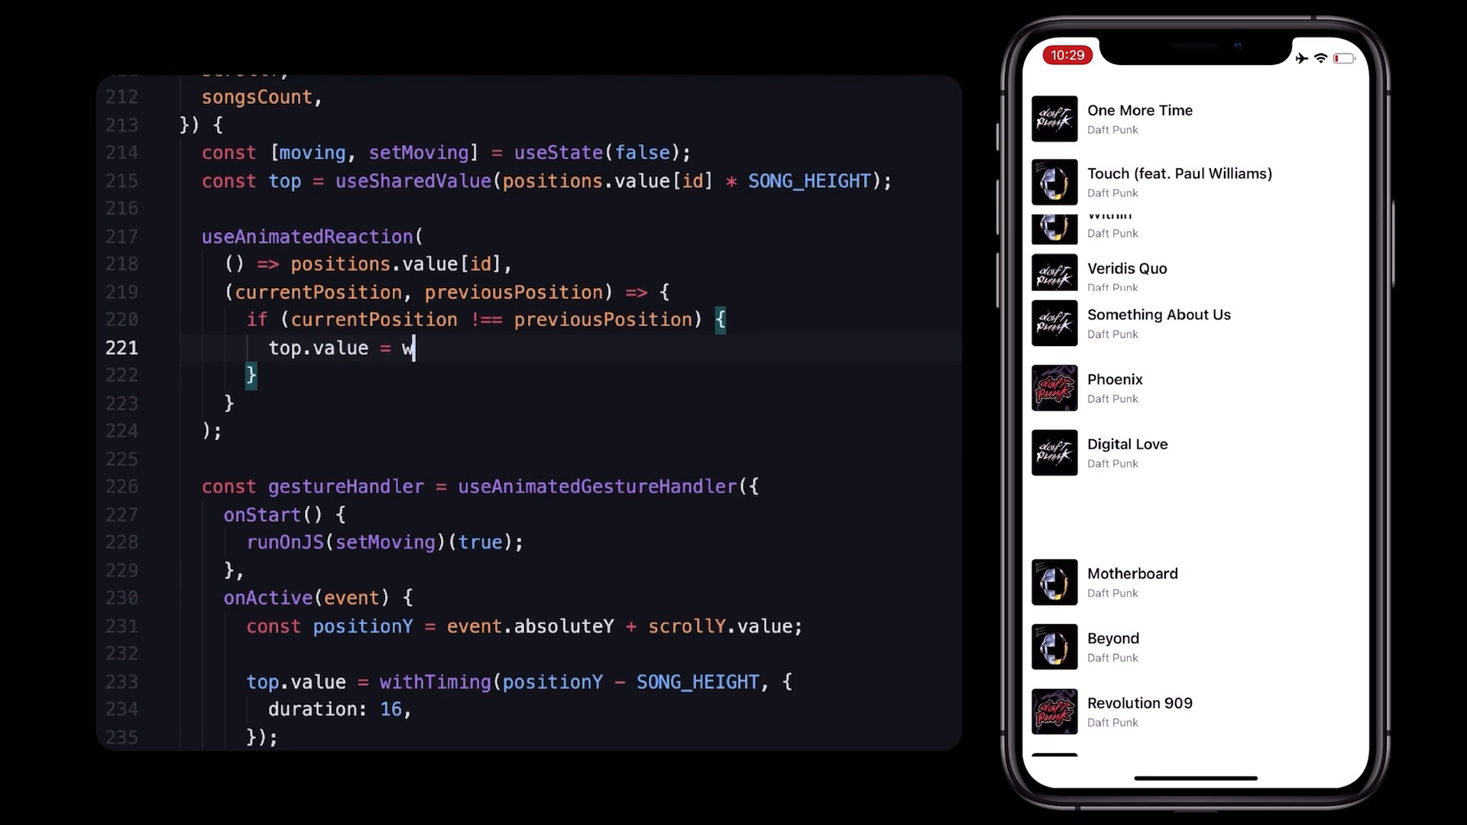
text(ithSpring(currentPosition * SONG_HEIGHT);)
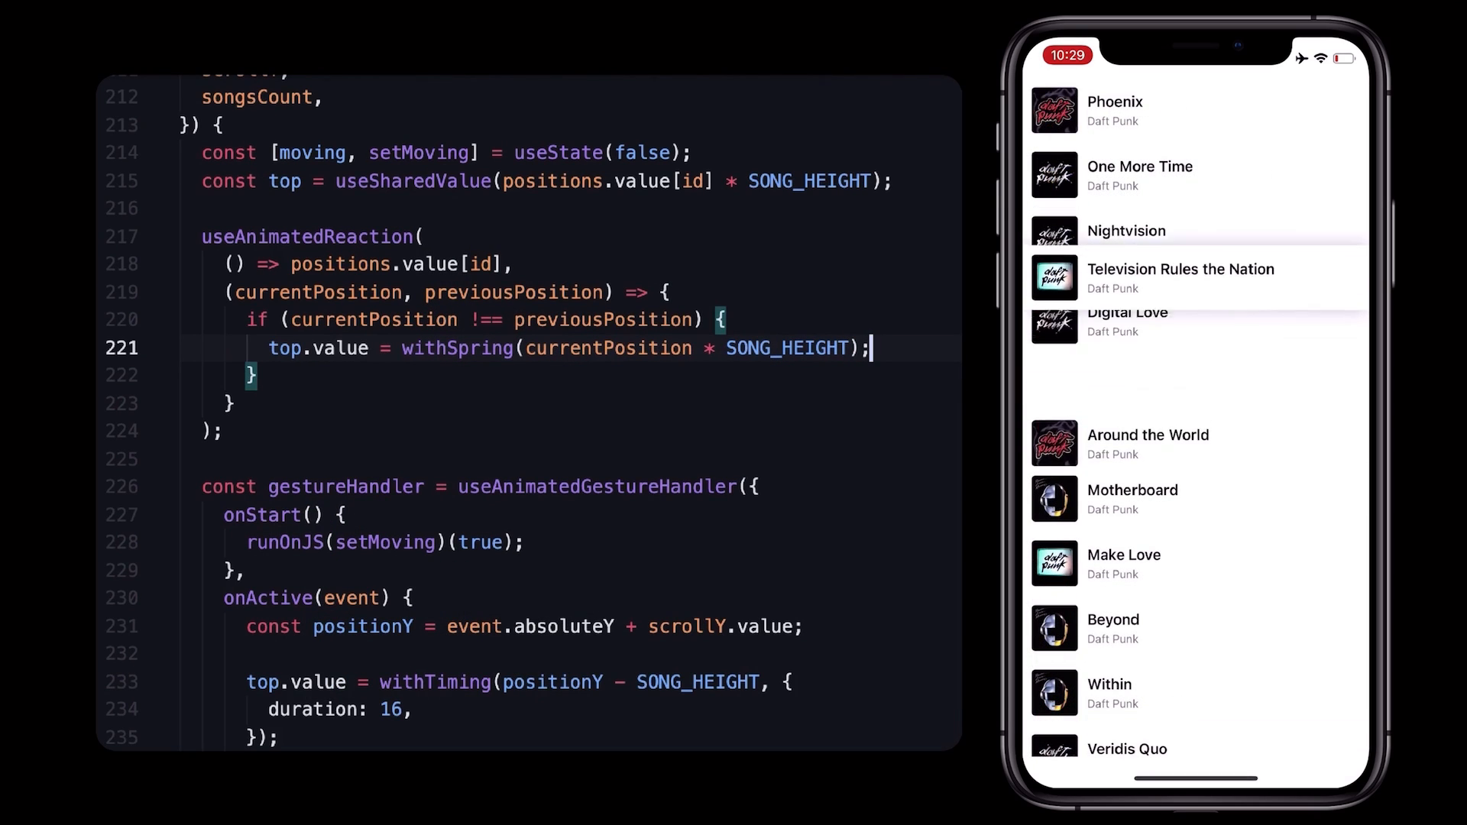
drag(1193, 278, 1193, 407)
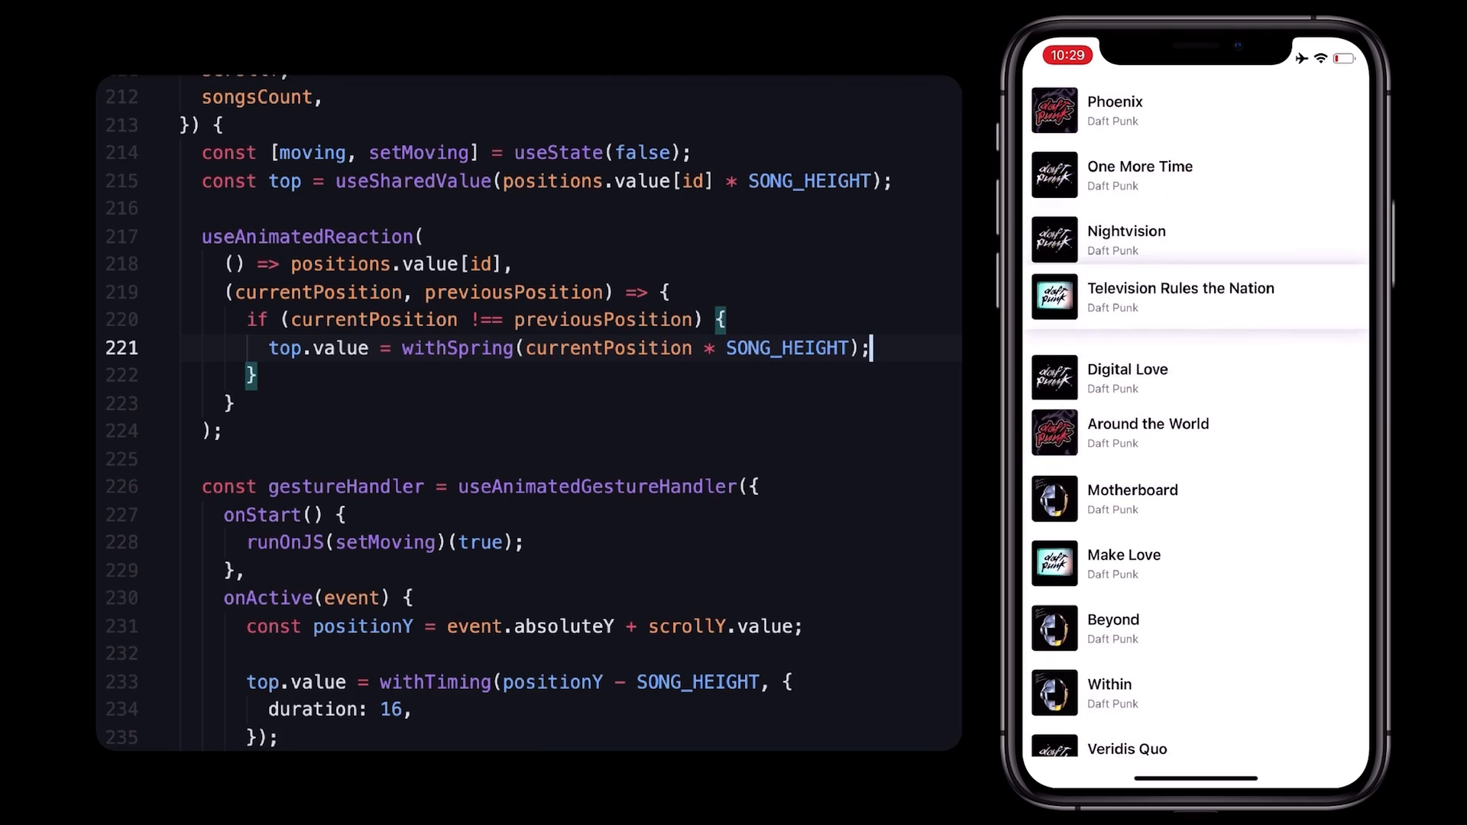
Wrap the spring in if (!moving) and snap top.value to positions.value[id] * SONG_HEIGHT in onFinish.
drag(1192, 297, 1192, 562)
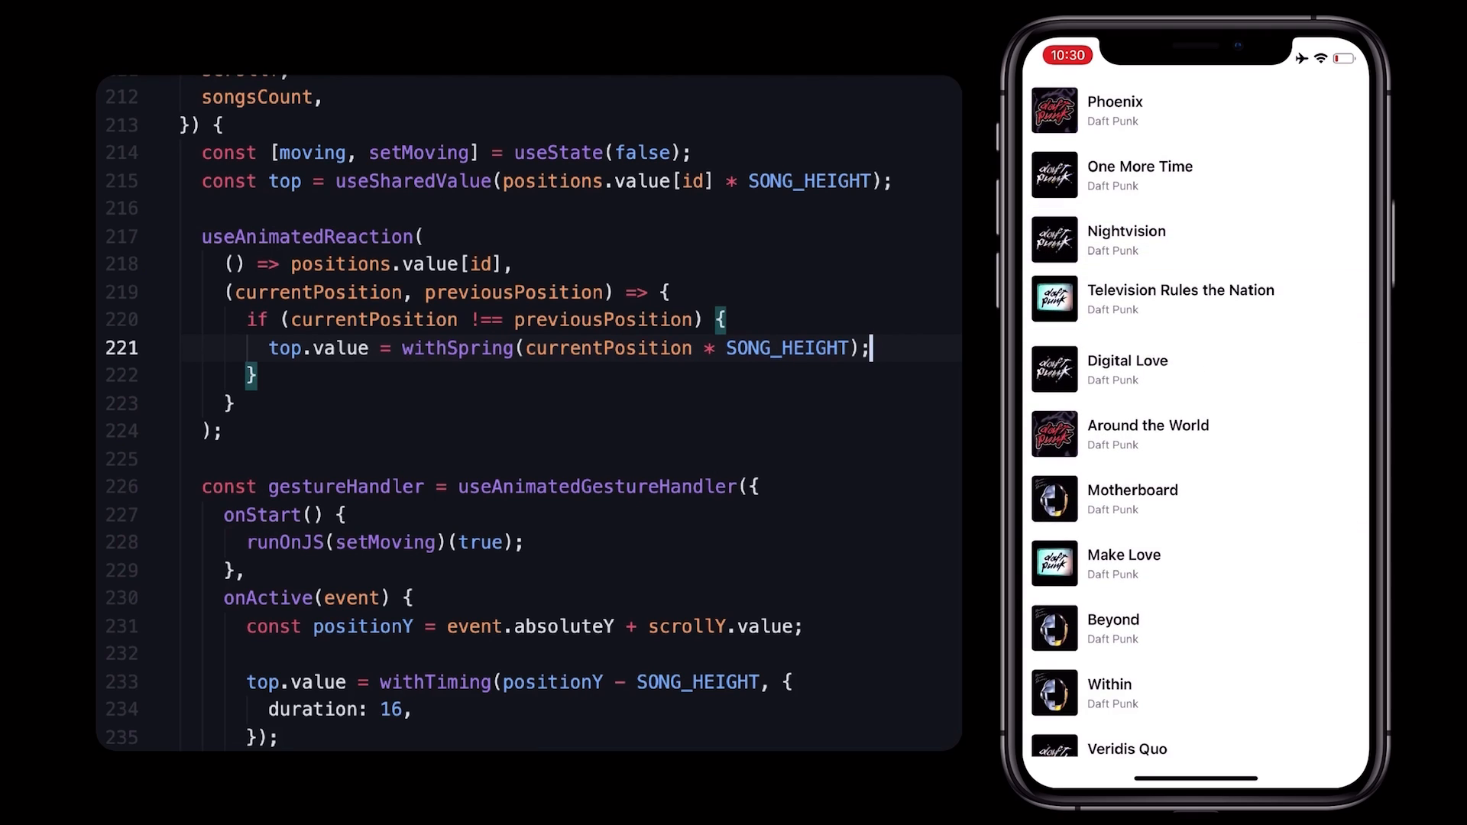
key(Enter)
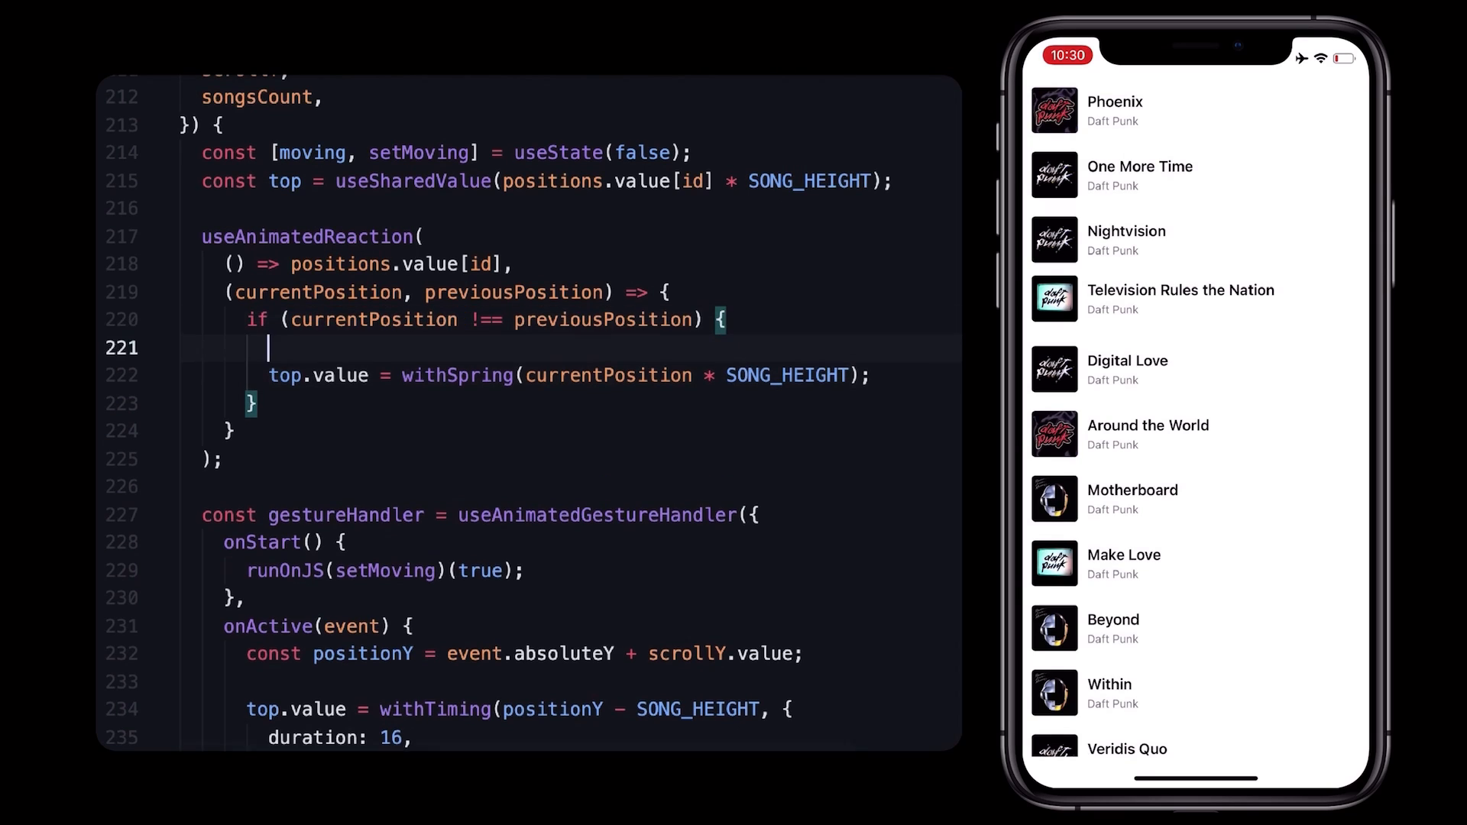
text(if (!moving) {)
text([moving],)
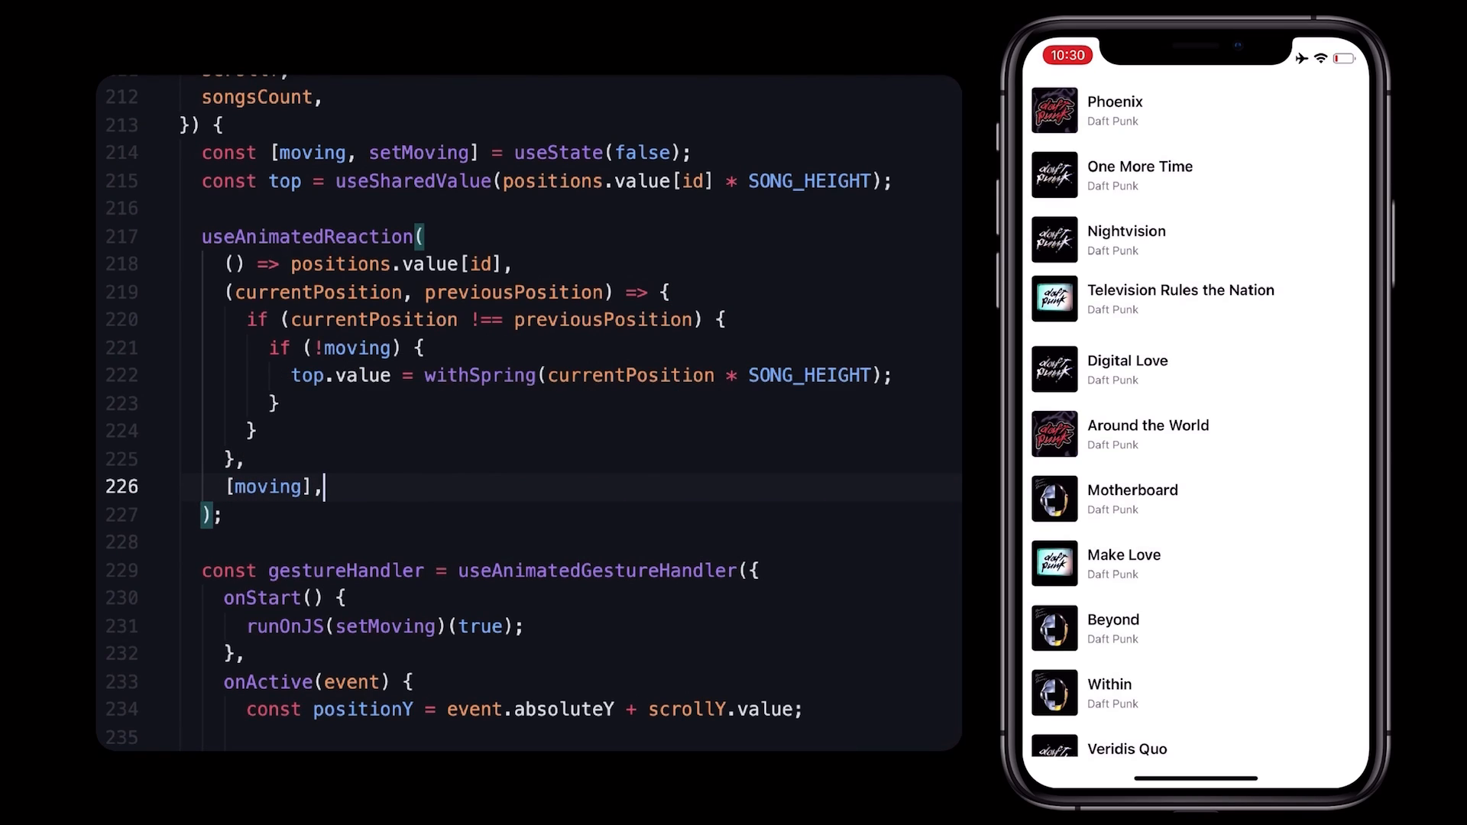
scroll(down, 3)
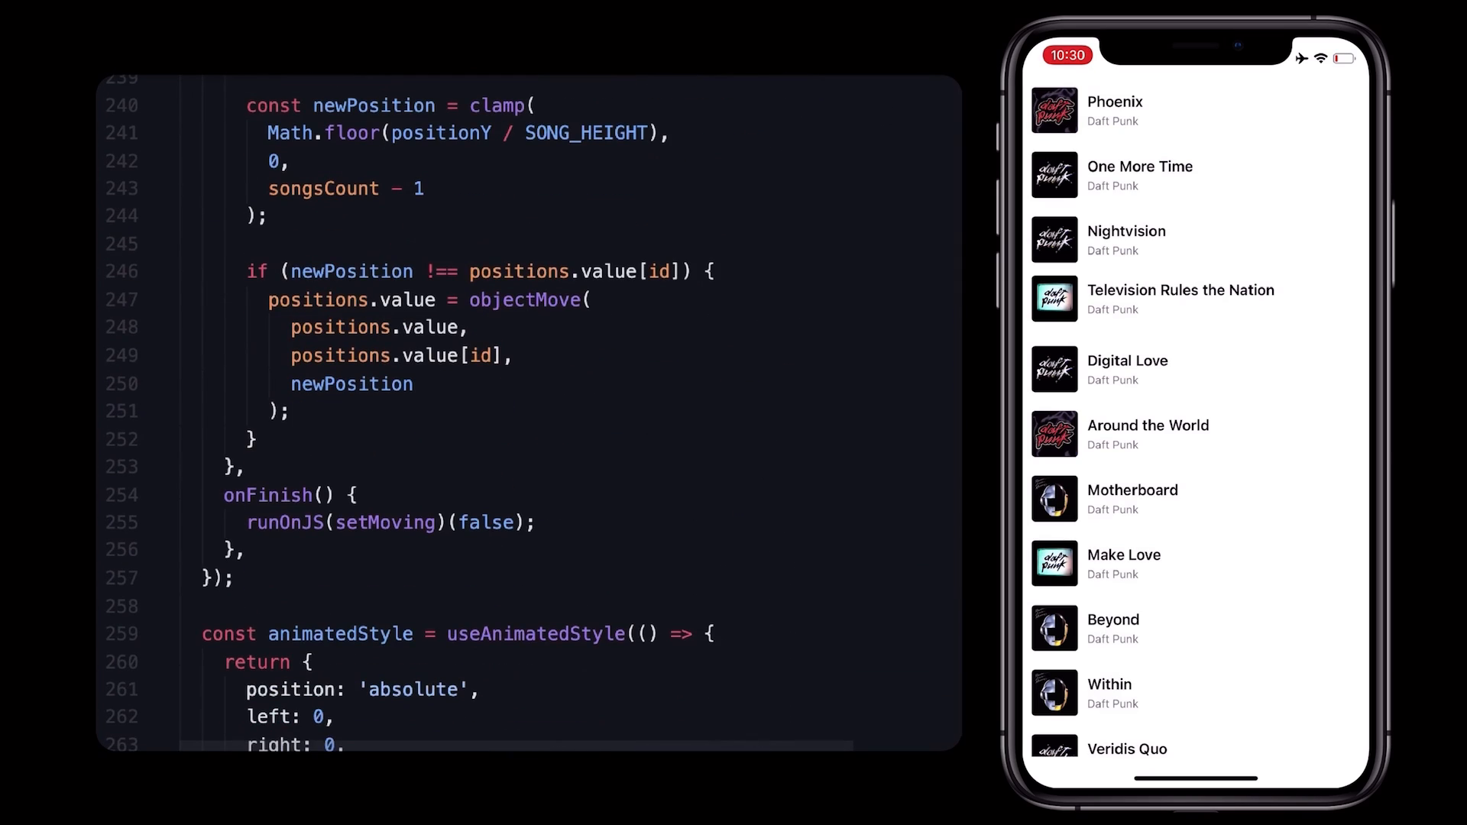
text(top.value = positions.value[id] * SONG_HEIGHT;)
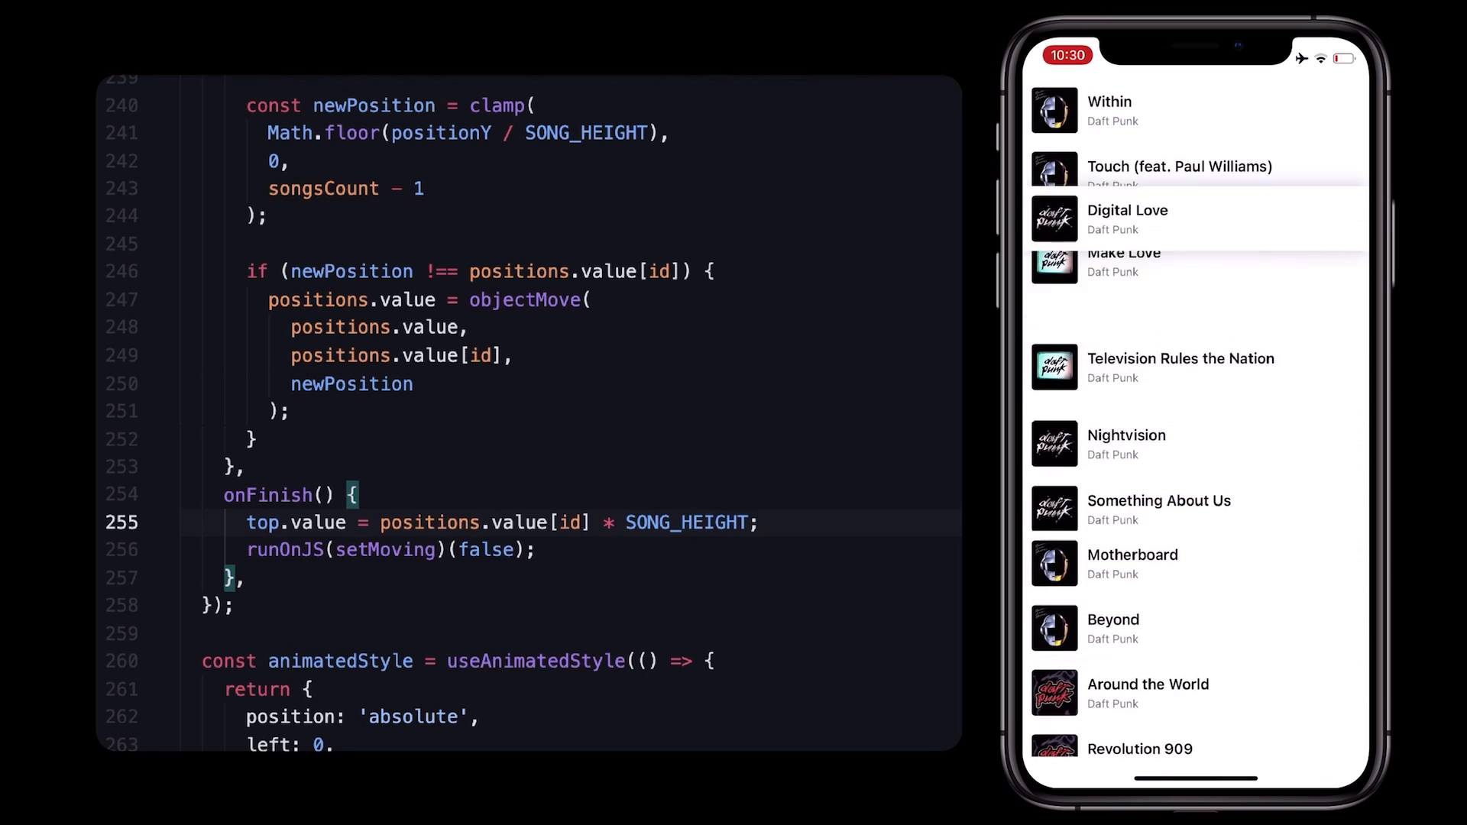
scroll(down, 3)
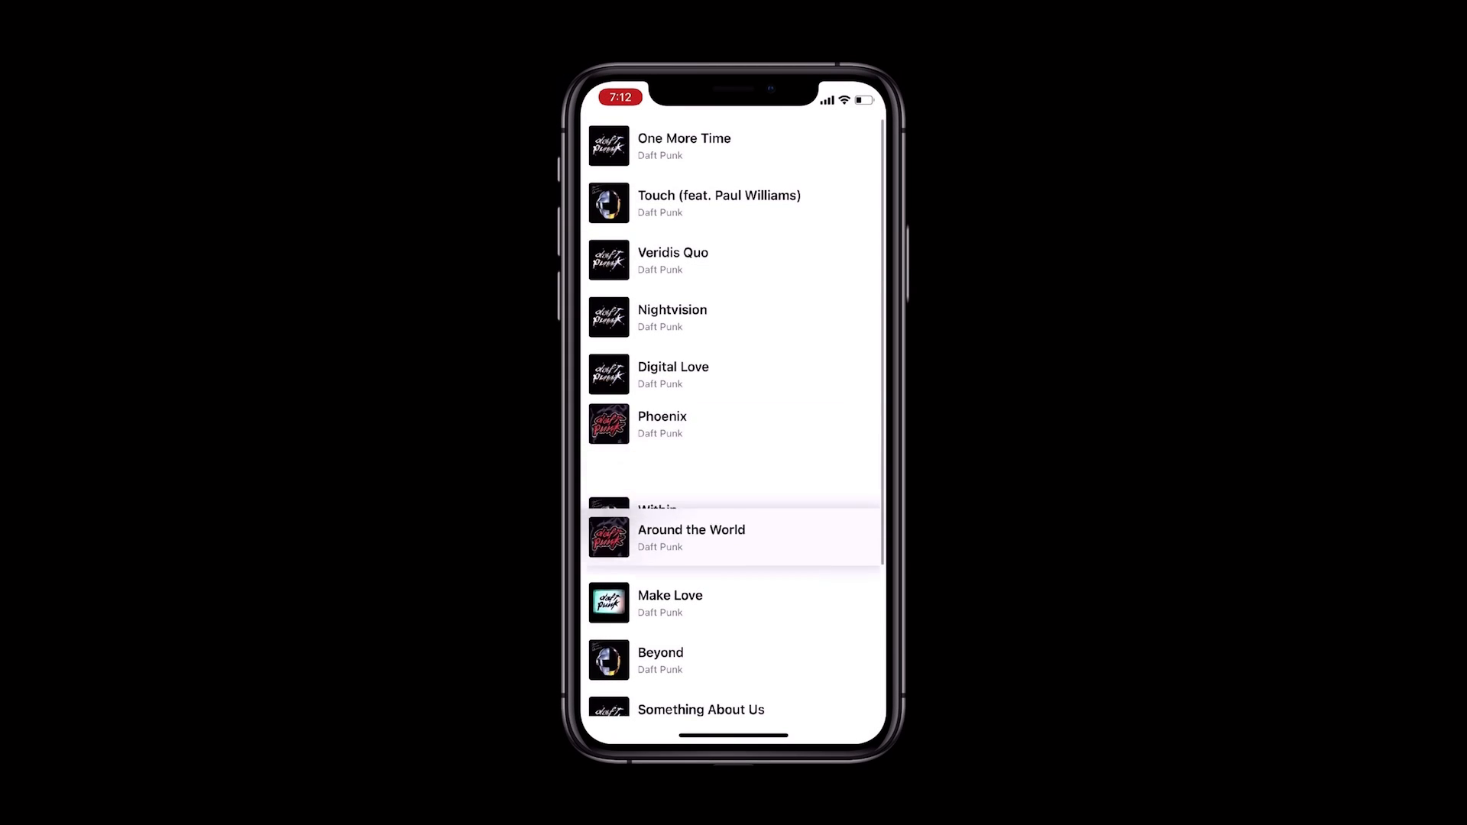
Drag Around the World to the bottom of the list, below Revolution 909.
scroll(down, 3)
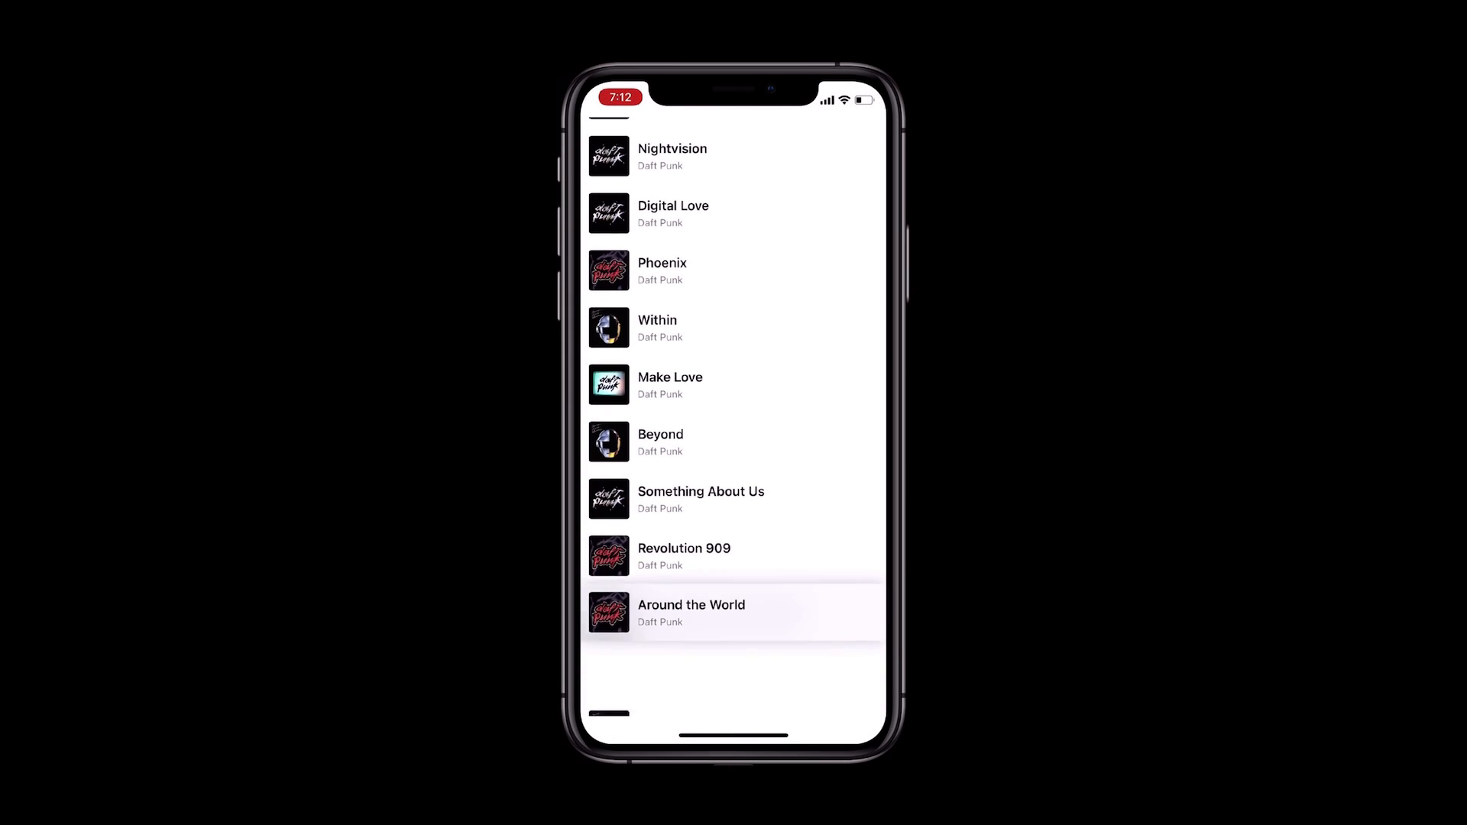